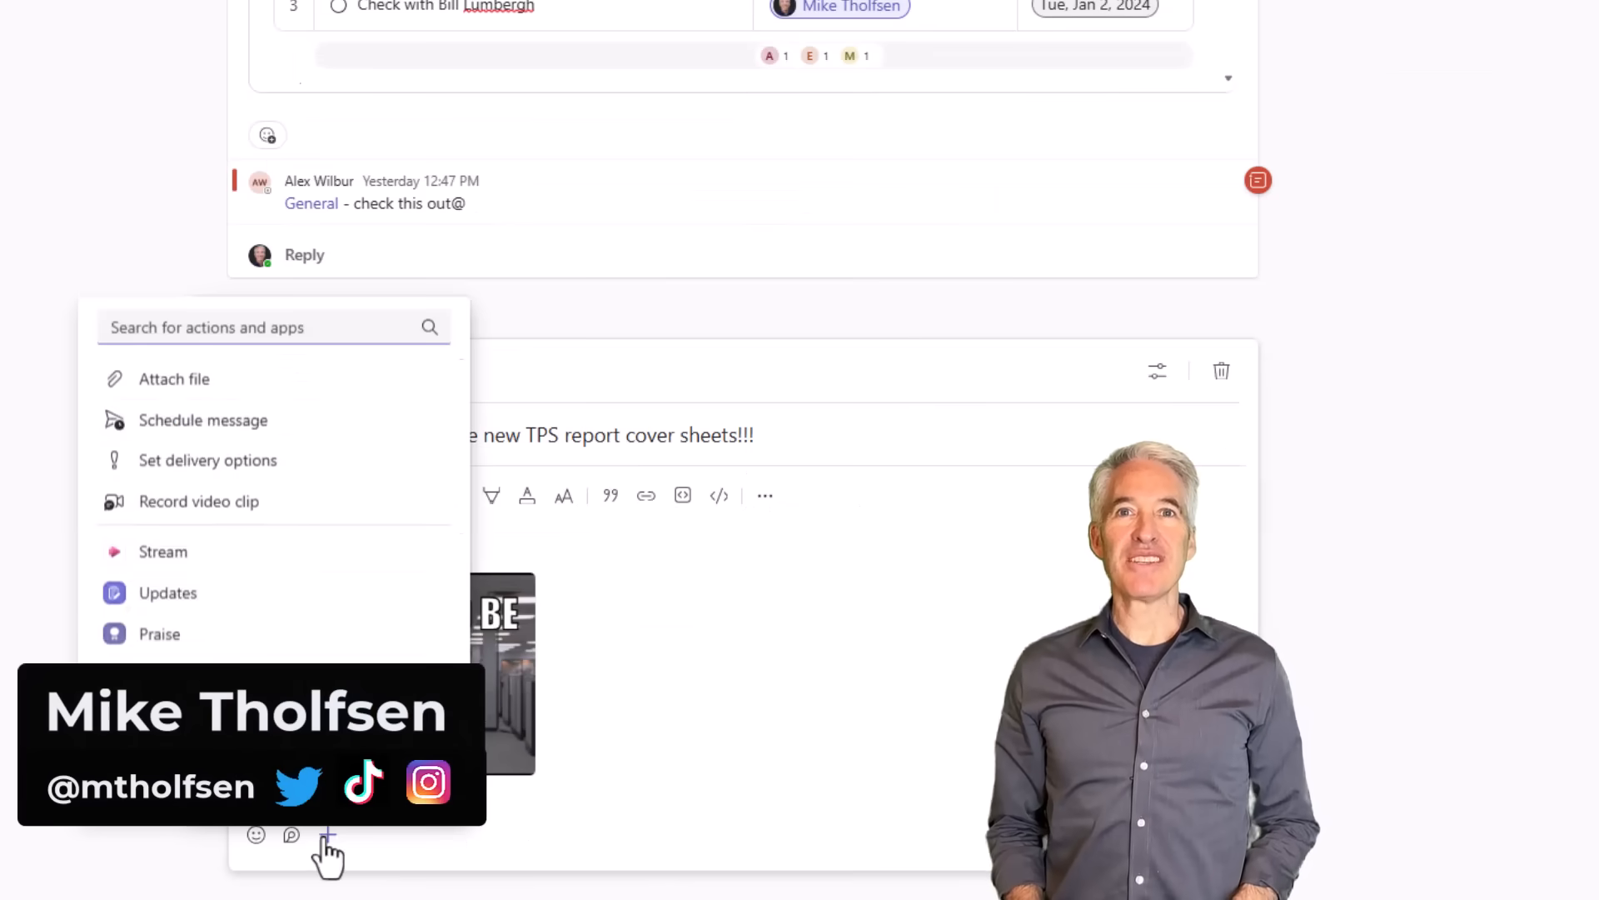
# - Show the Product team's General channel posts, including the collaborative Loop task list
pyautogui.click(204, 419)
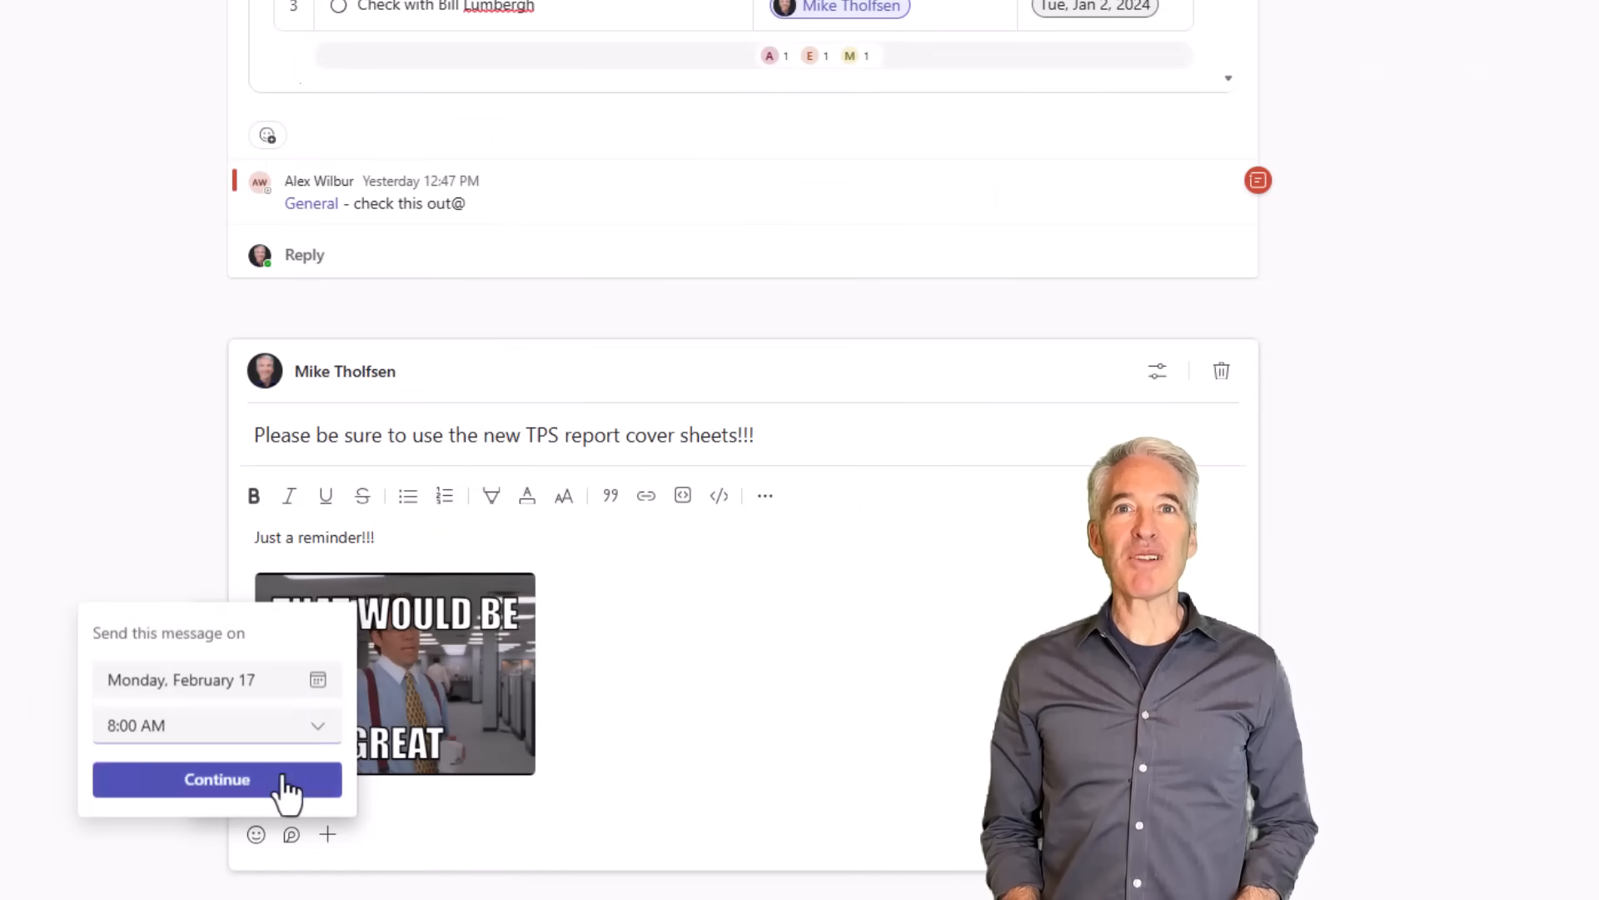
pyautogui.click(217, 778)
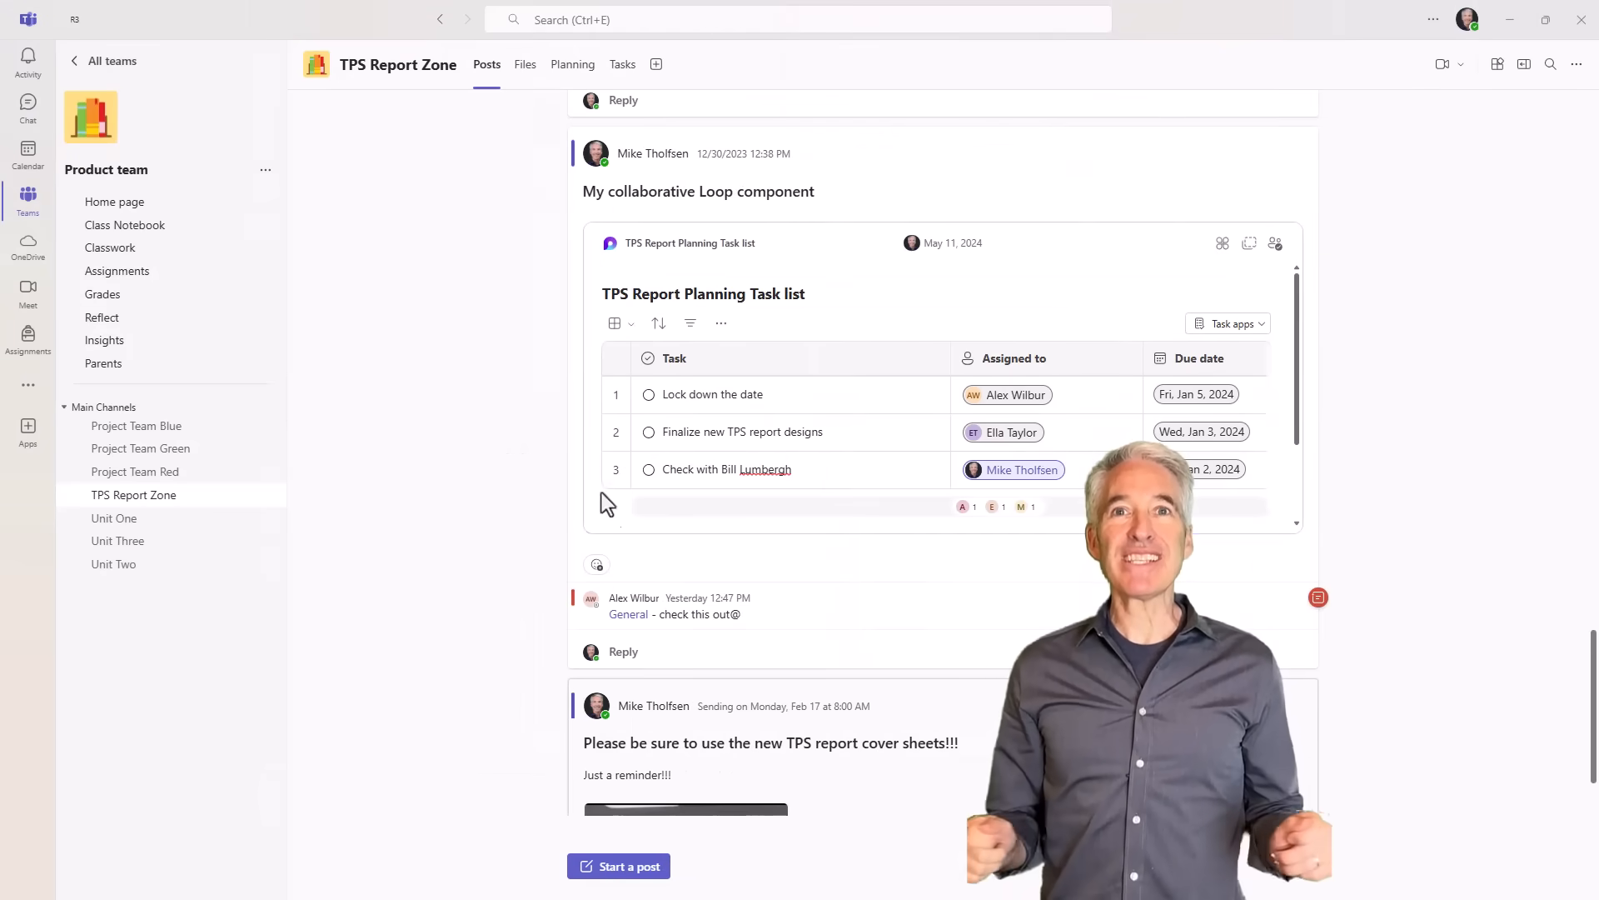
pyautogui.click(27, 154)
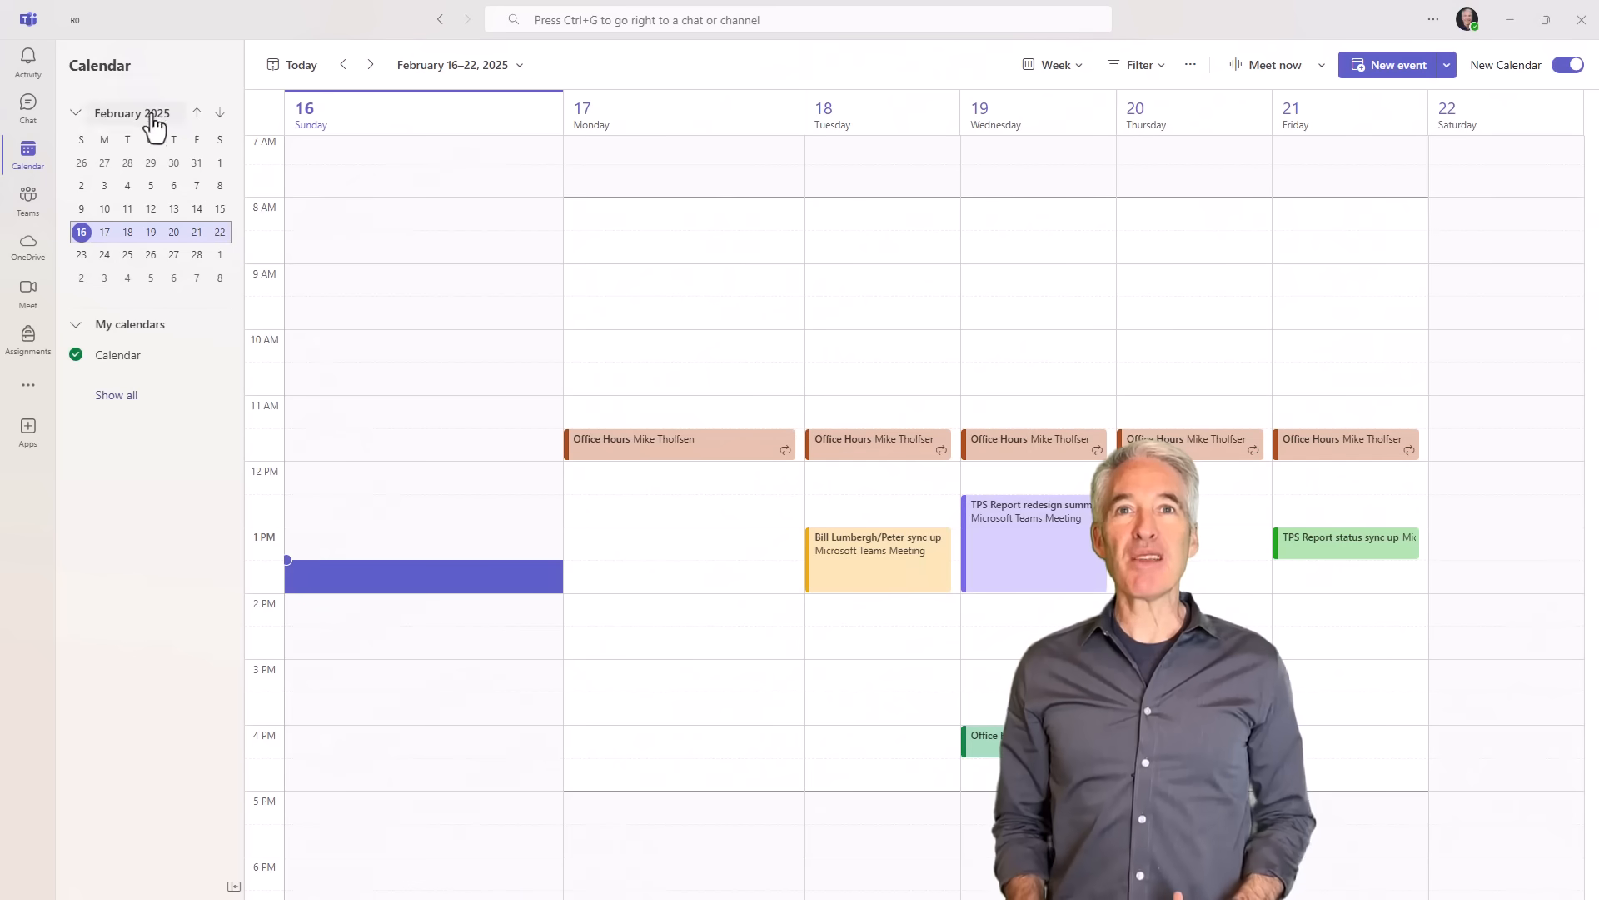
pyautogui.click(1051, 64)
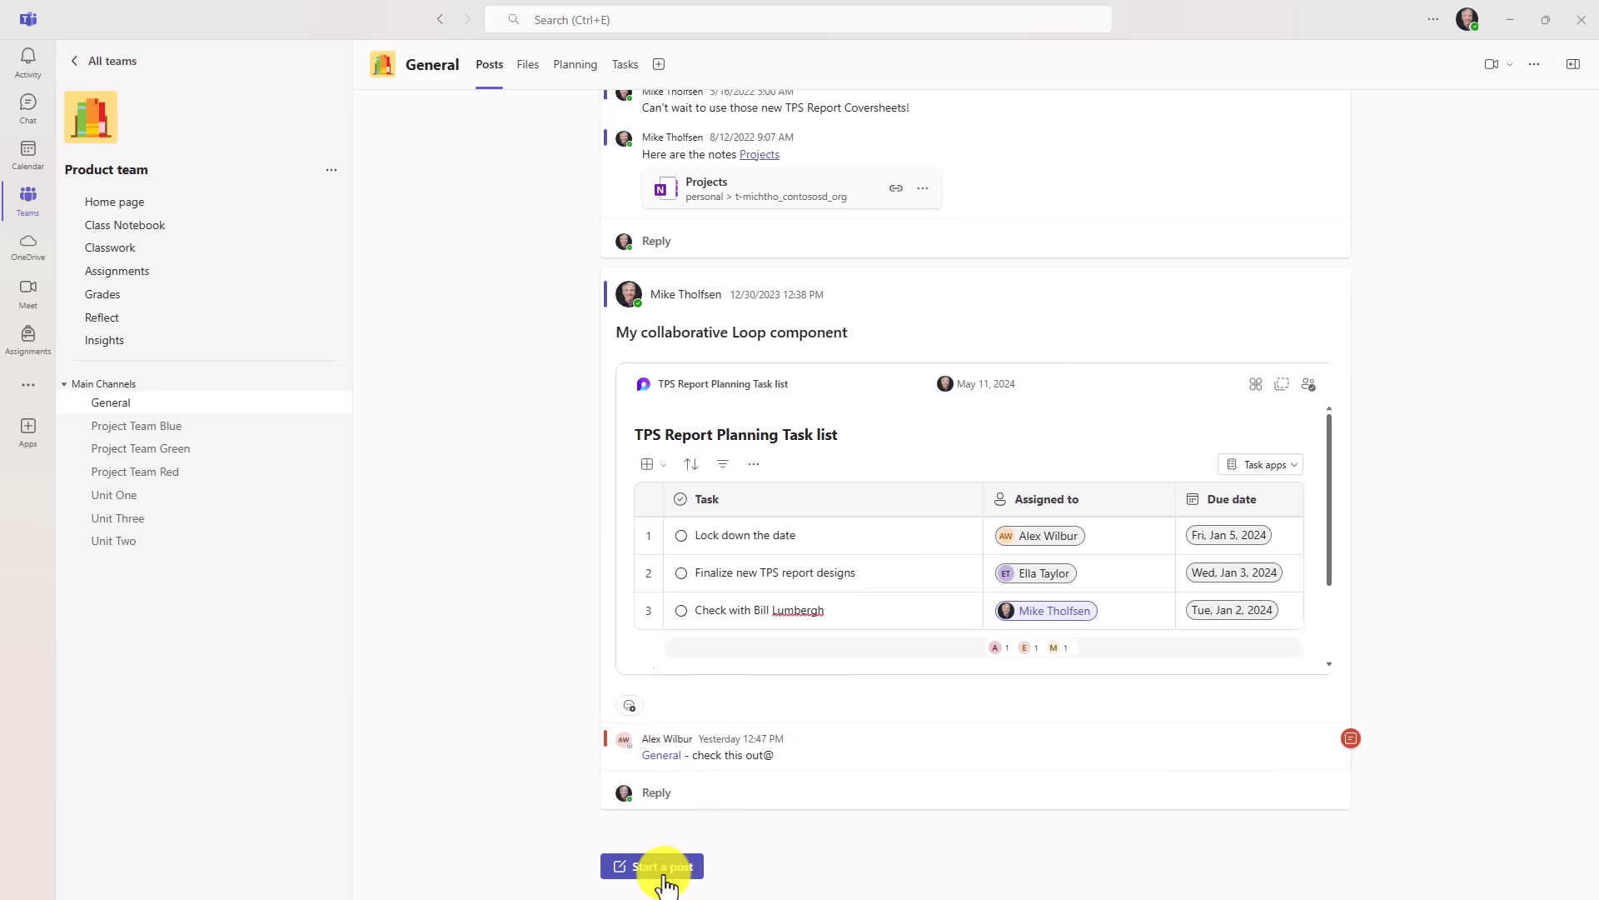
# - Post the TPS report cover sheets reminder, scheduled for Monday, February 17 at 8:00 AM
pyautogui.click(661, 866)
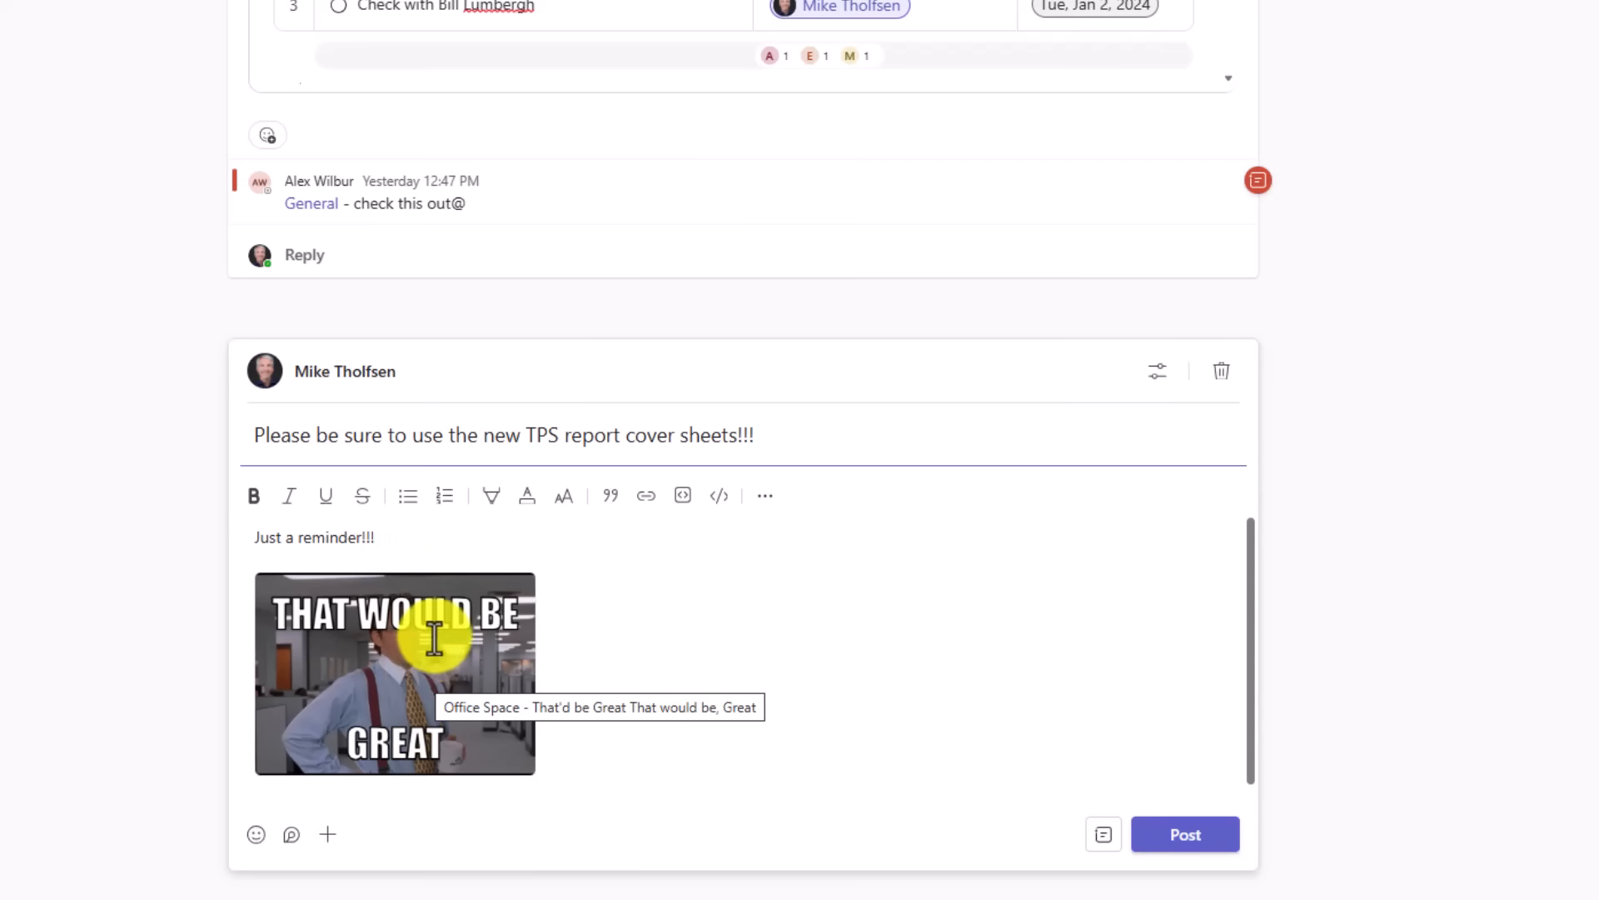
pyautogui.click(327, 834)
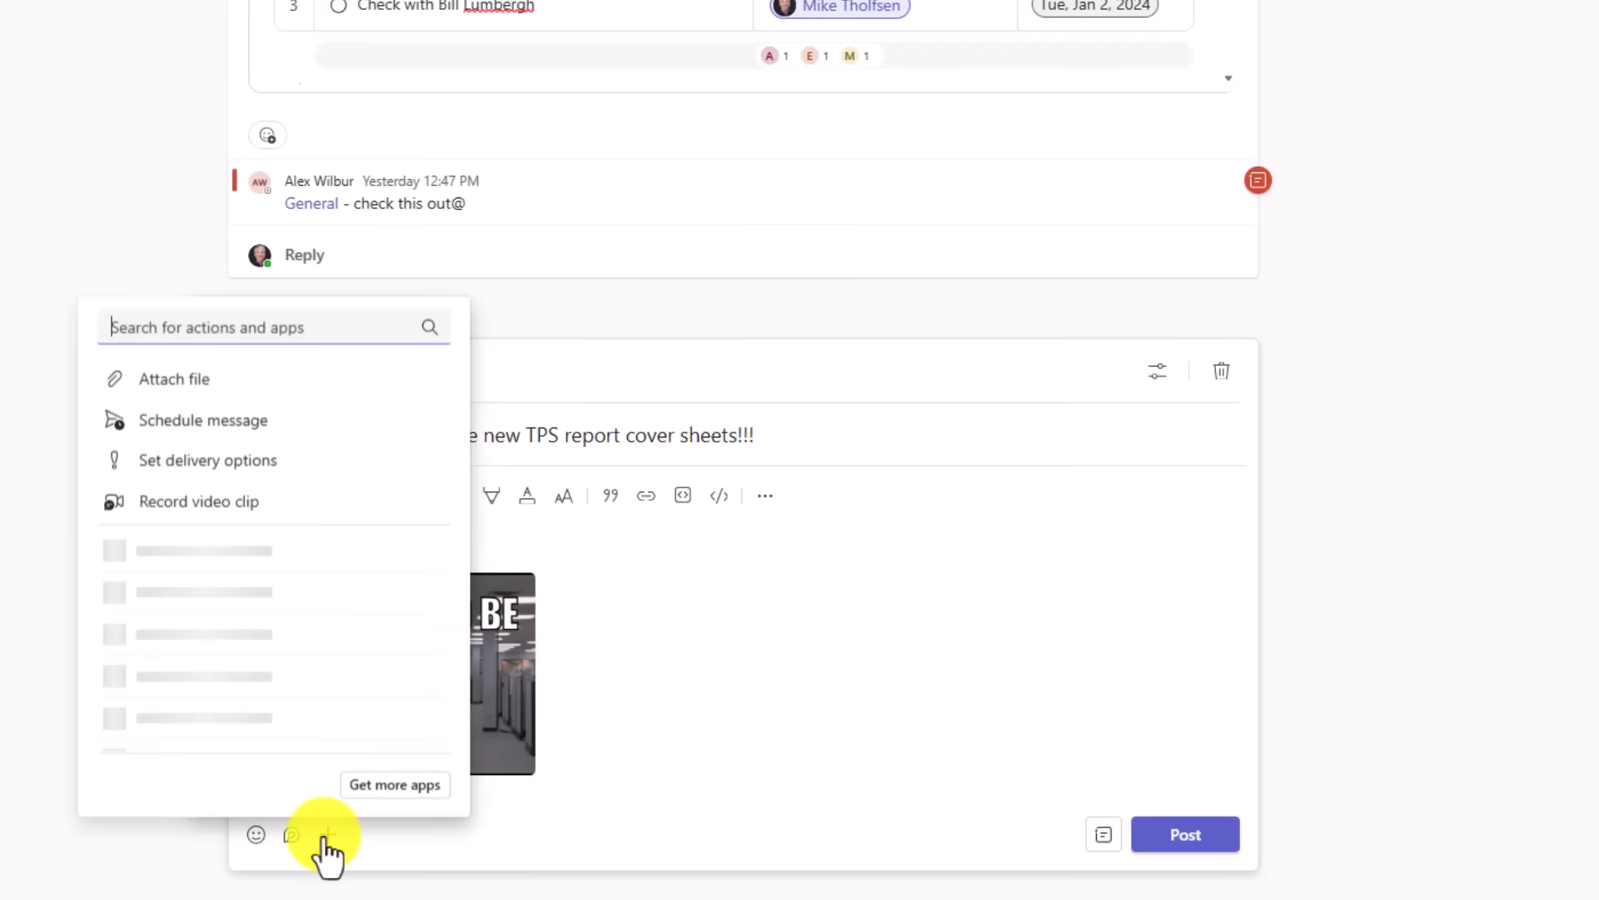
pyautogui.click(203, 419)
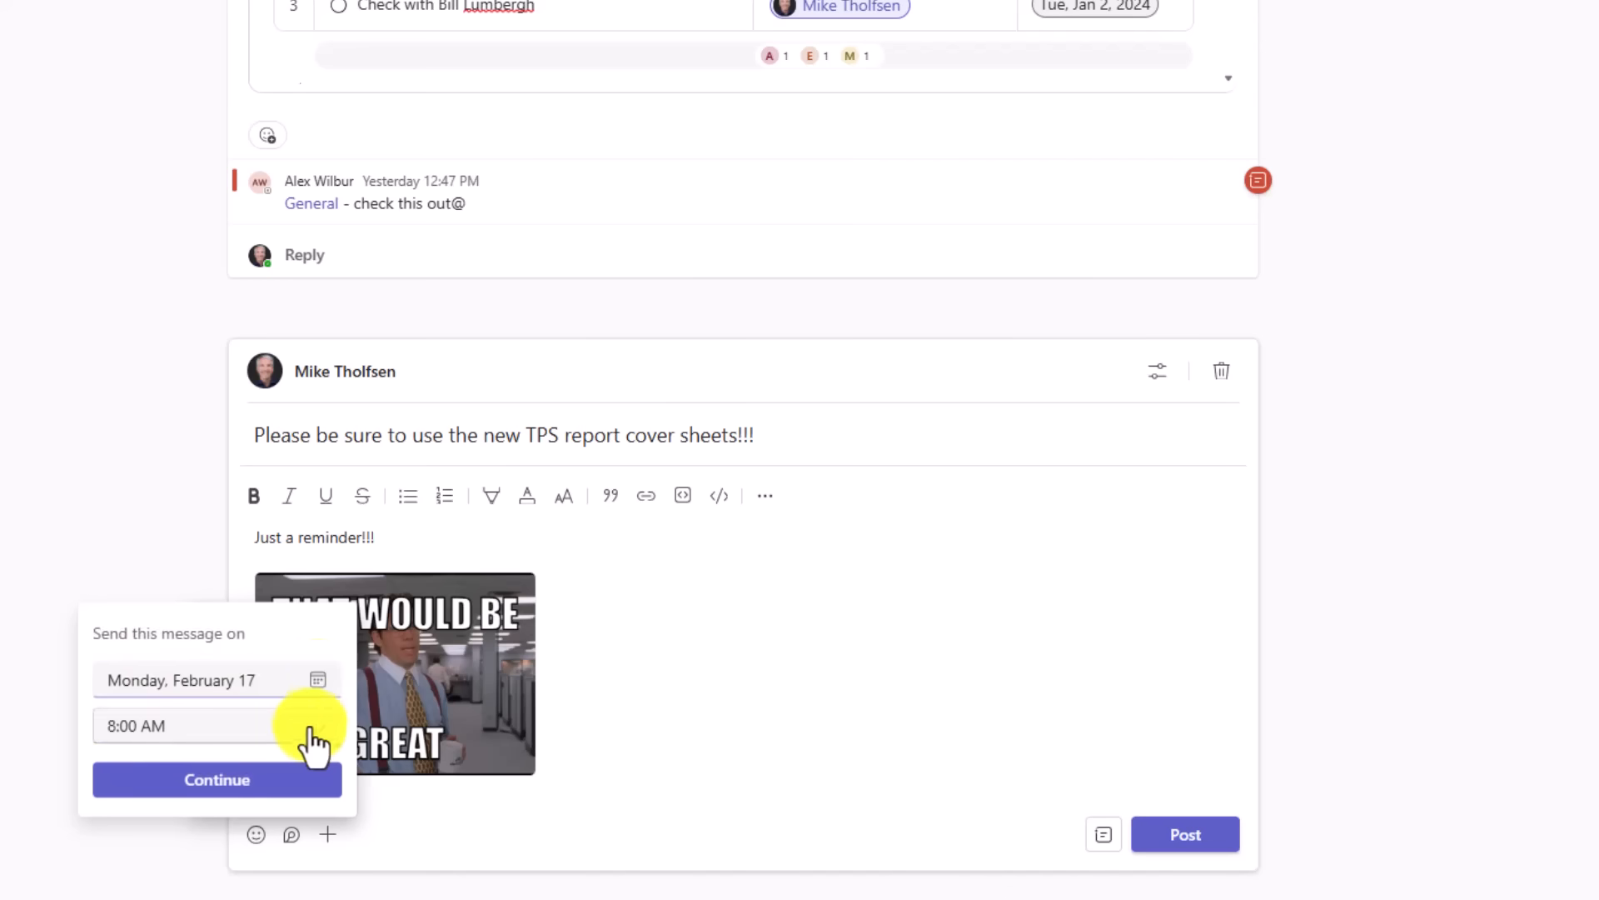
pyautogui.click(136, 726)
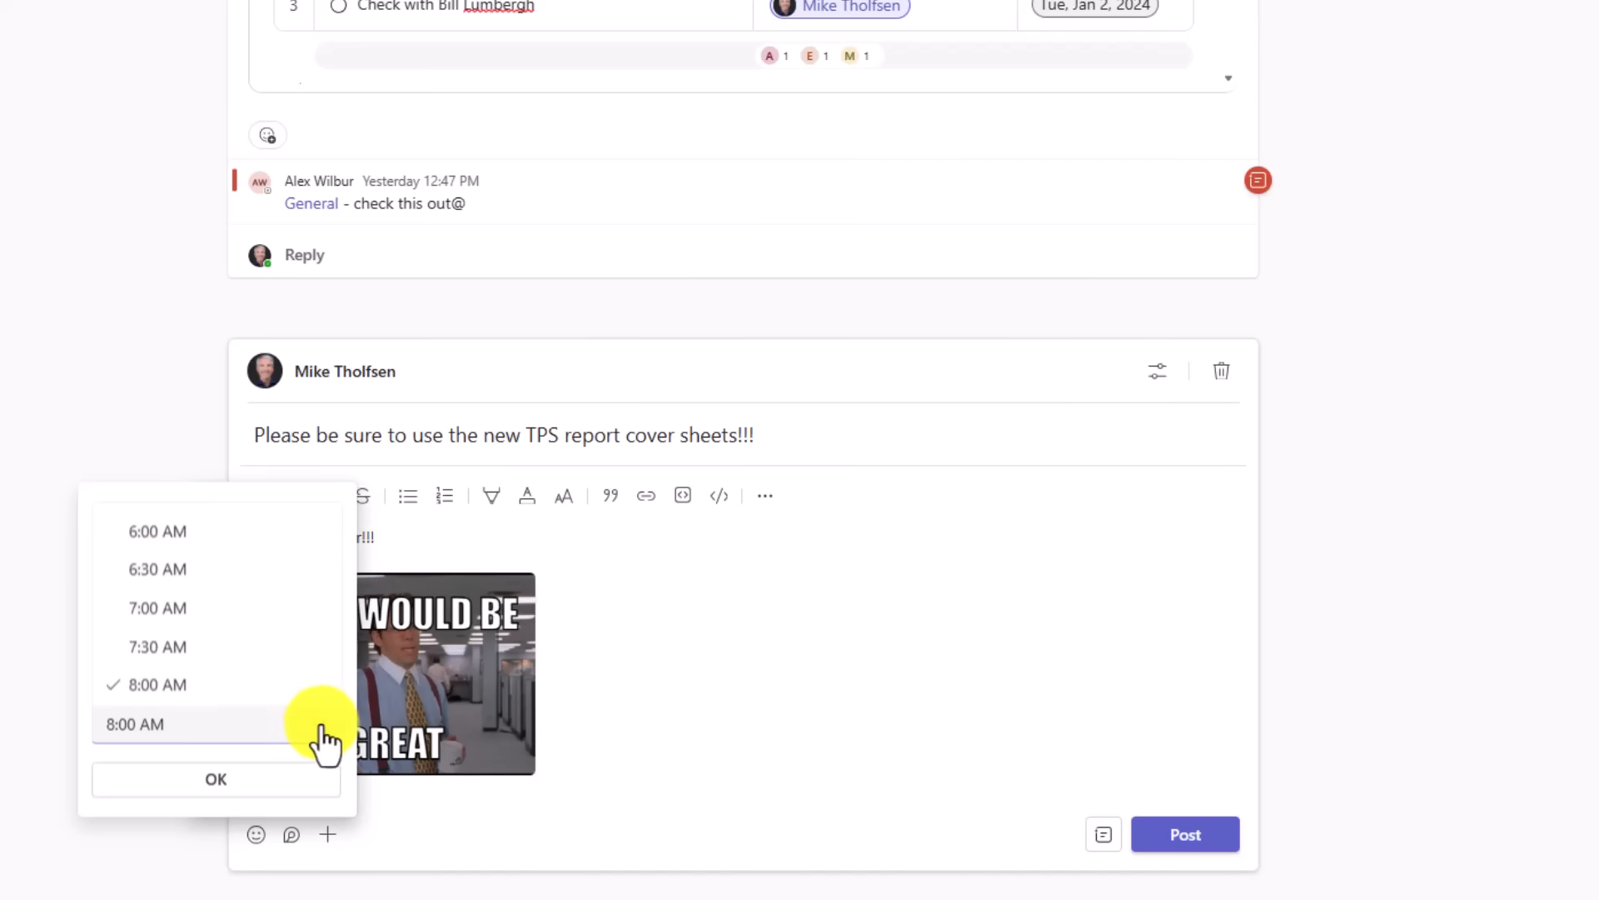
pyautogui.click(215, 778)
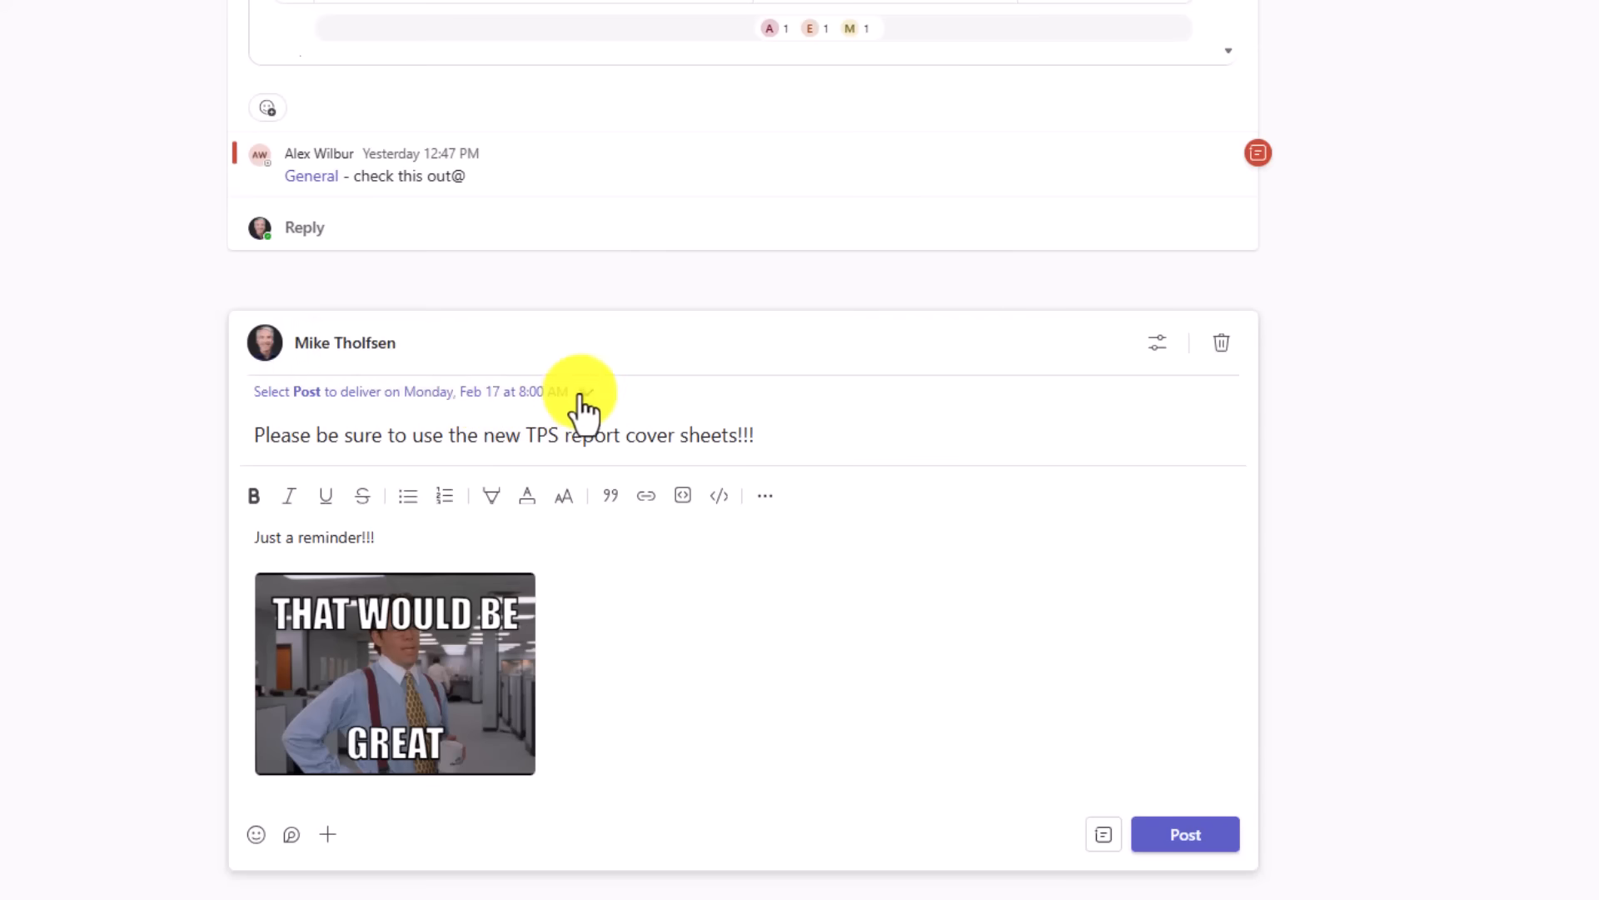
pyautogui.click(585, 391)
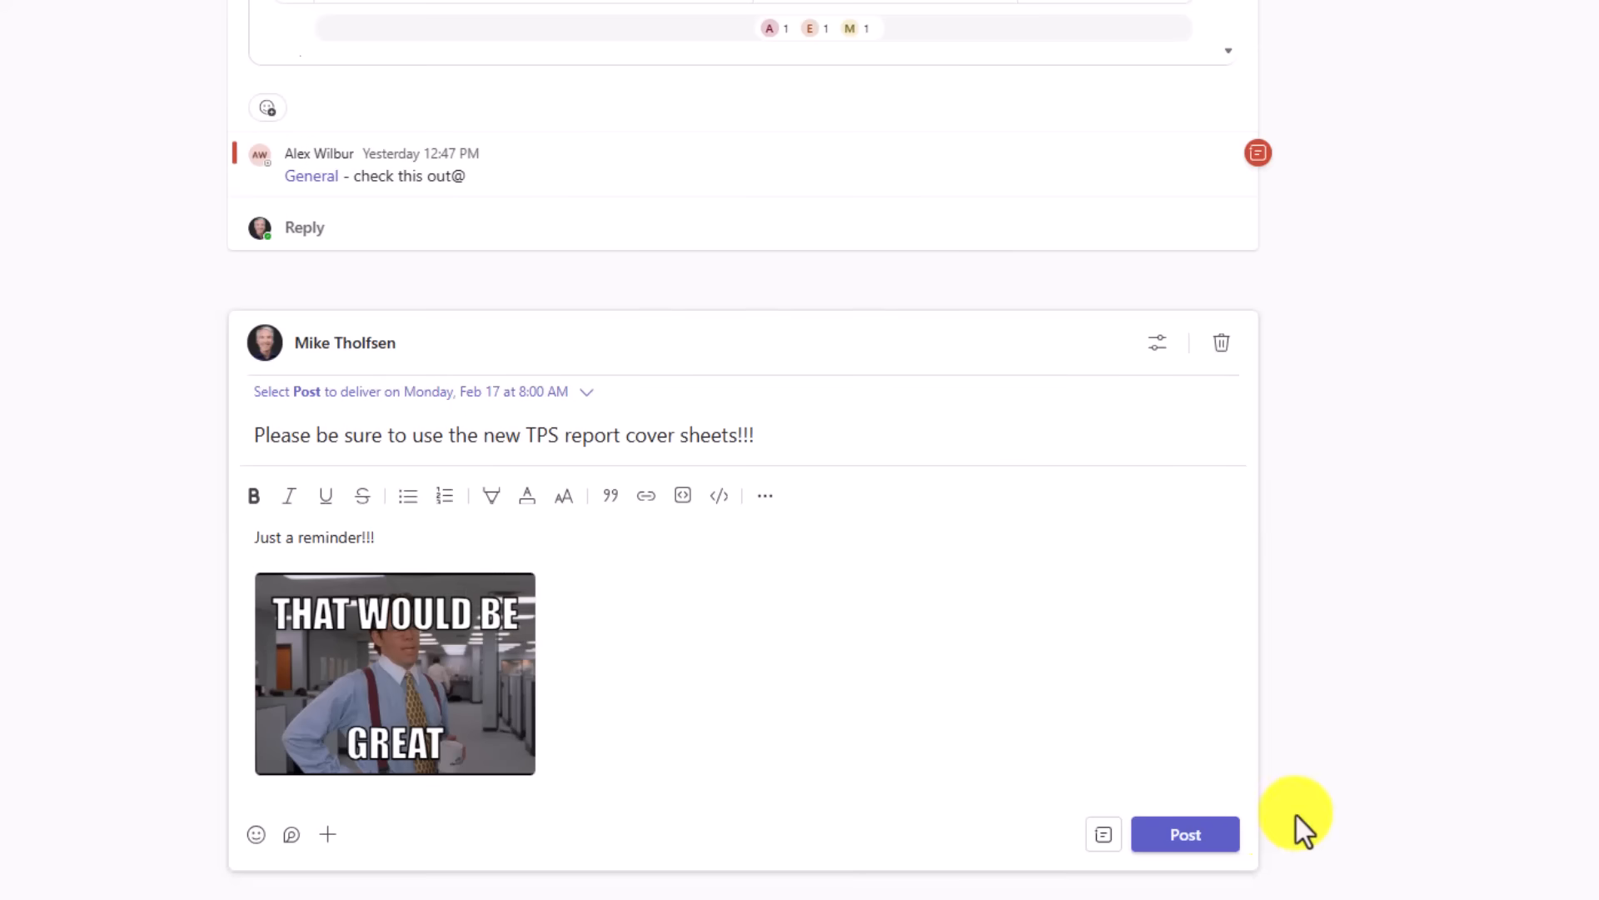
pyautogui.click(1184, 835)
pyautogui.write('TPS Report Zone')
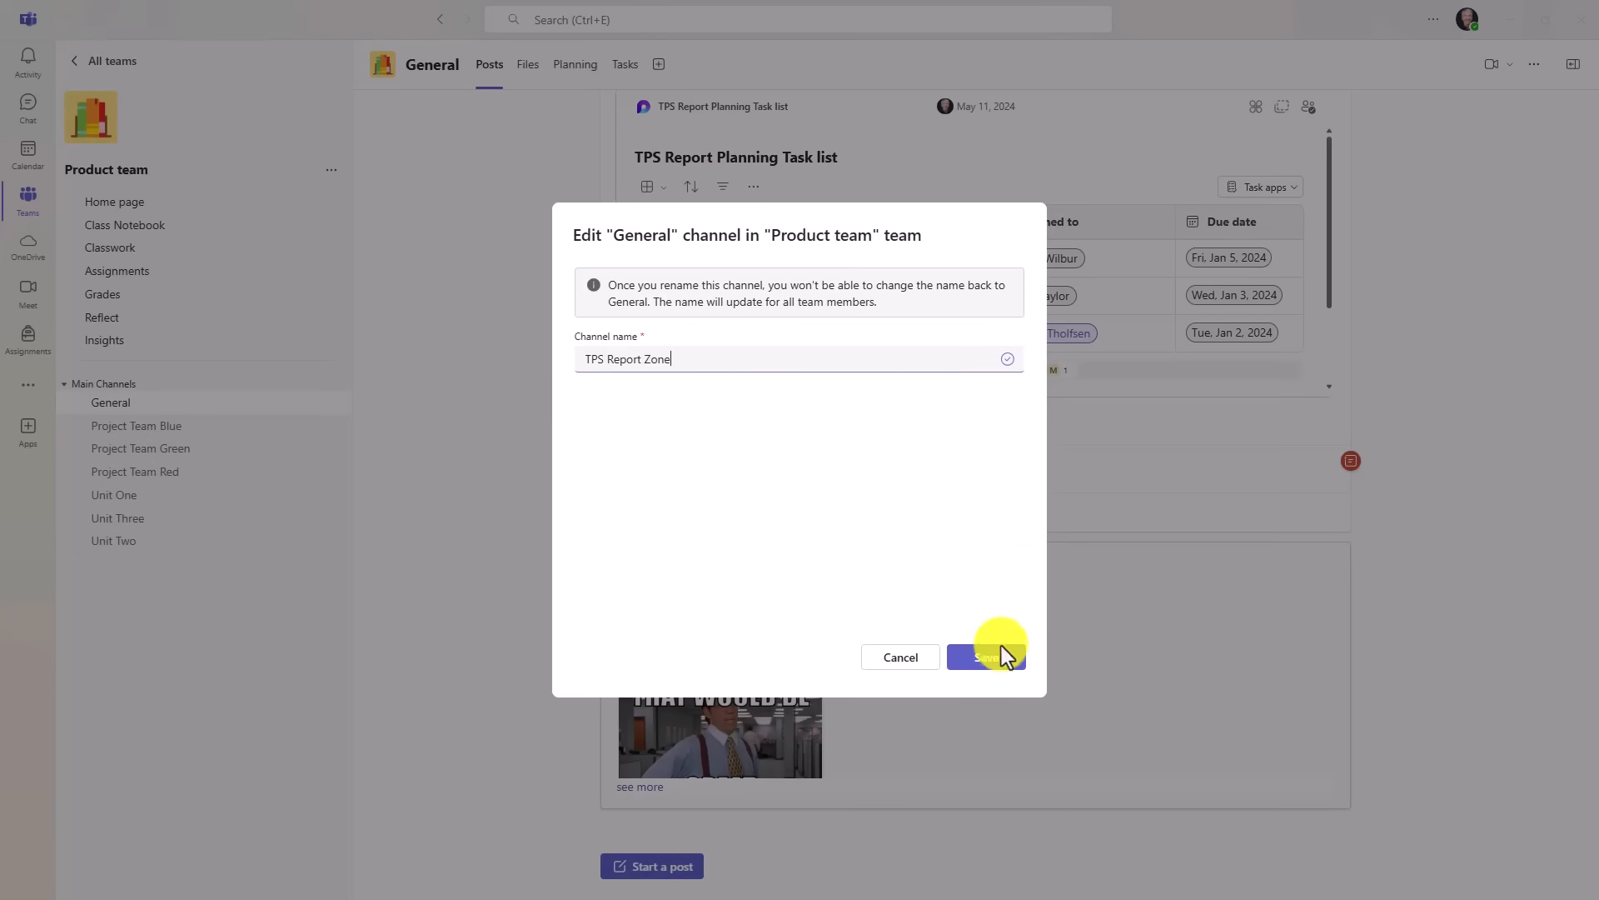
# - Save 'TPS Report Zone' as the General channel's new name and switch to the calendar
pyautogui.click(985, 657)
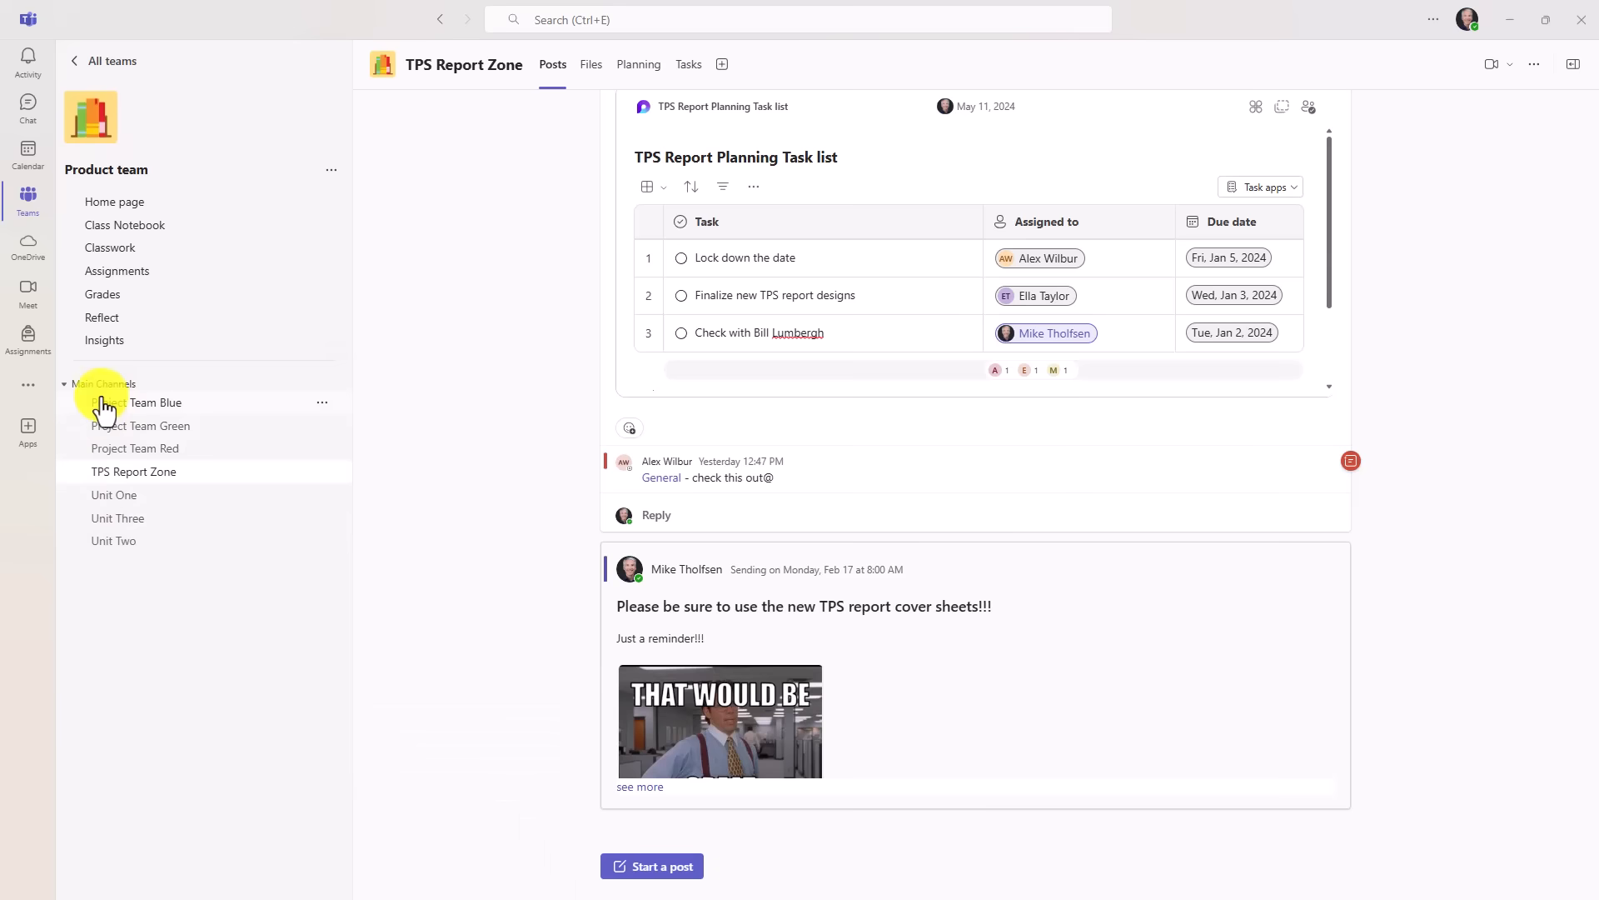
pyautogui.moveTo(187, 480)
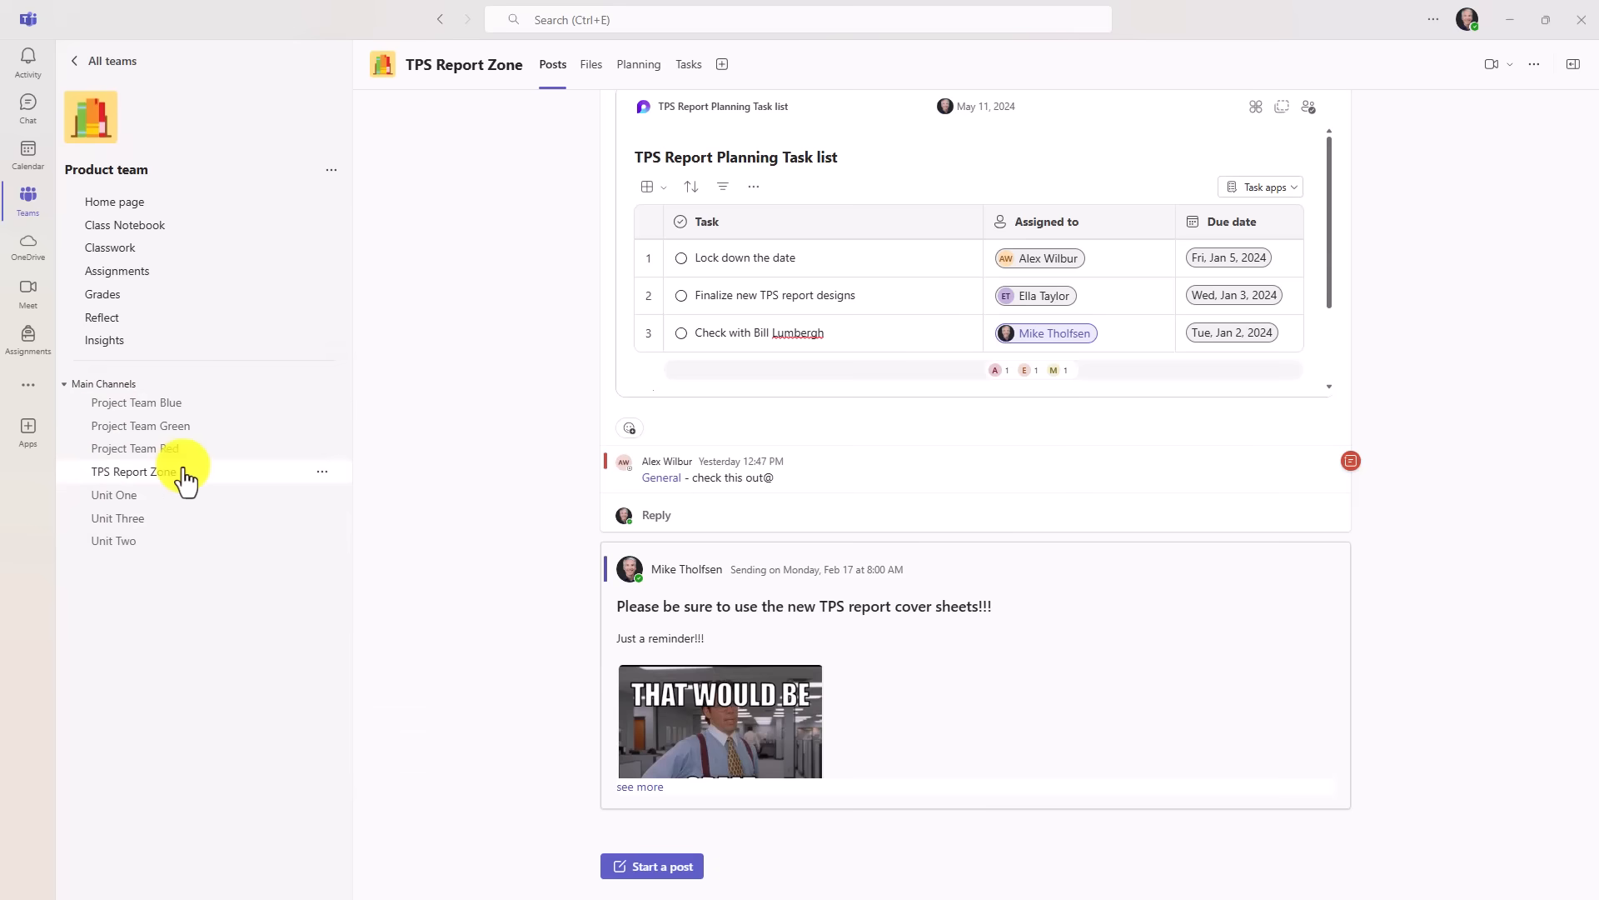
pyautogui.click(28, 153)
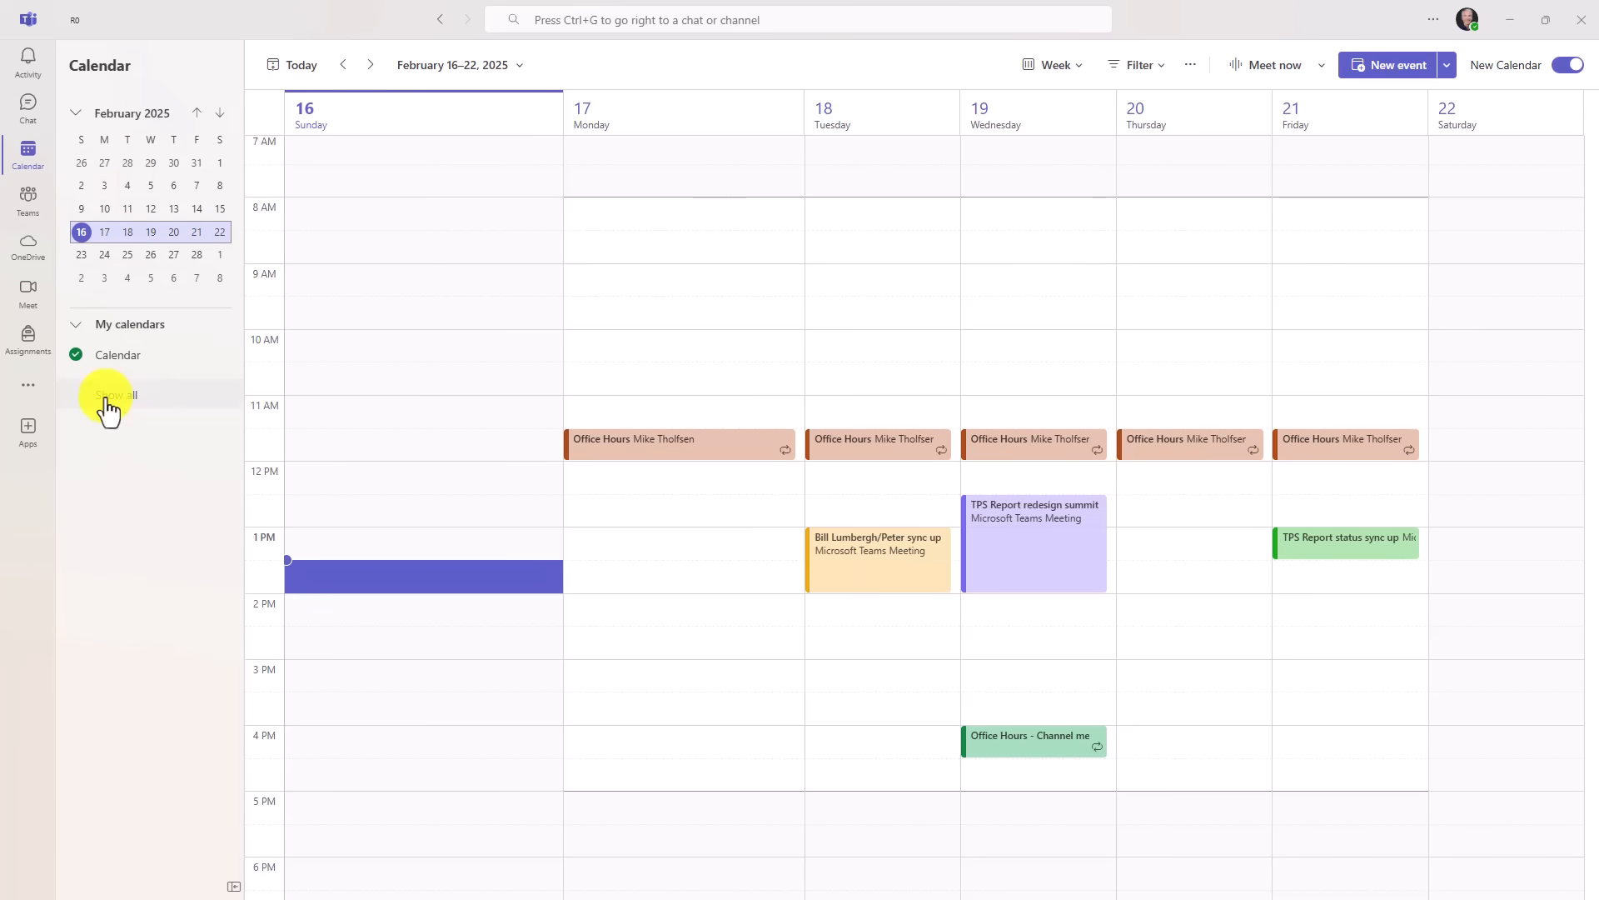
# - Expand My calendars to list United States holidays, Birthdays, Algebra 201 and Staff Site
pyautogui.click(108, 395)
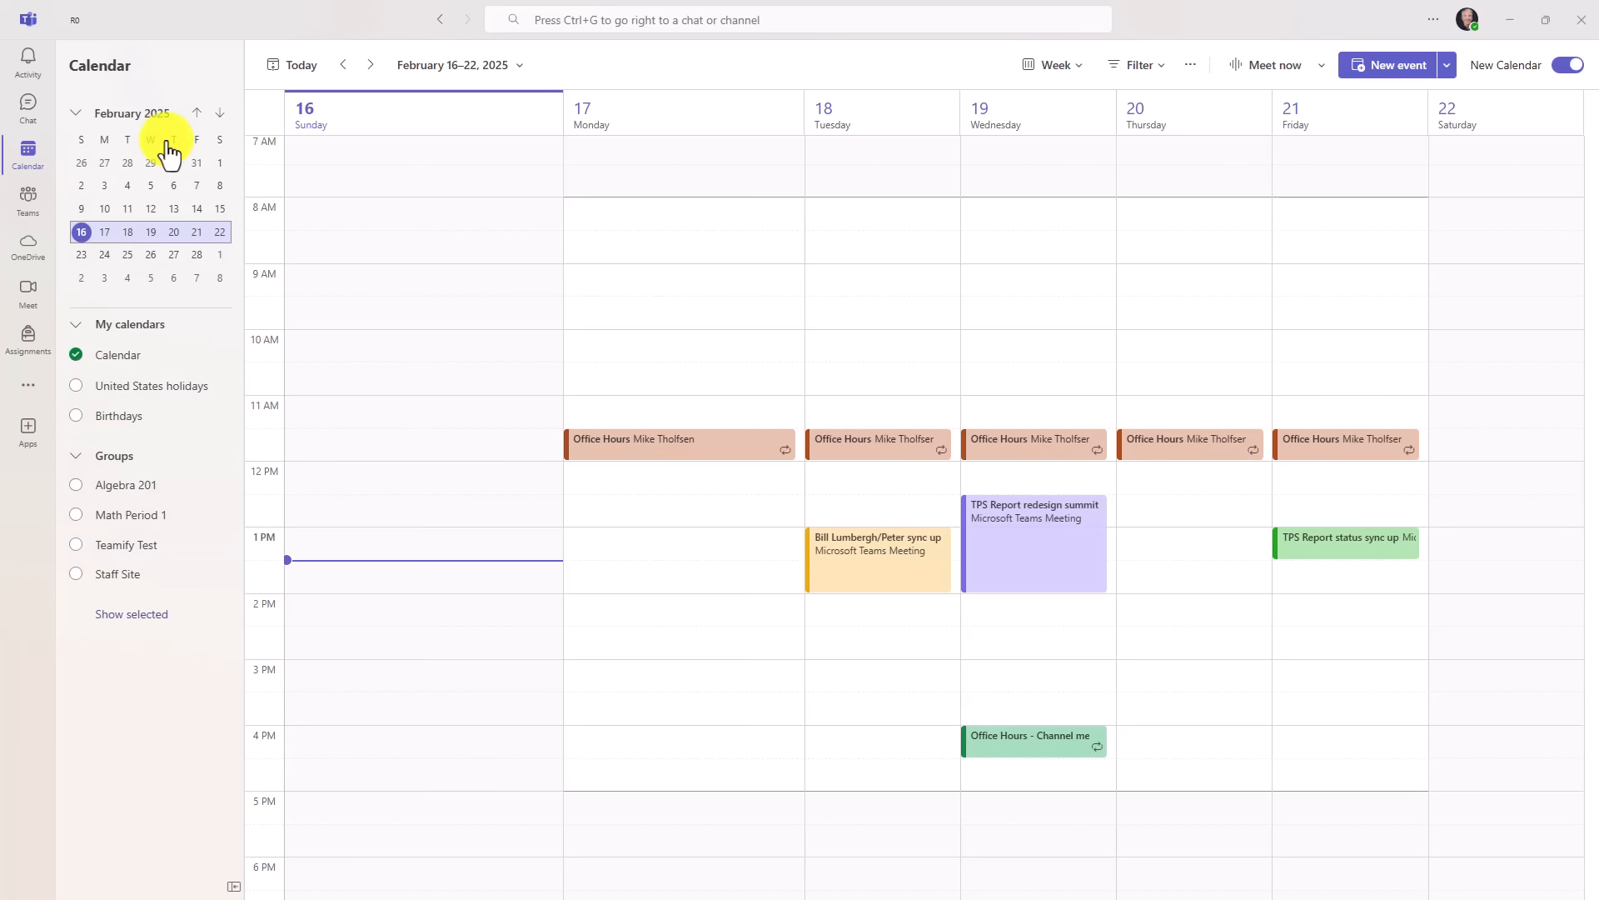
# - Set the calendar time scale to 30 minutes
pyautogui.click(1051, 65)
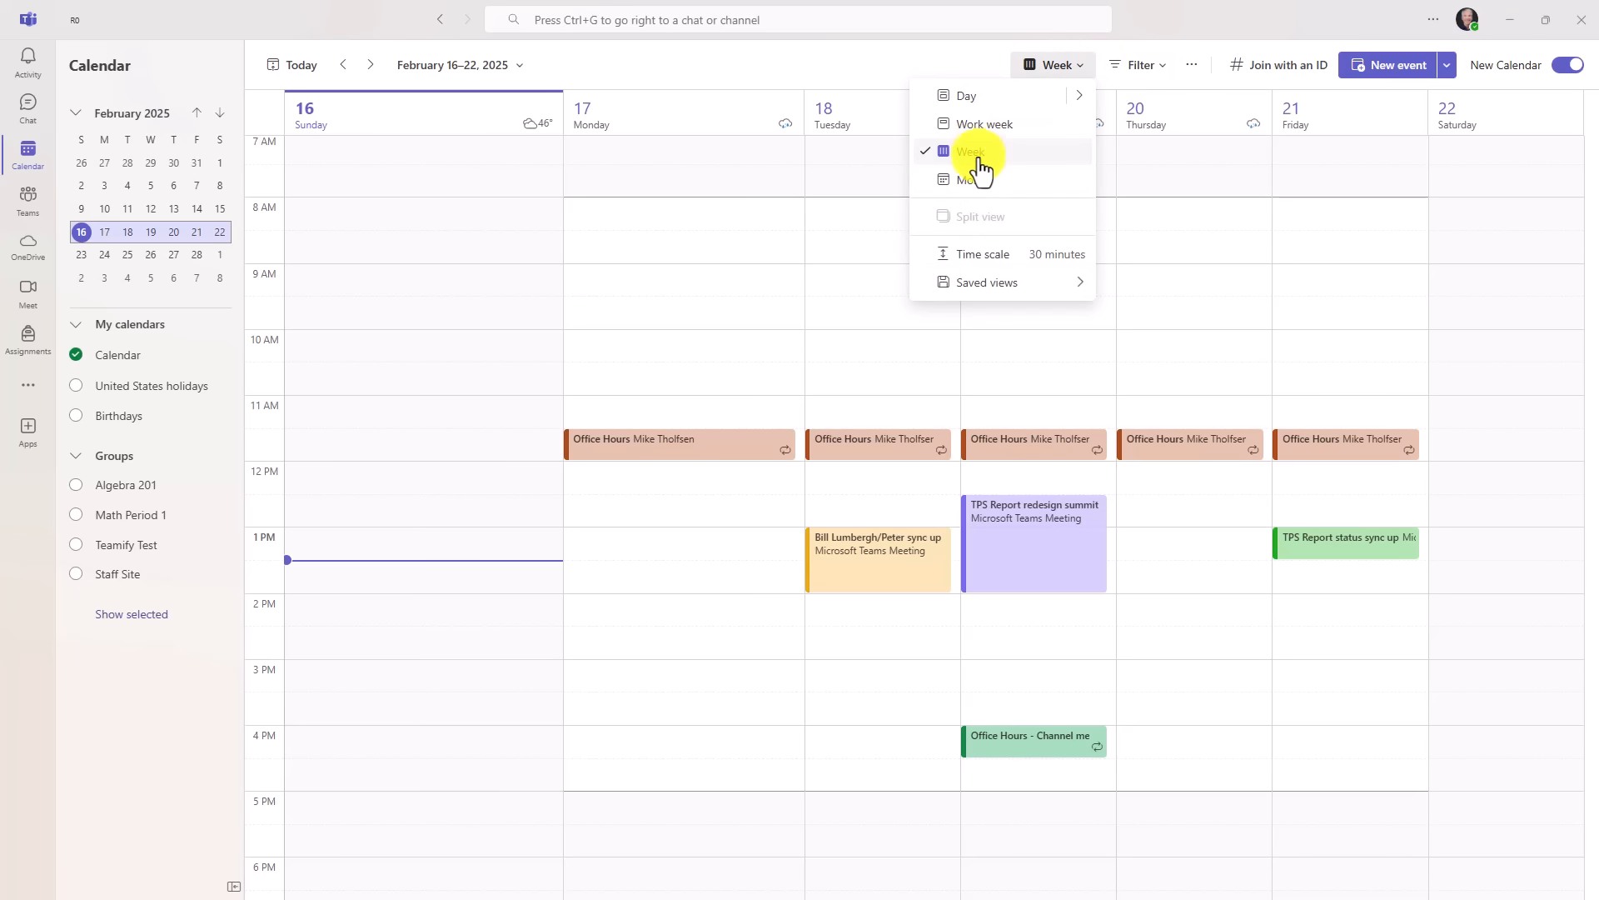
pyautogui.moveTo(974, 259)
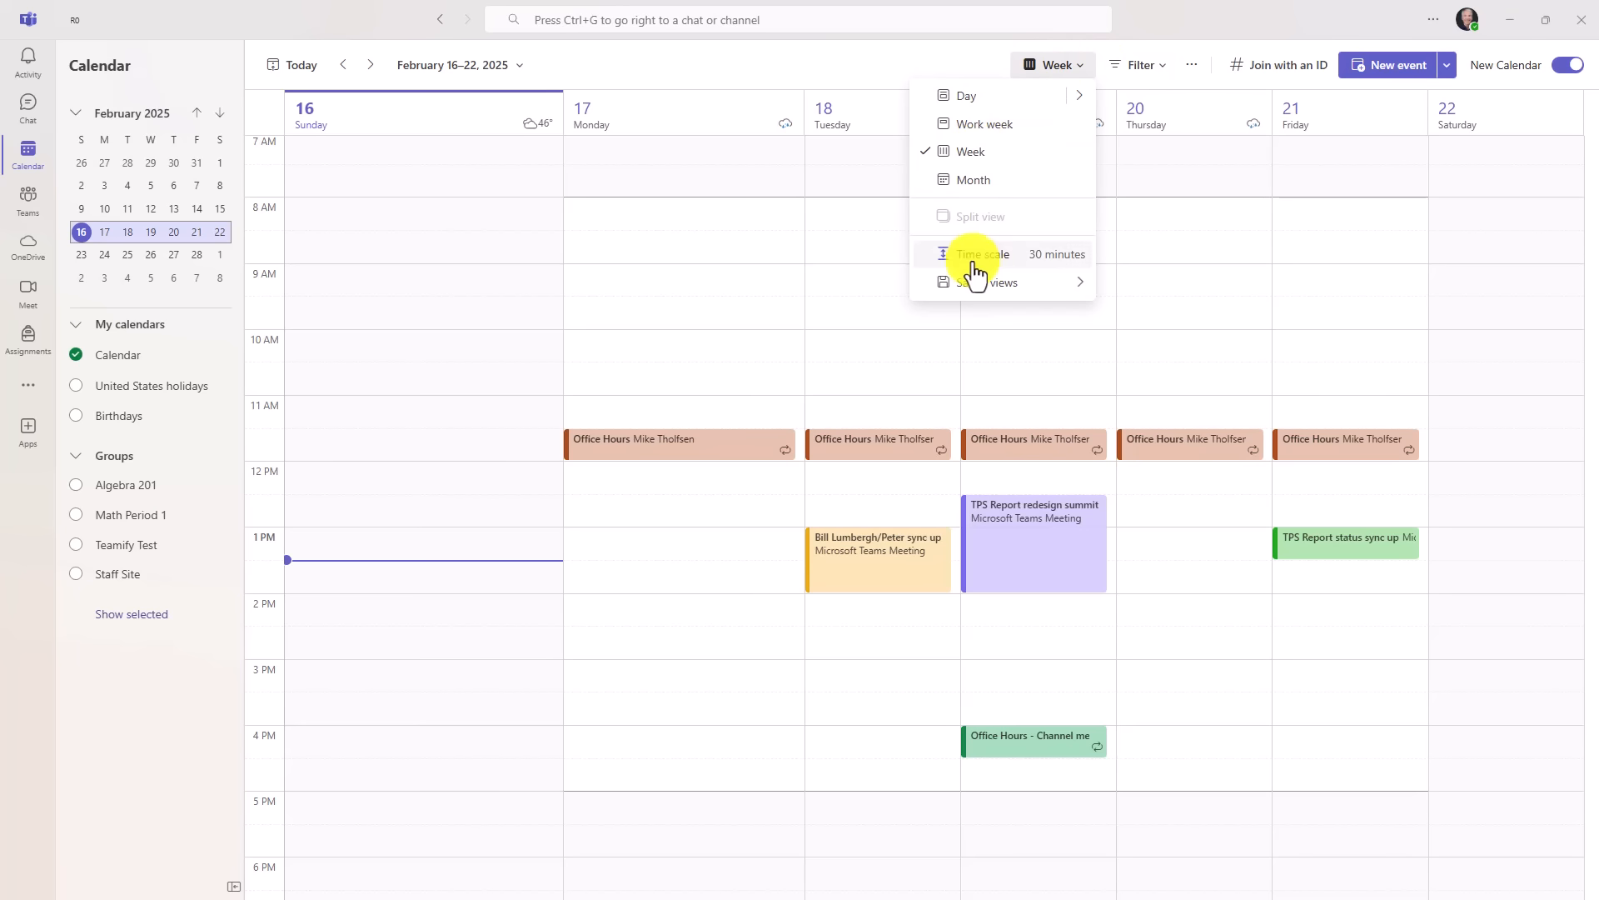
pyautogui.moveTo(1023, 263)
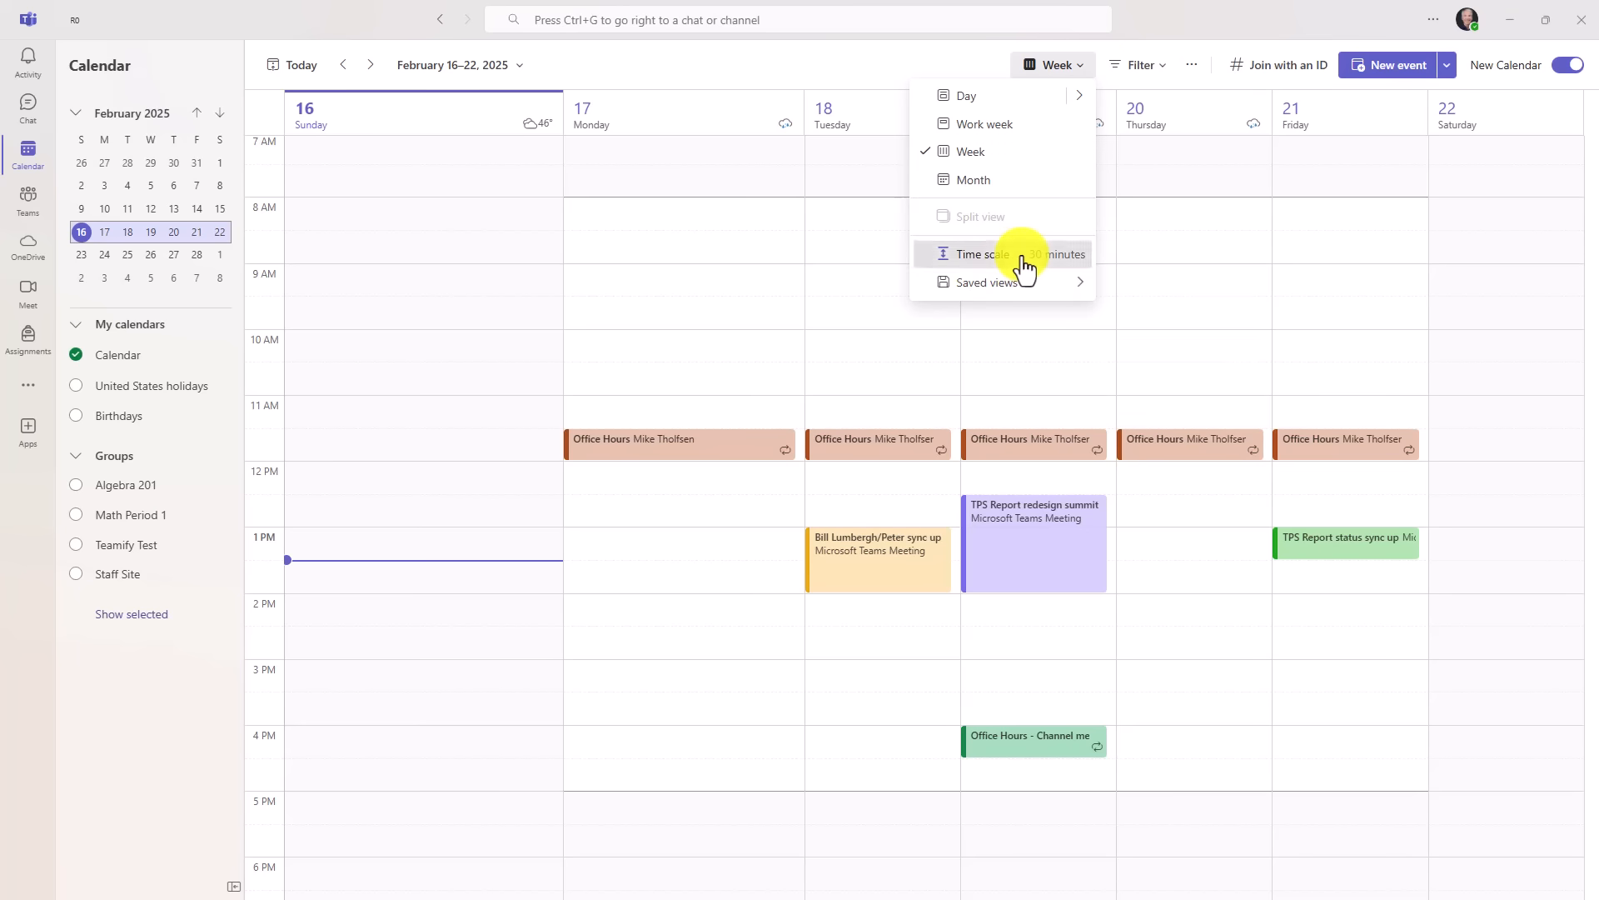
pyautogui.click(979, 254)
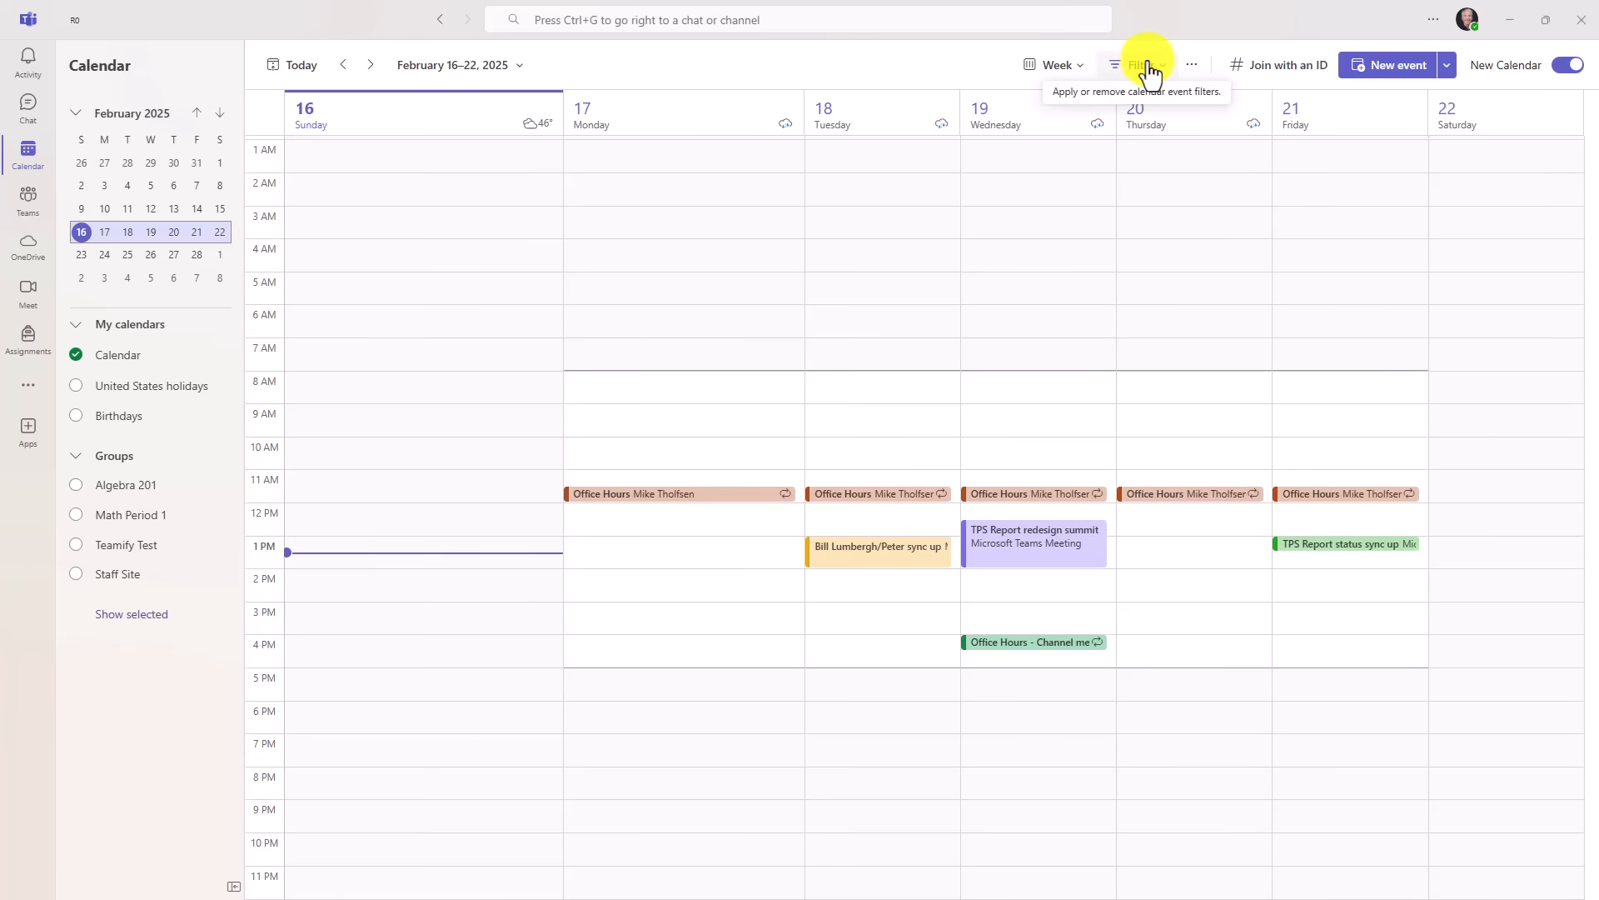
pyautogui.click(1054, 64)
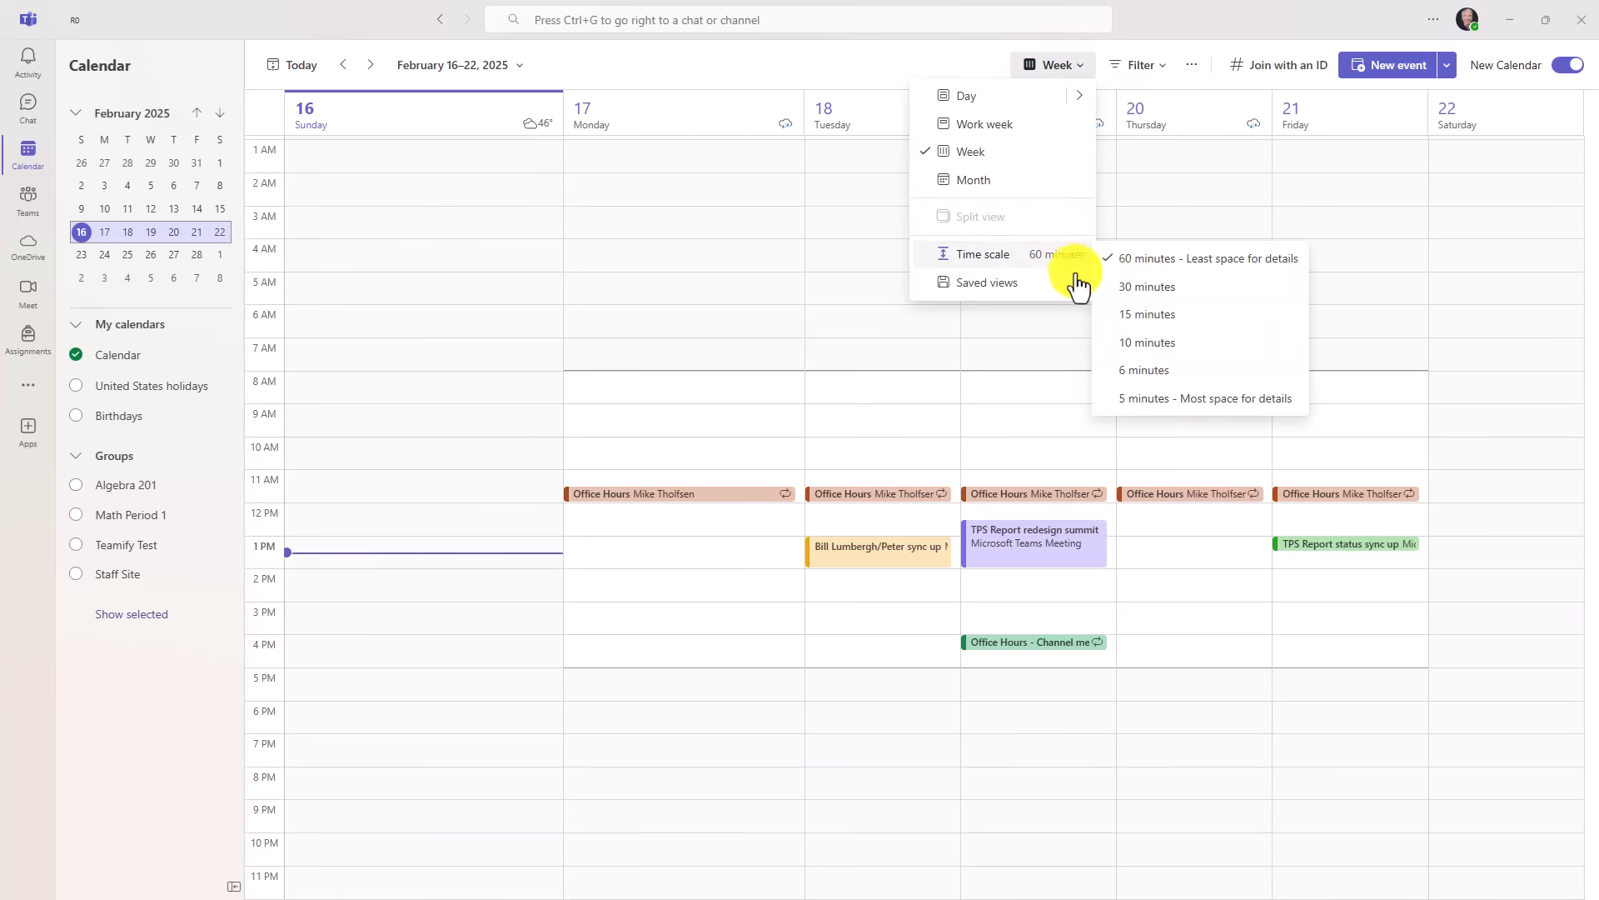
pyautogui.click(1146, 287)
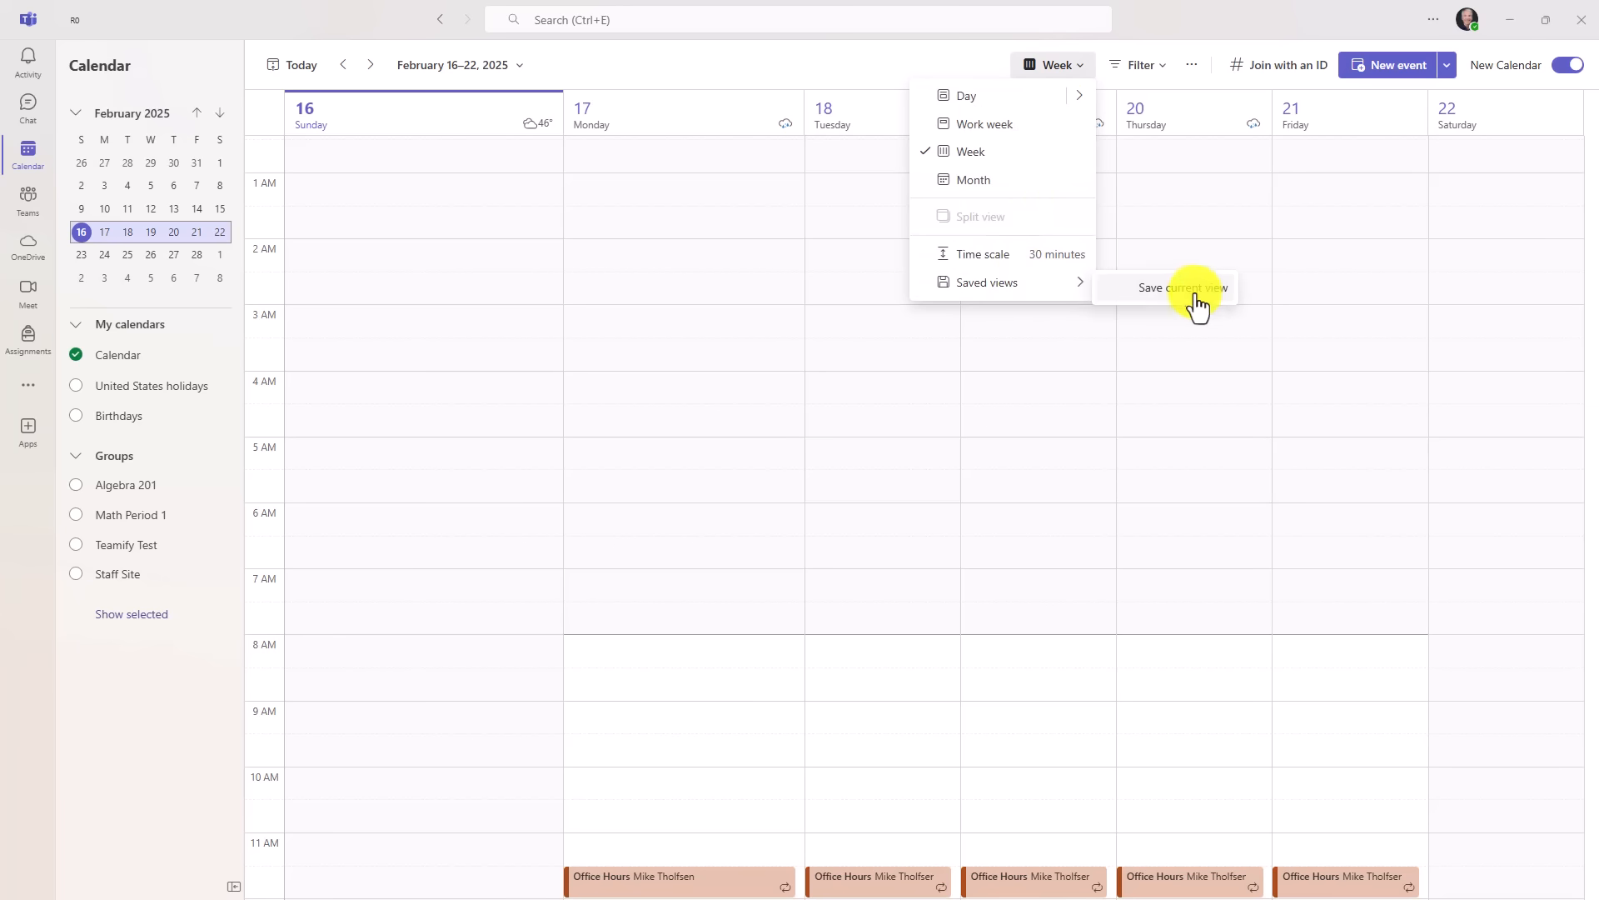
pyautogui.moveTo(1032, 123)
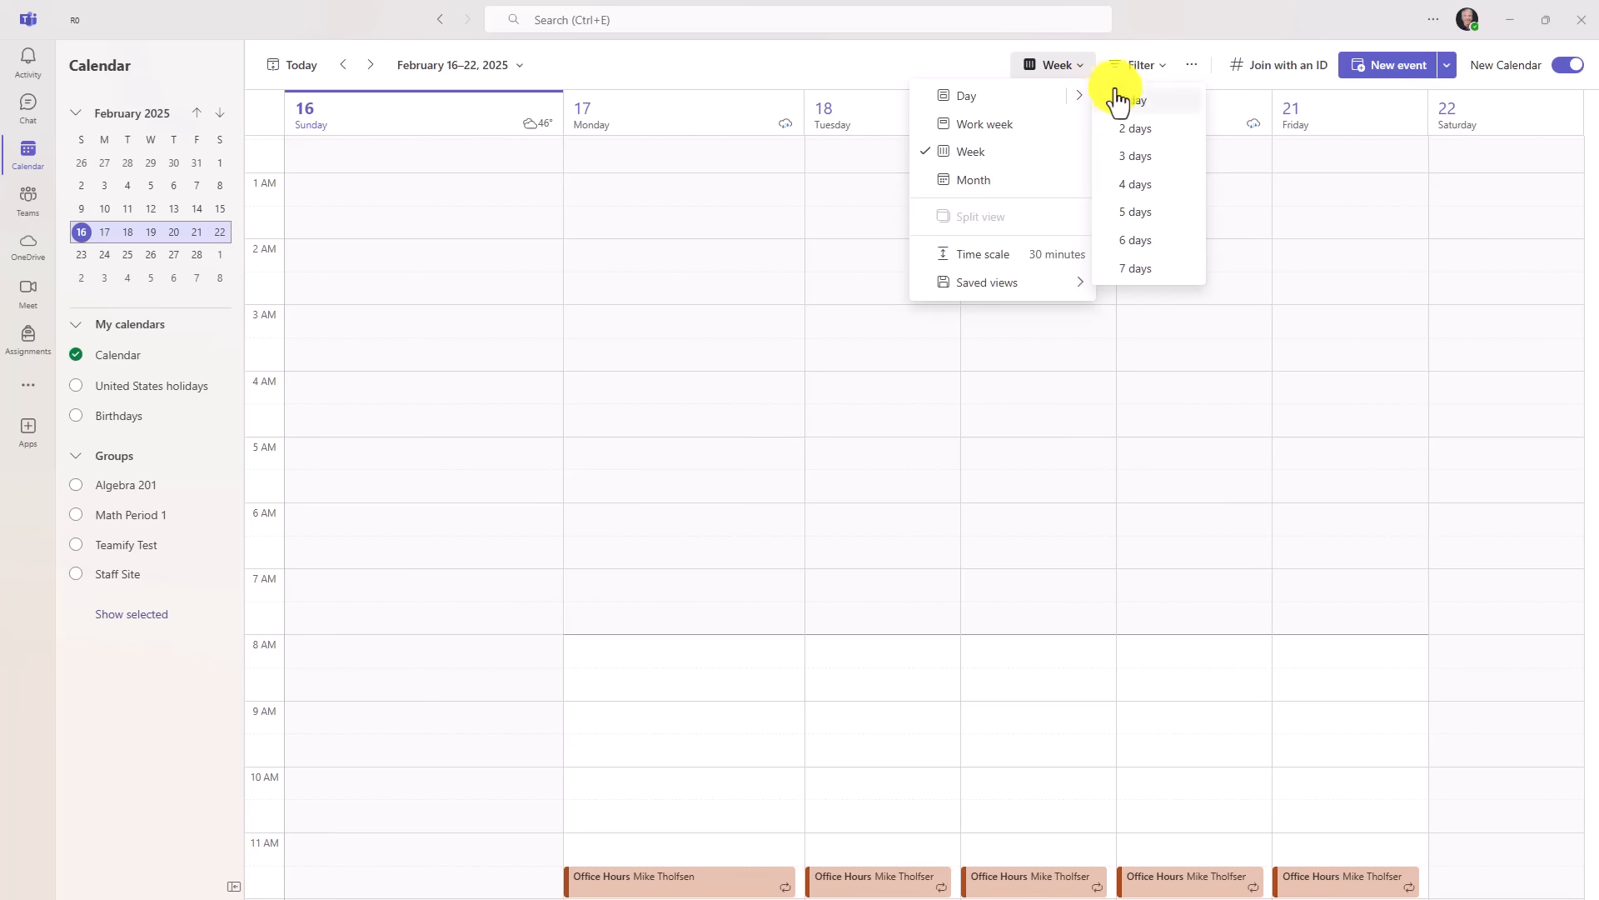
pyautogui.moveTo(1139, 211)
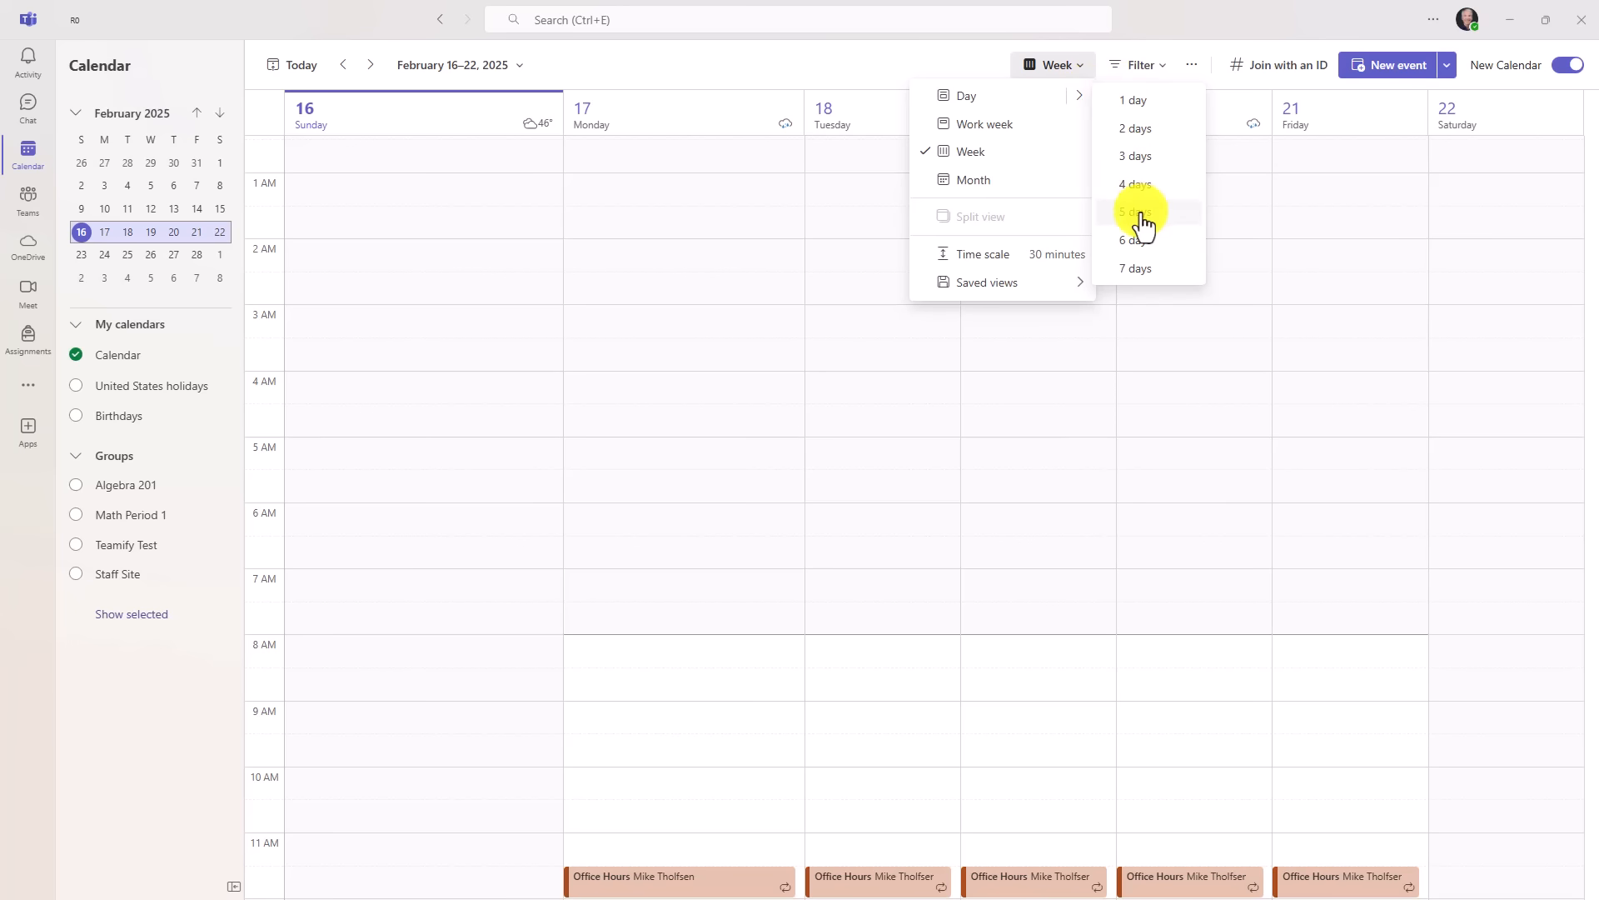
# - Switch the calendar to the Monday–Friday work week of February 17–21, 2025
pyautogui.click(1134, 183)
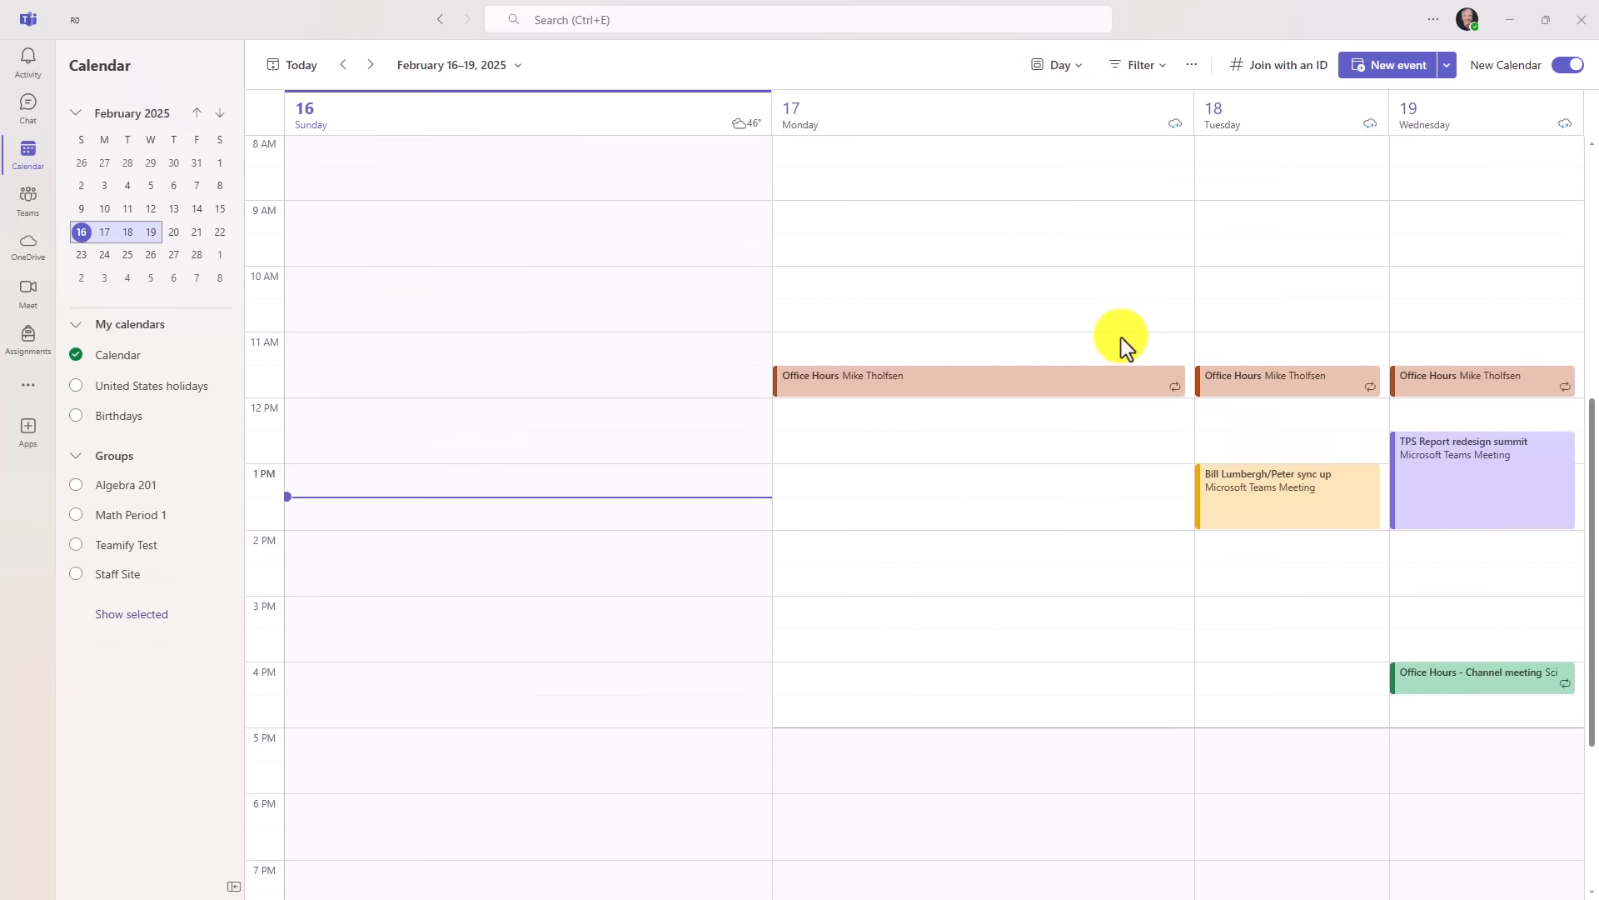
pyautogui.click(1056, 64)
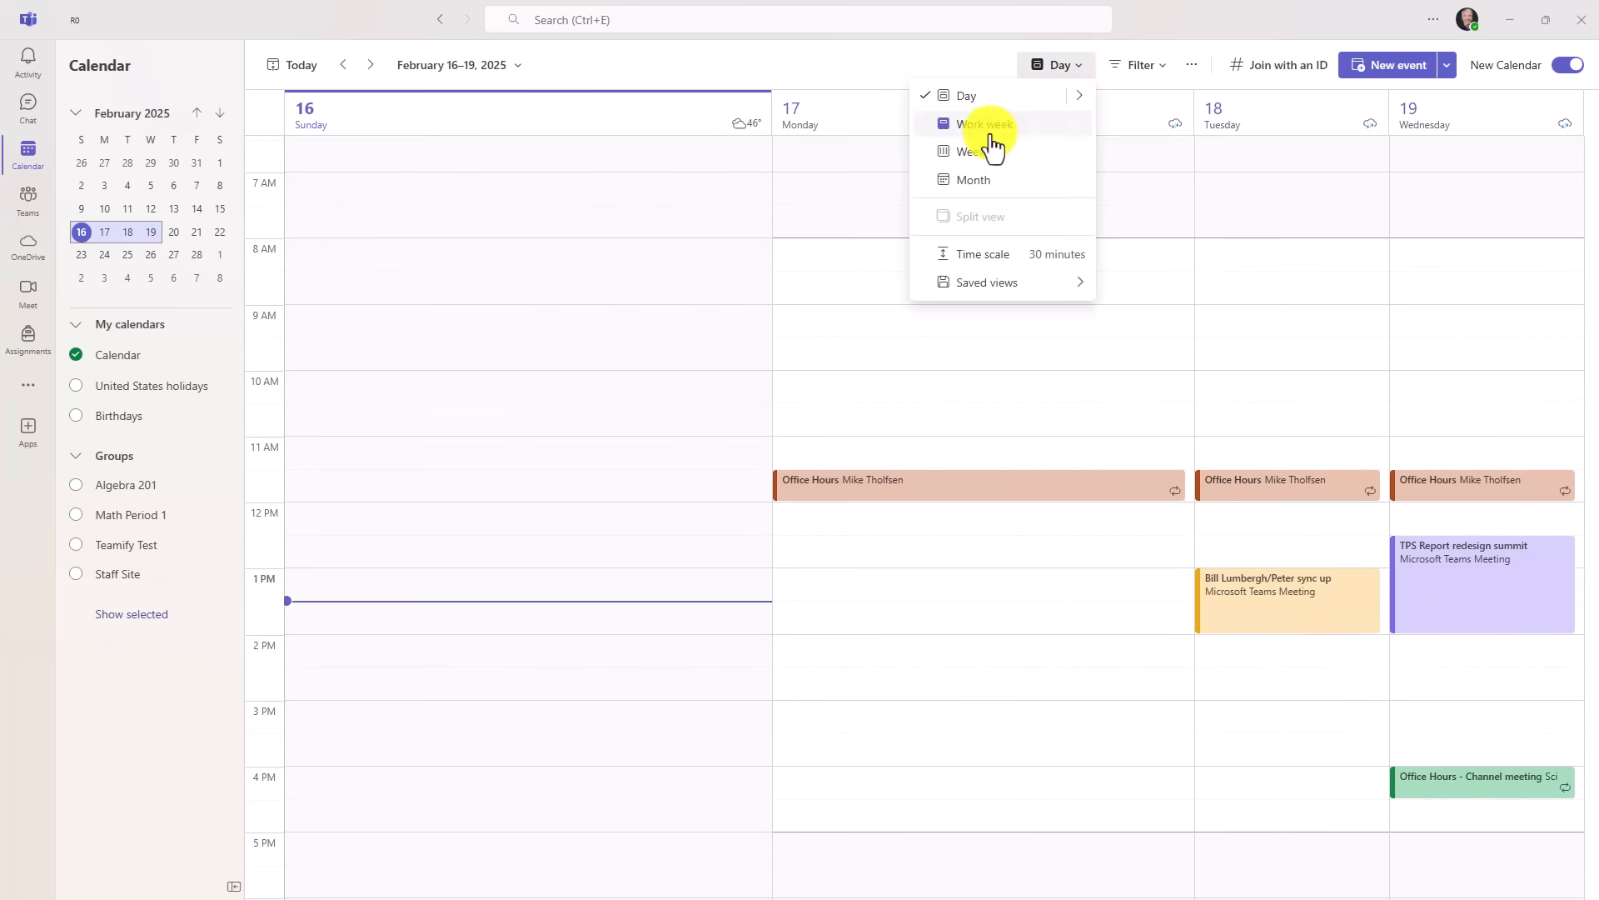
pyautogui.click(984, 123)
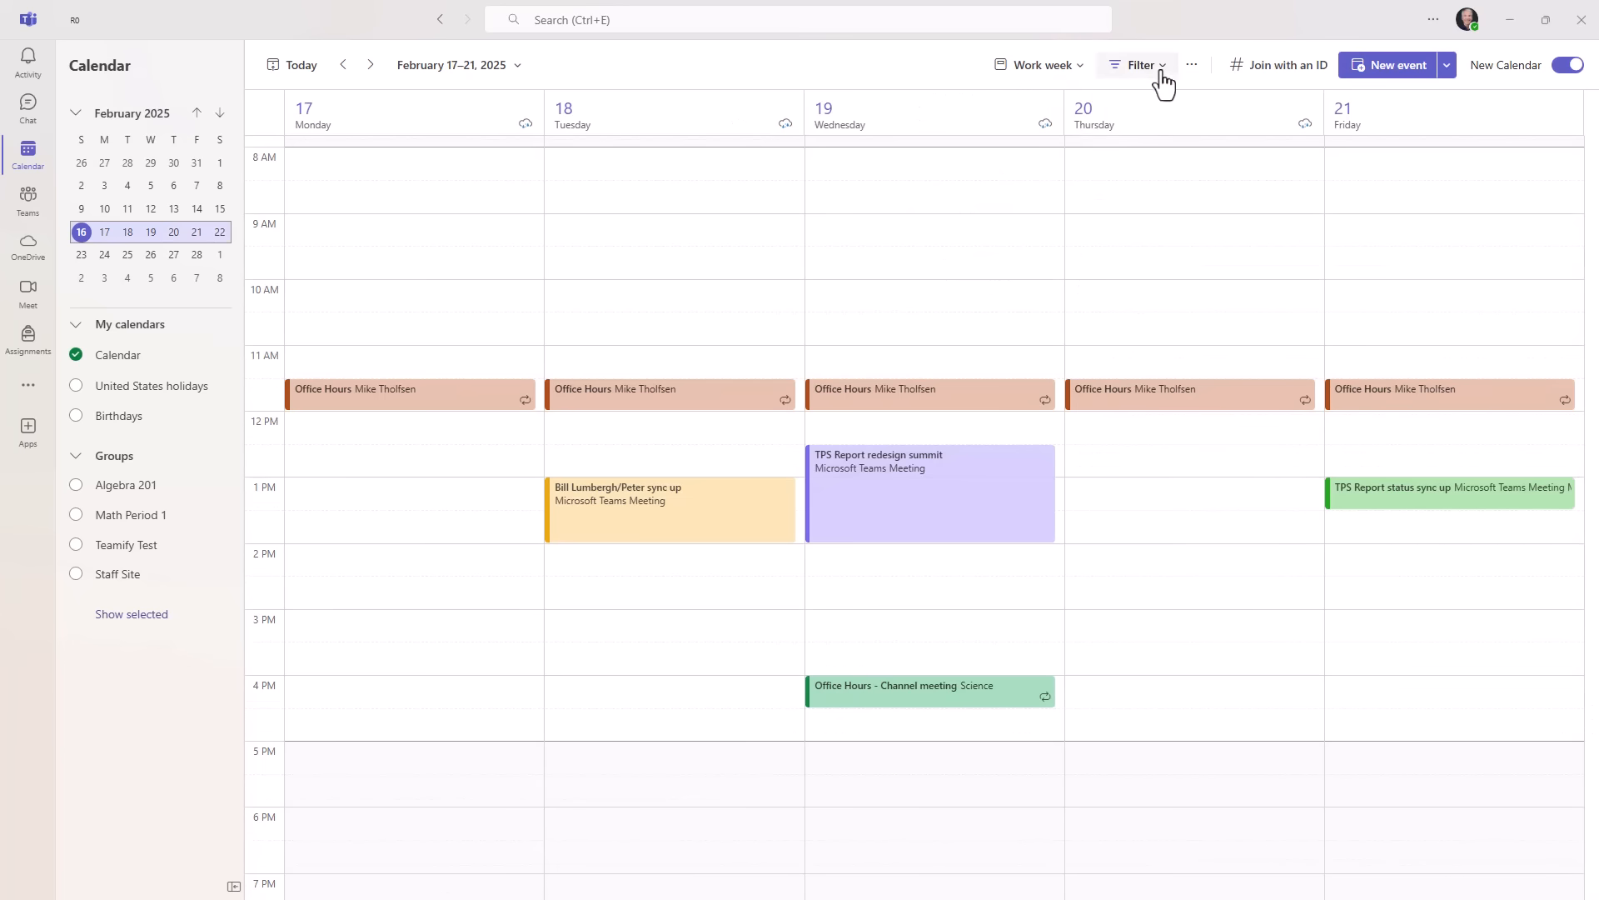
pyautogui.click(1135, 64)
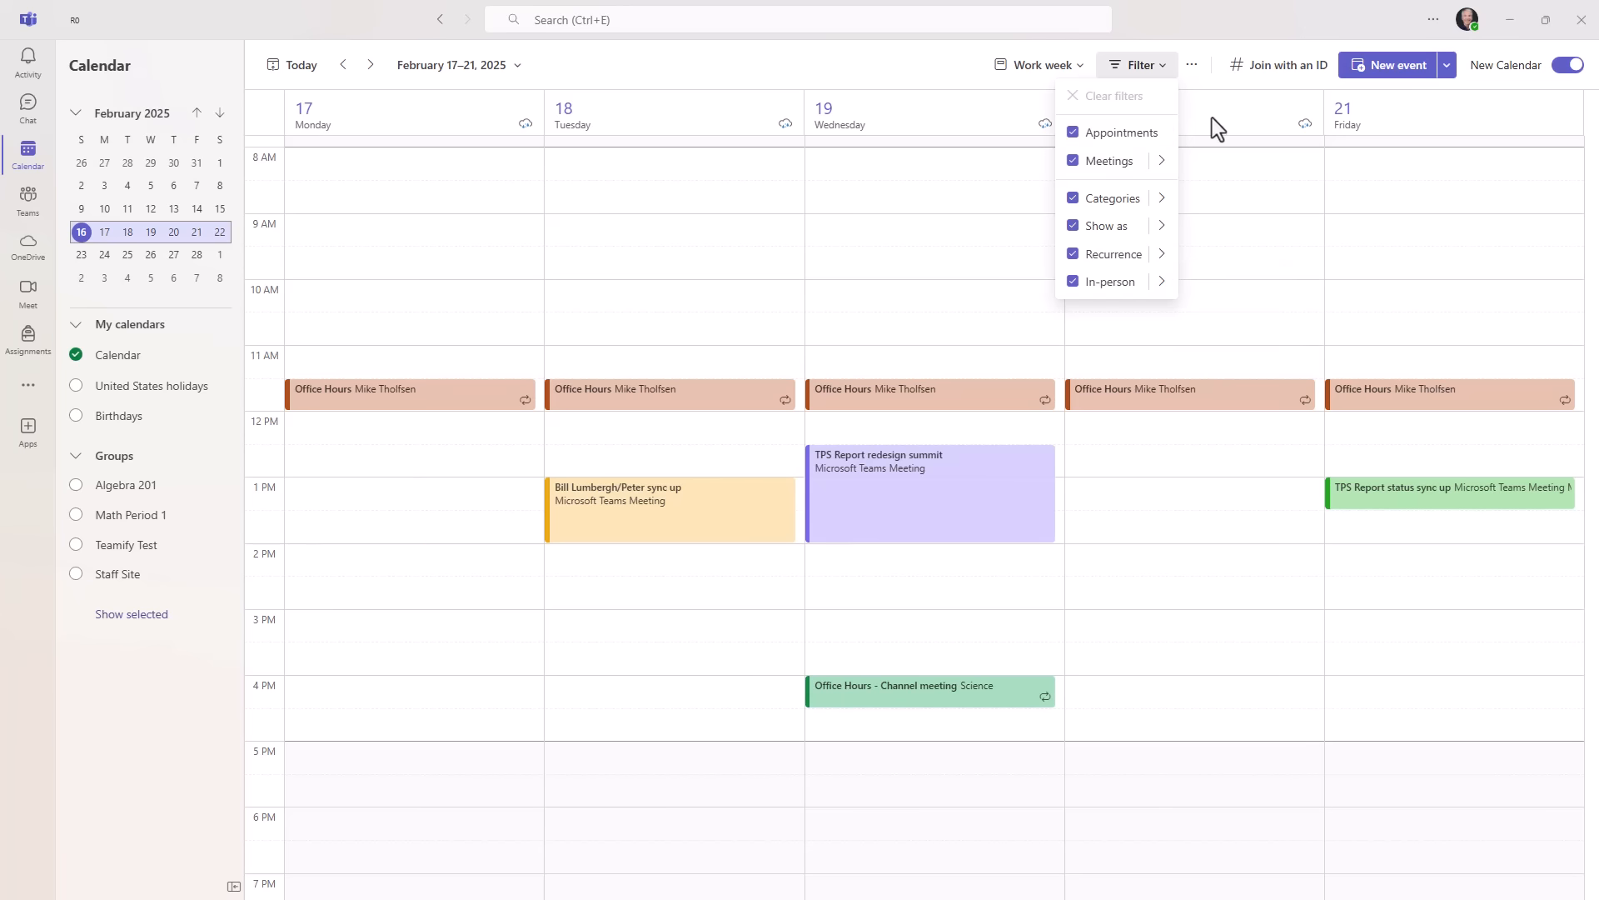
pyautogui.click(1191, 64)
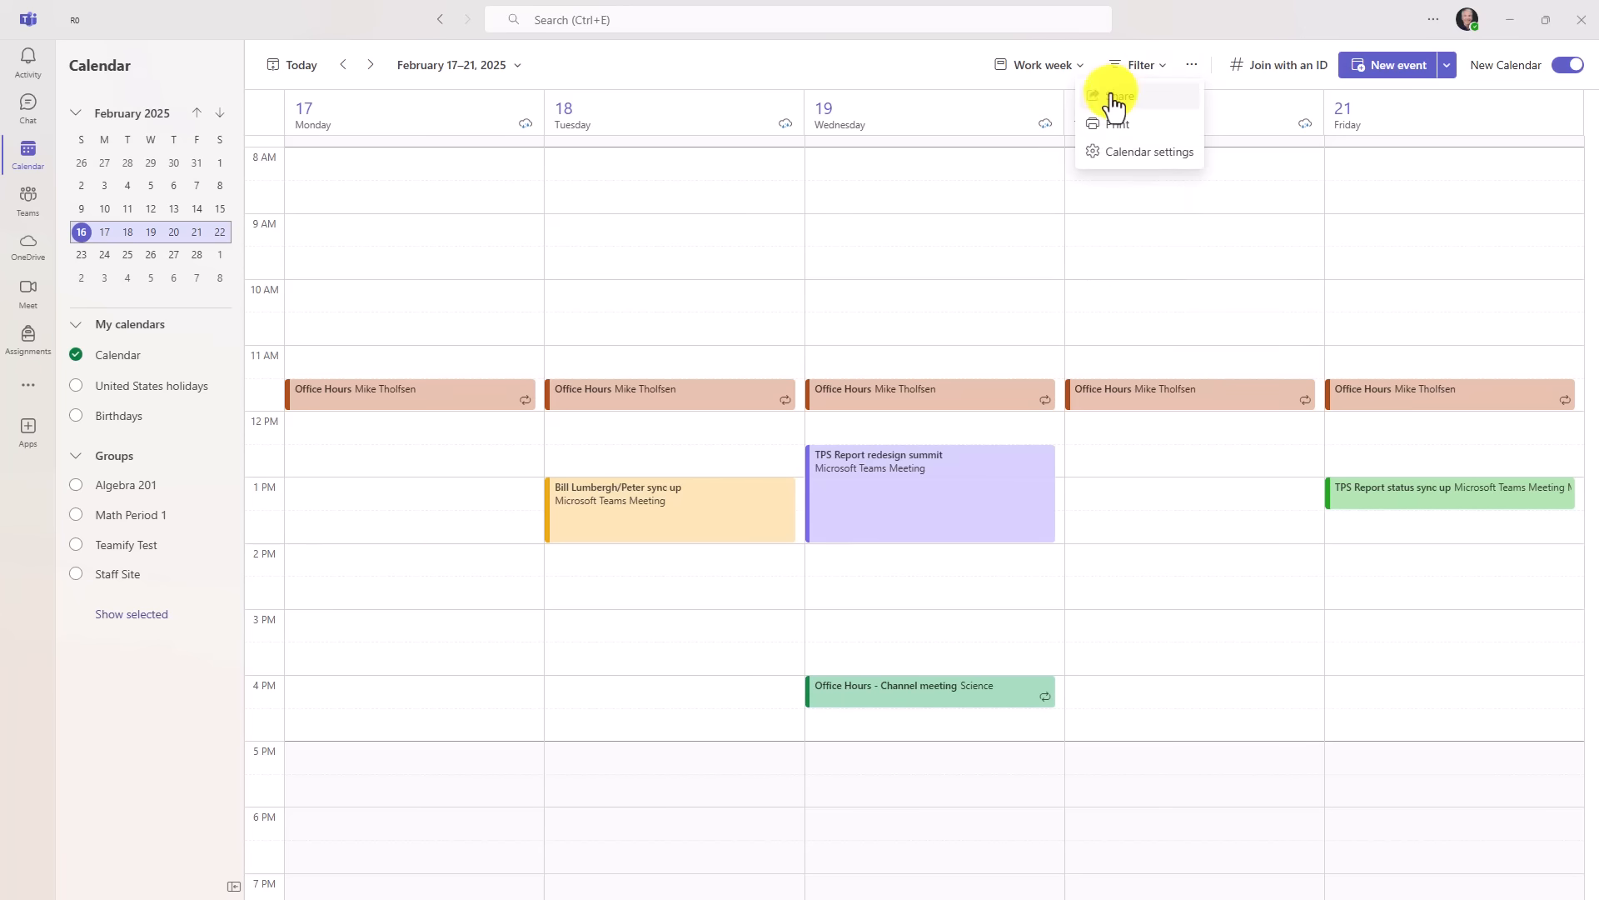
pyautogui.click(1117, 95)
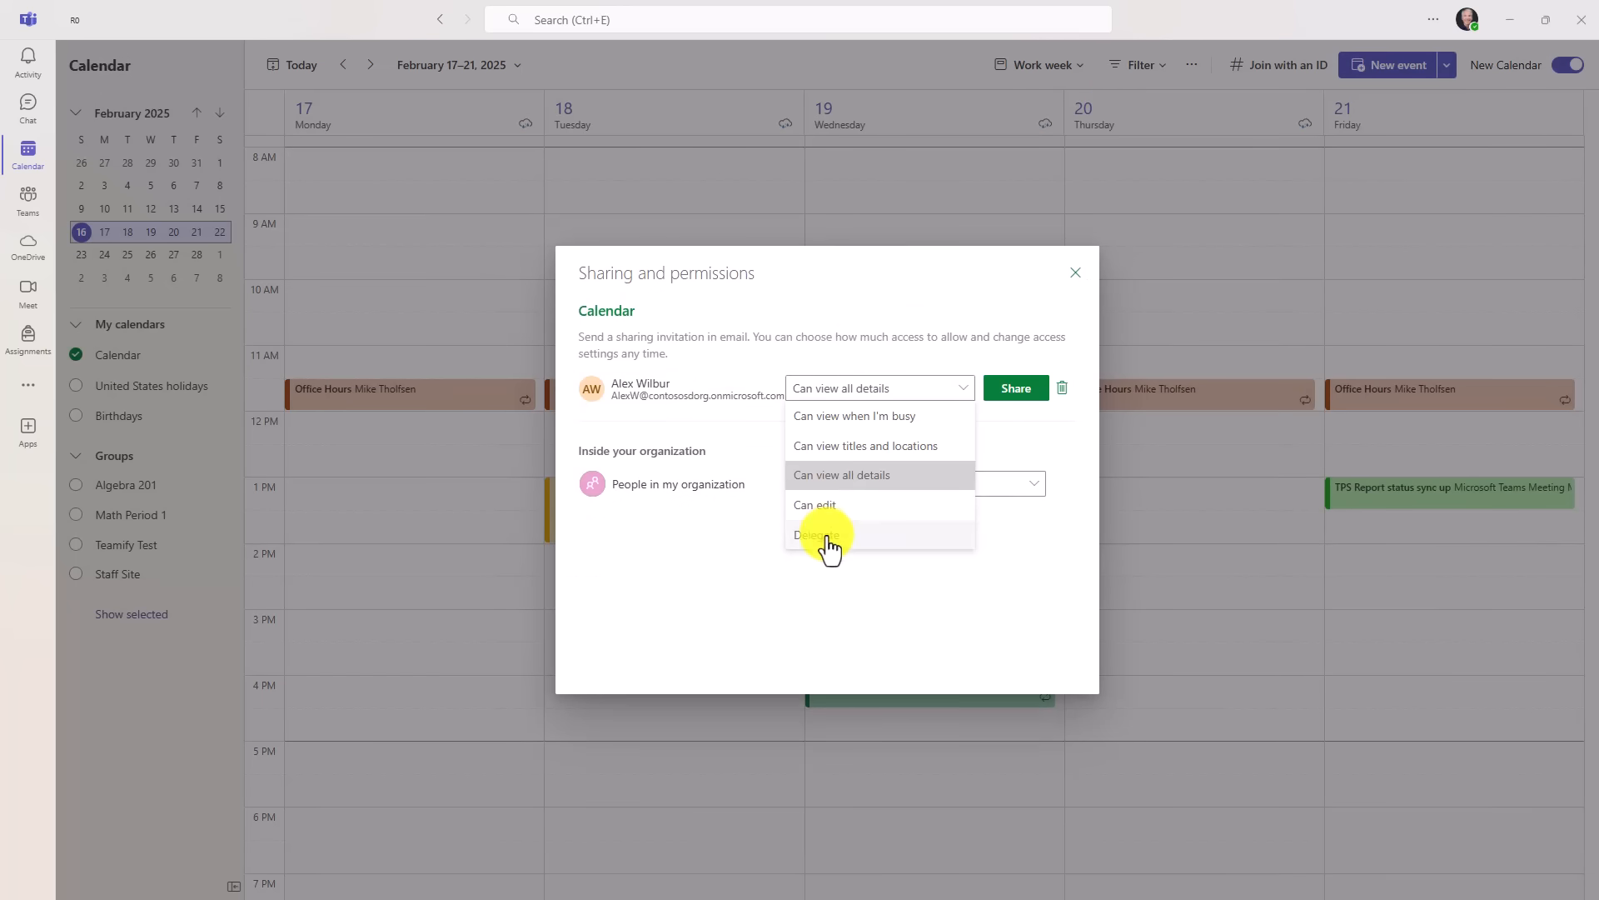
pyautogui.click(854, 415)
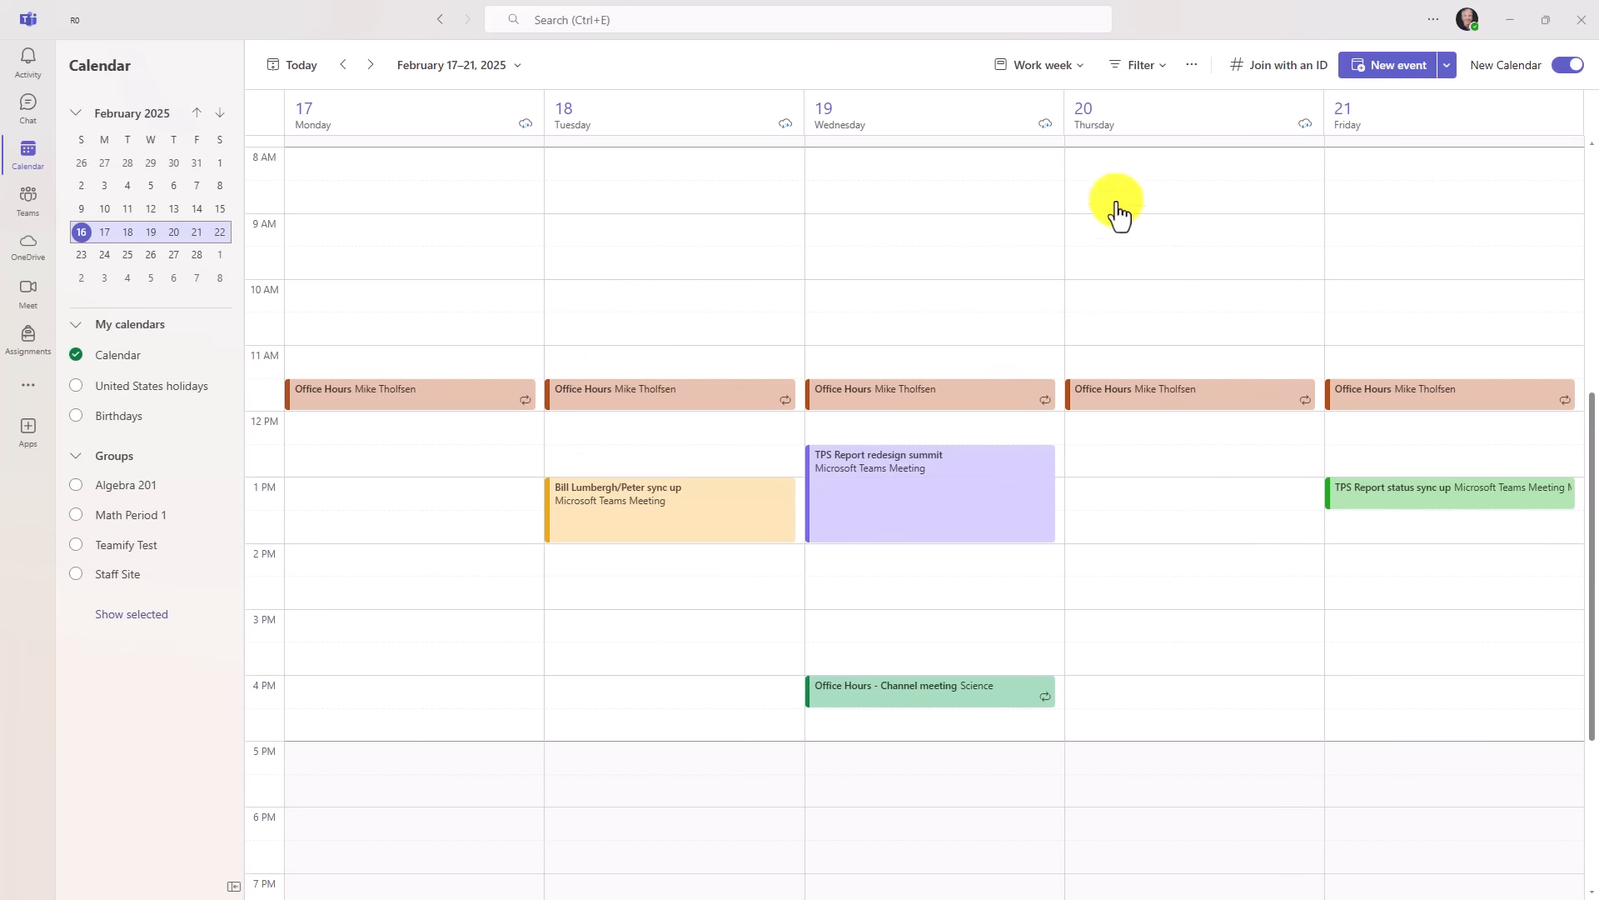
pyautogui.click(1191, 64)
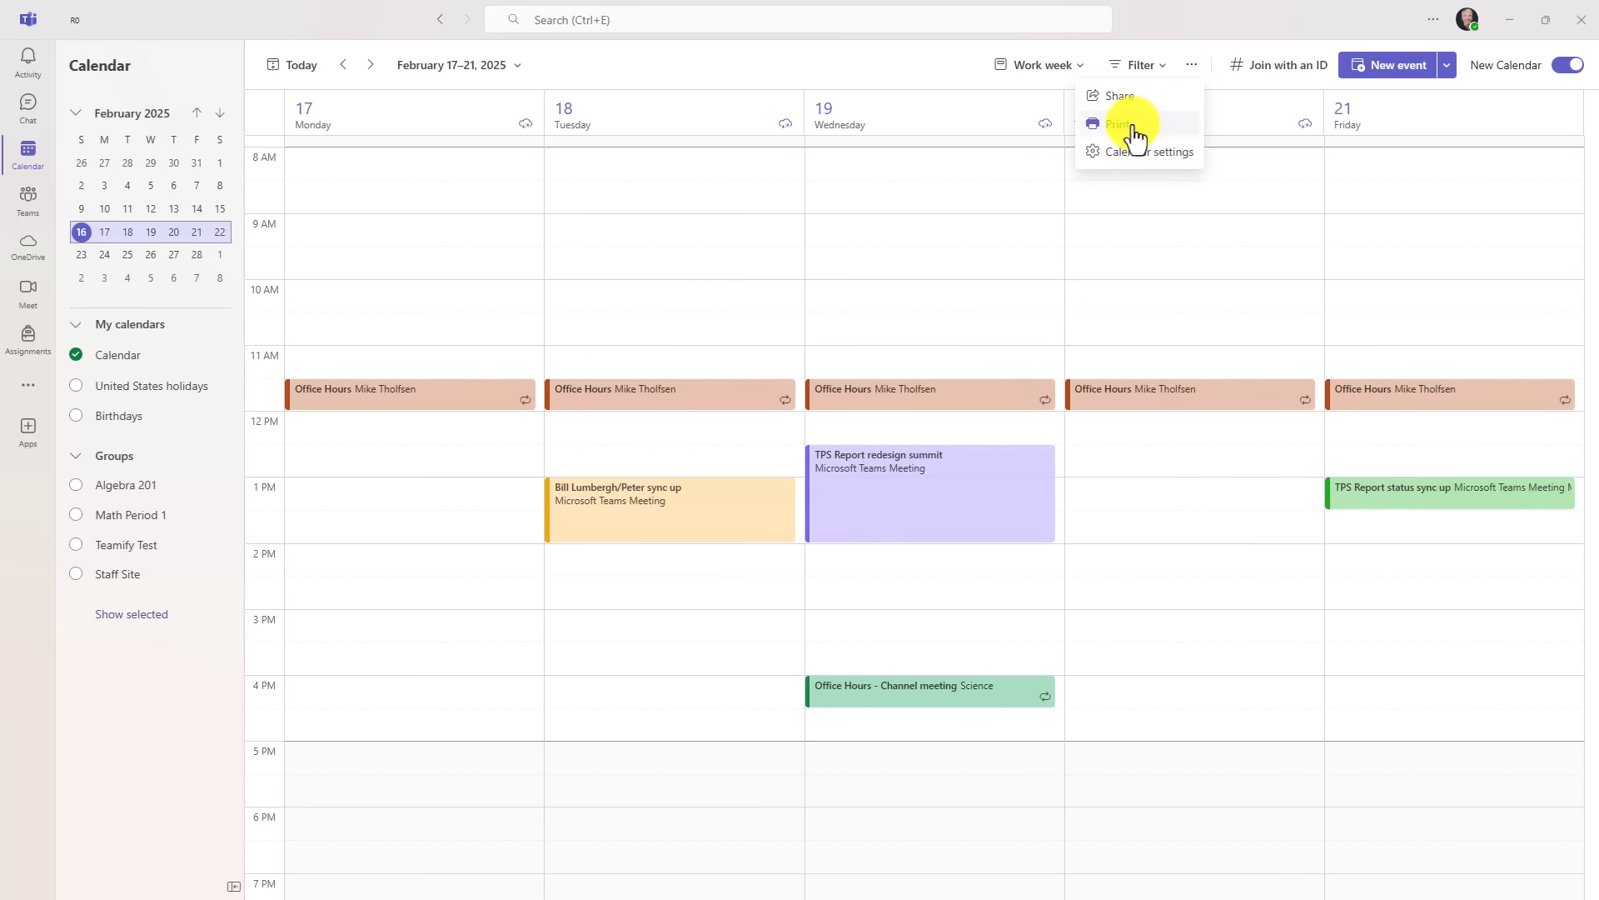
pyautogui.click(1120, 124)
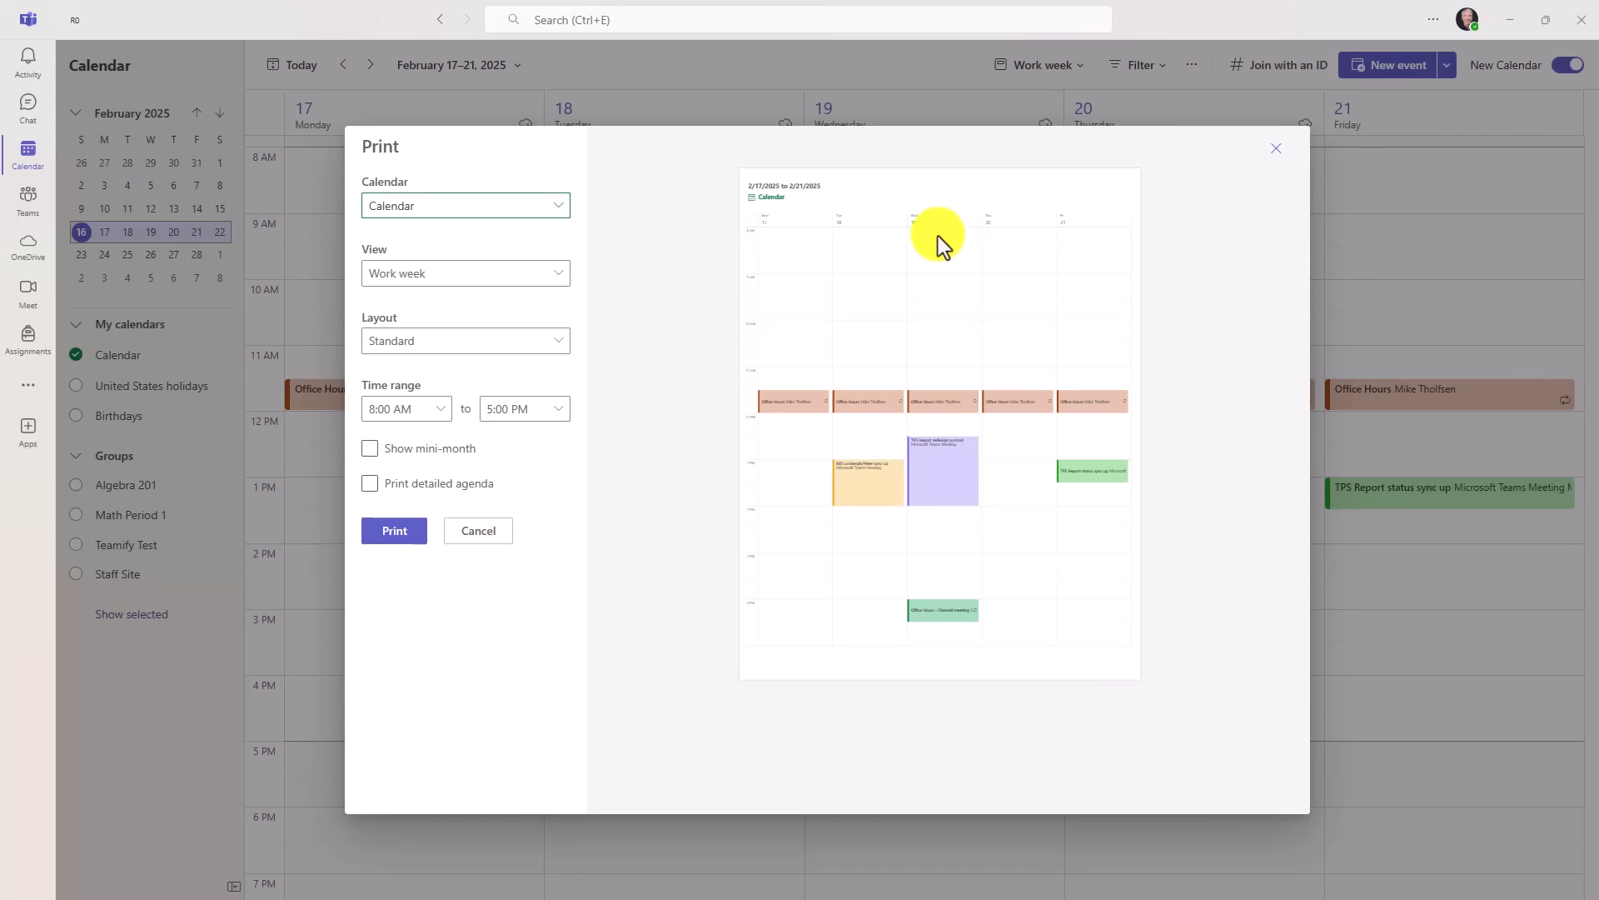
pyautogui.moveTo(909, 532)
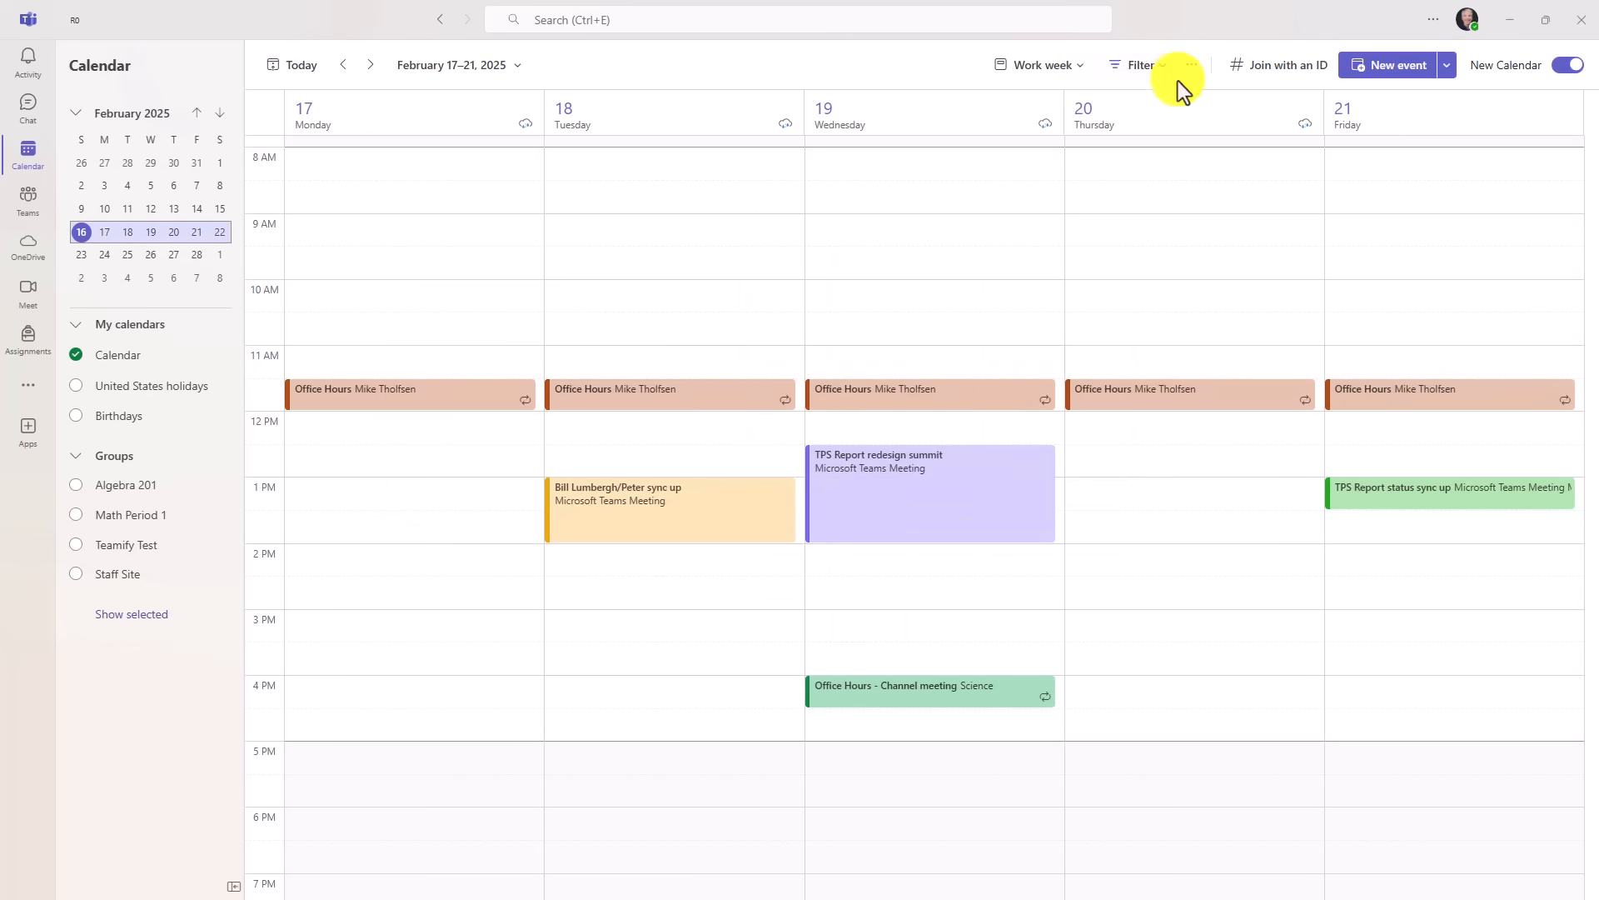
pyautogui.click(1191, 64)
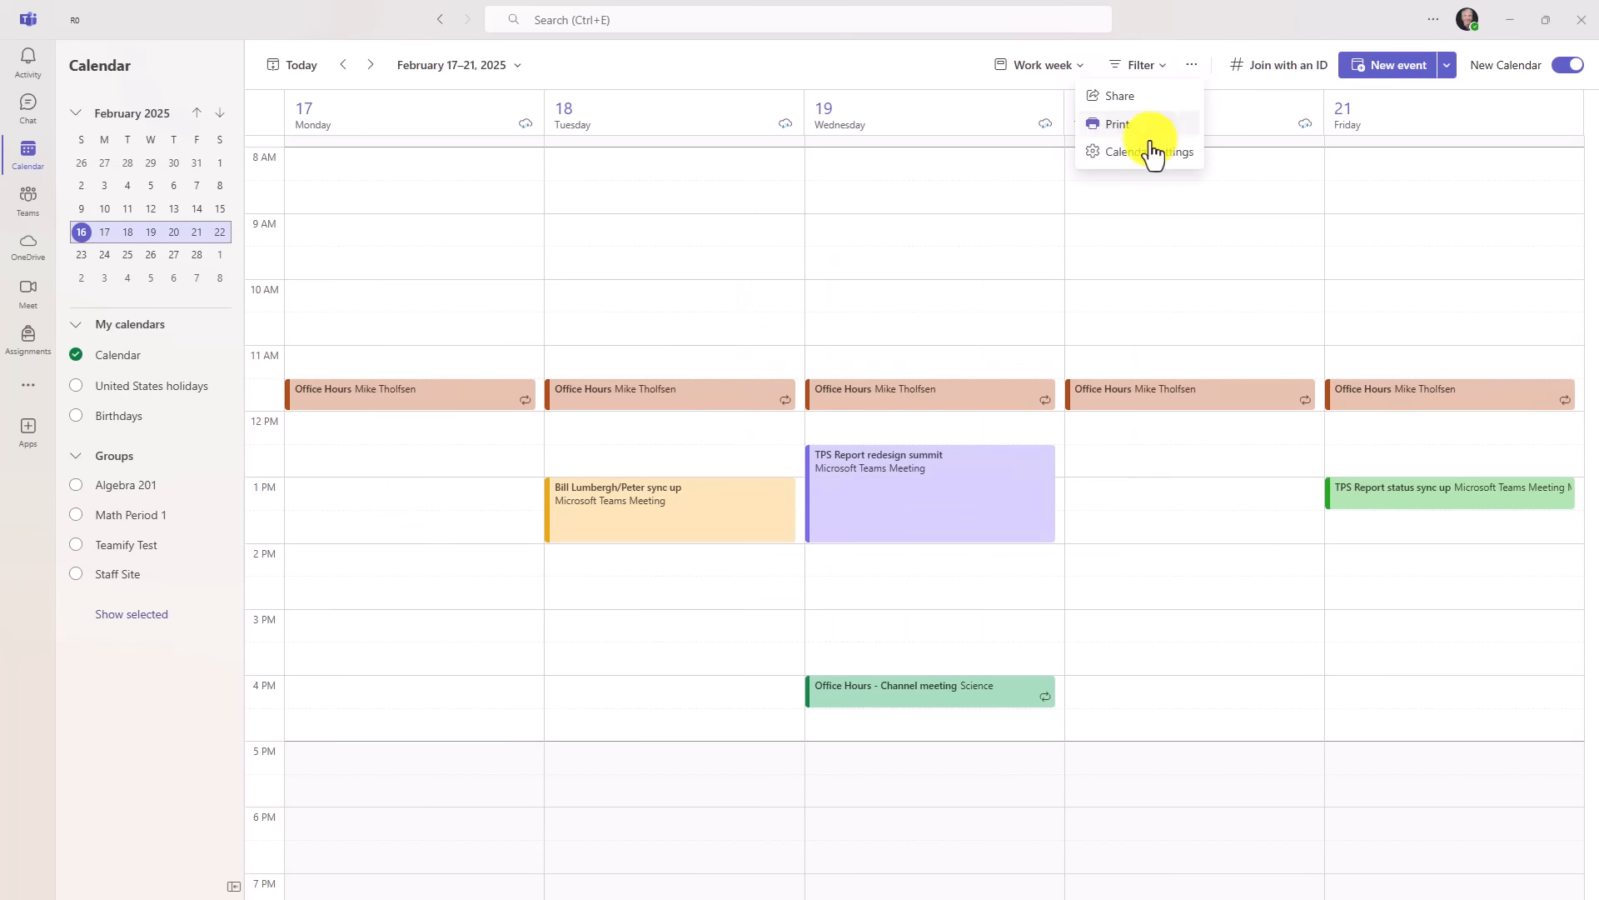
pyautogui.click(1133, 151)
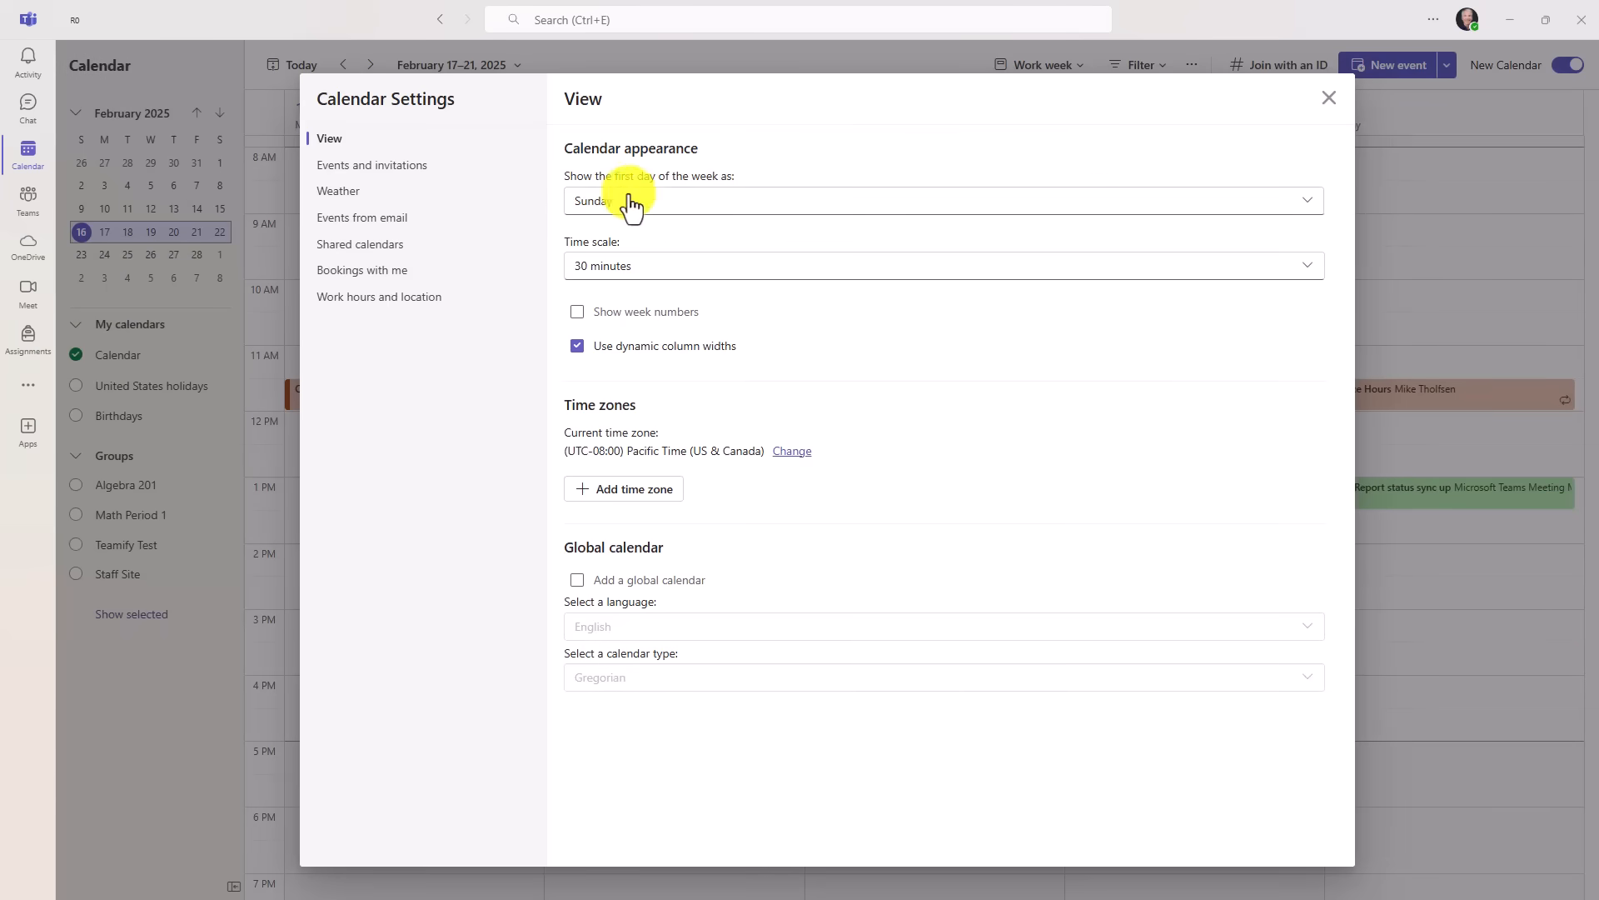
pyautogui.moveTo(624, 495)
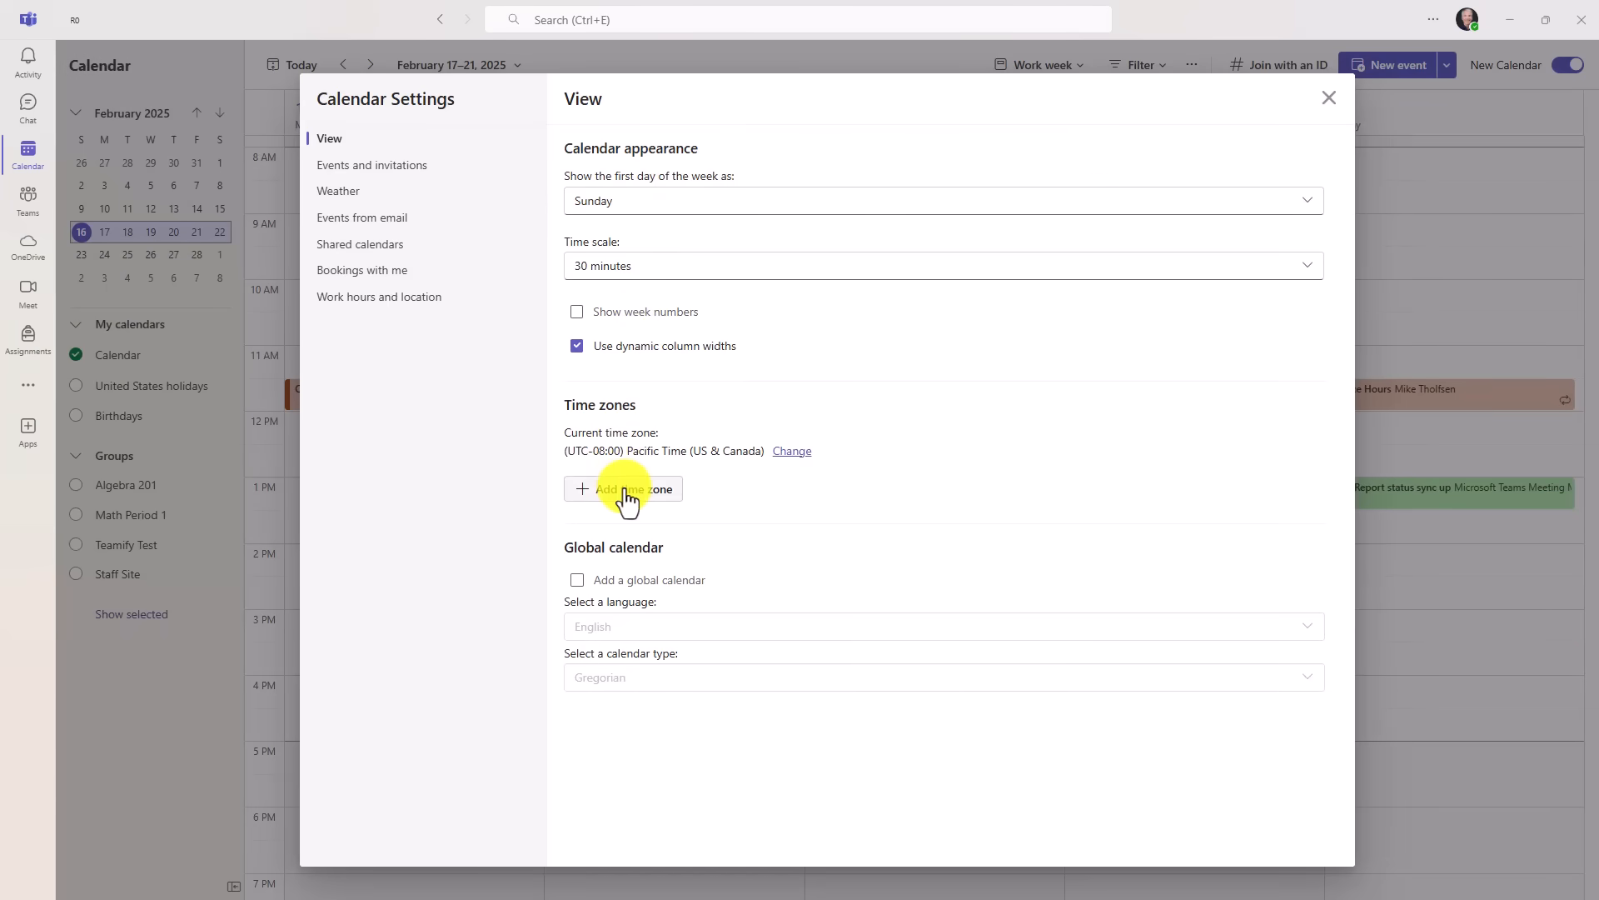
pyautogui.click(624, 487)
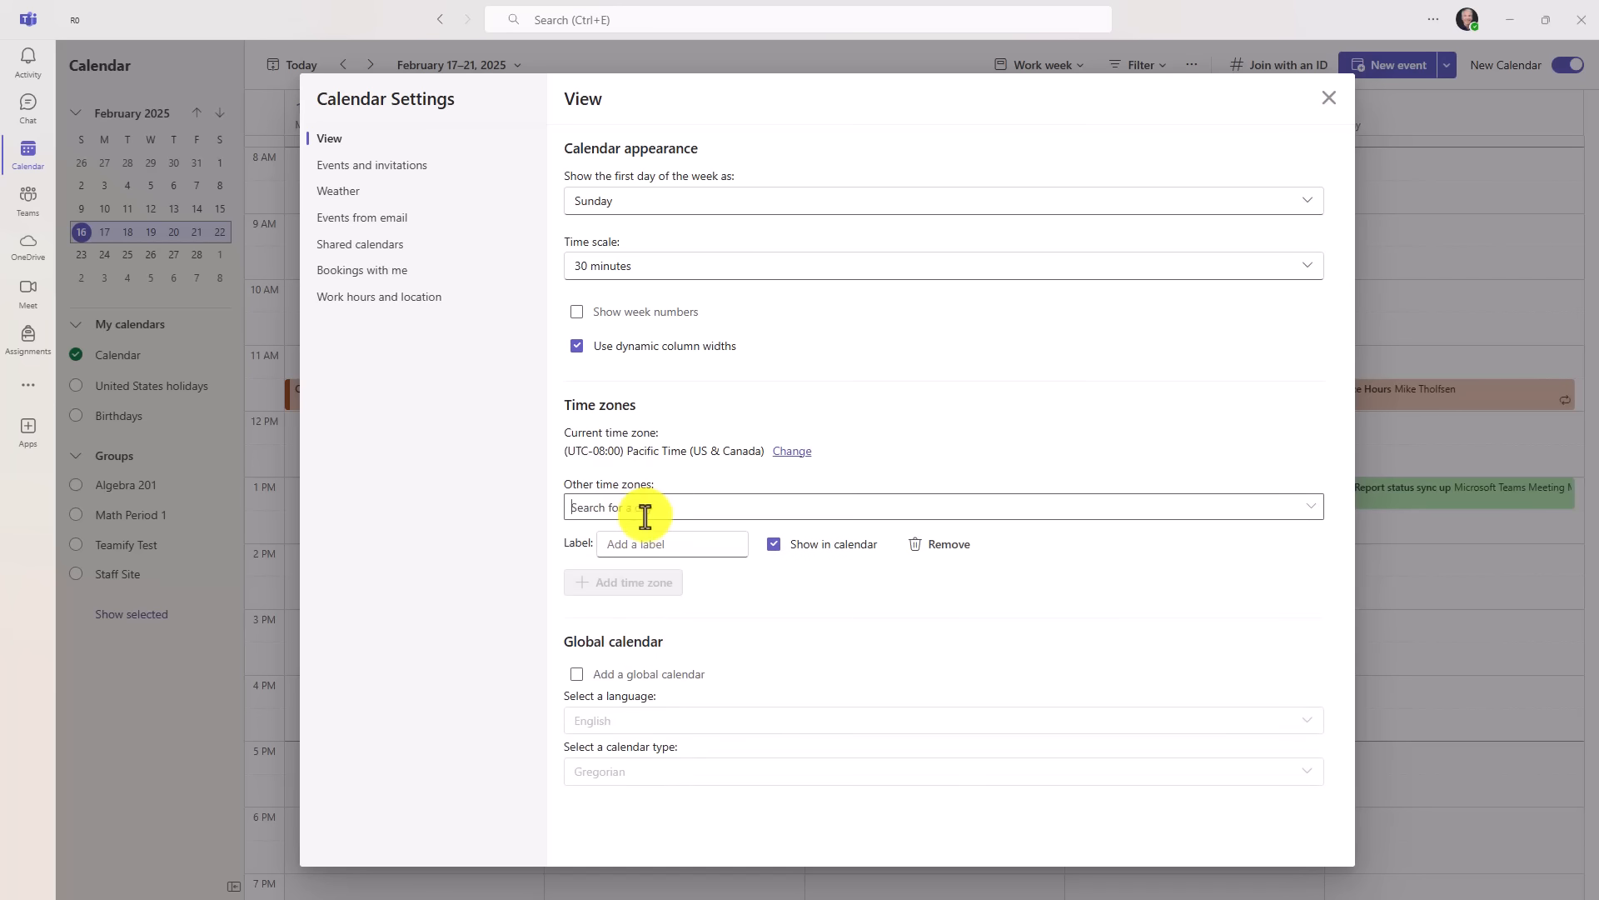
pyautogui.click(338, 191)
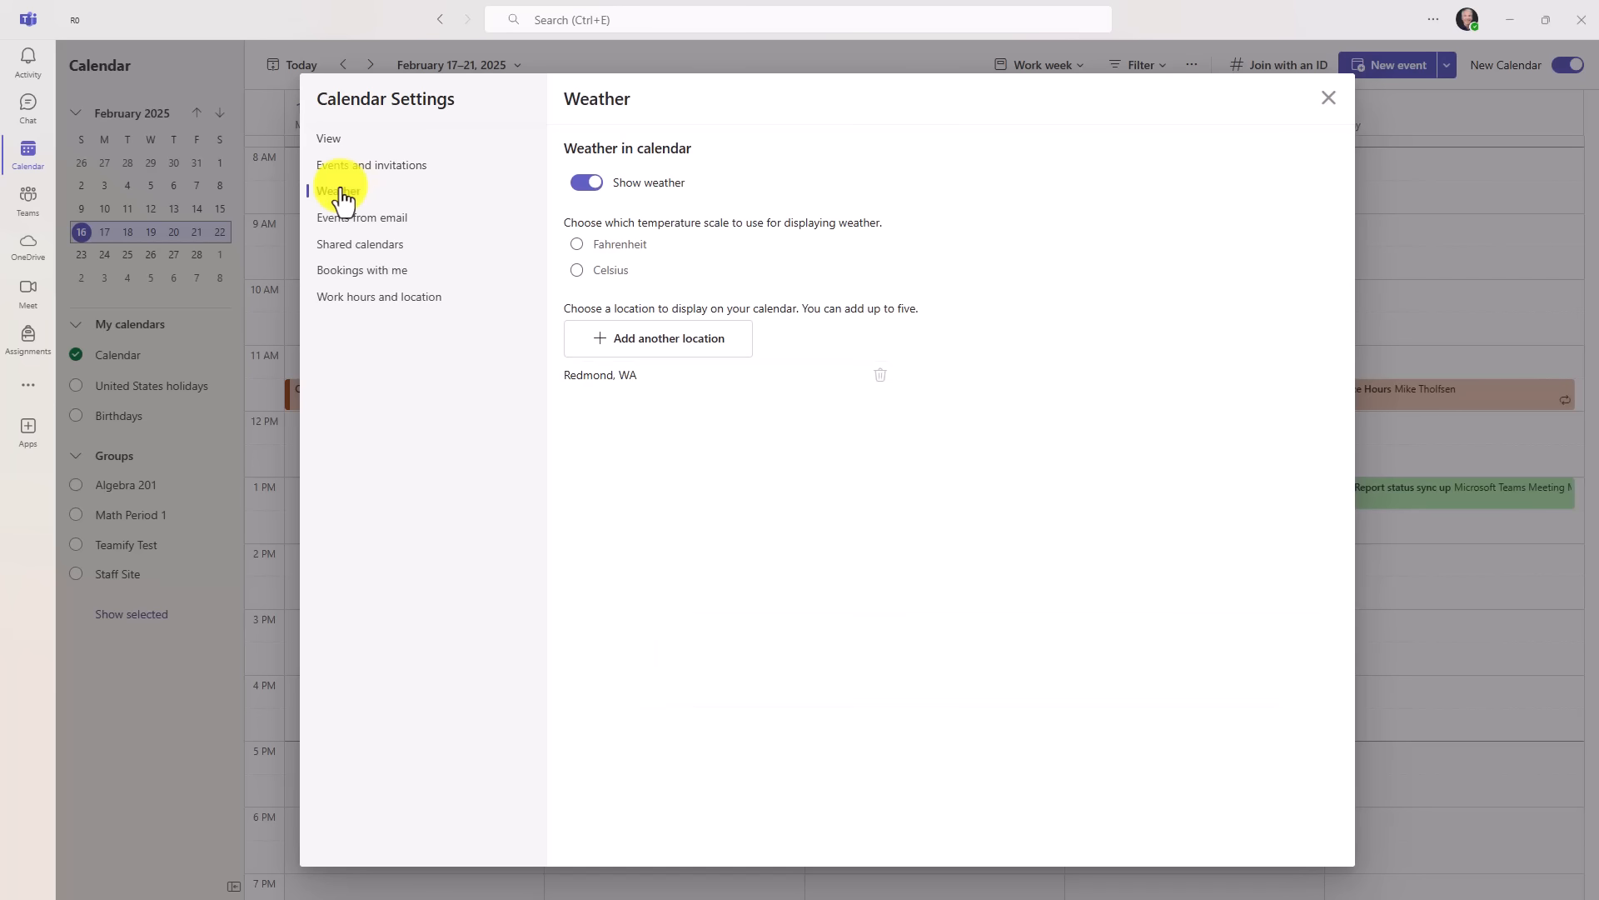
pyautogui.click(576, 244)
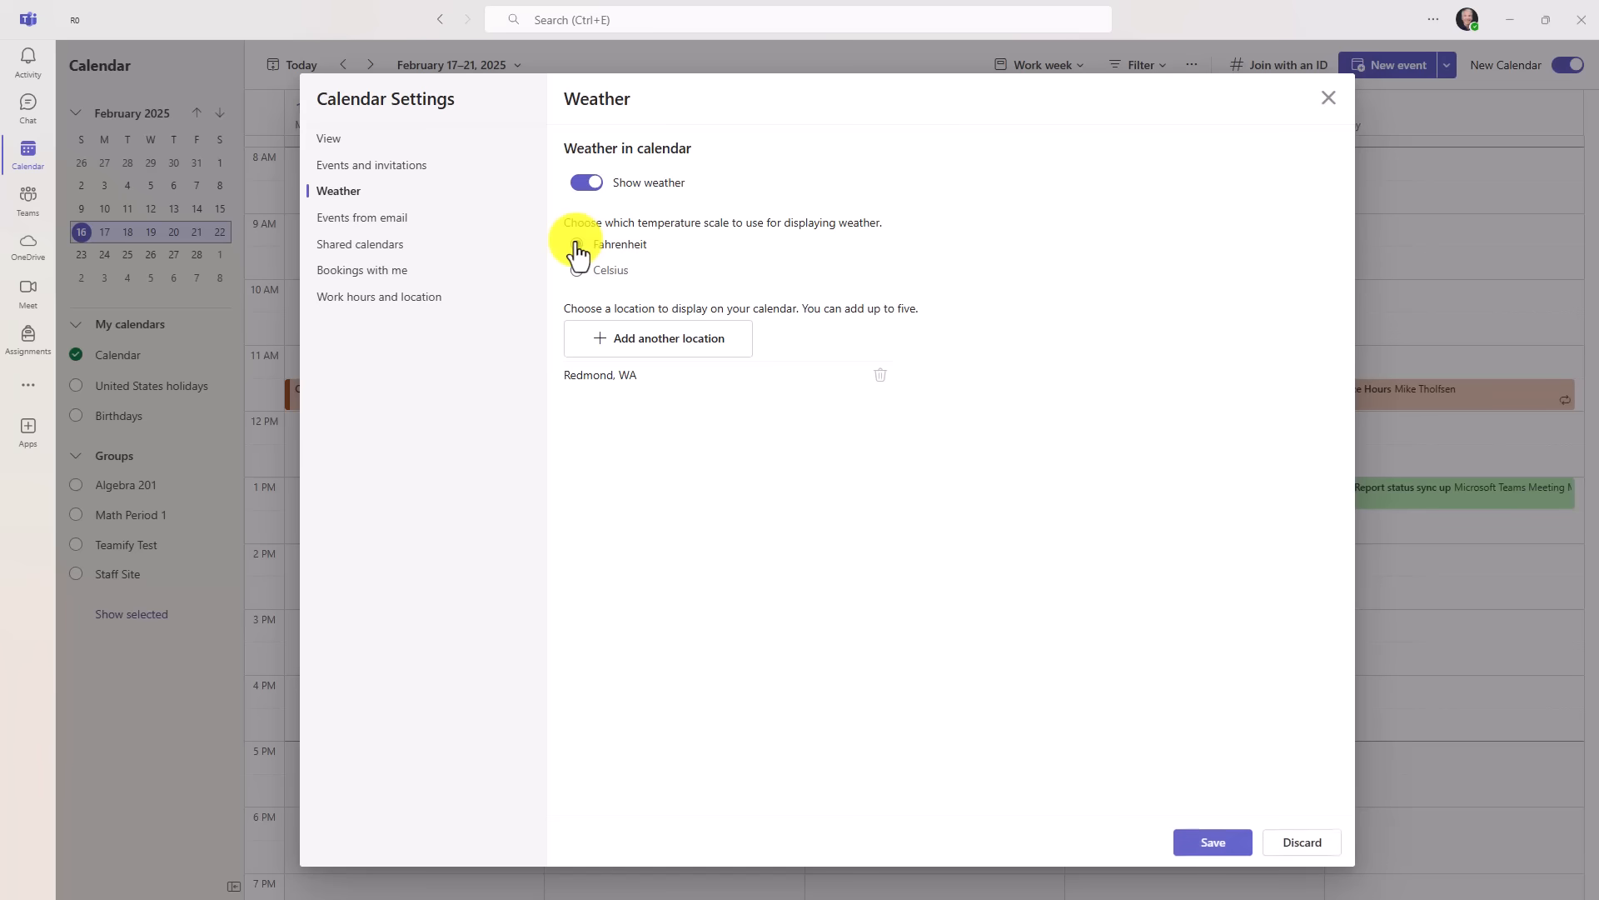
pyautogui.click(576, 244)
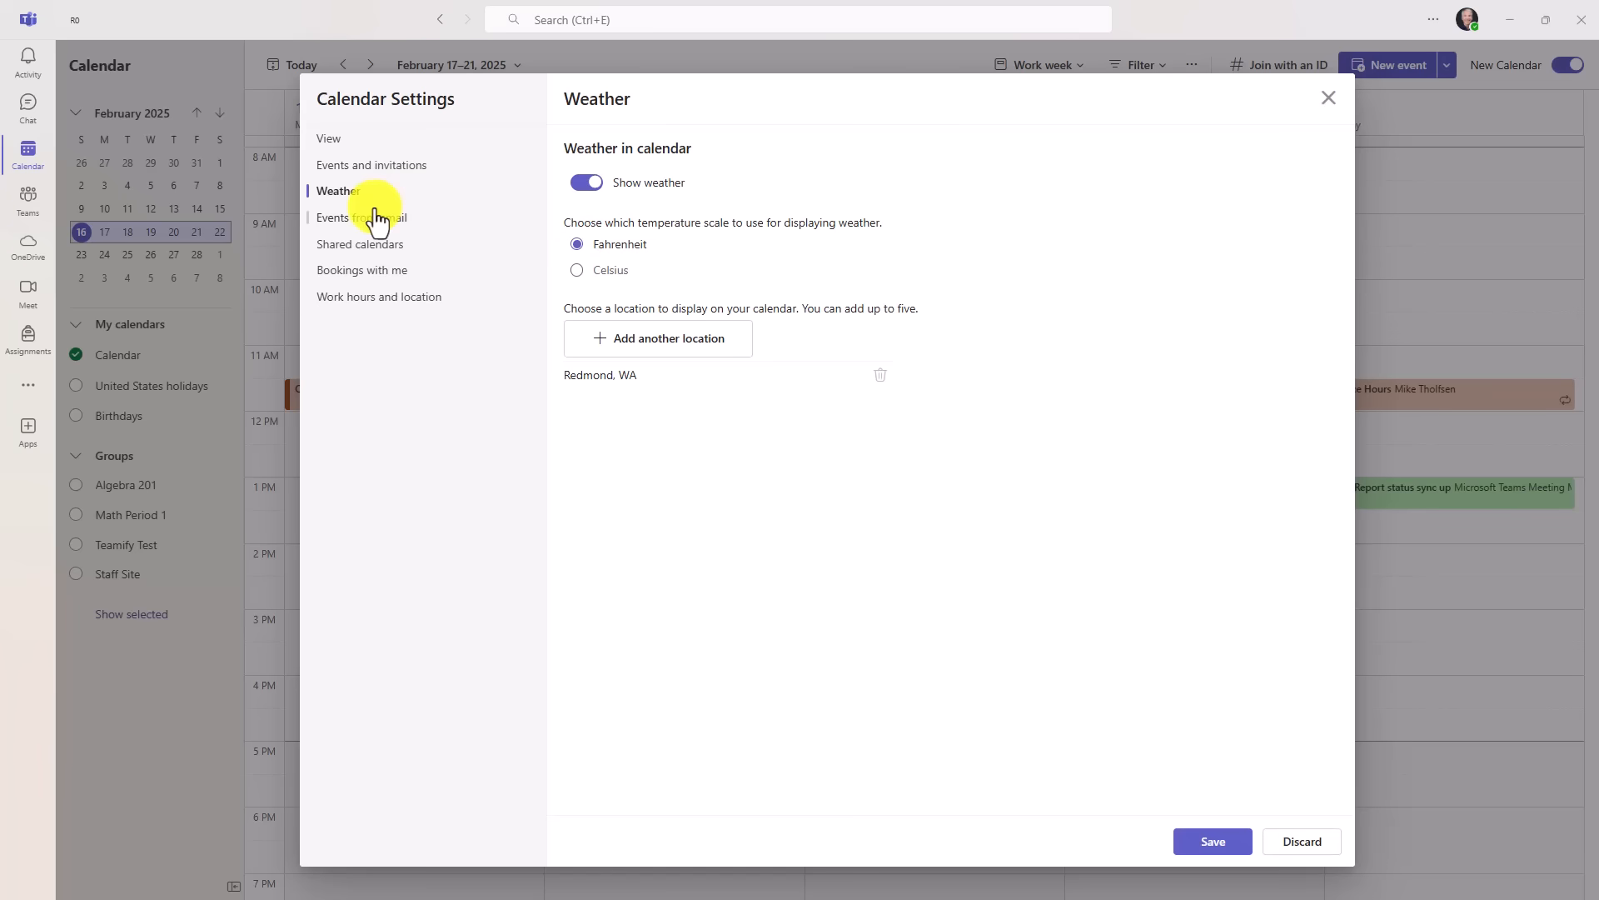
pyautogui.moveTo(1028, 890)
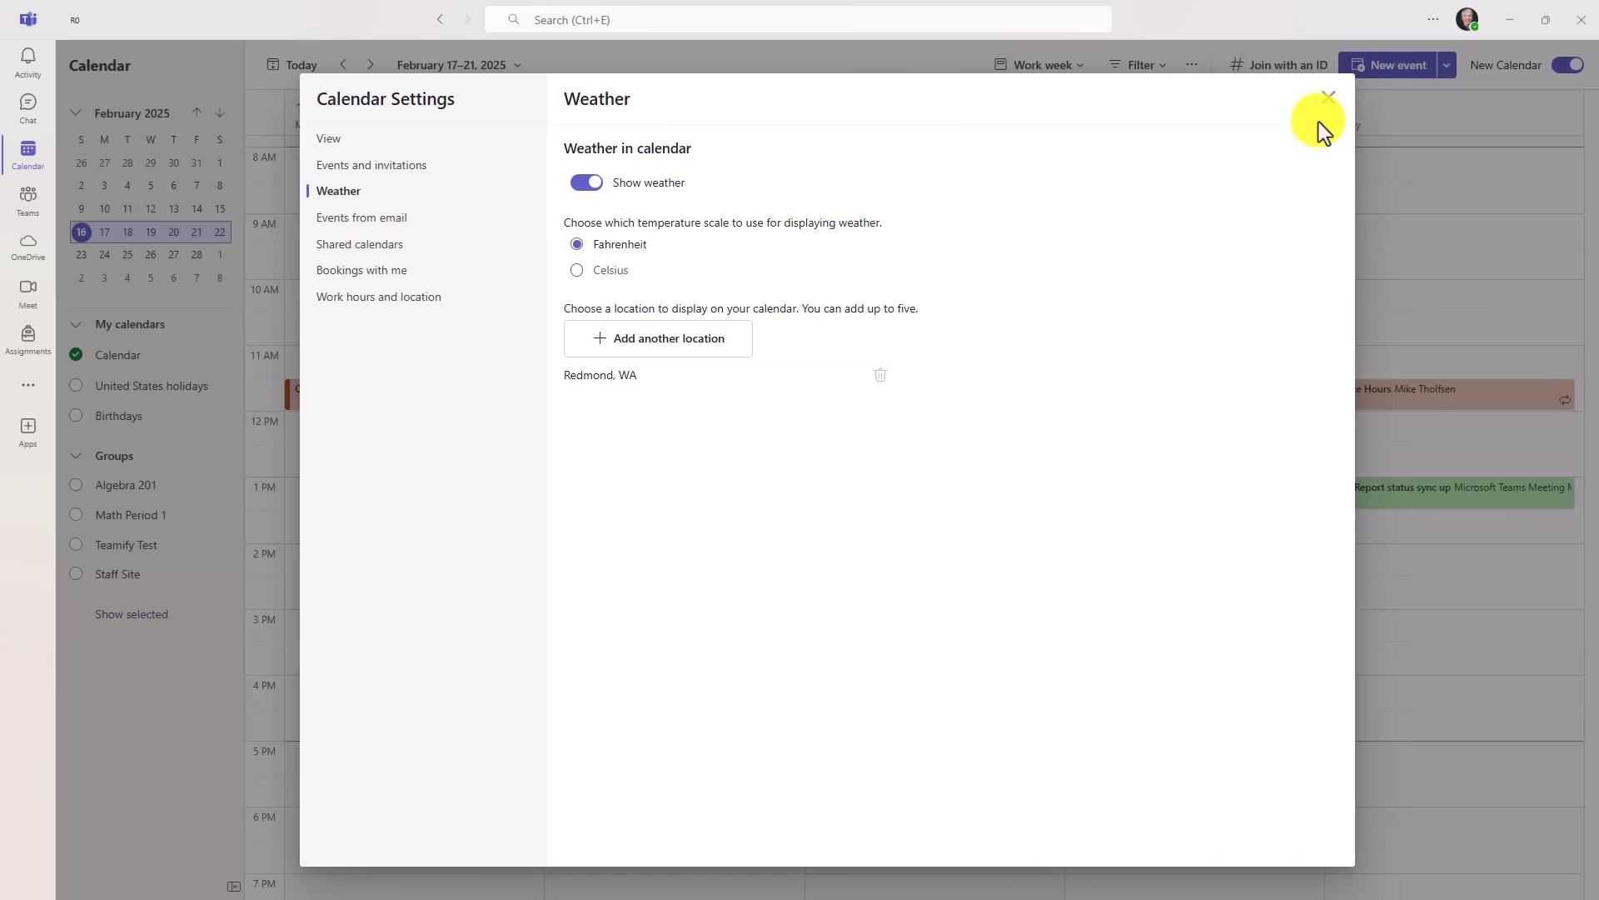
pyautogui.click(1327, 96)
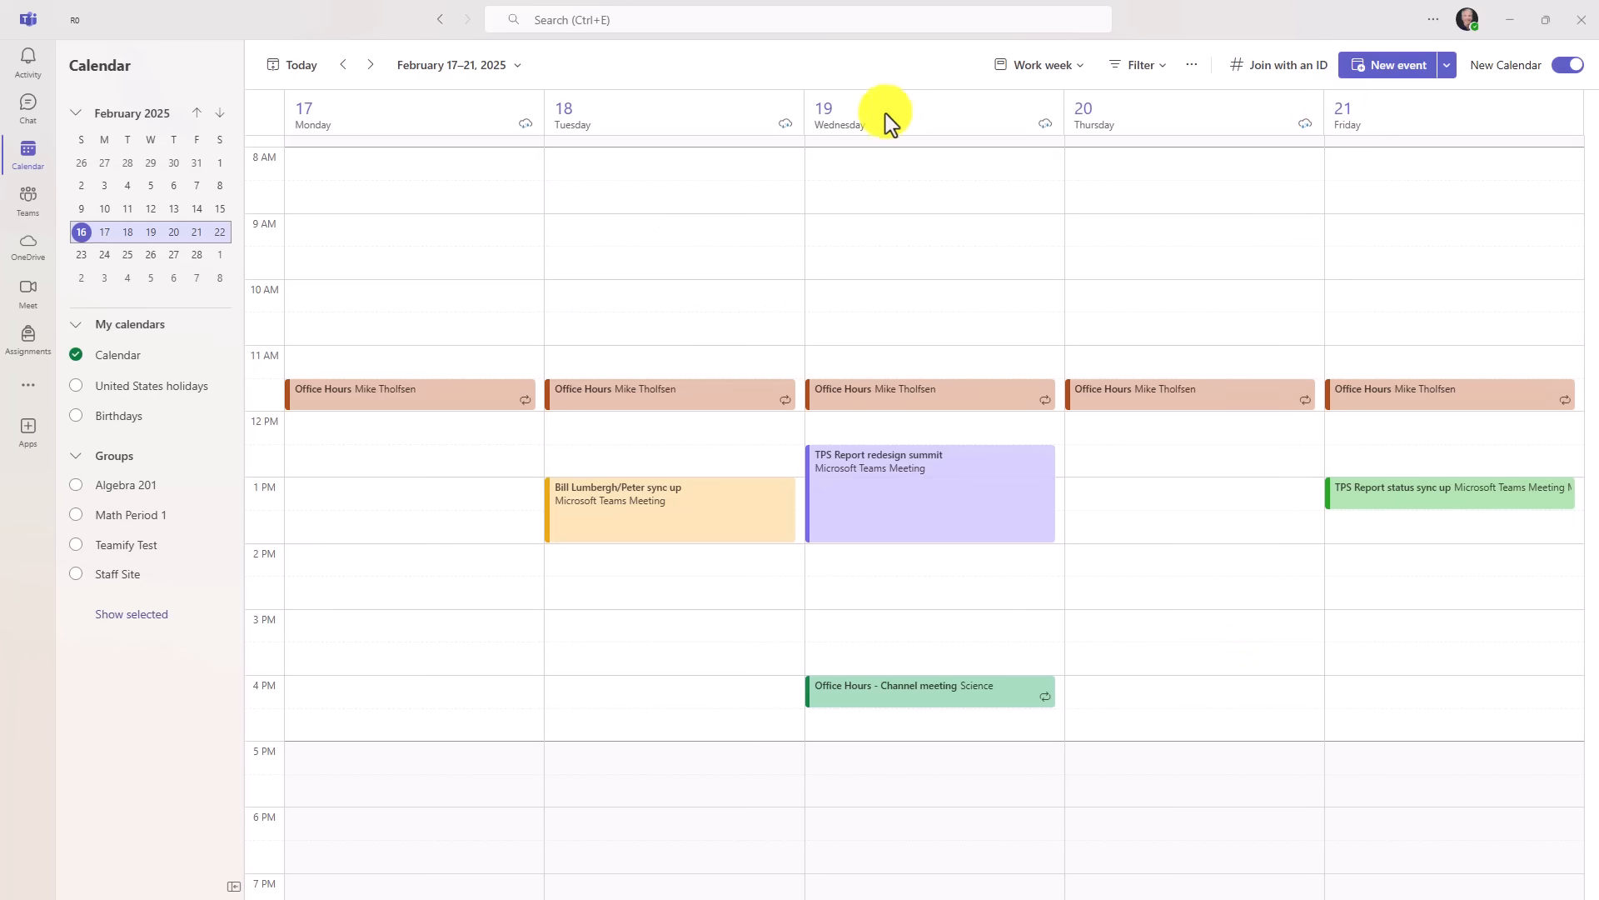
pyautogui.moveTo(1046, 132)
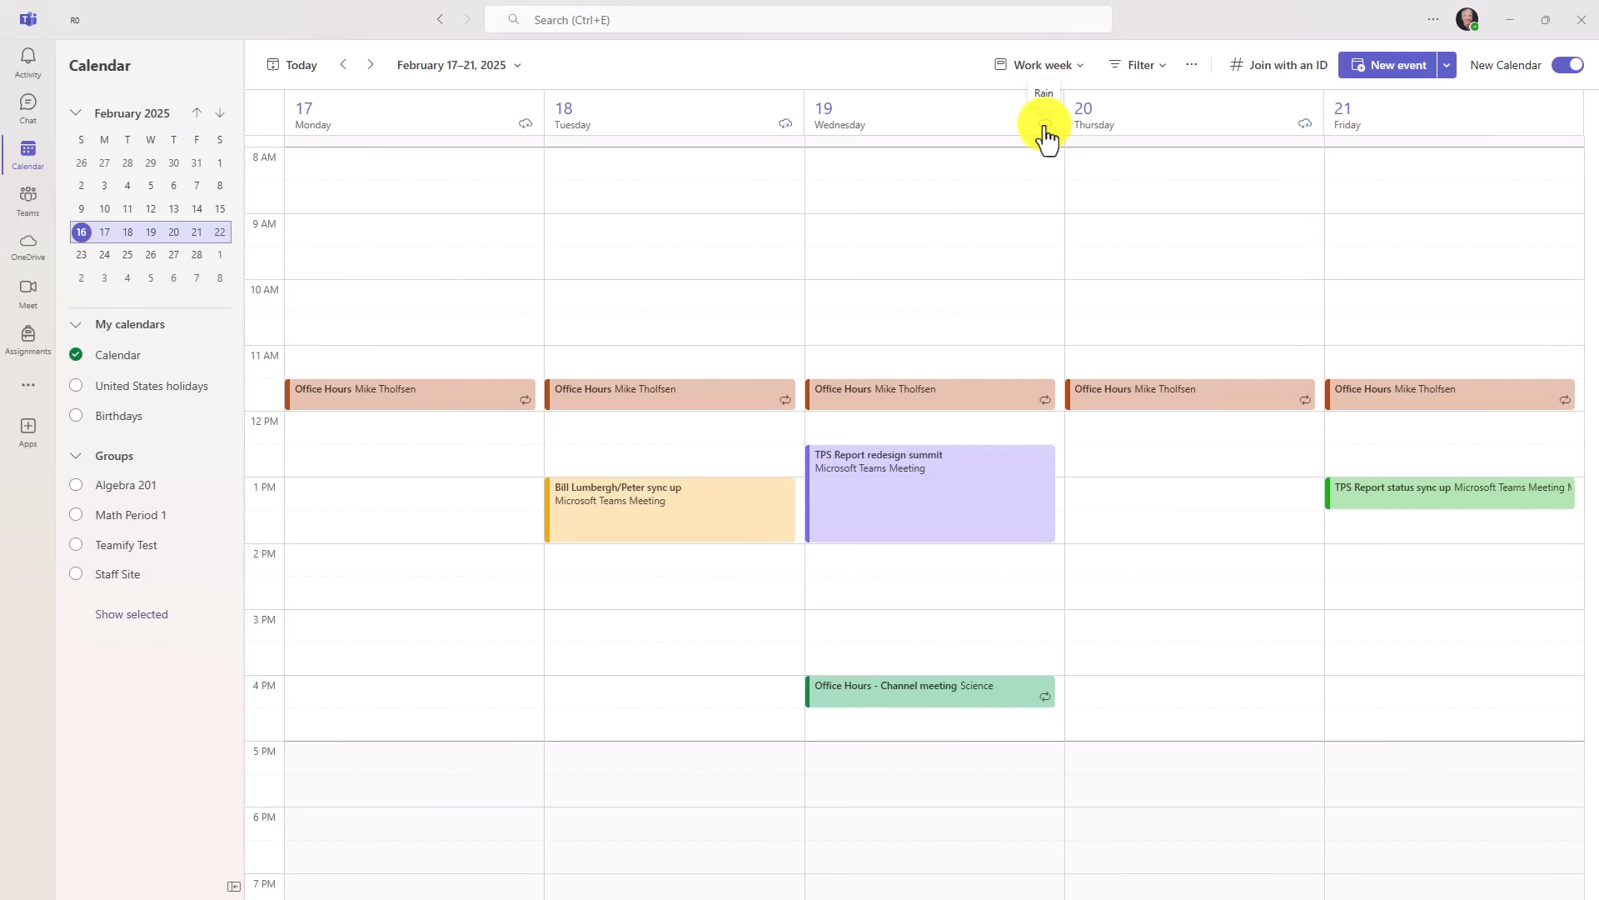
pyautogui.click(1045, 131)
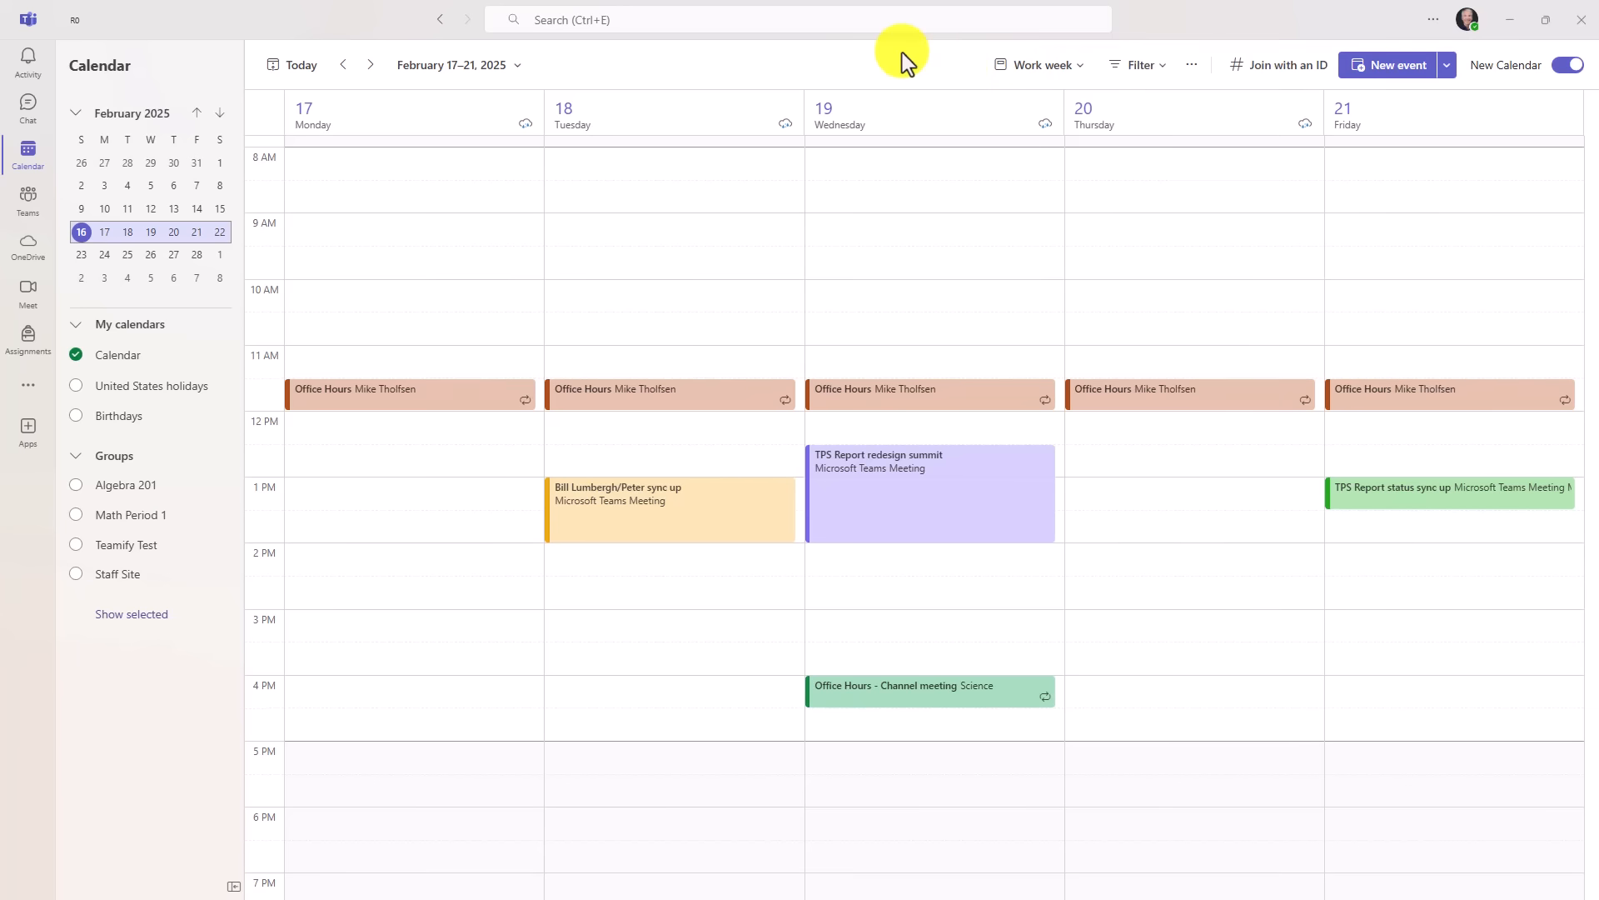
pyautogui.moveTo(851, 236)
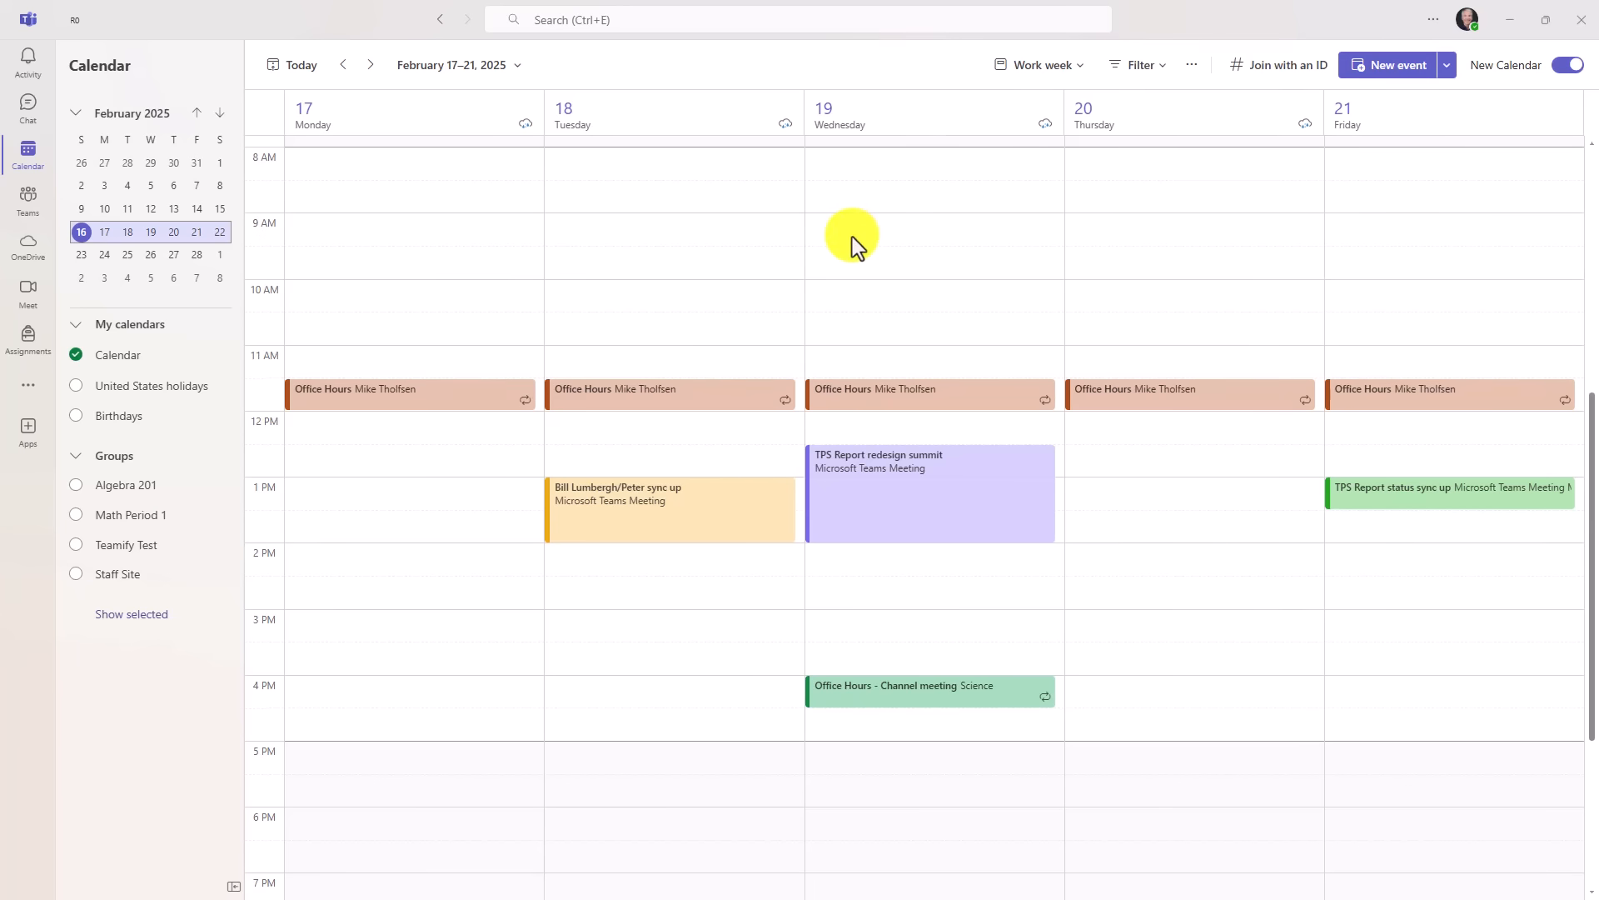
pyautogui.click(1135, 492)
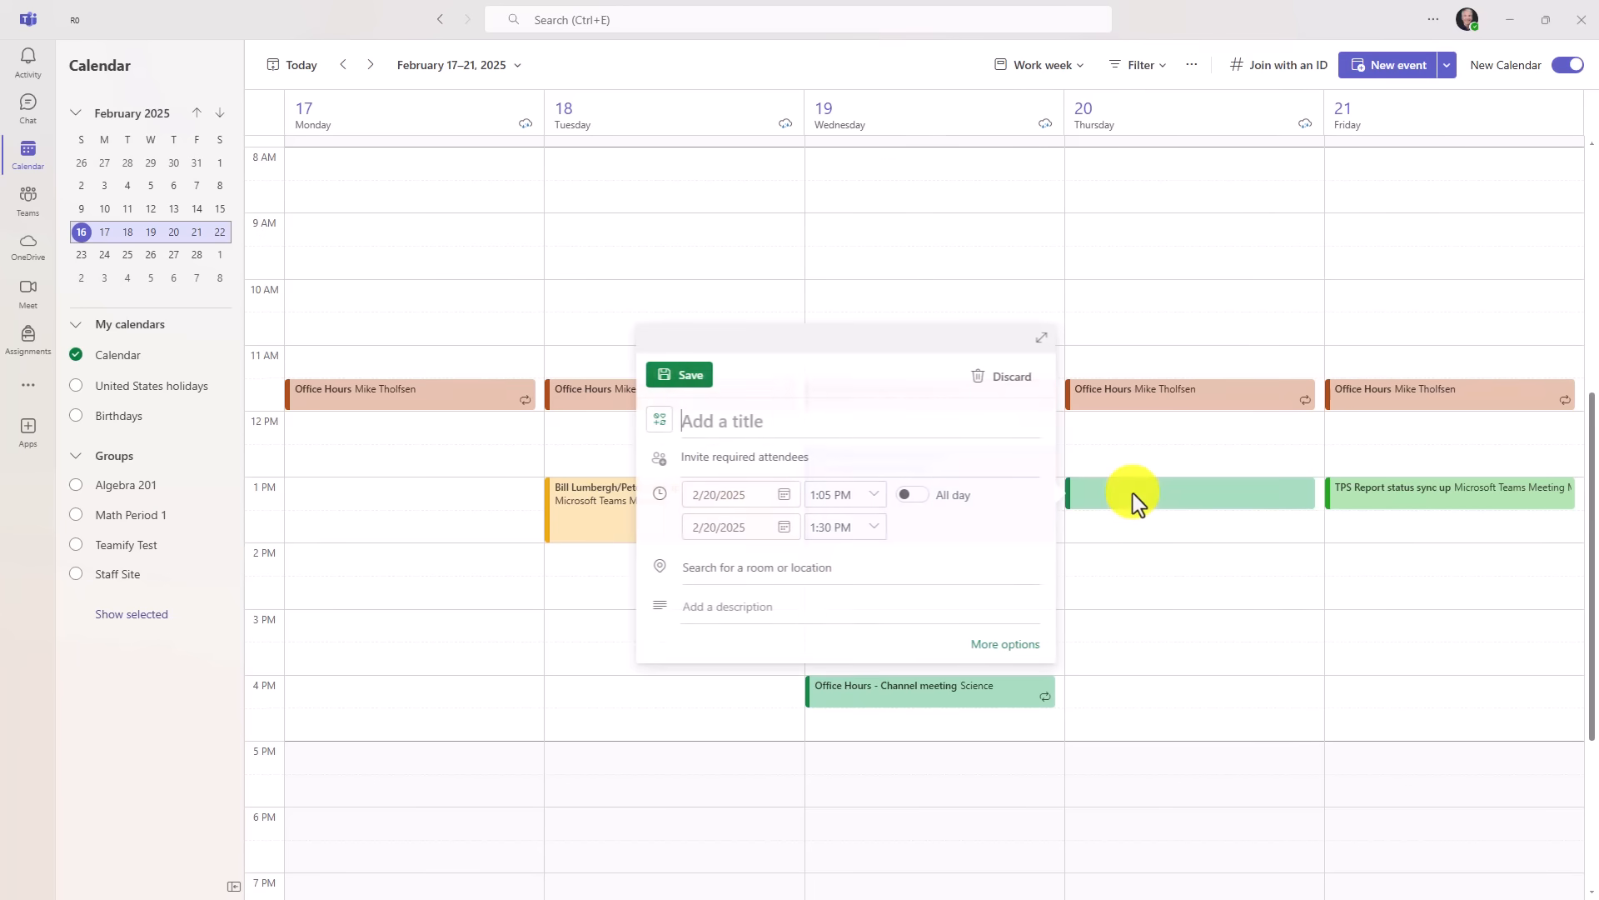
pyautogui.moveTo(1108, 497)
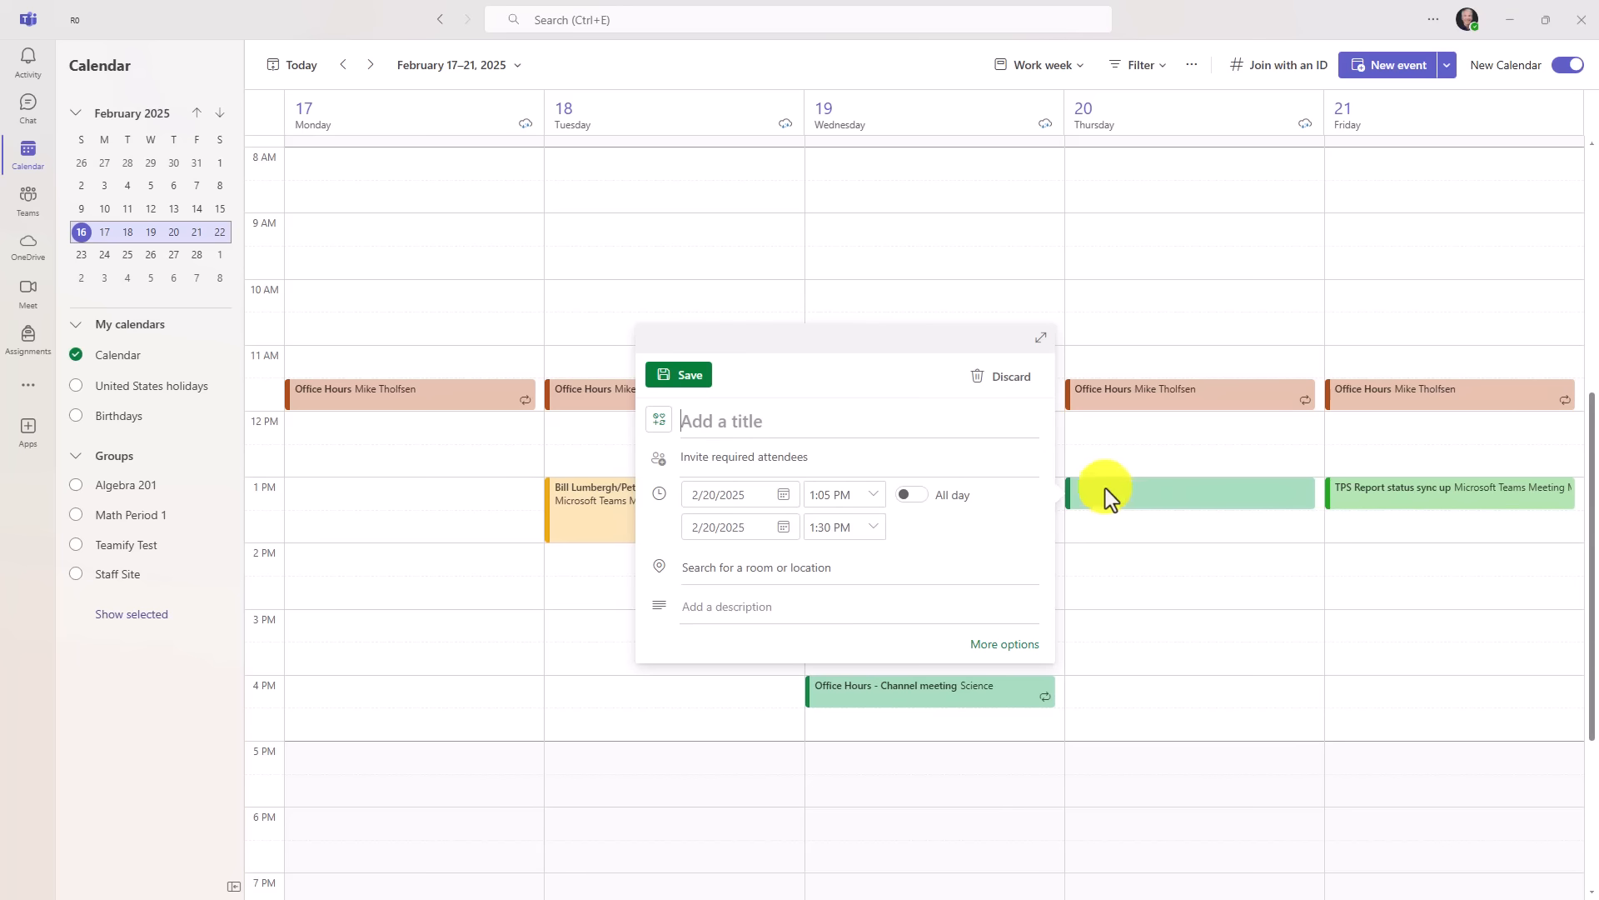
pyautogui.moveTo(698, 428)
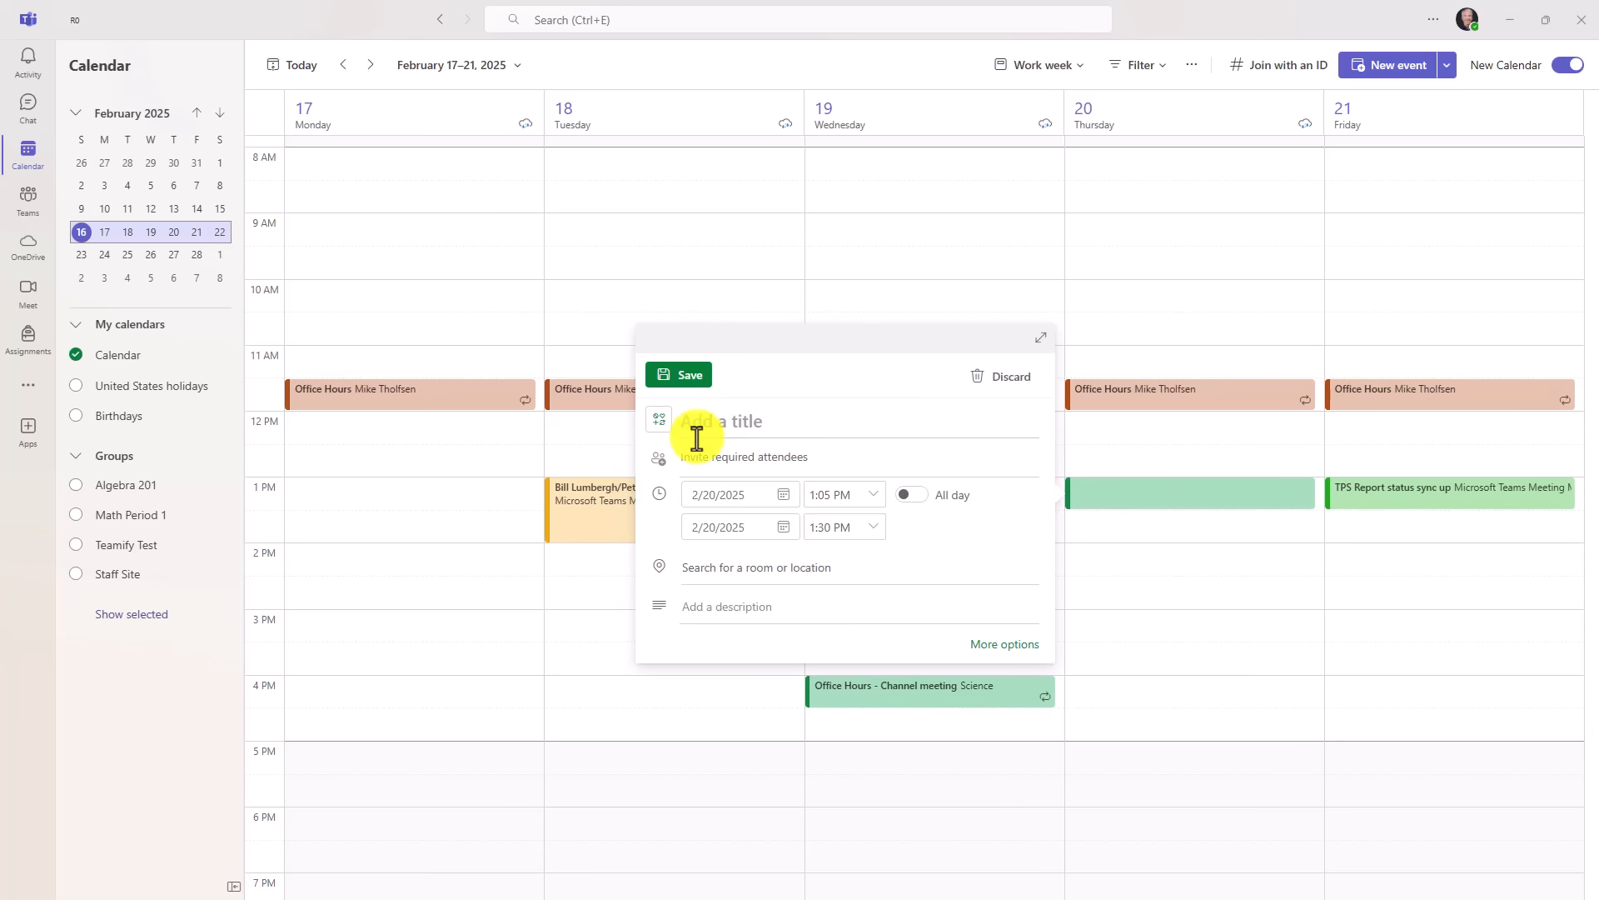
pyautogui.moveTo(1201, 498)
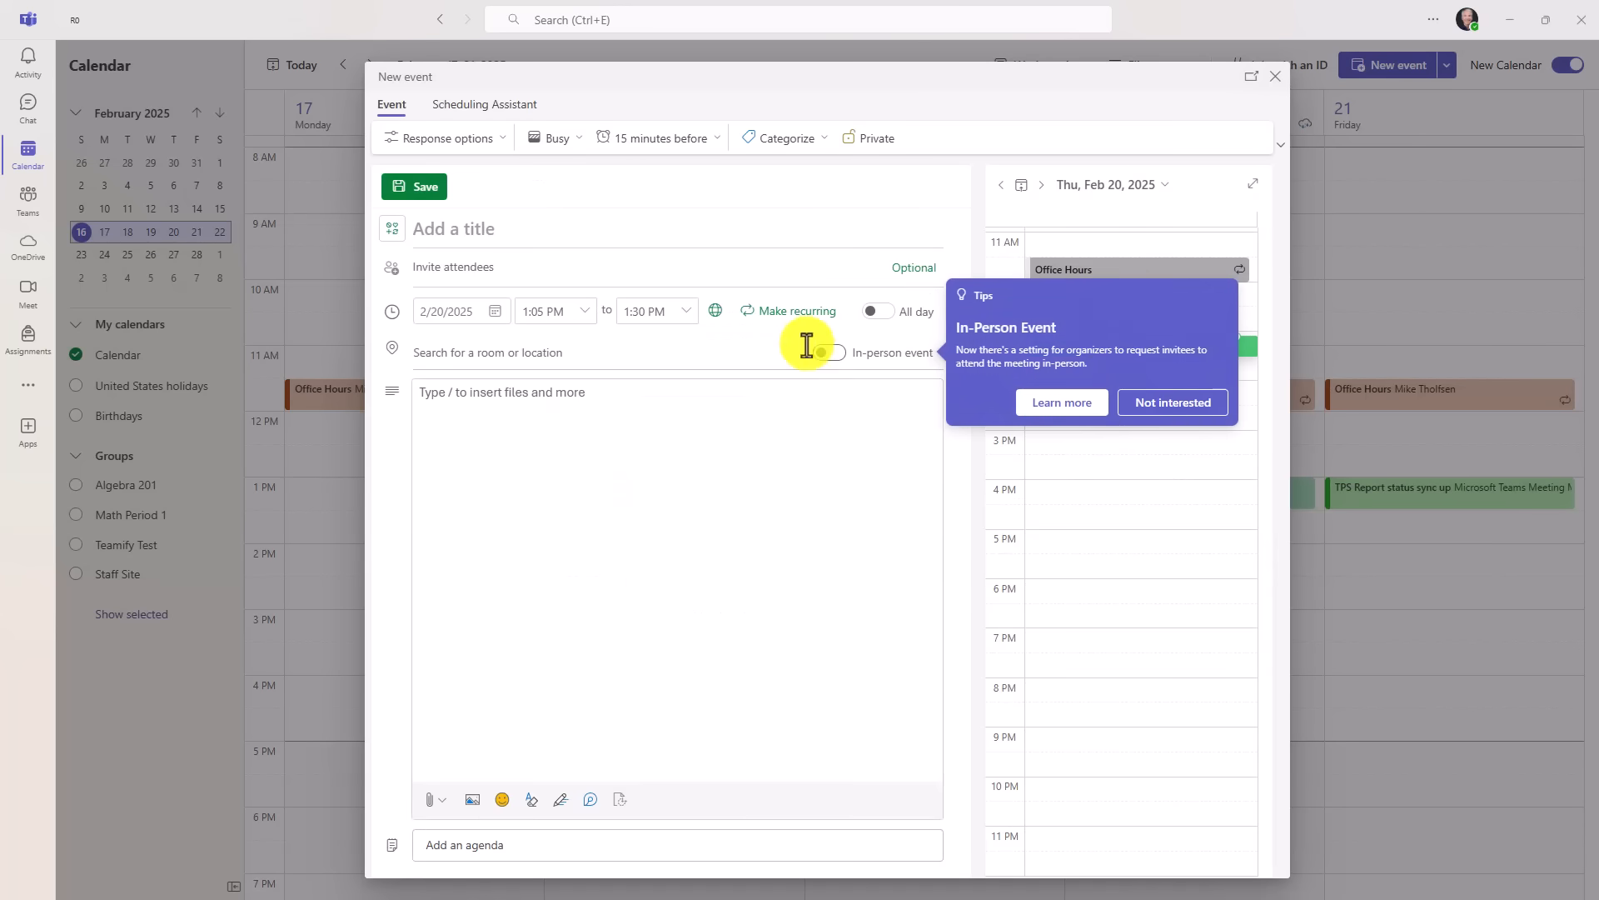
pyautogui.click(828, 352)
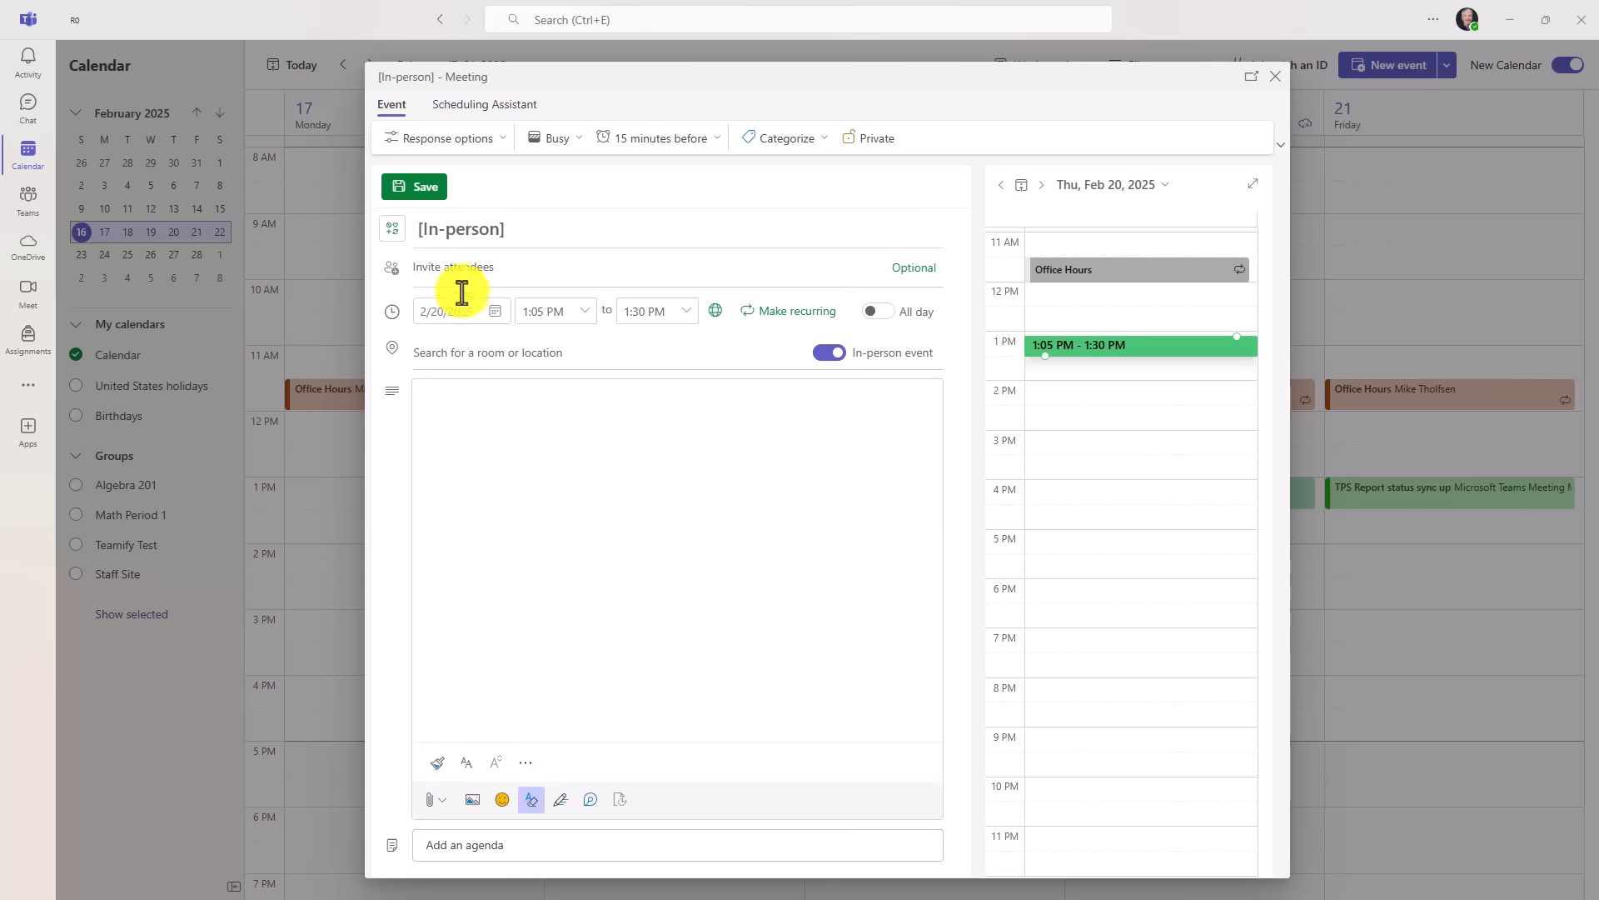
pyautogui.moveTo(505, 174)
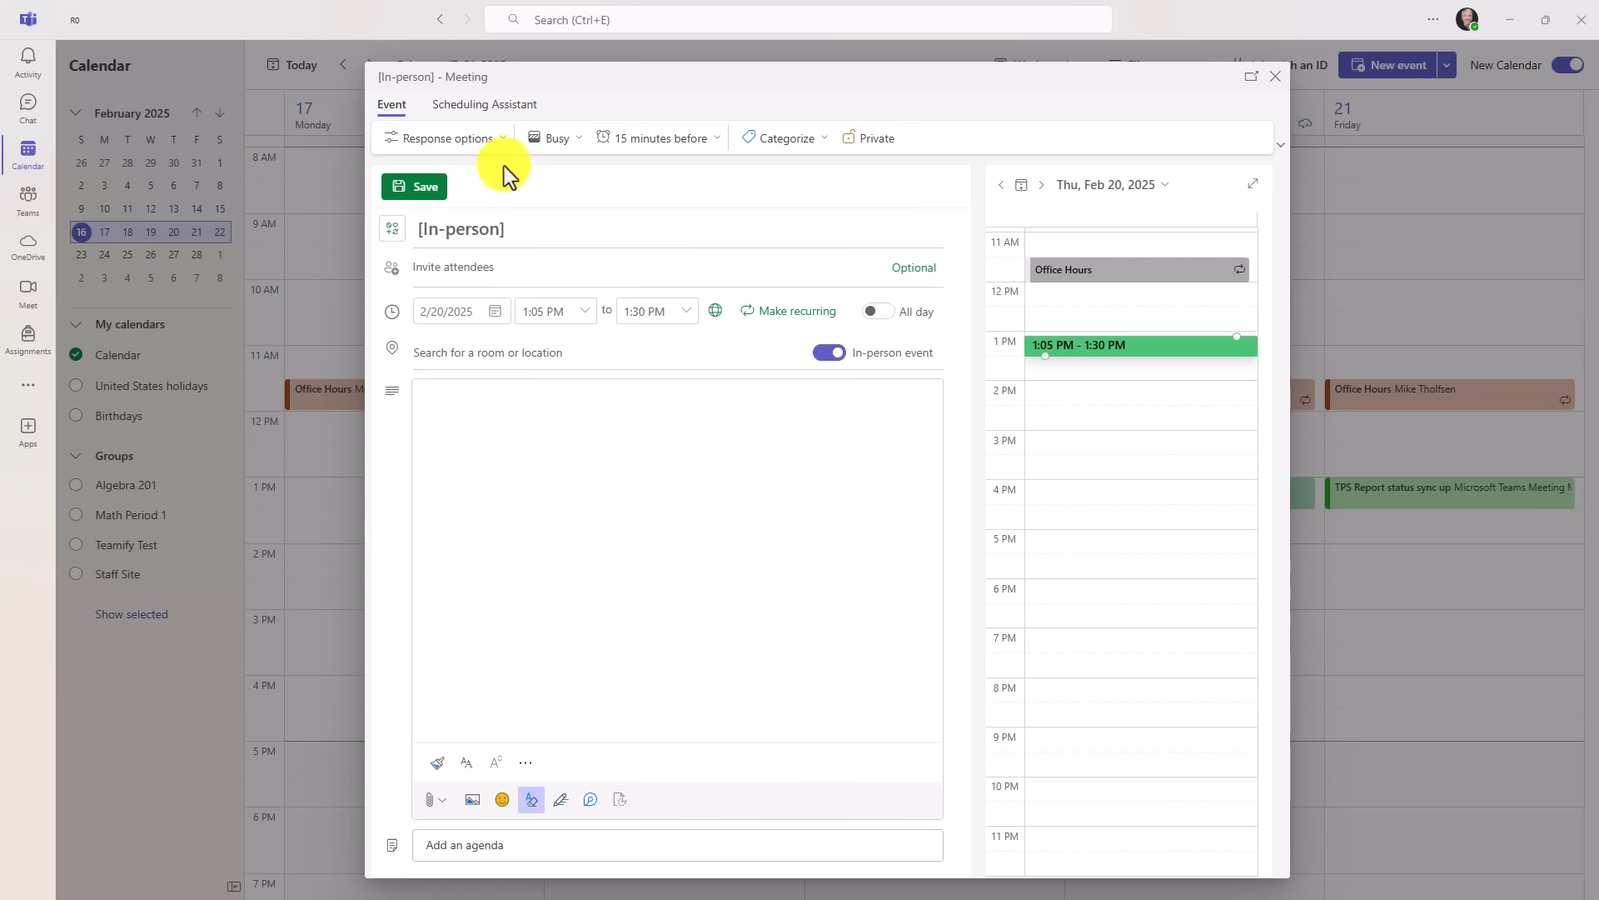
pyautogui.click(660, 485)
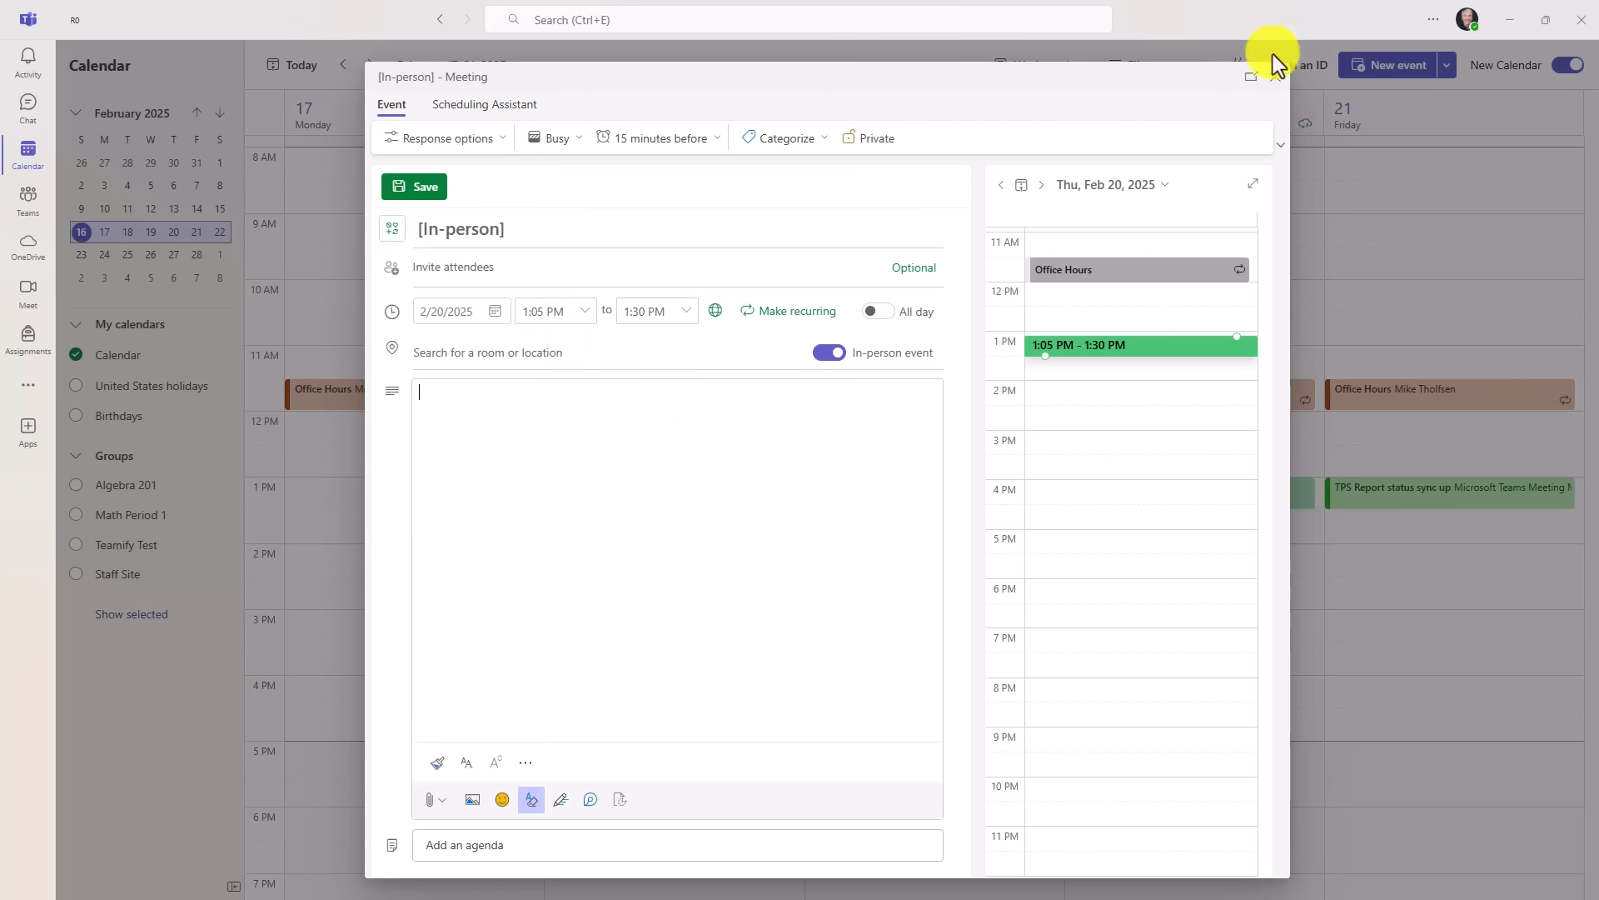
pyautogui.click(1273, 76)
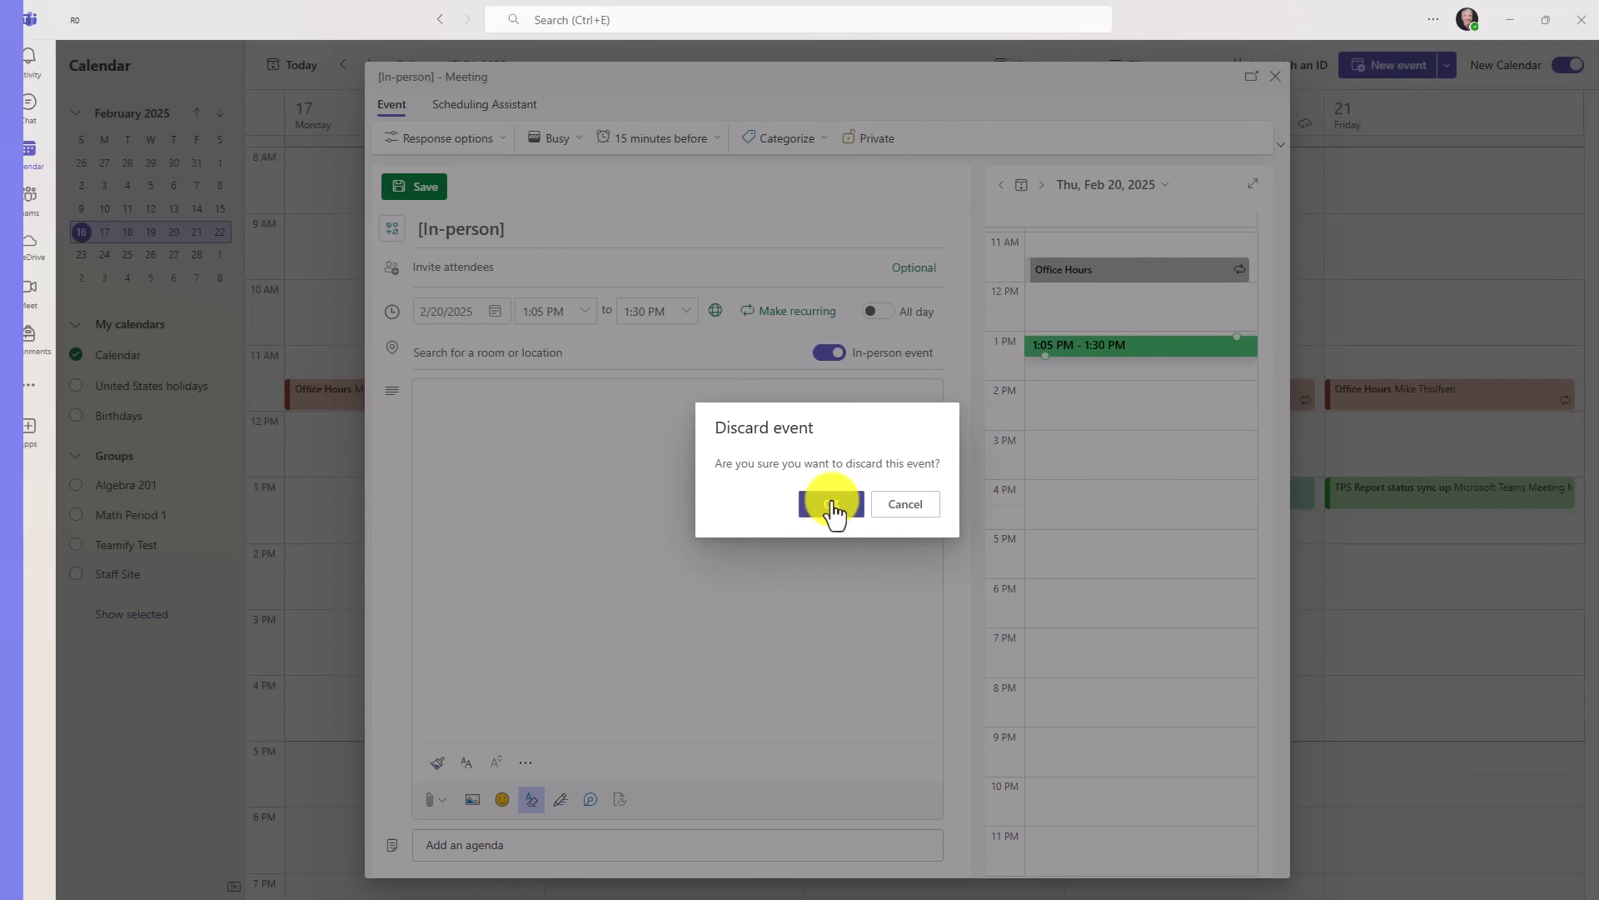
pyautogui.click(831, 503)
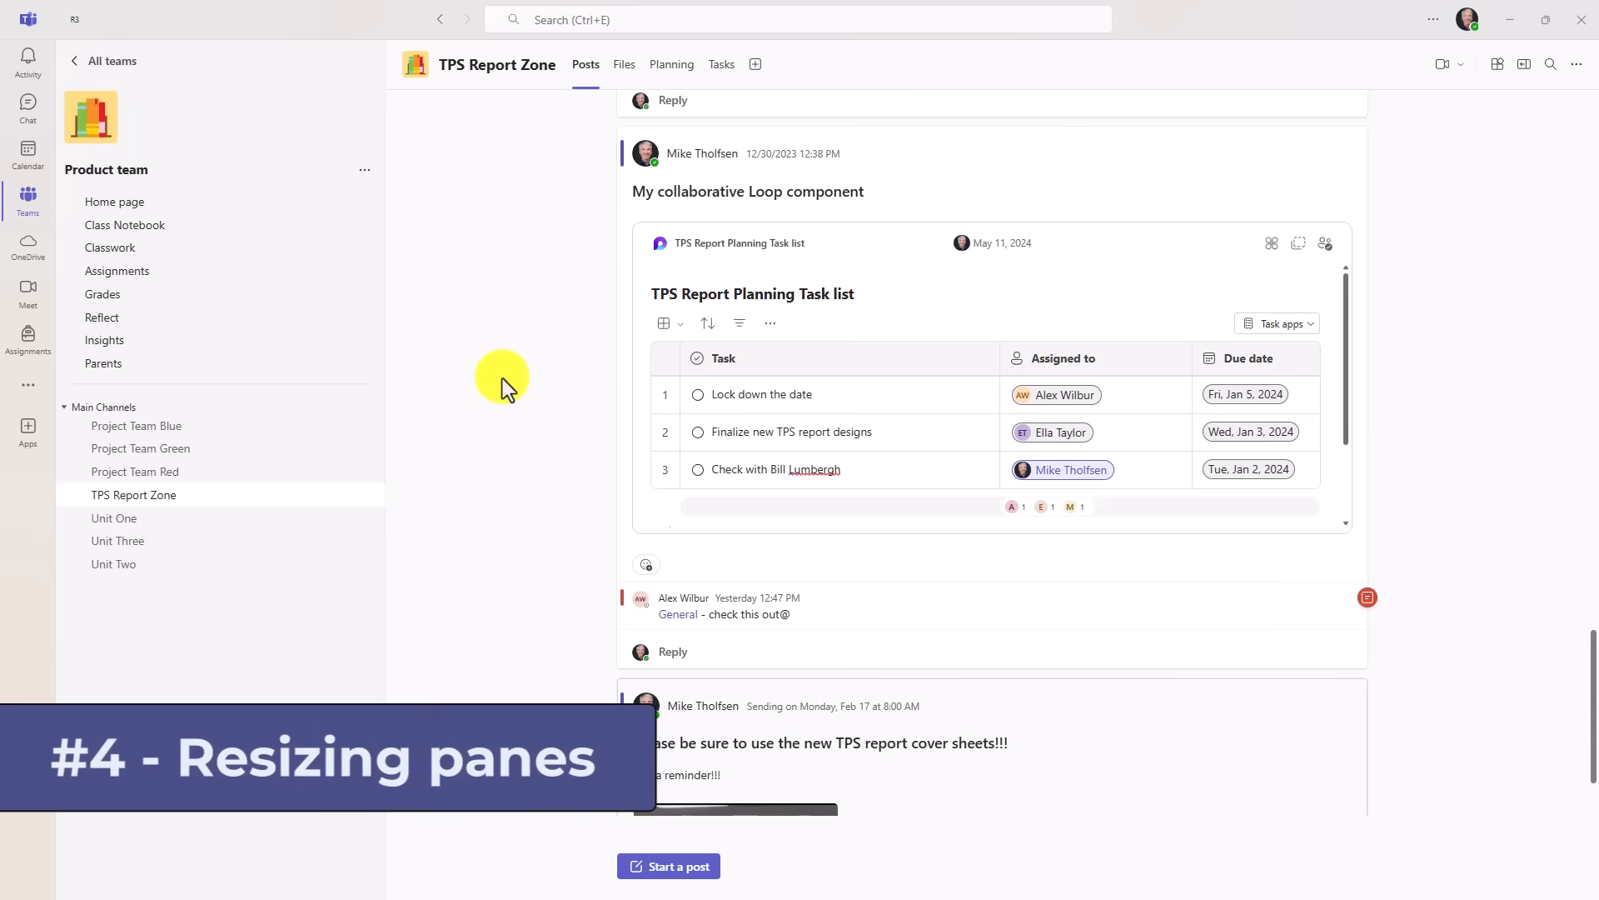
pyautogui.moveTo(1061, 153)
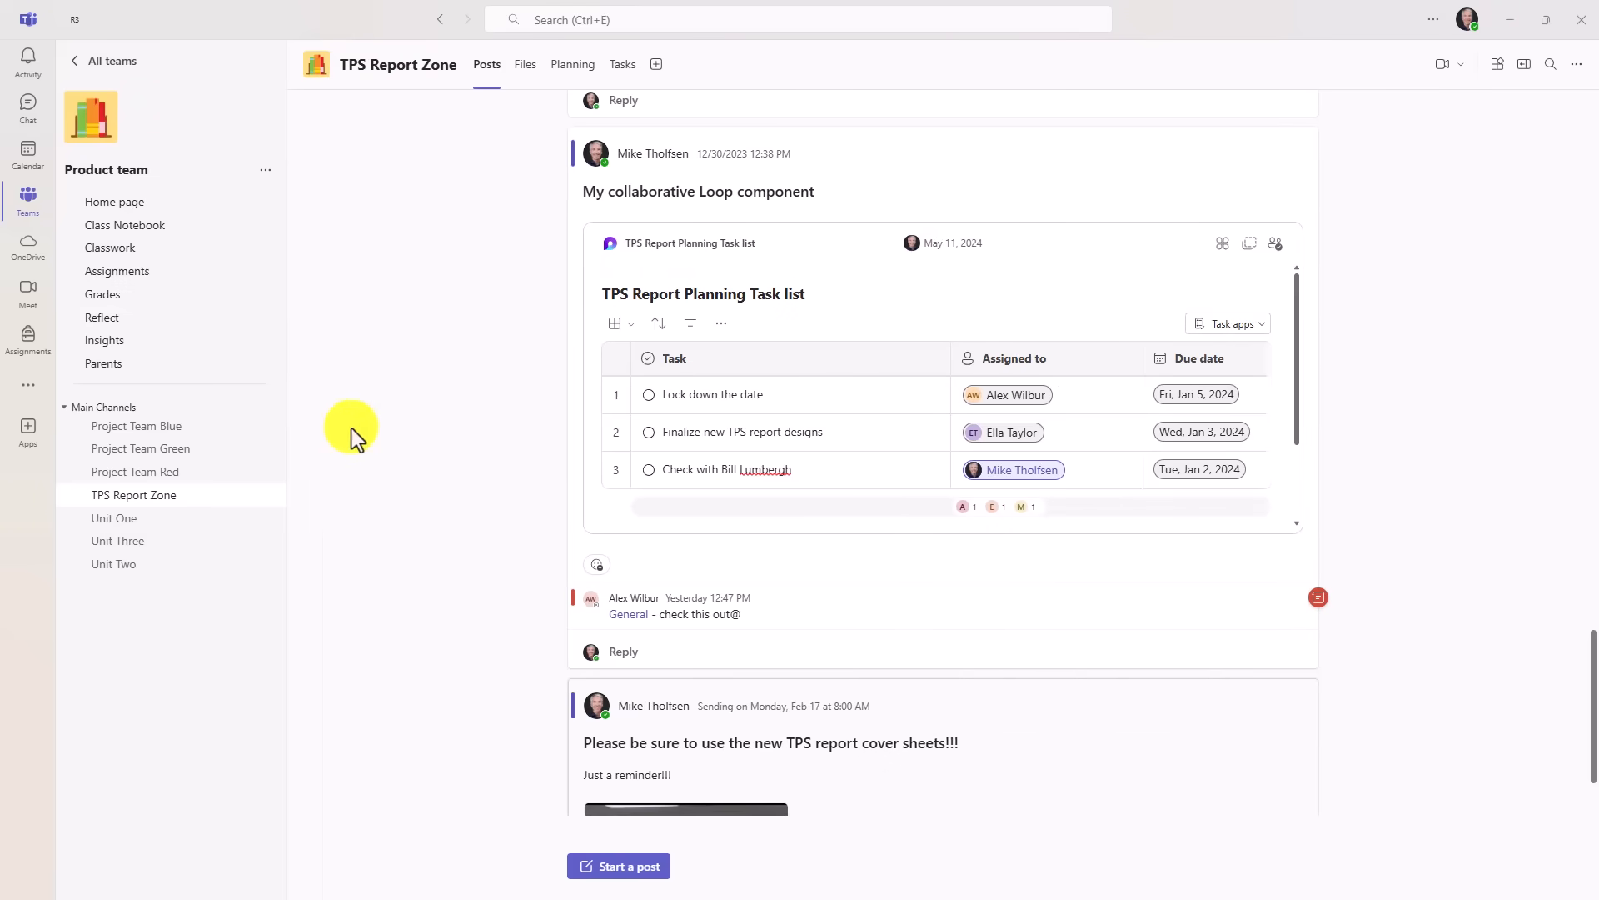
# - Open and then close the channel details pane from the top-right icon
pyautogui.click(1525, 65)
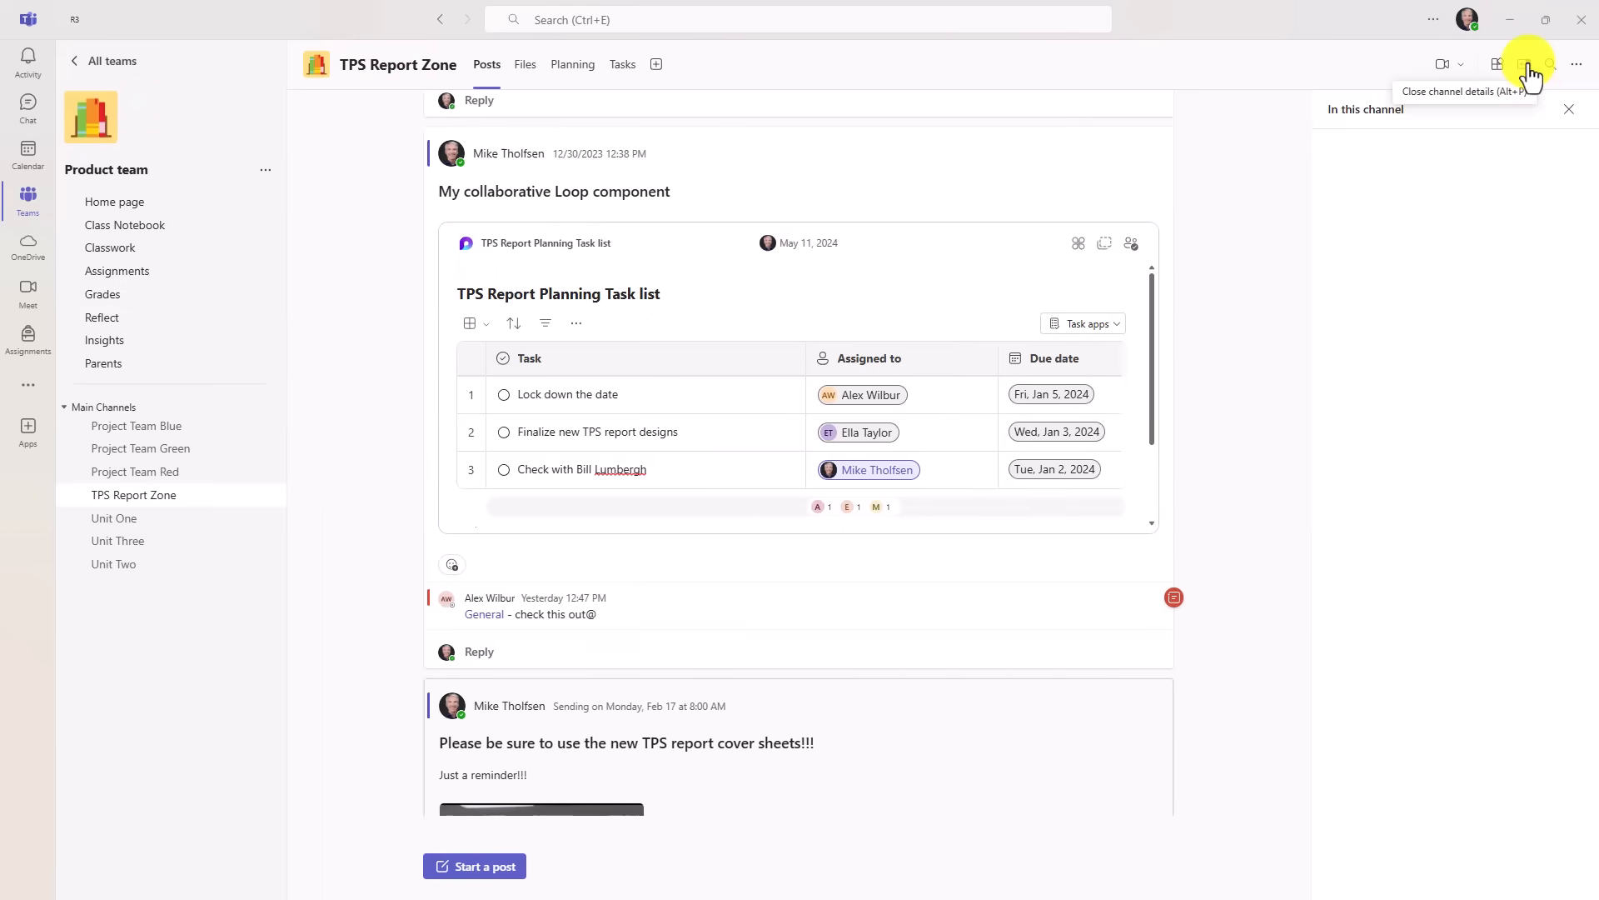
pyautogui.click(1524, 64)
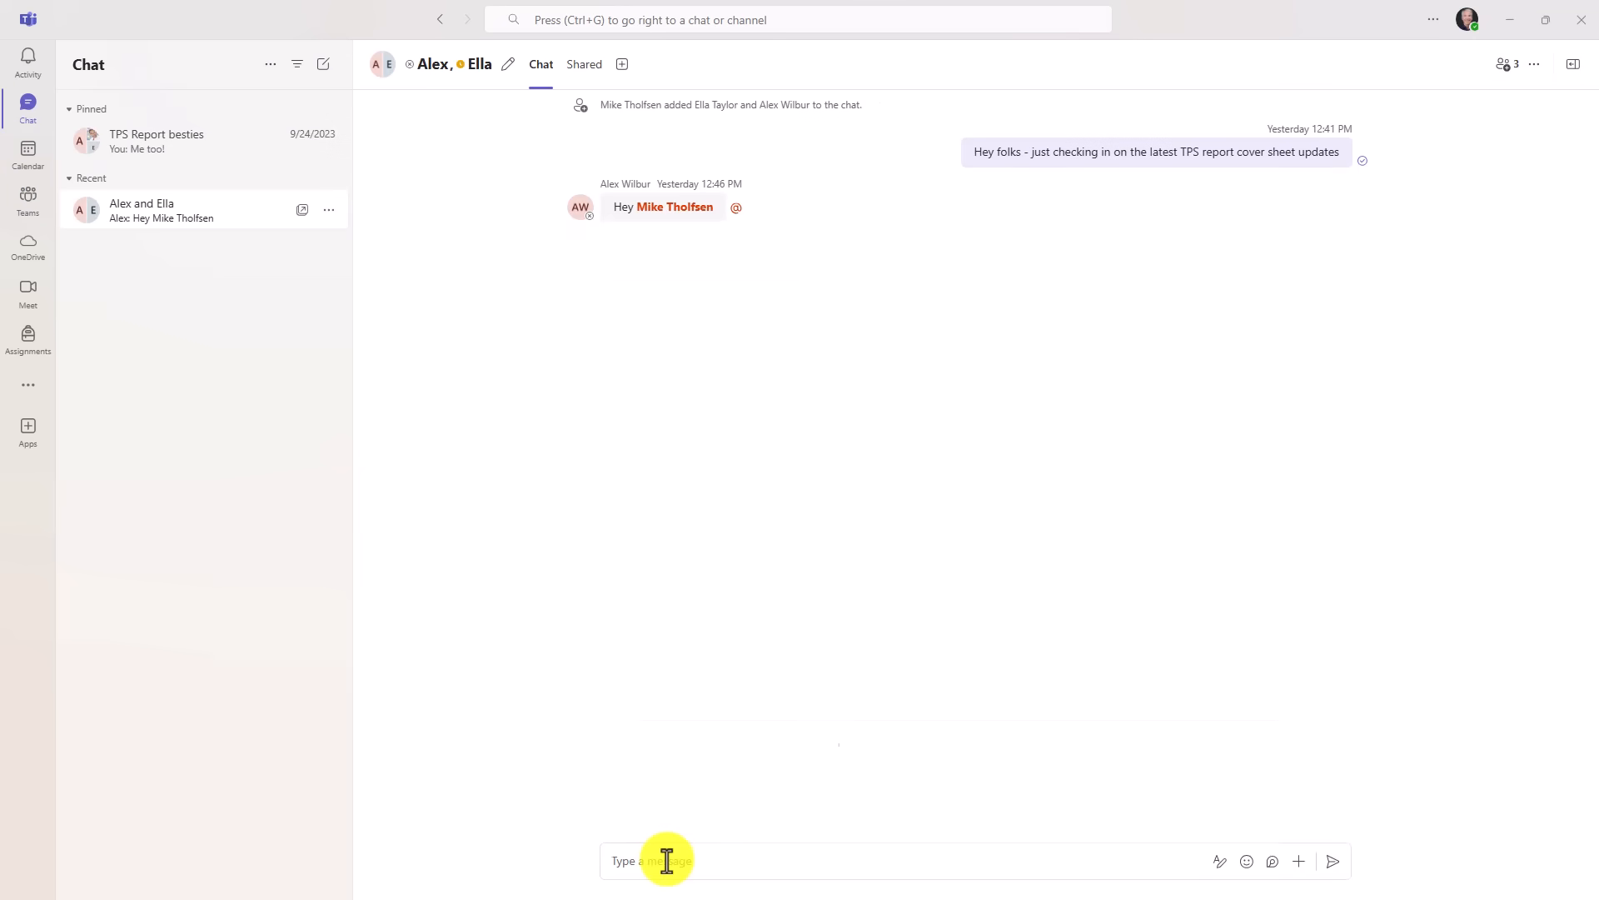
# - Type 'Hey - check out the new calendar!' and paste a support article link onto 'calendar'
pyautogui.write('Hey - check out the new calendar!')
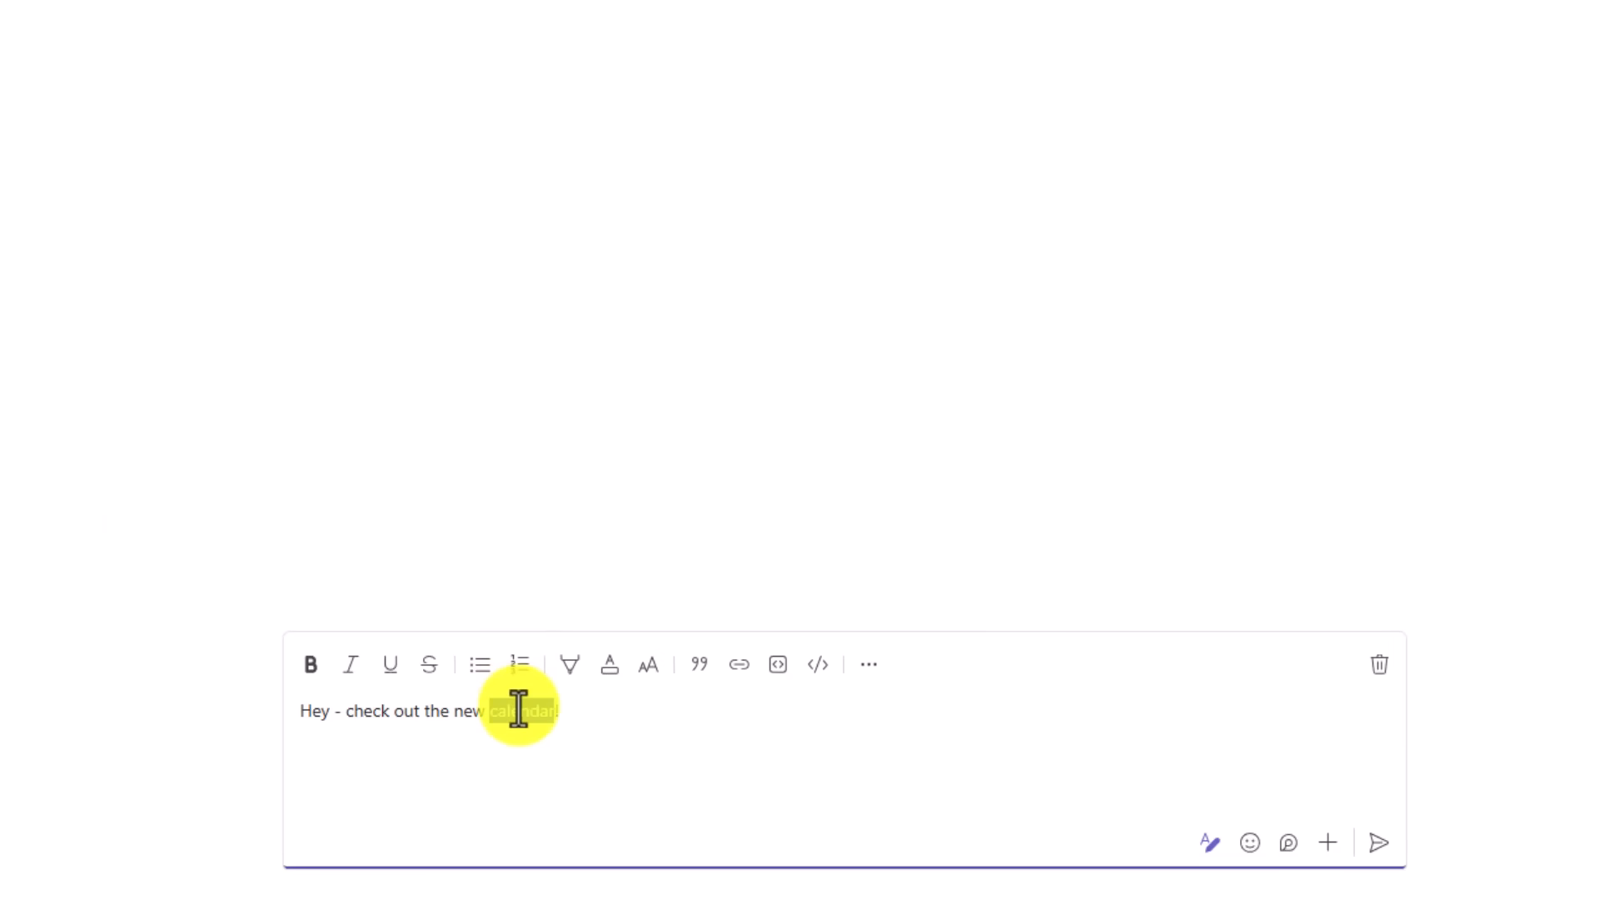
pyautogui.click(739, 664)
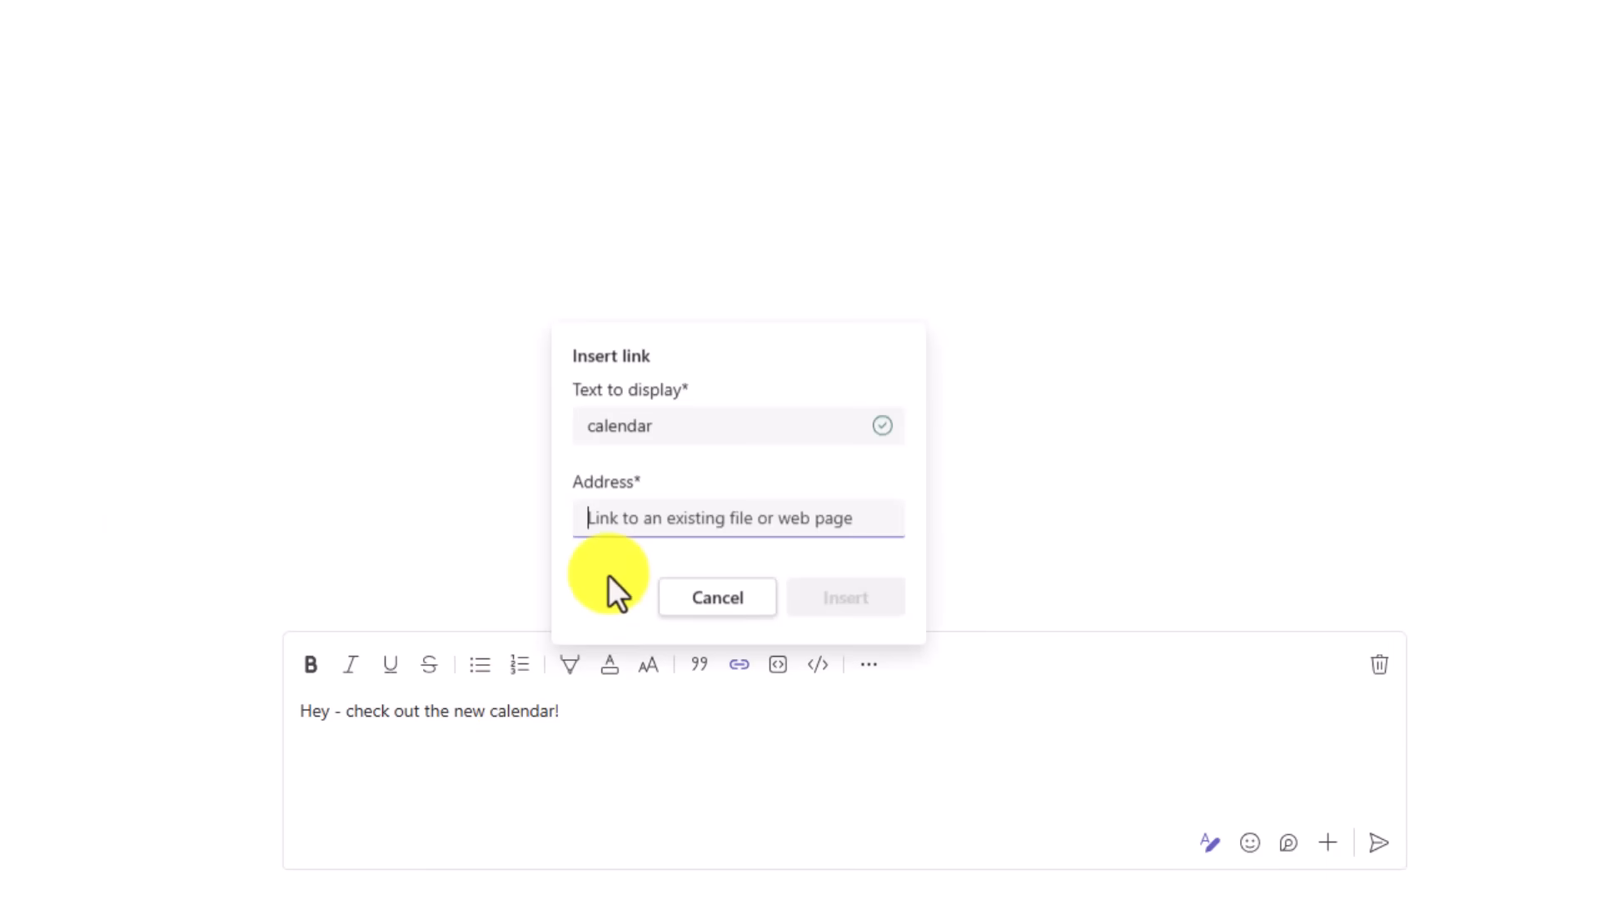
pyautogui.moveTo(717, 596)
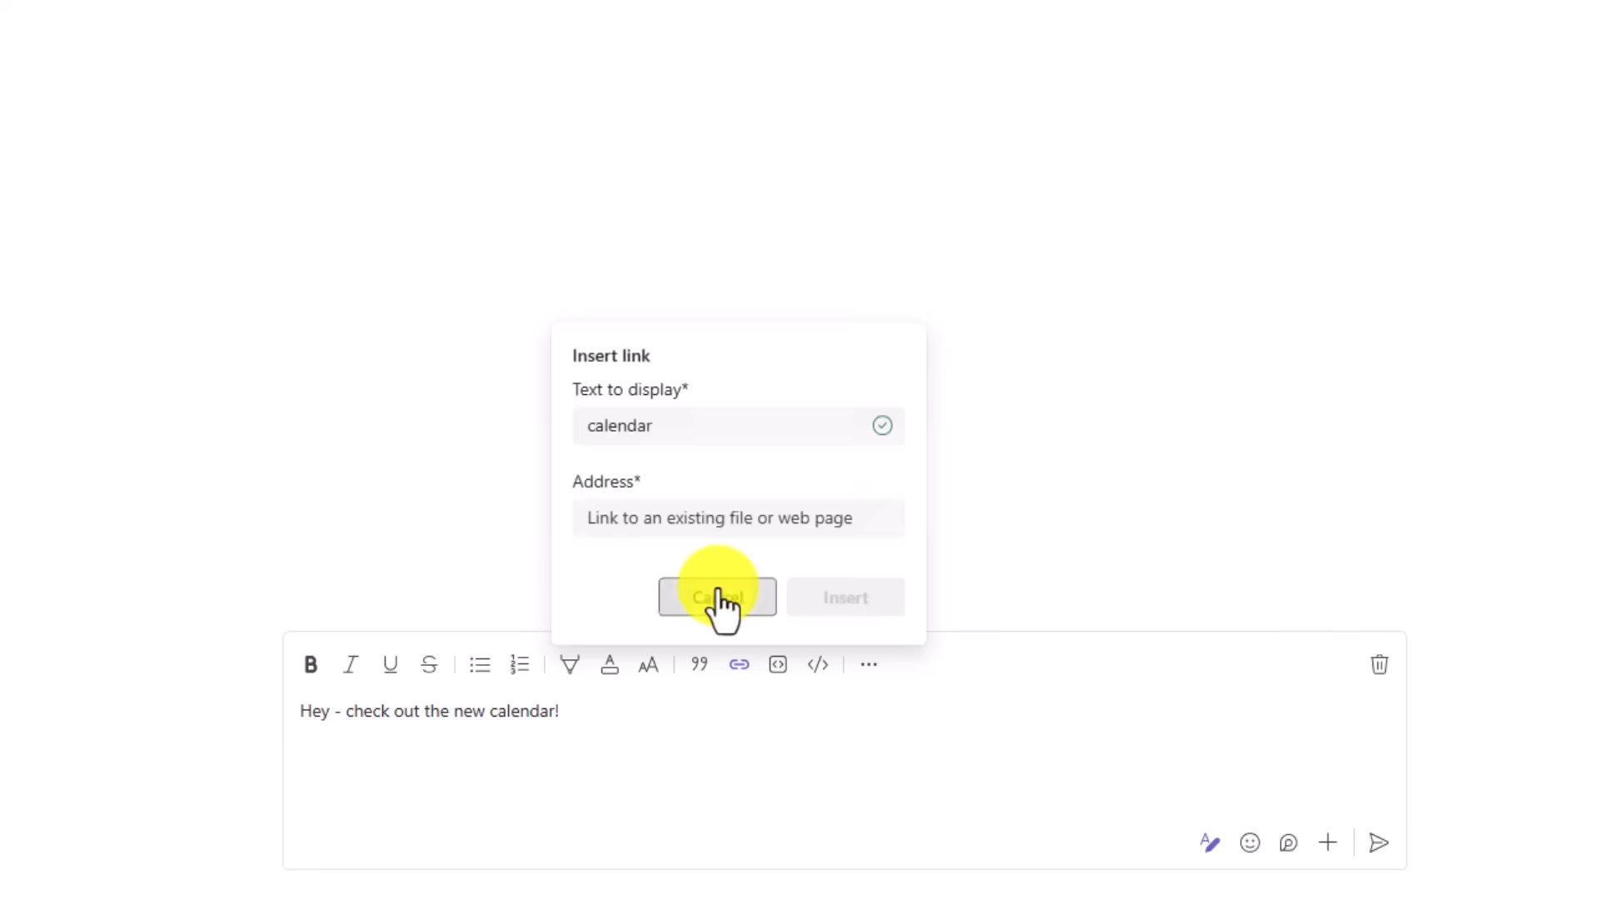
pyautogui.click(717, 597)
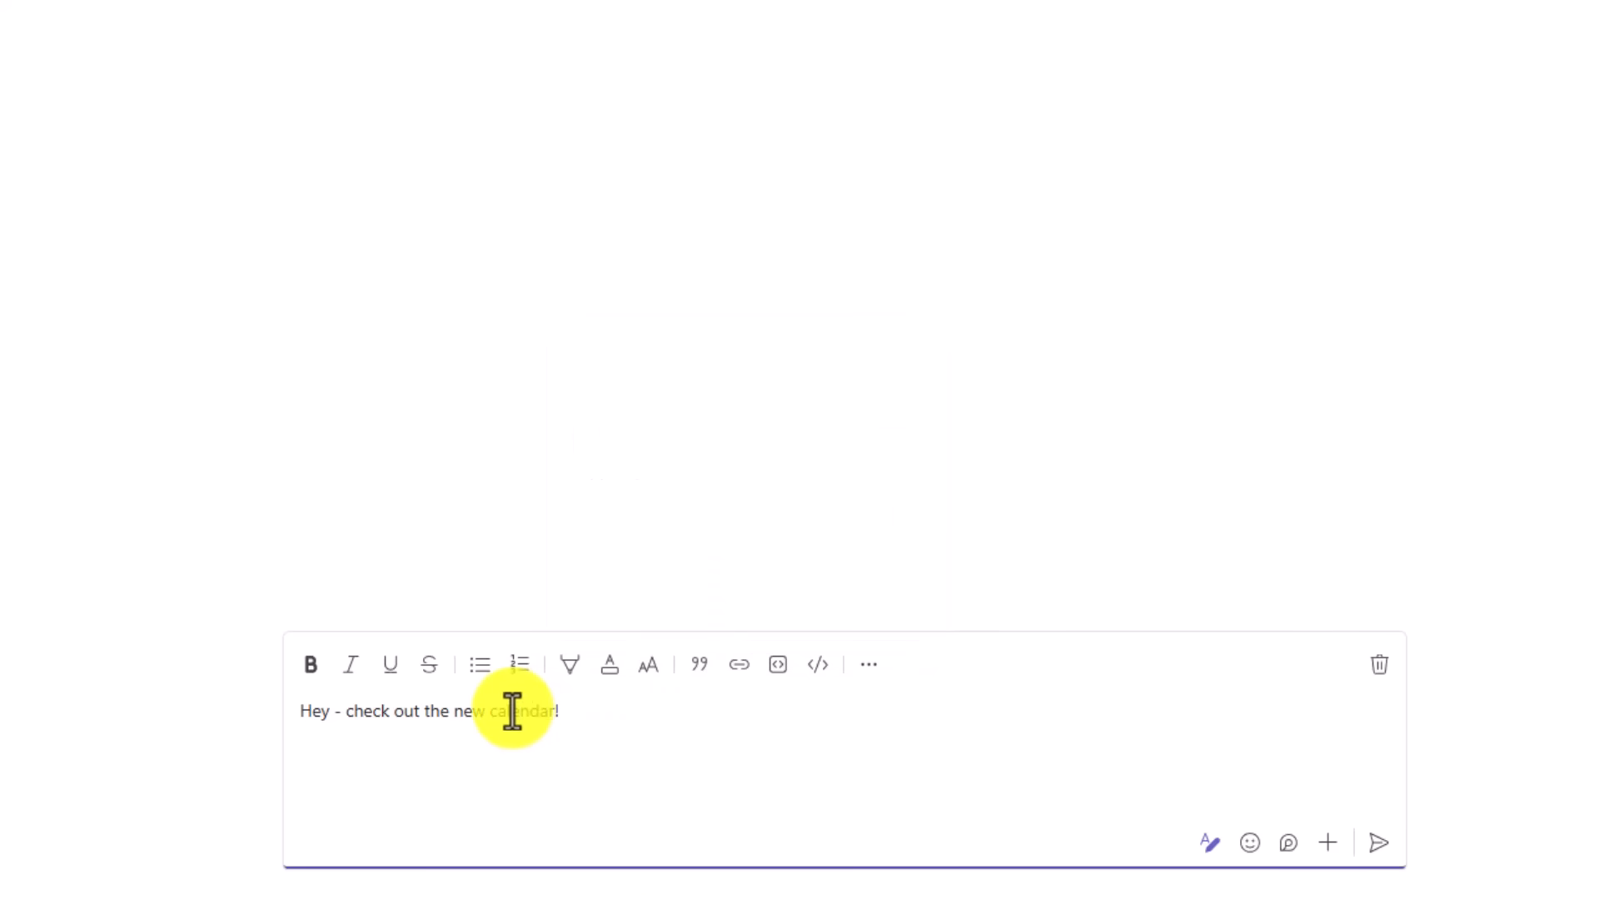
pyautogui.press('ctrl+v')
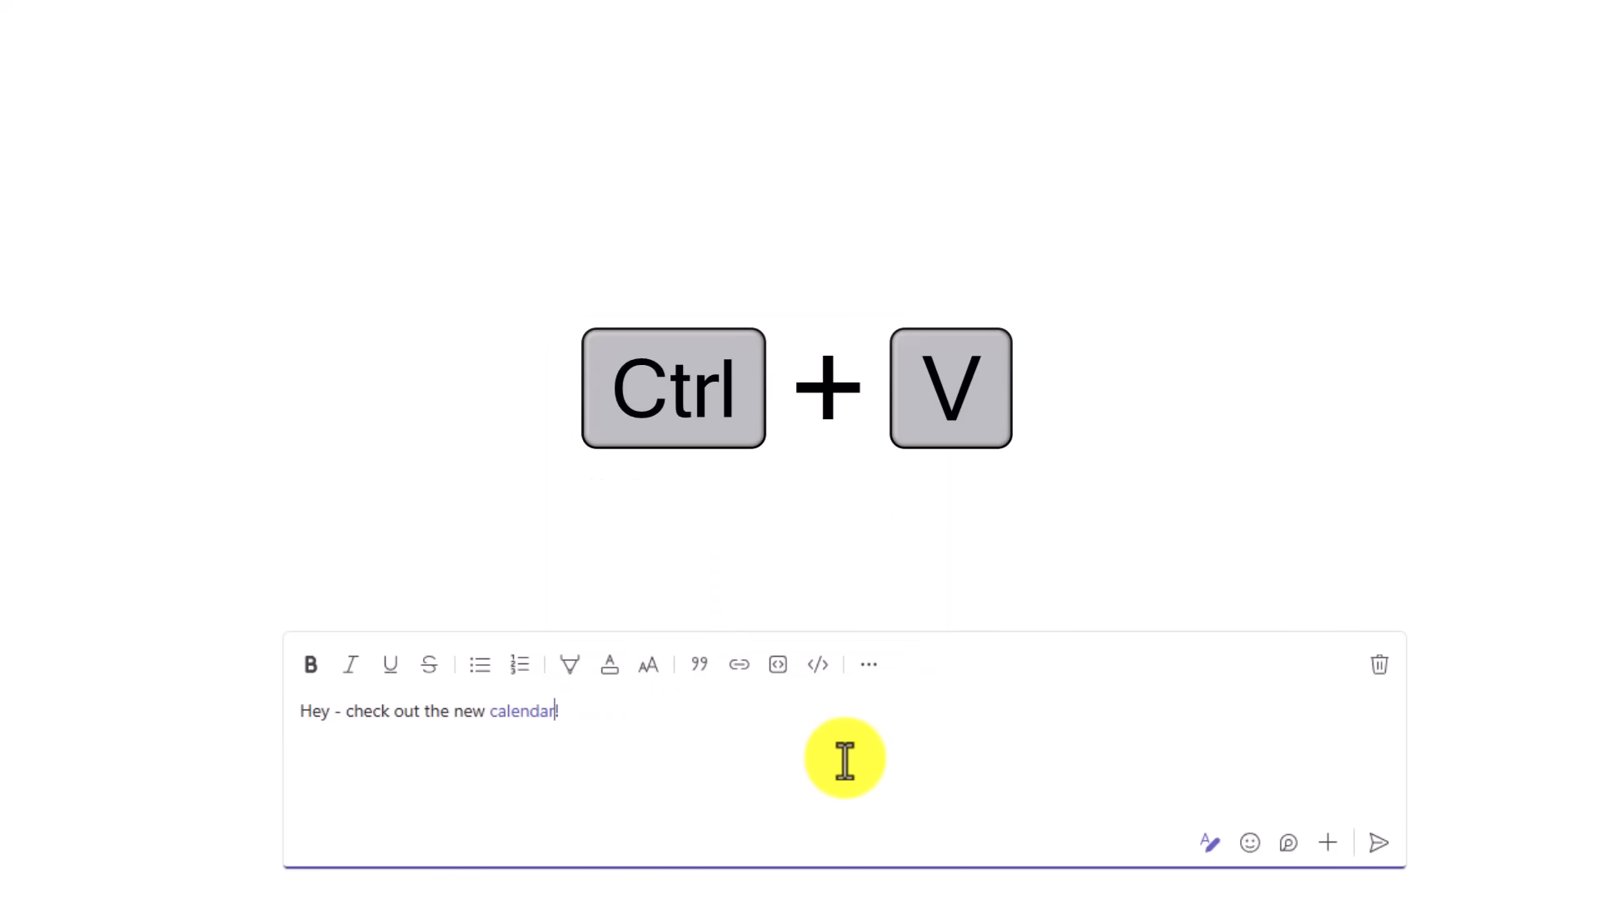
pyautogui.press('ctrl+v')
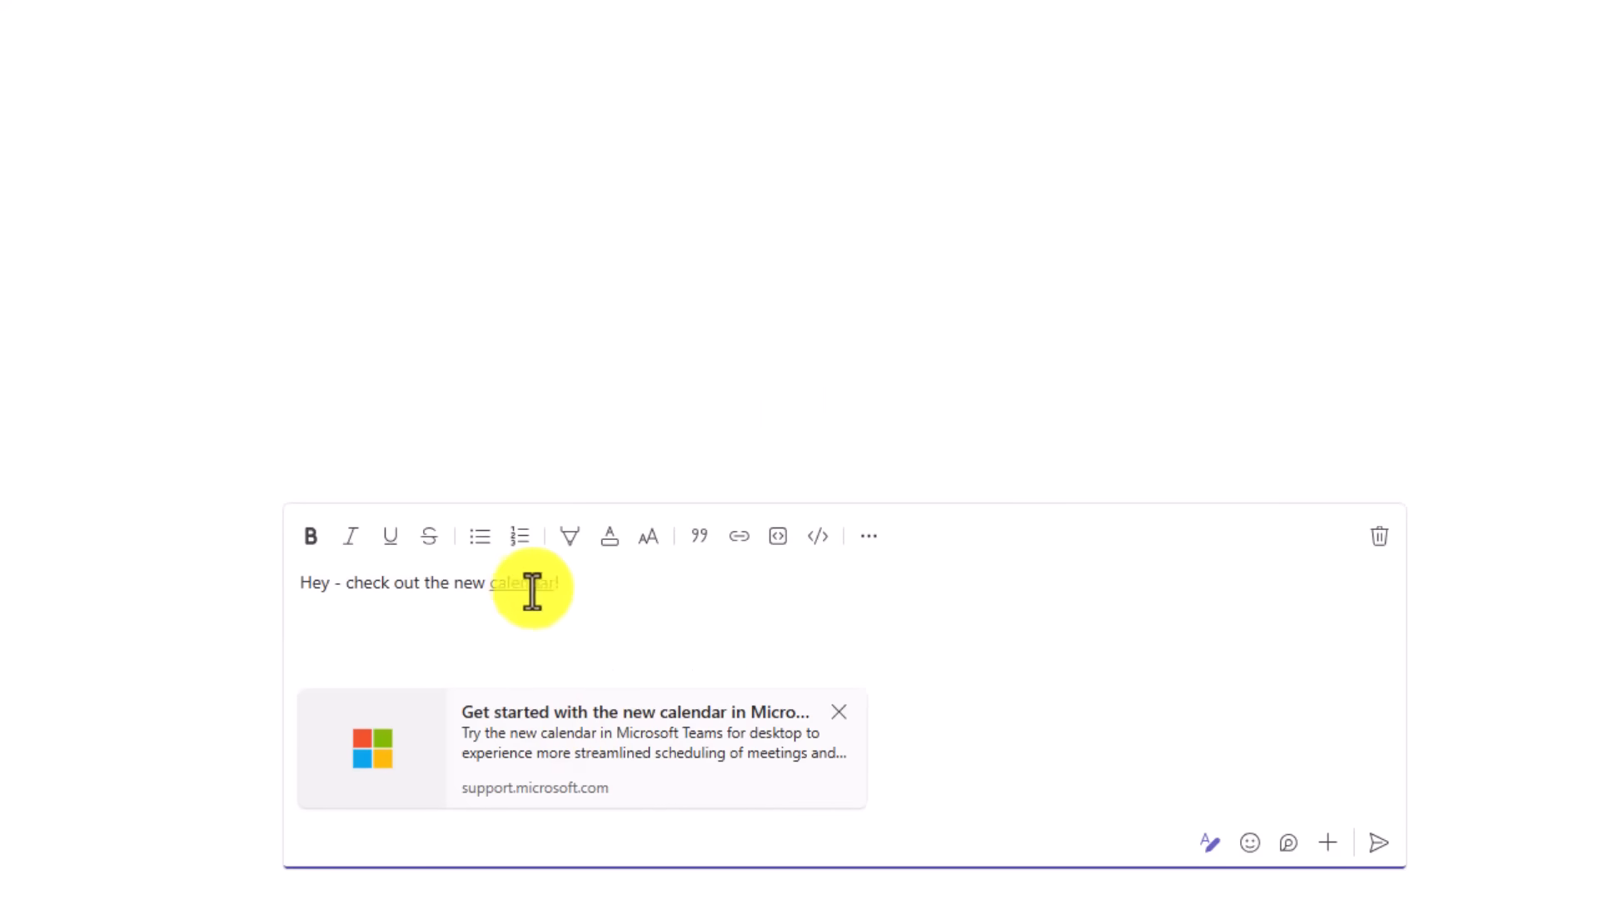
pyautogui.moveTo(523, 583)
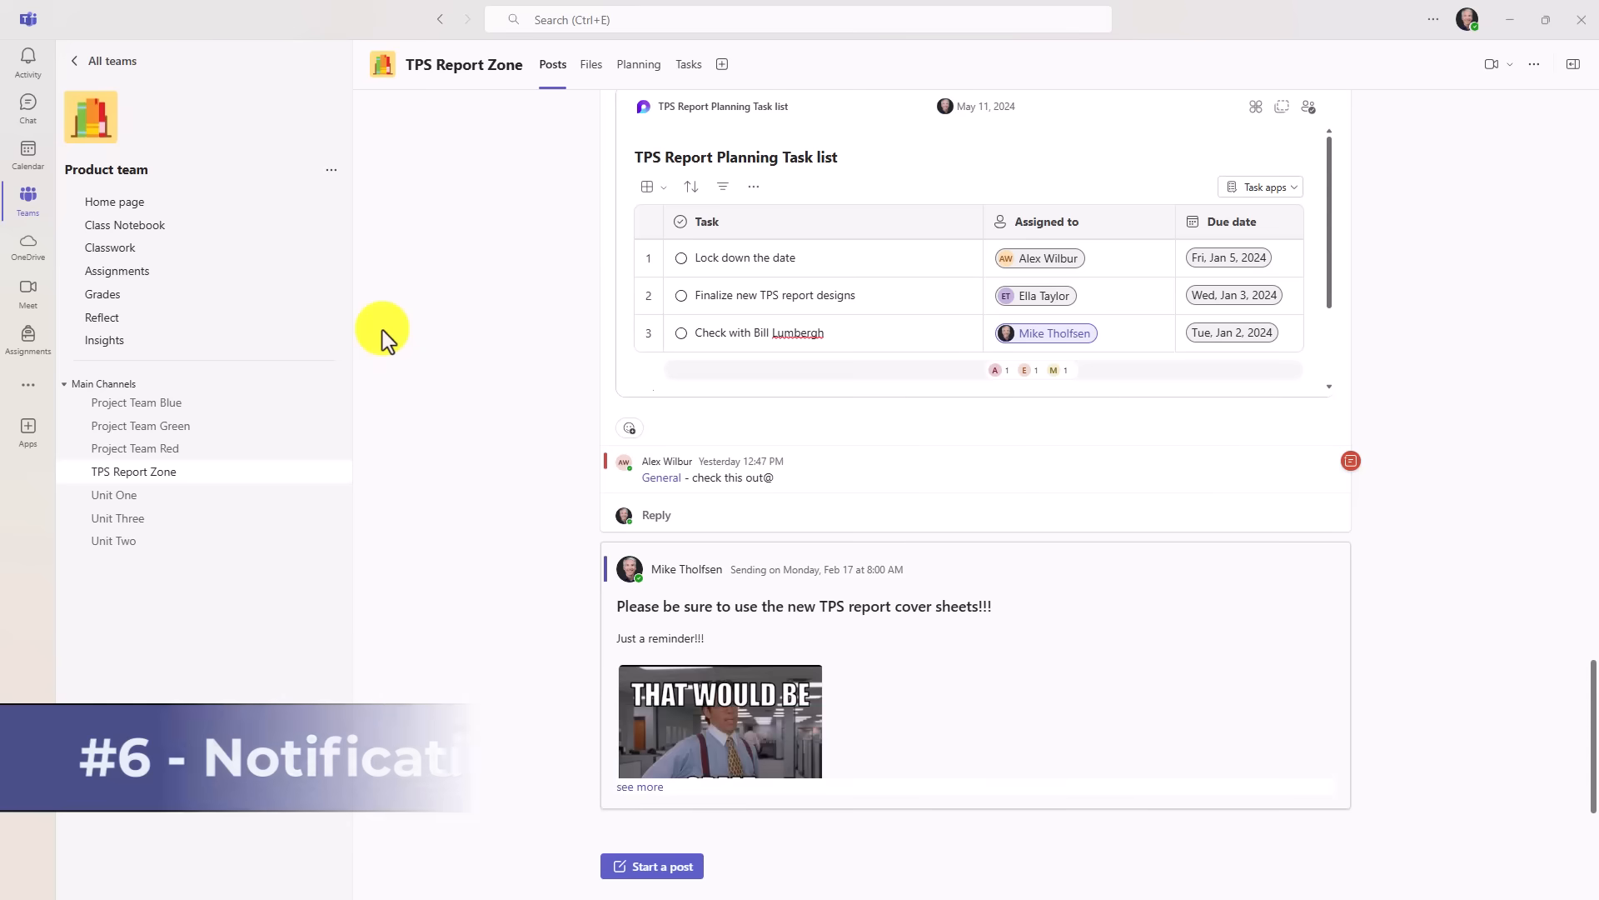
# - In Settings > Notifications and activity, set the banner display position to Top left
pyautogui.click(1432, 18)
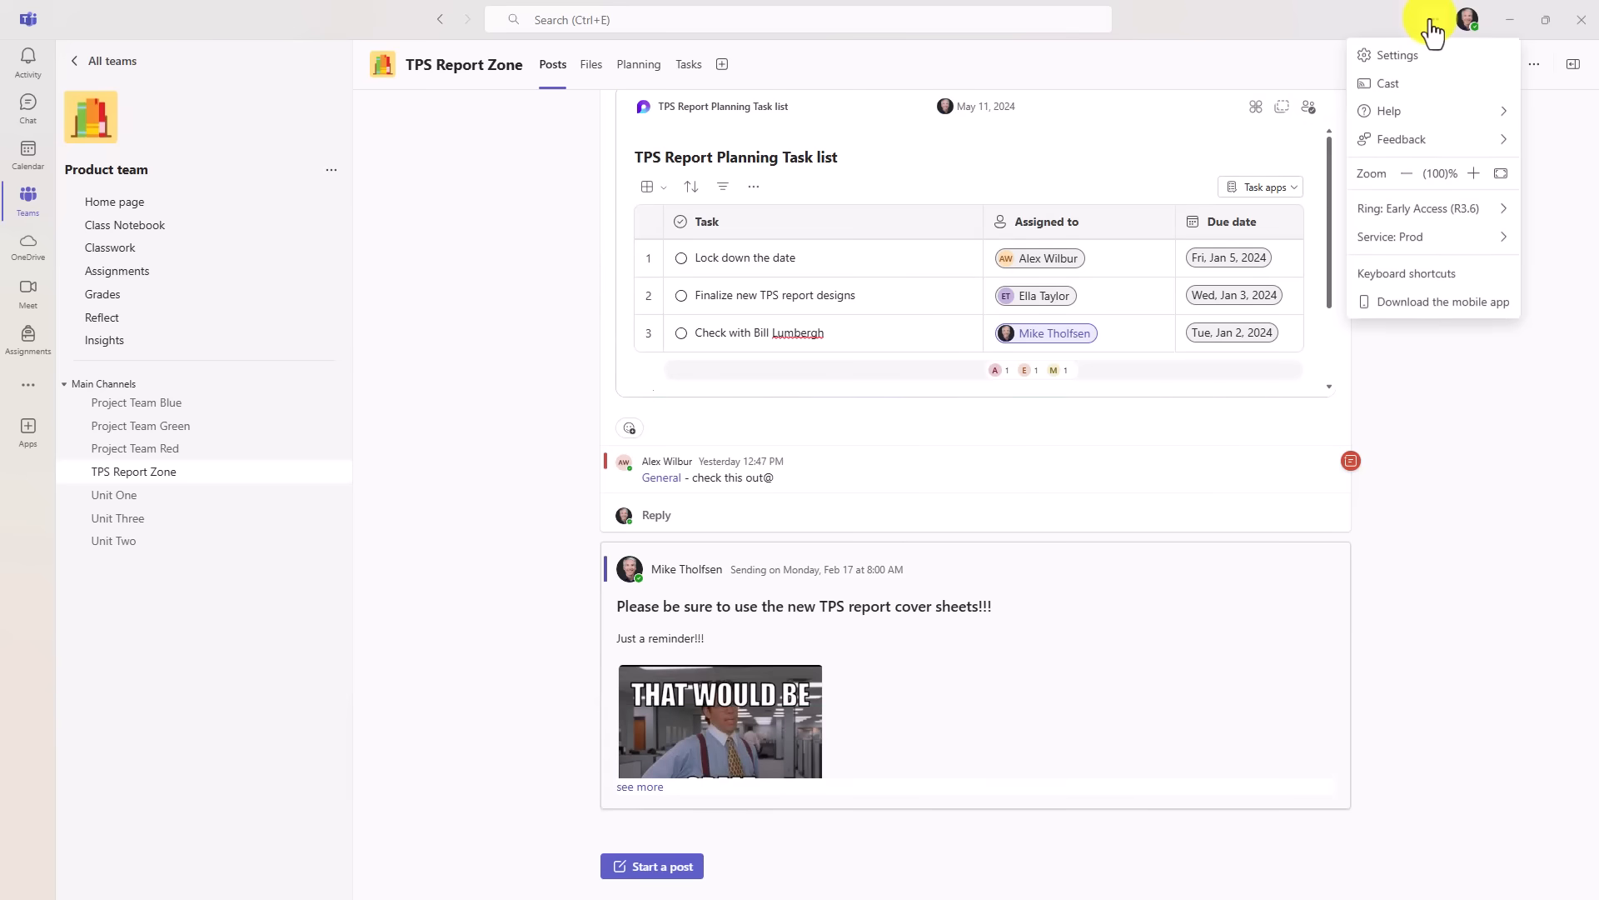
pyautogui.click(1394, 55)
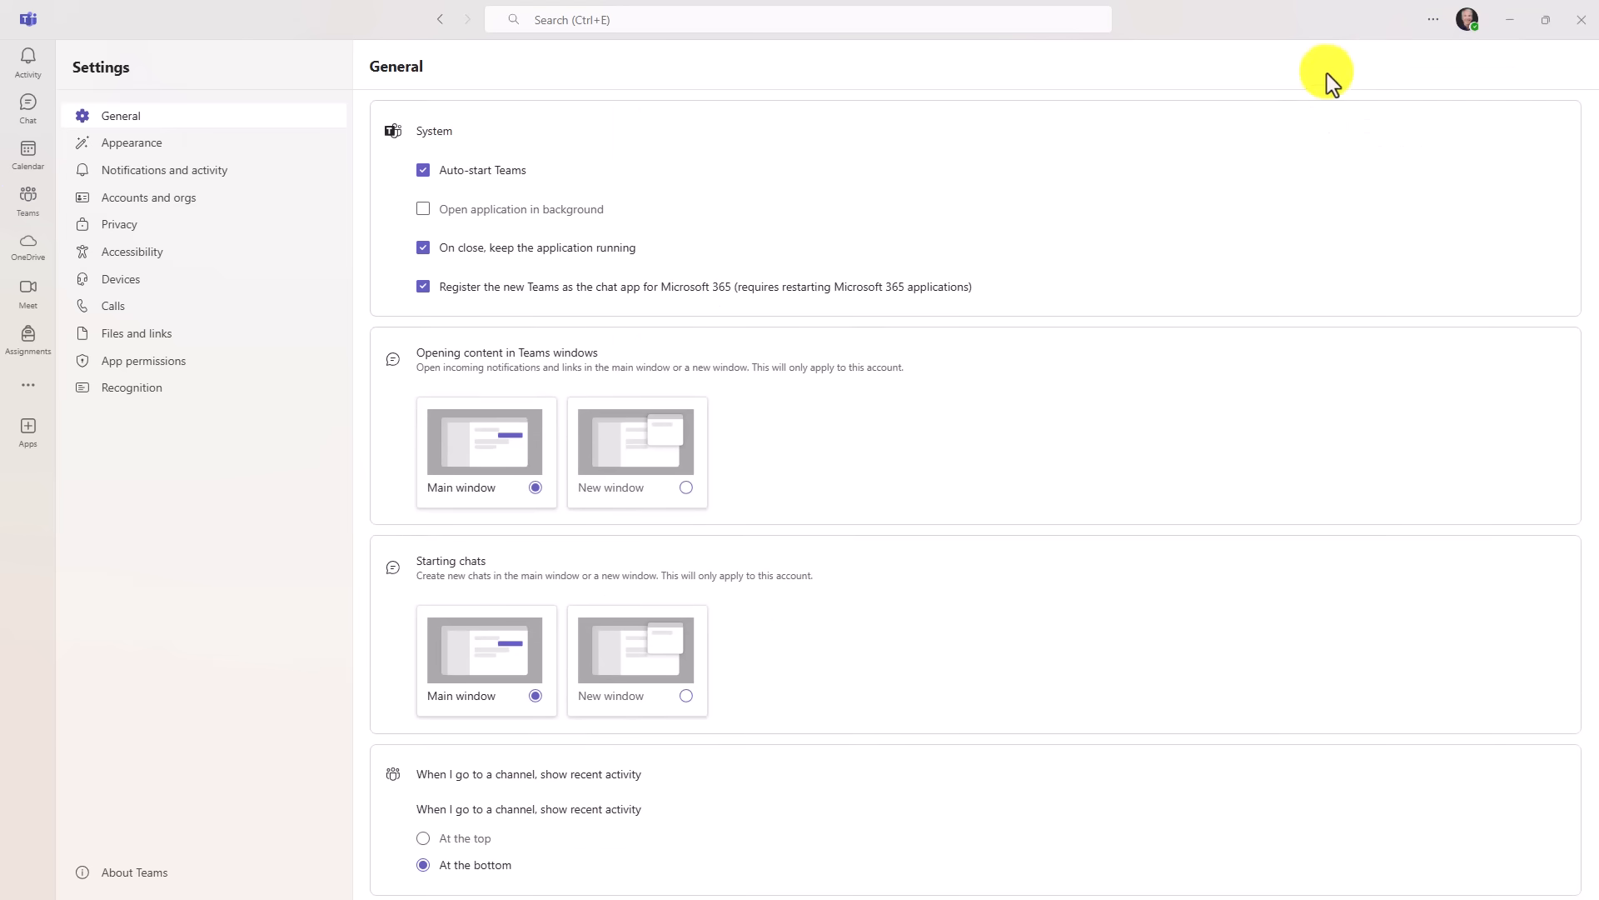
pyautogui.click(163, 169)
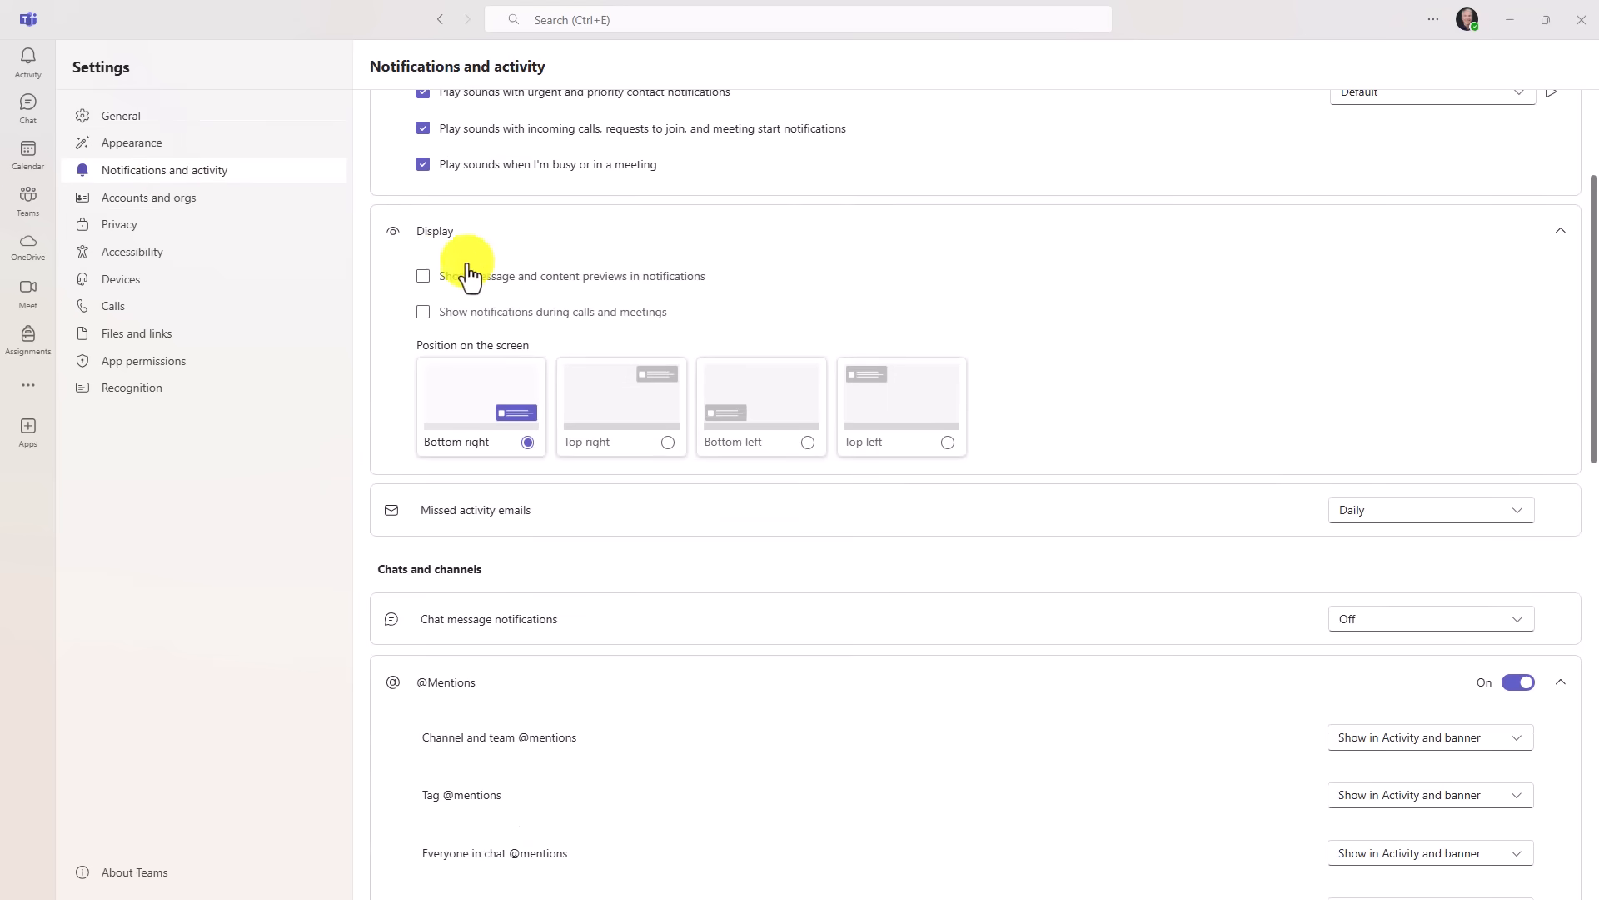
pyautogui.moveTo(585, 382)
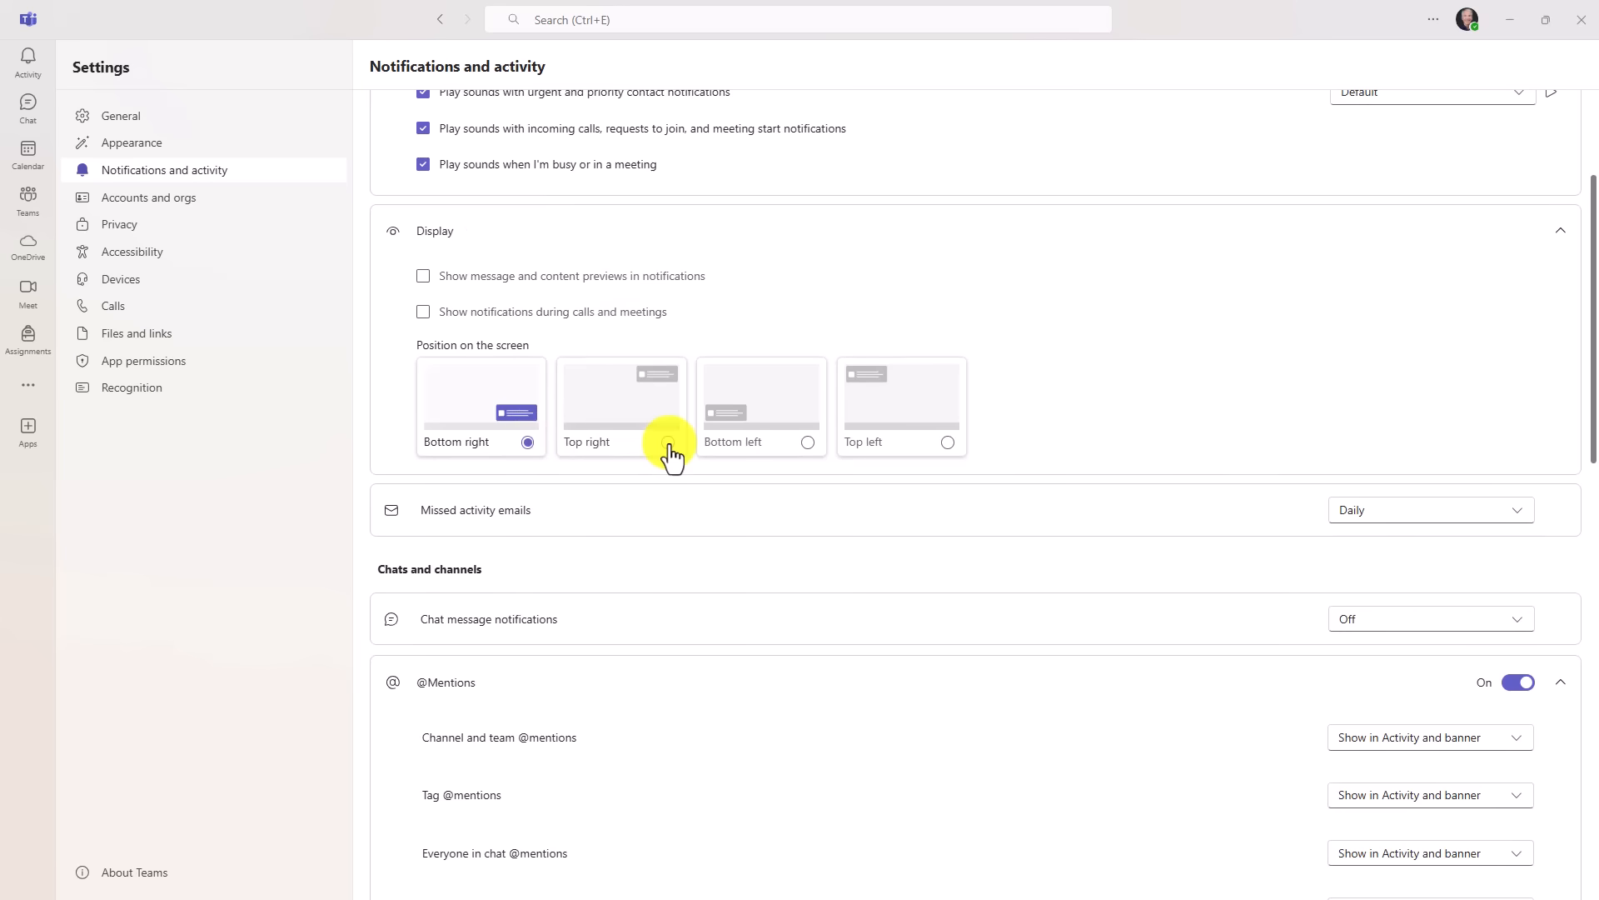
pyautogui.click(807, 442)
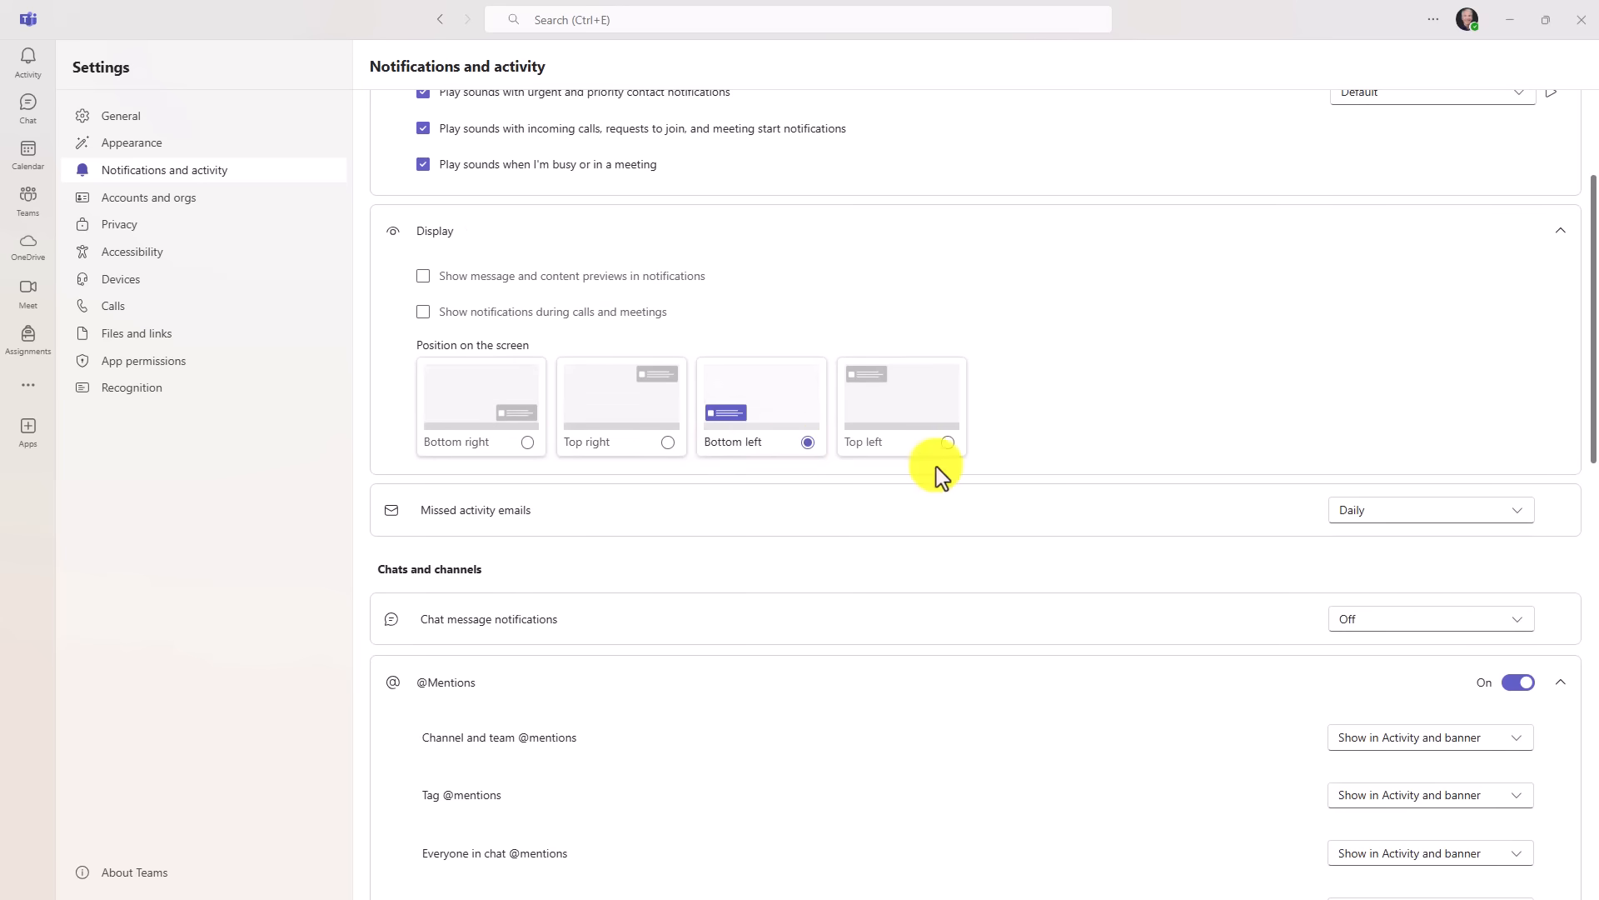
pyautogui.click(946, 442)
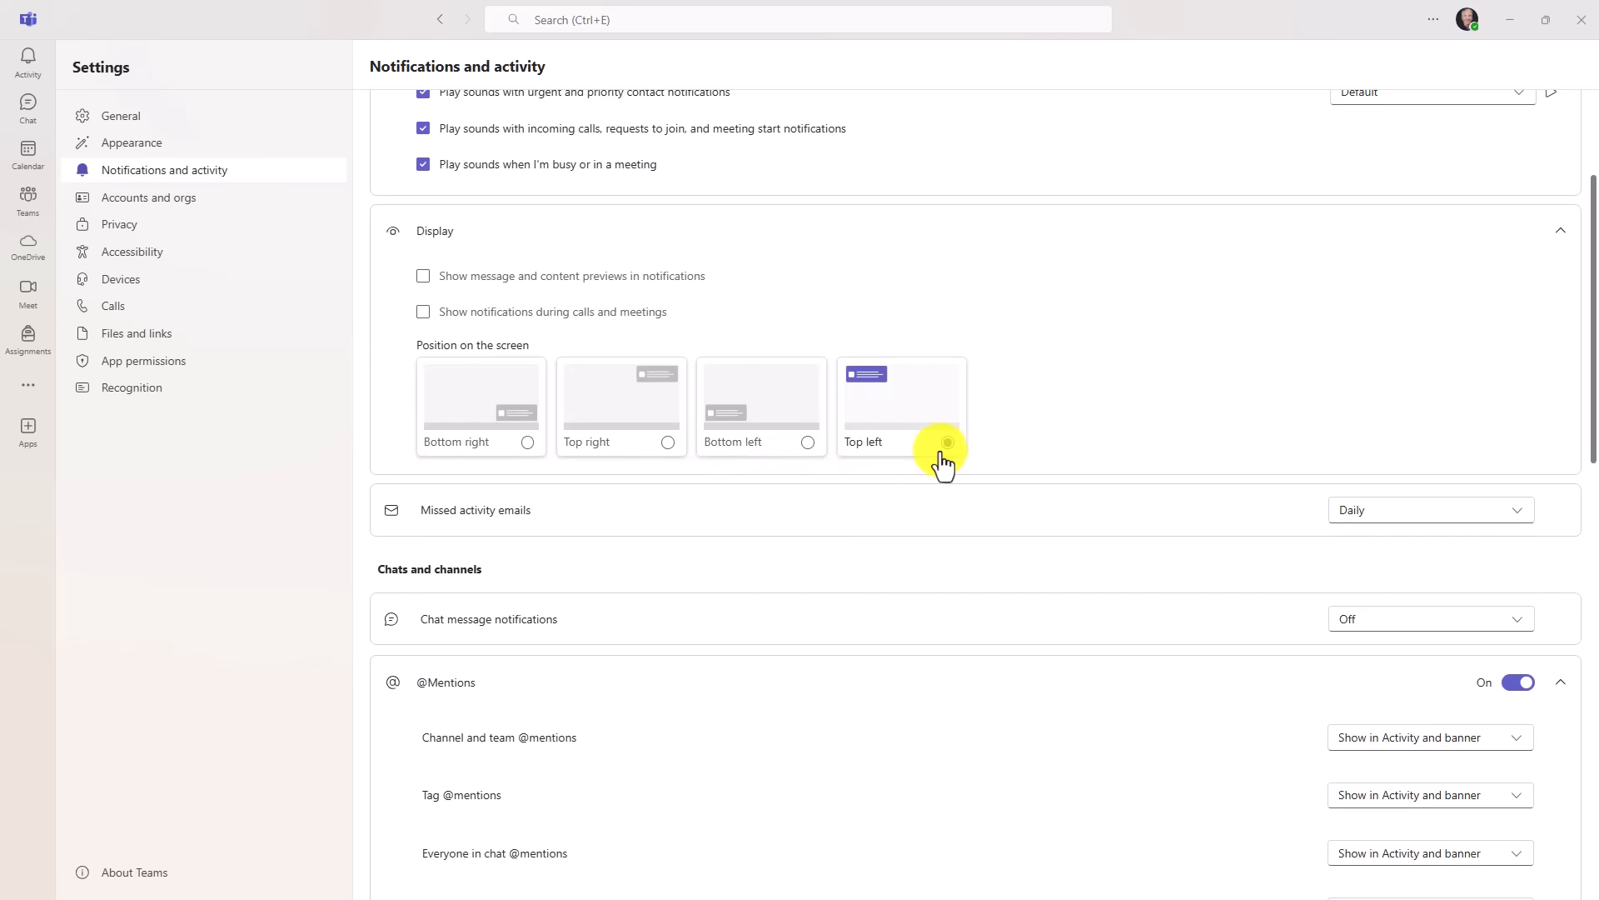
pyautogui.click(945, 442)
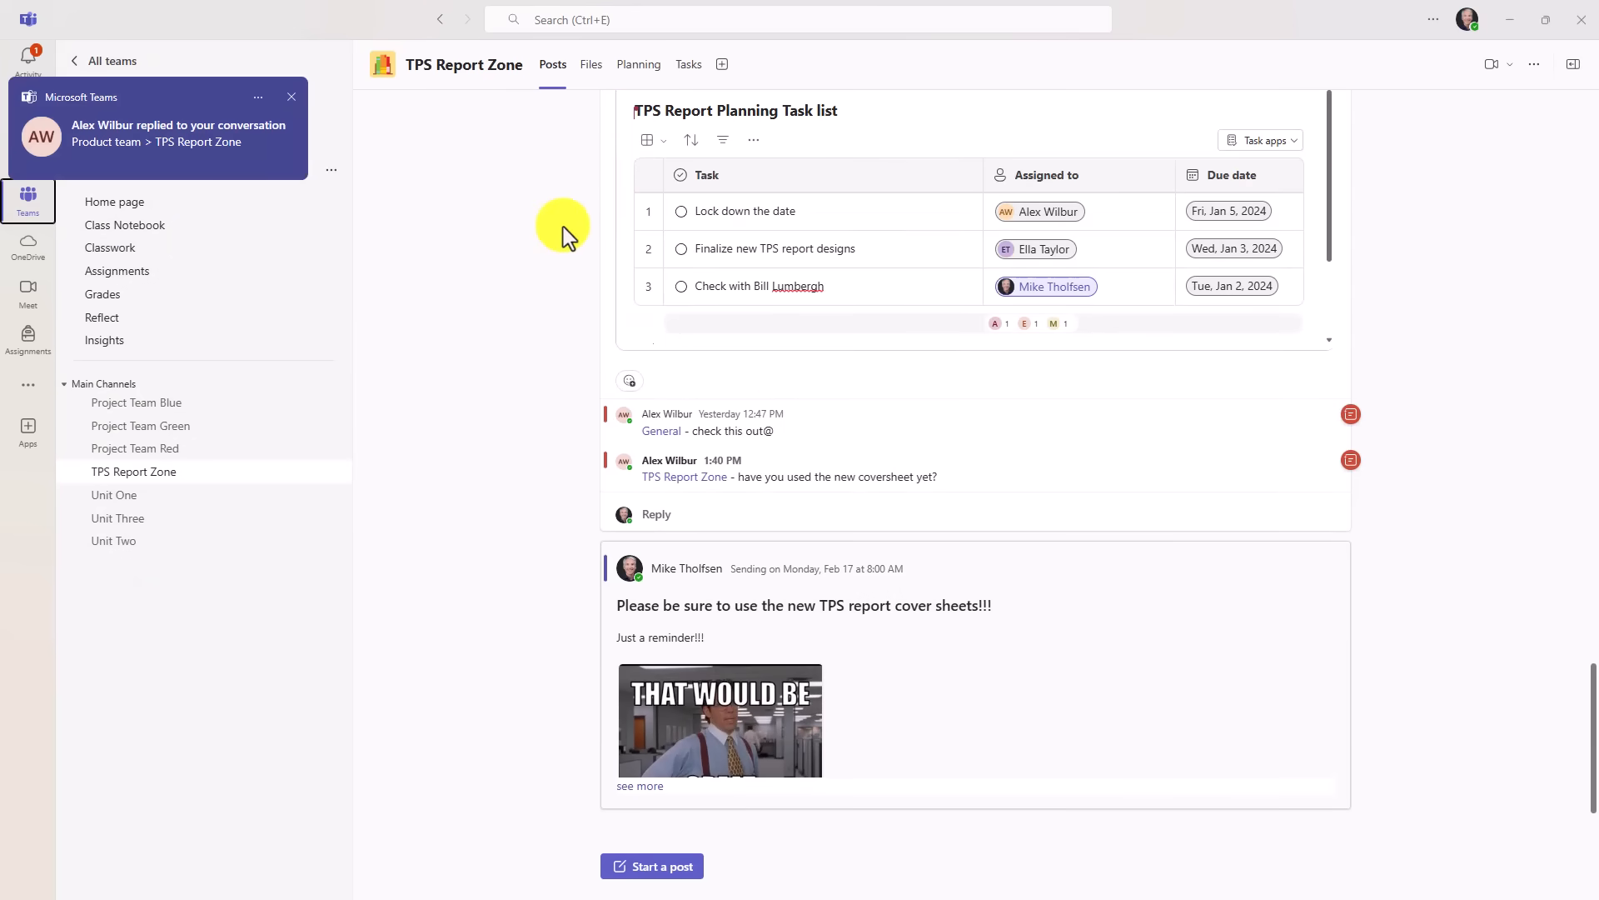
pyautogui.moveTo(91, 131)
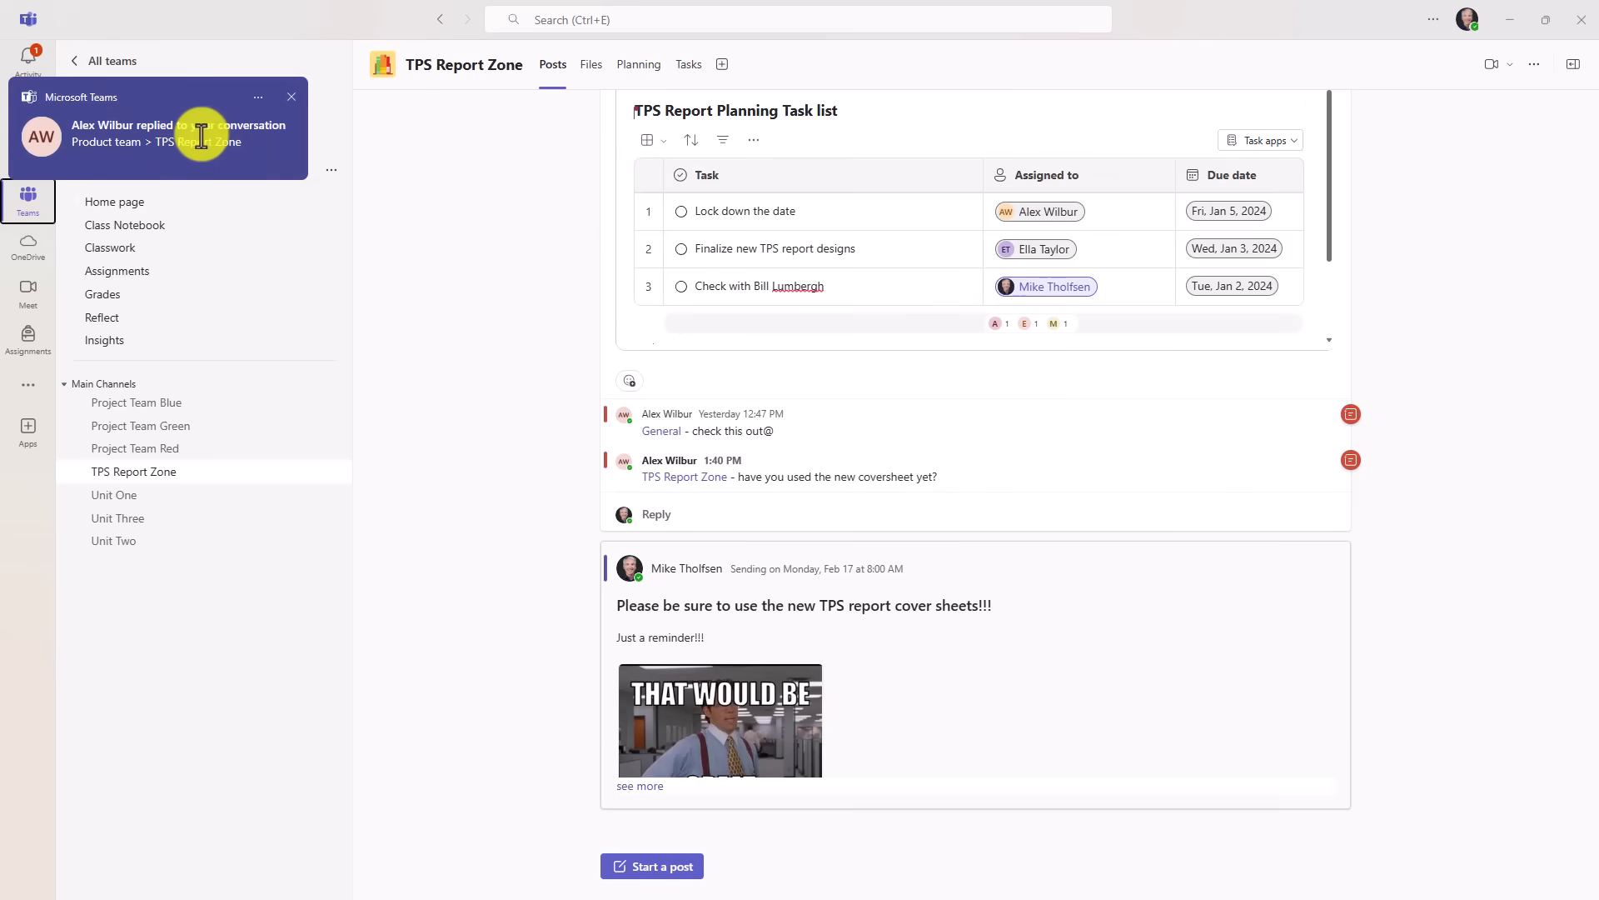
pyautogui.moveTo(437, 201)
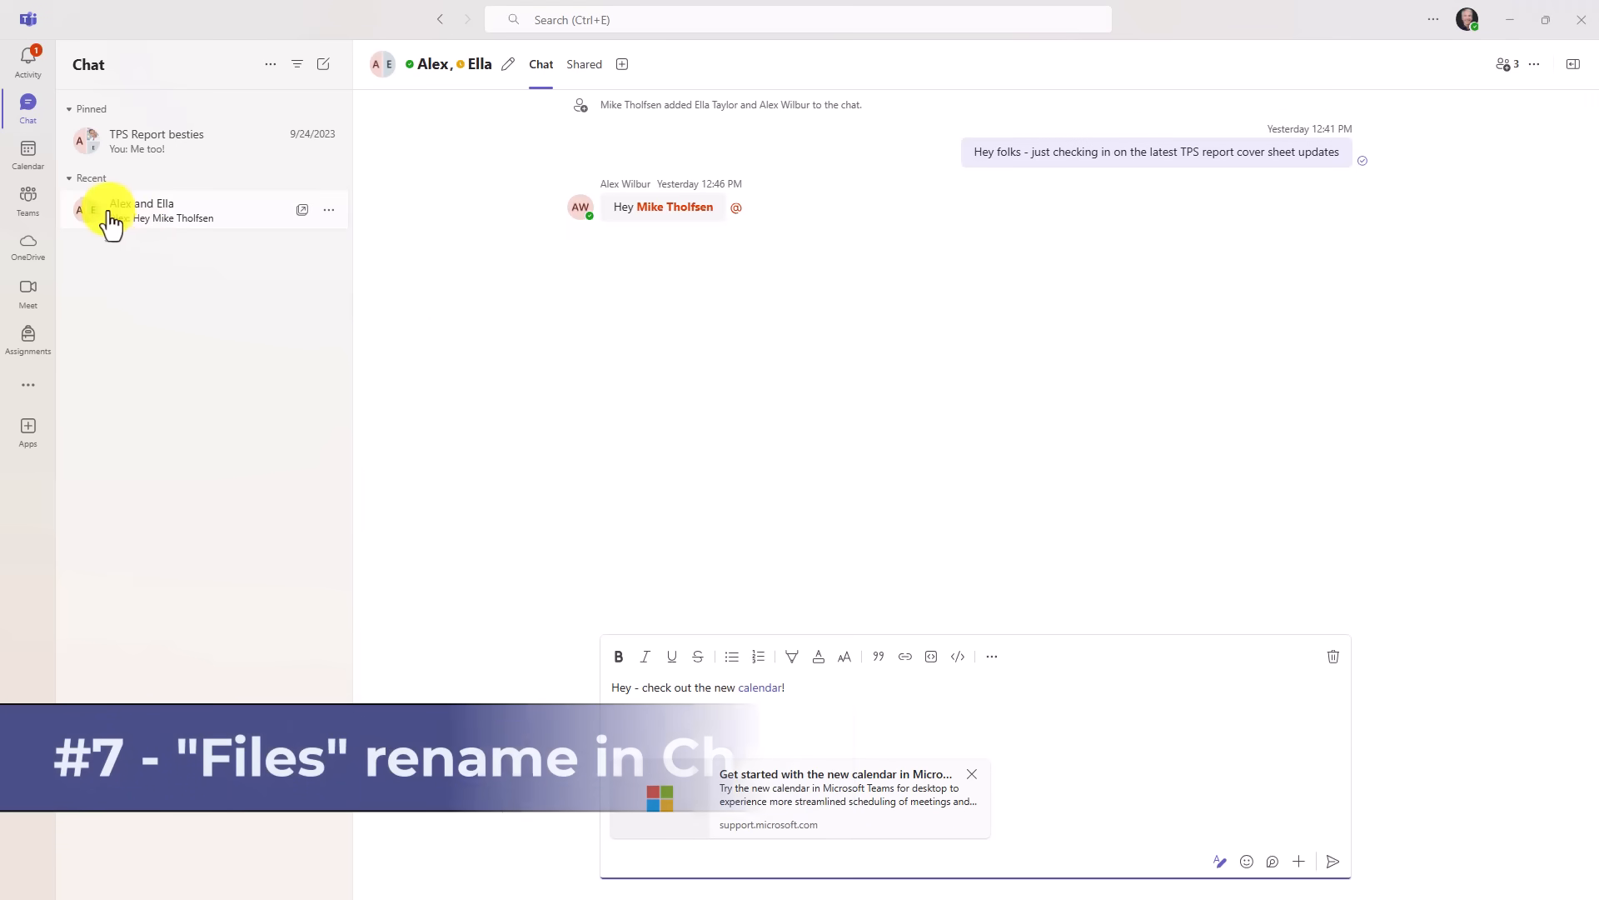
pyautogui.moveTo(436, 252)
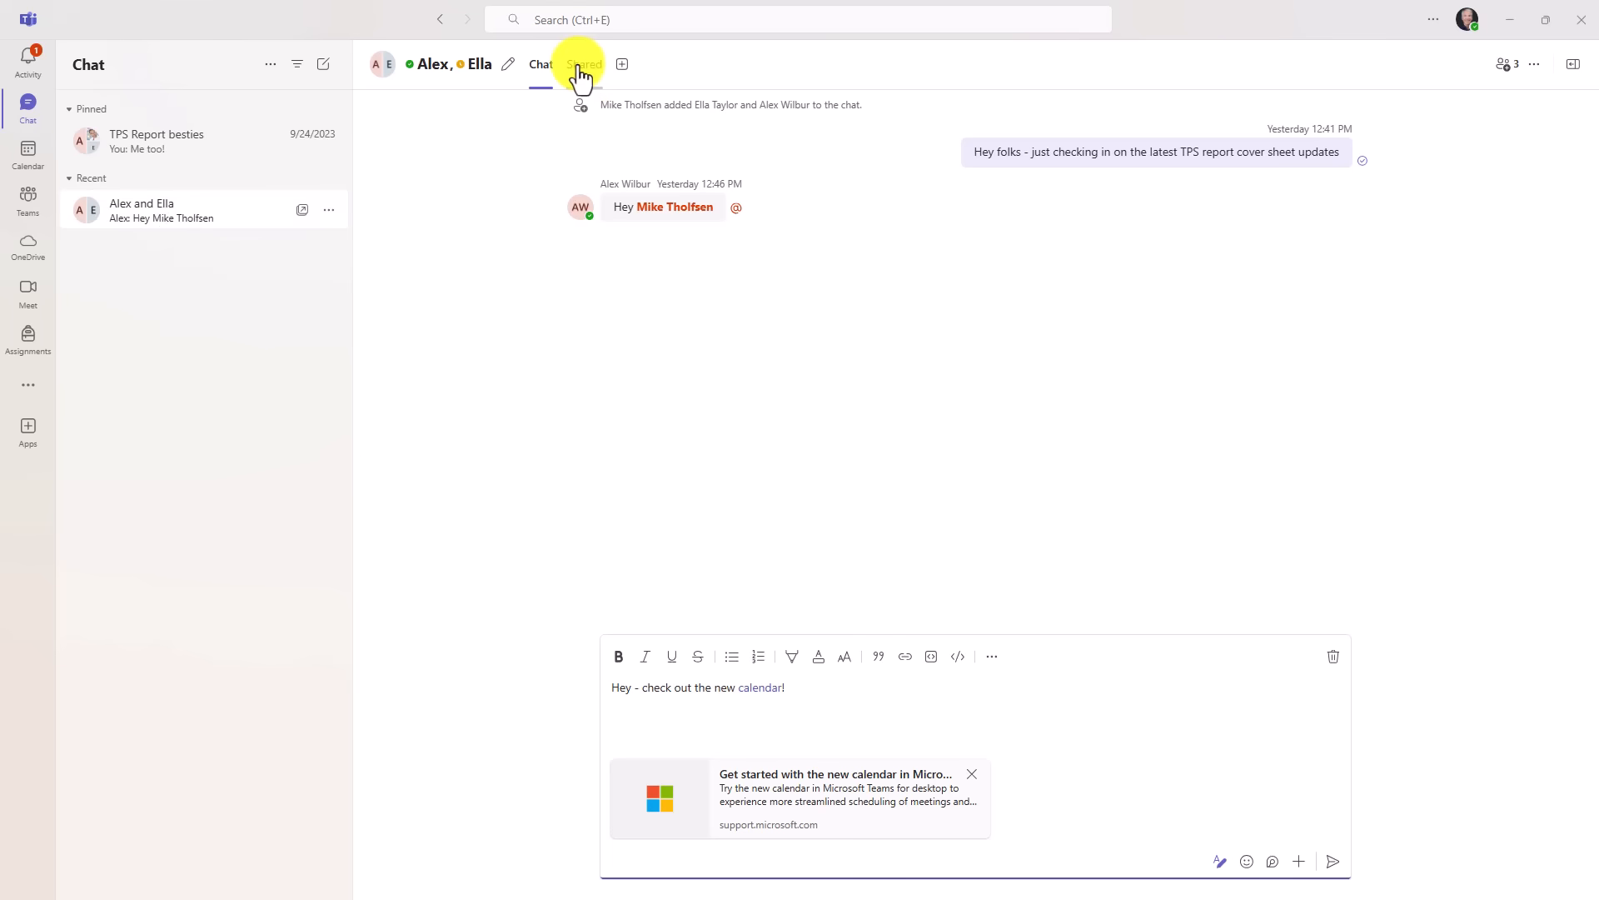
pyautogui.moveTo(637, 108)
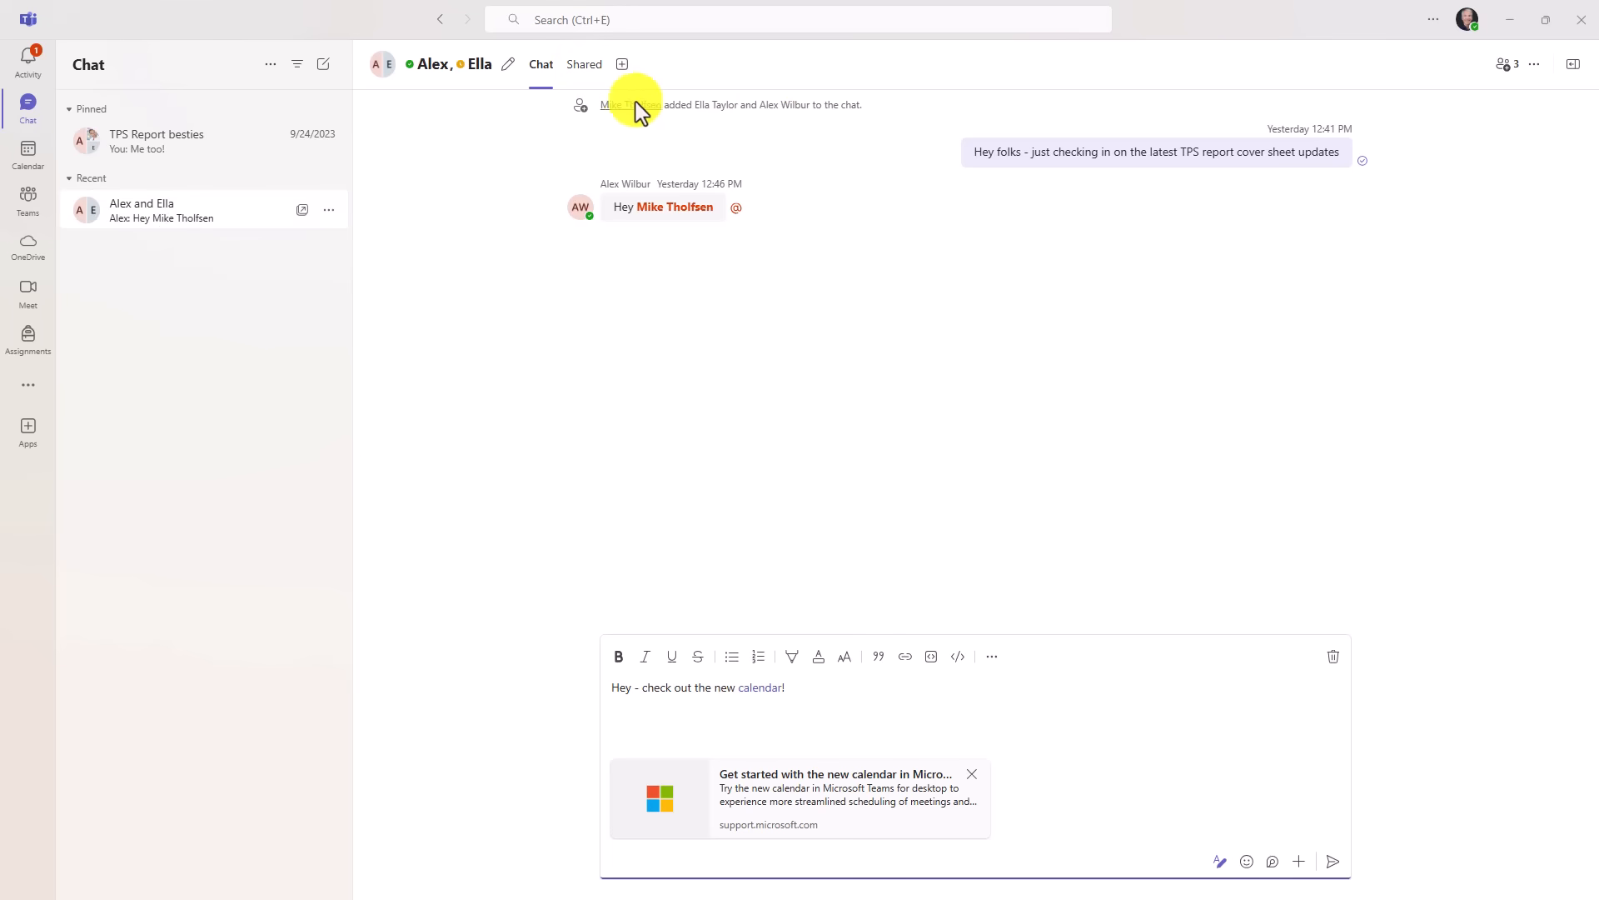
# - Check the chat's Shared tab before and after sending the message with The Solar System.pptx
pyautogui.click(585, 63)
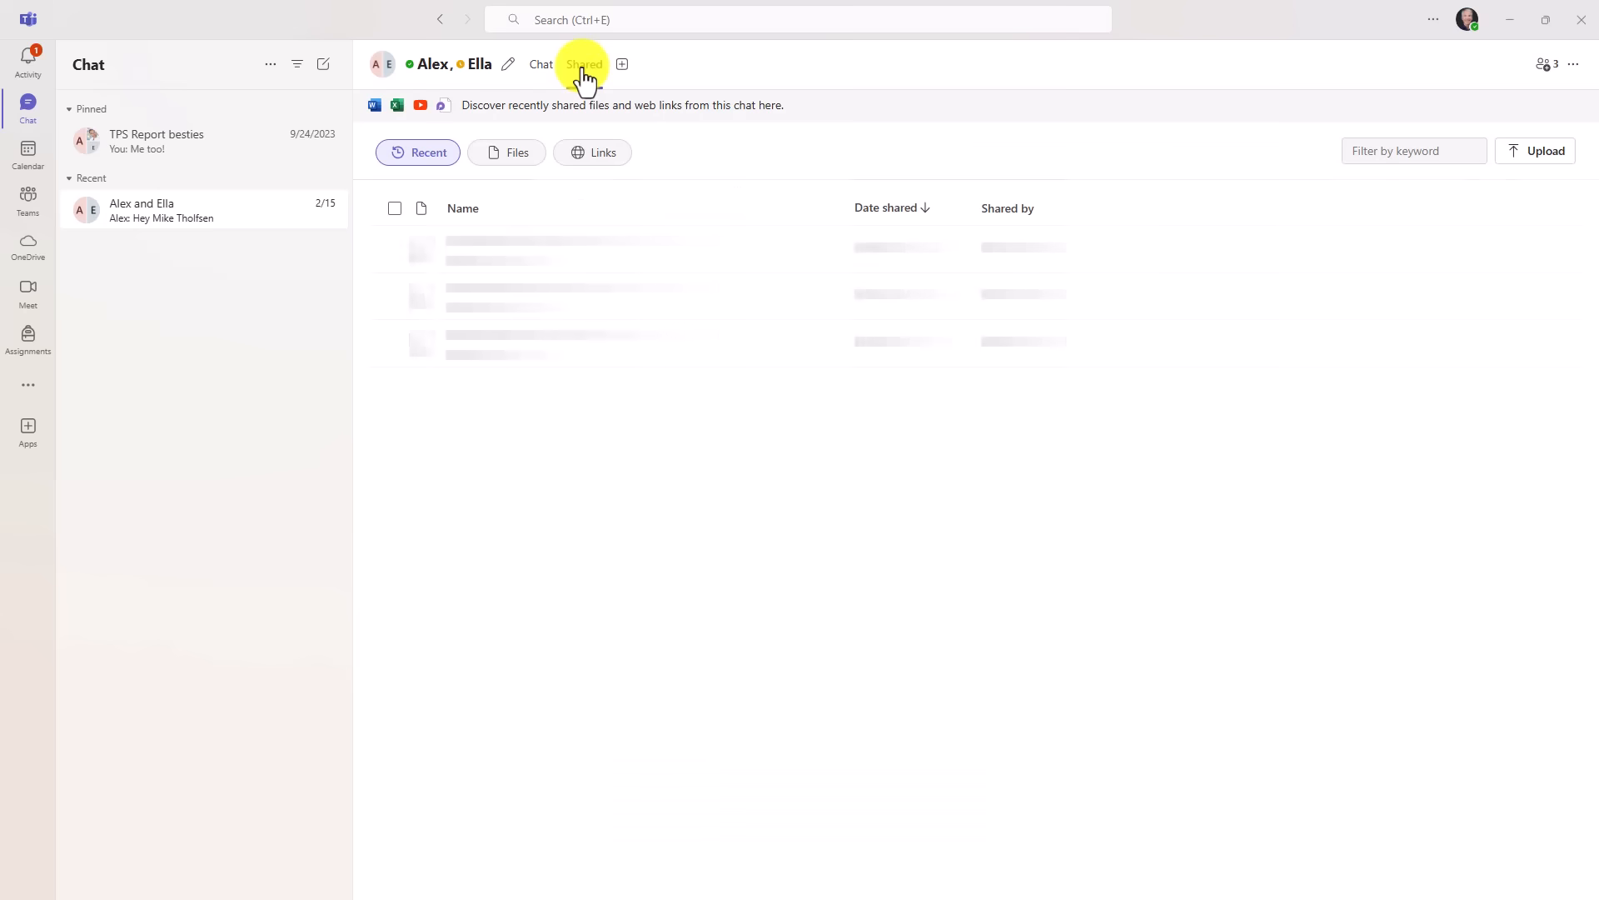
pyautogui.click(583, 64)
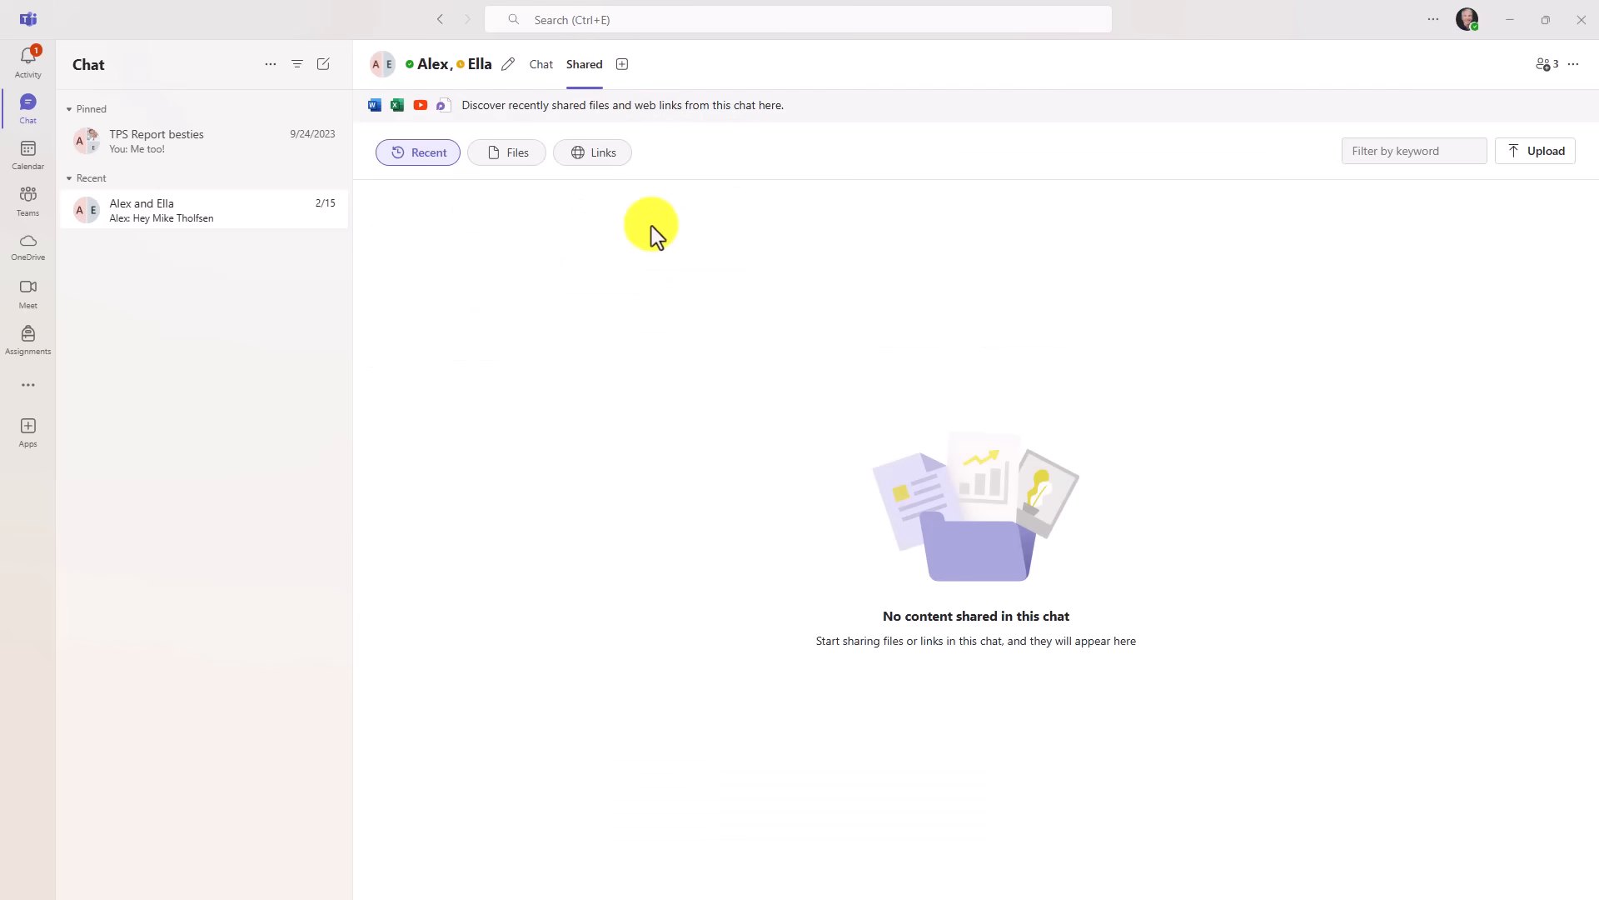
pyautogui.click(540, 64)
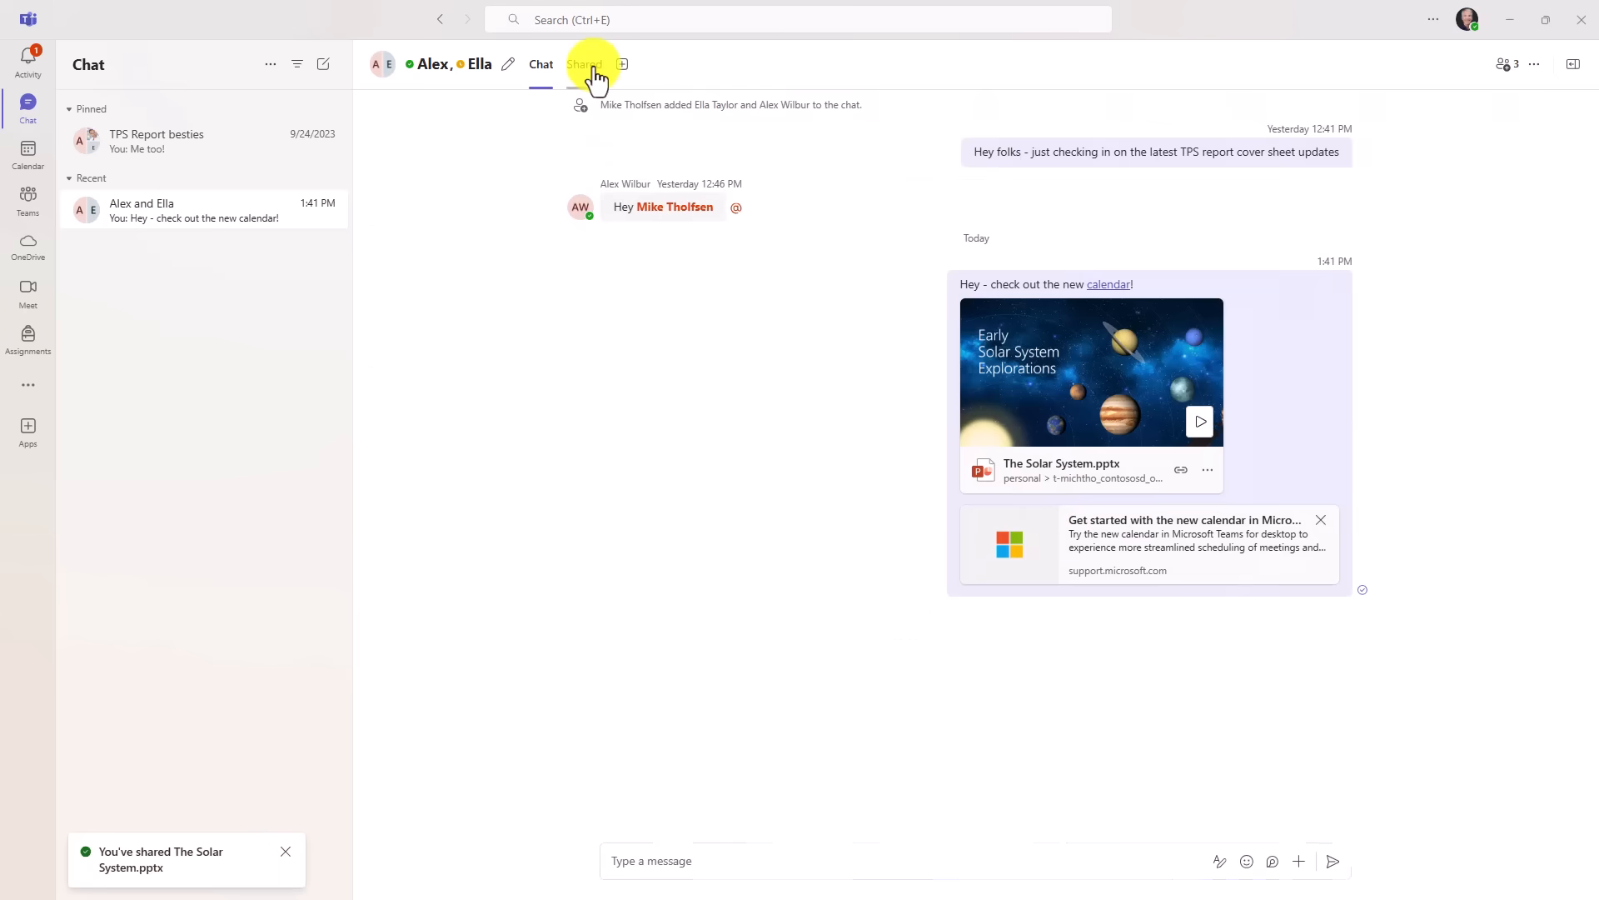
pyautogui.click(584, 63)
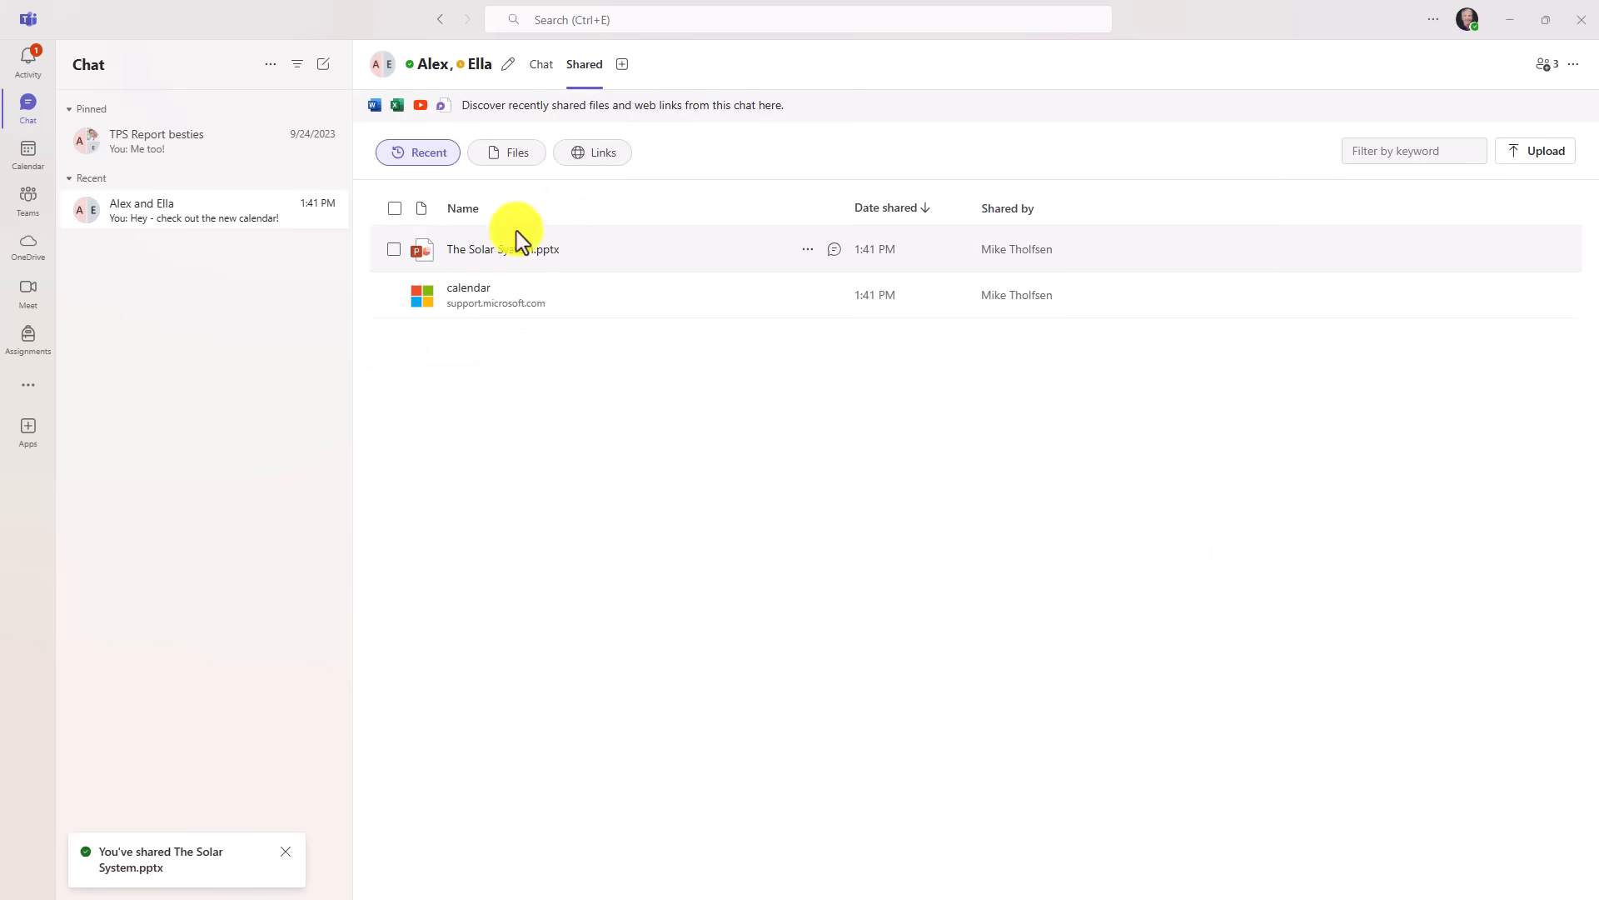
pyautogui.moveTo(474, 283)
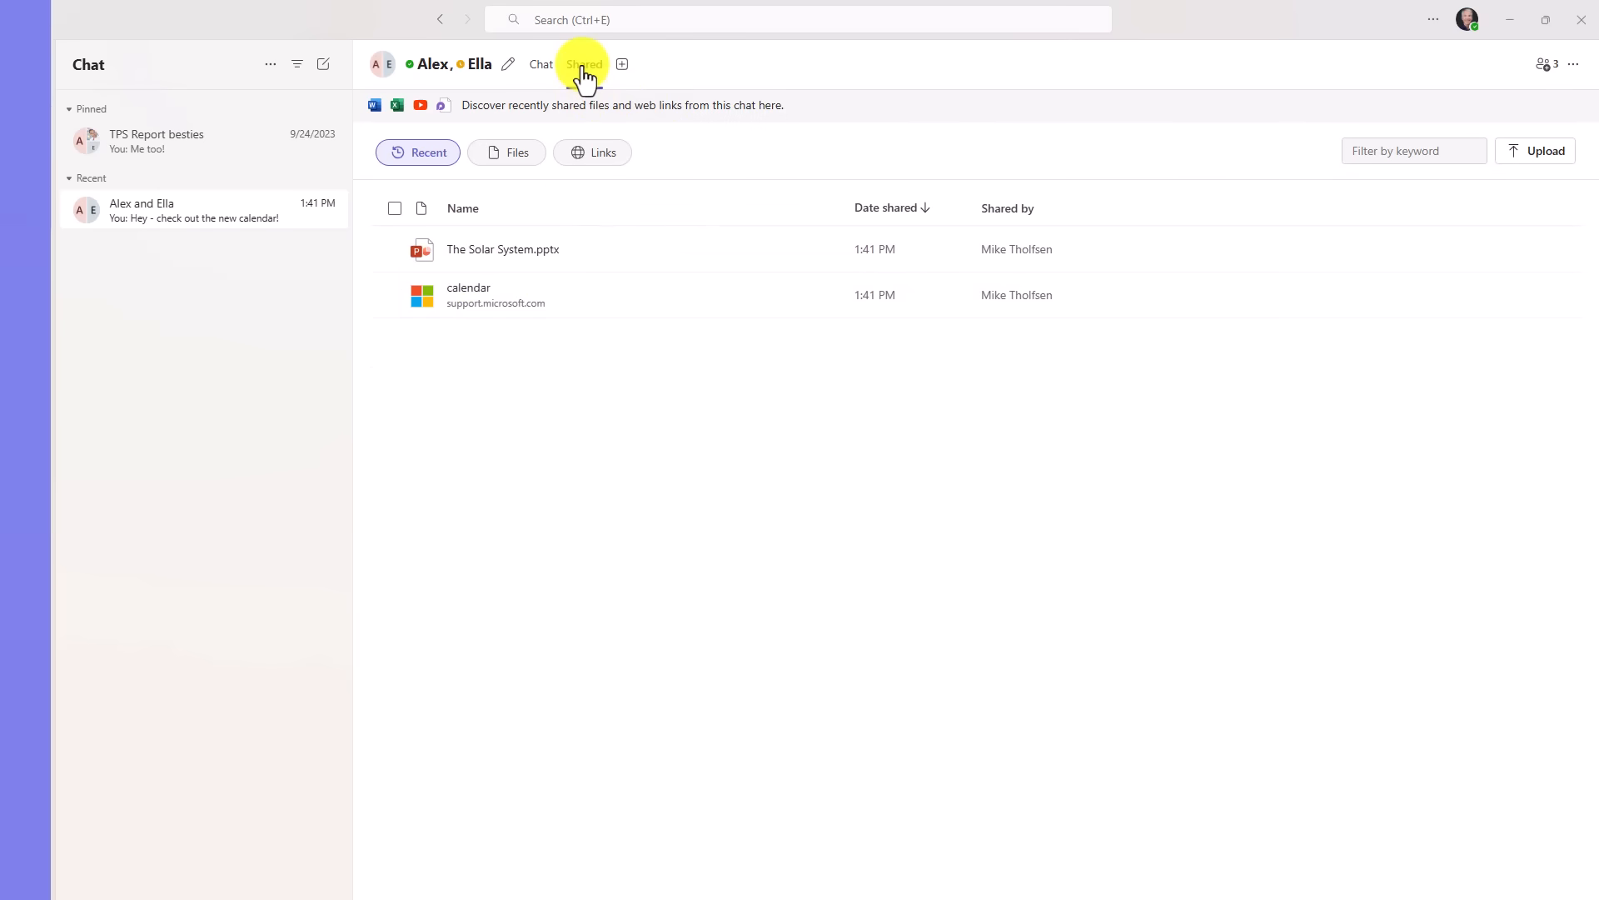
pyautogui.click(28, 198)
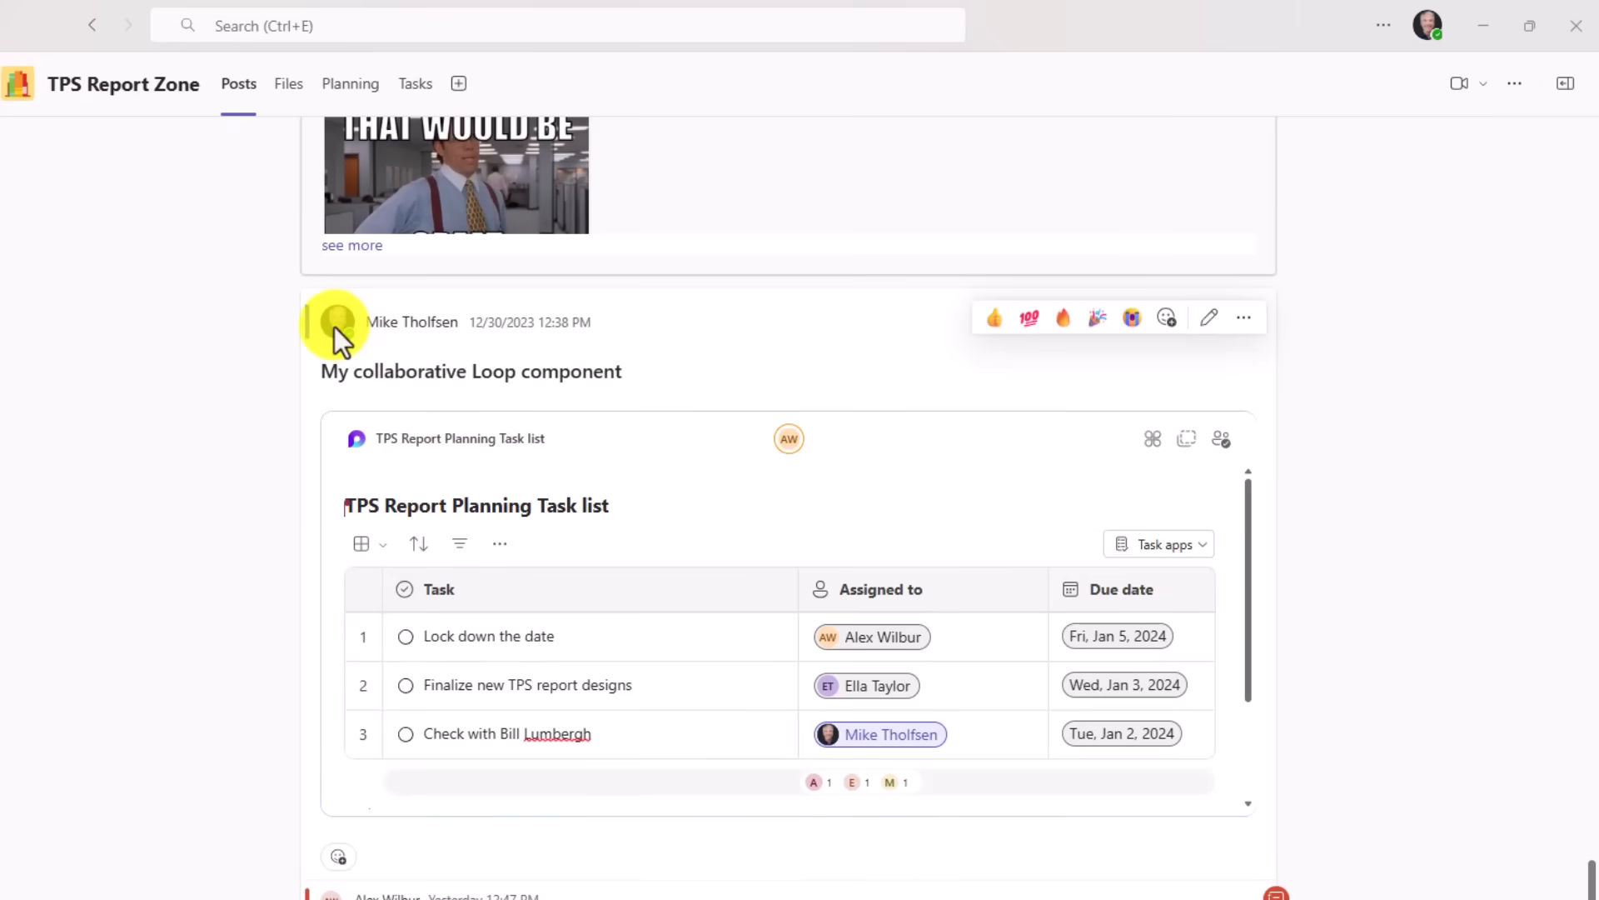
# - Open Mike Tholfsen's full profile card and start recording a name pronunciation
pyautogui.click(336, 322)
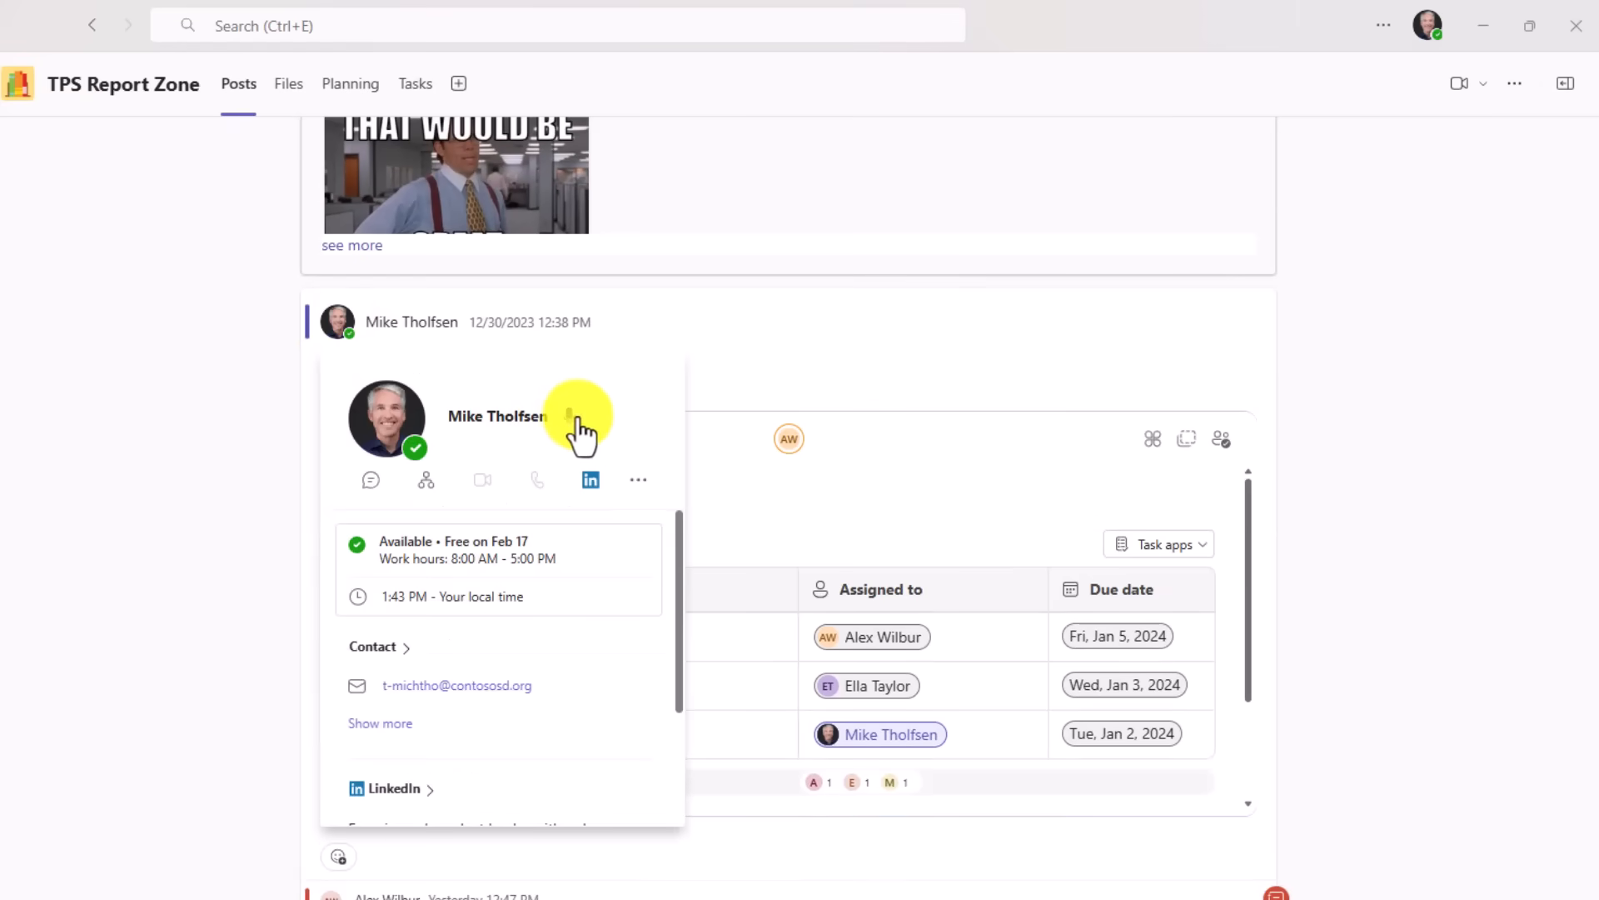
pyautogui.moveTo(1296, 322)
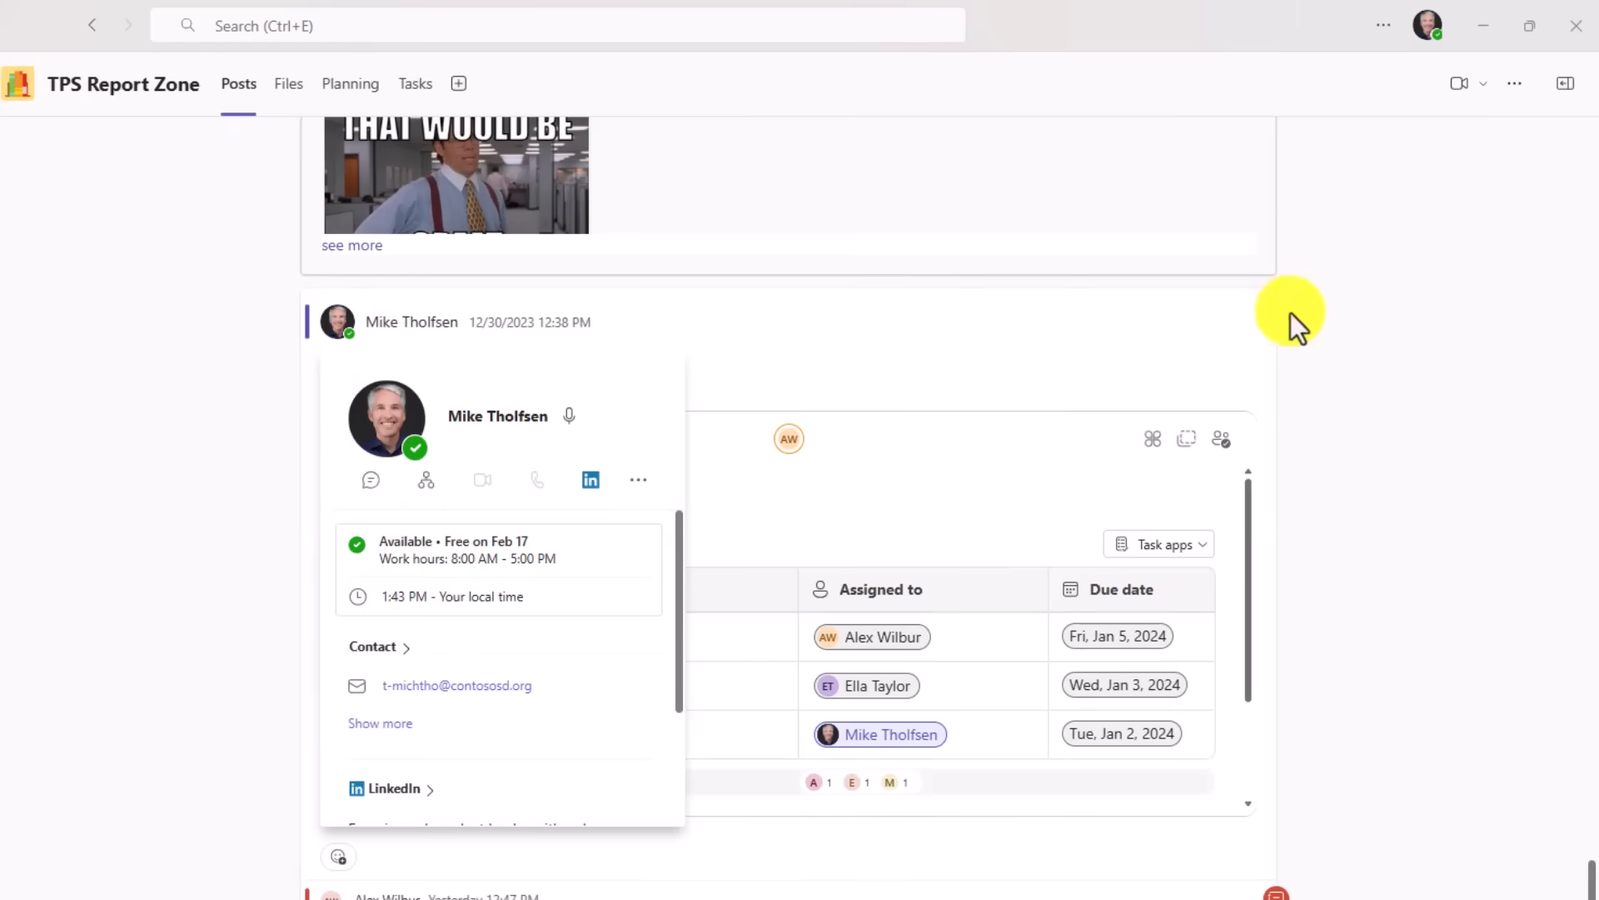
pyautogui.click(1427, 24)
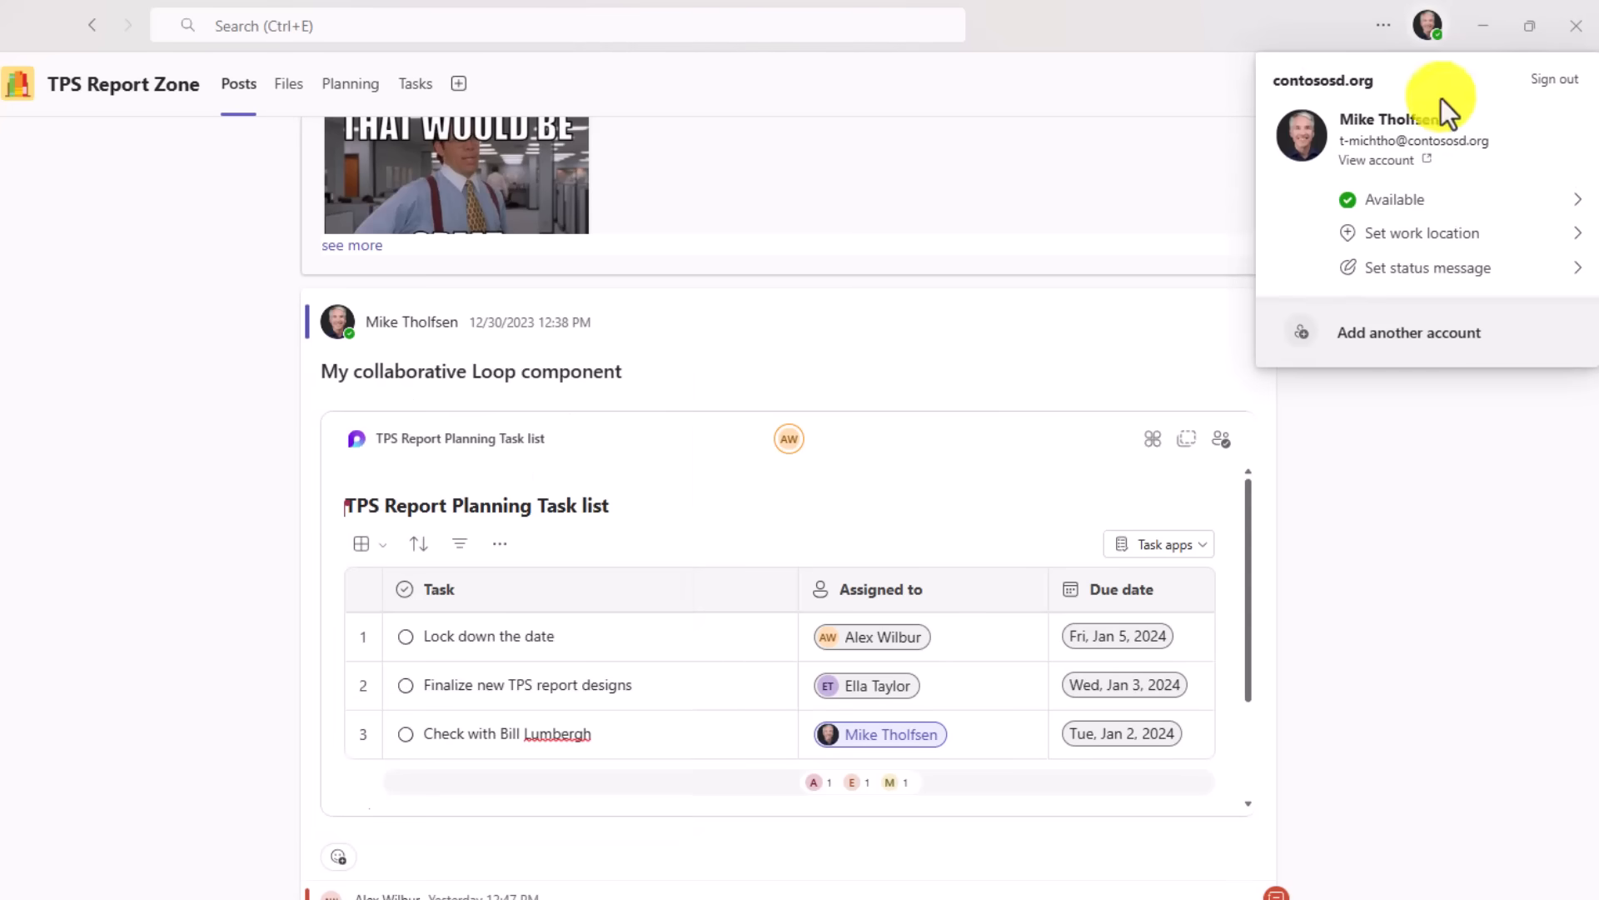
pyautogui.click(1377, 119)
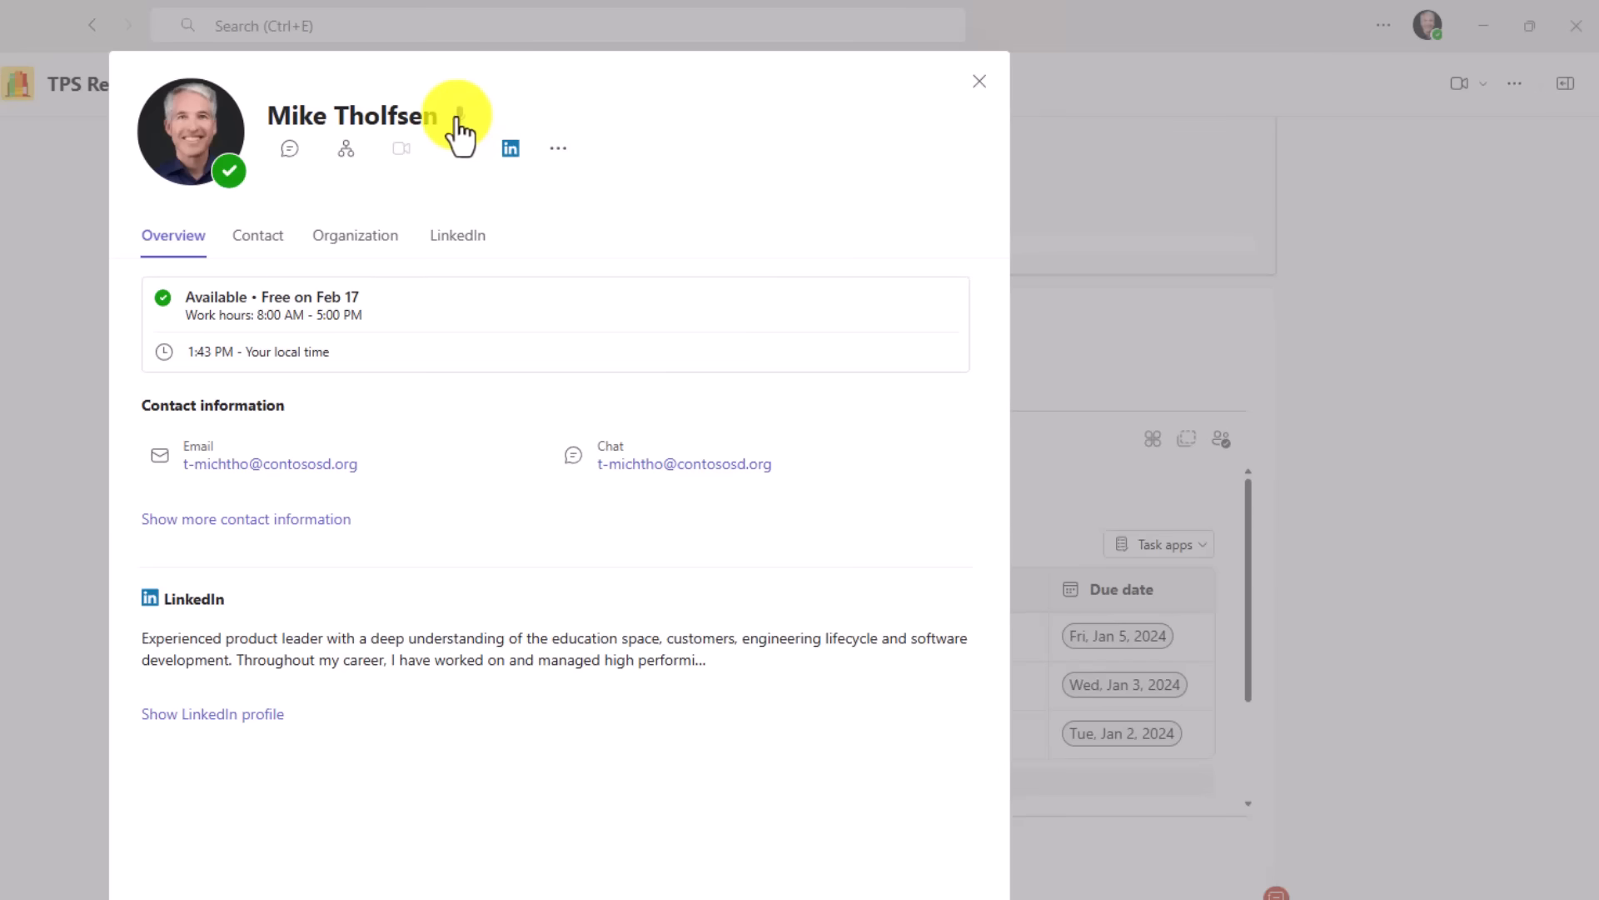
pyautogui.moveTo(464, 138)
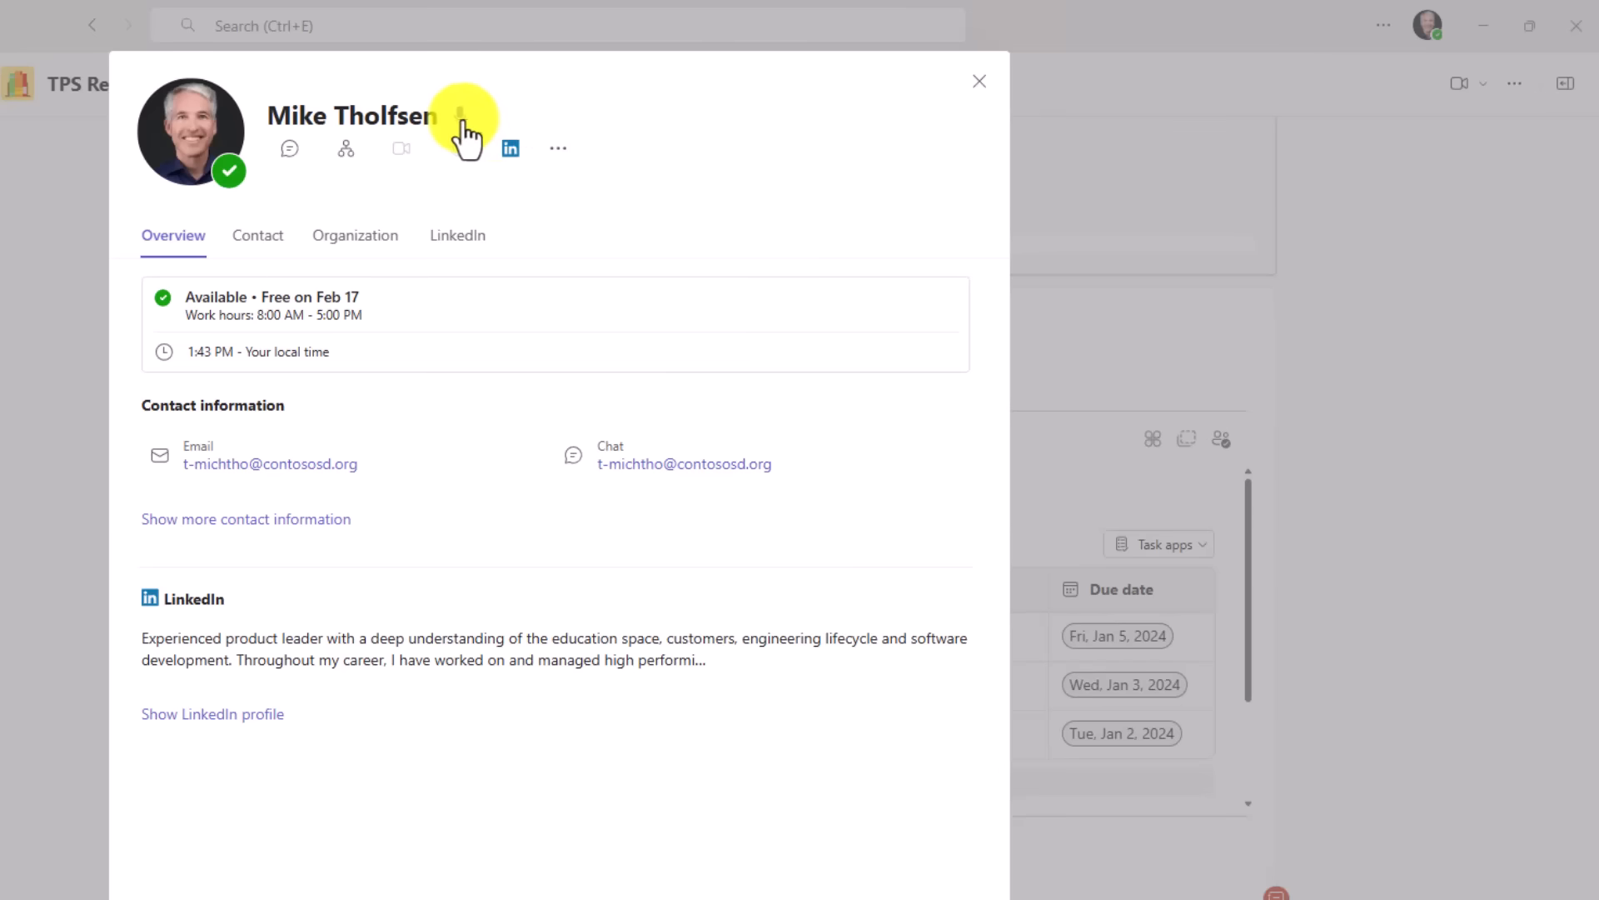
pyautogui.click(461, 115)
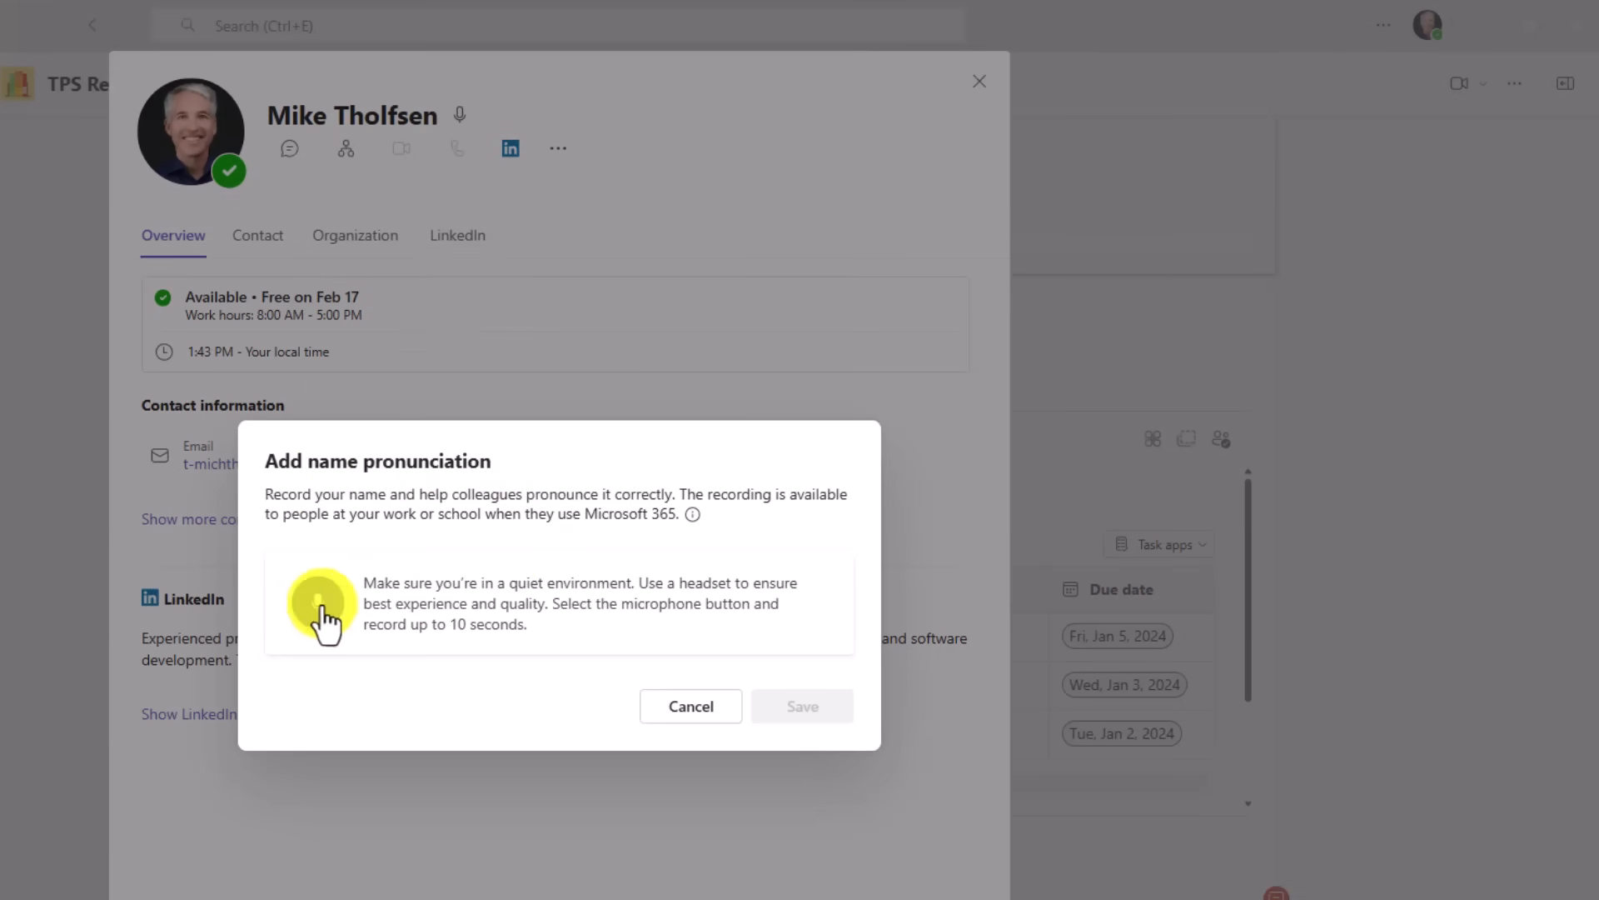
pyautogui.click(317, 601)
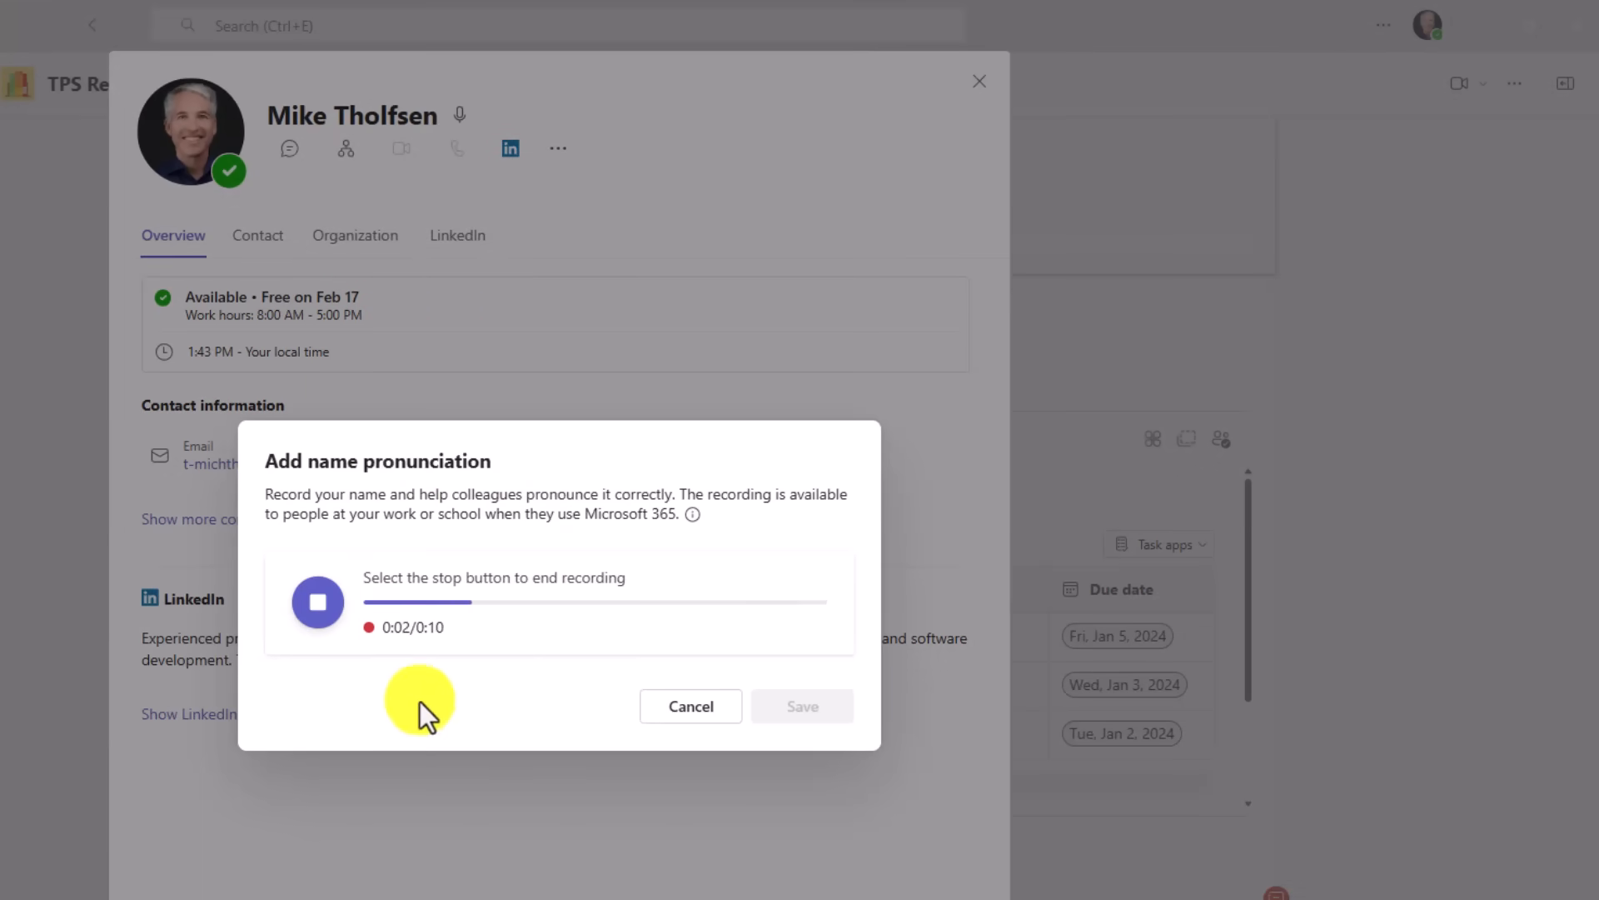
pyautogui.click(318, 602)
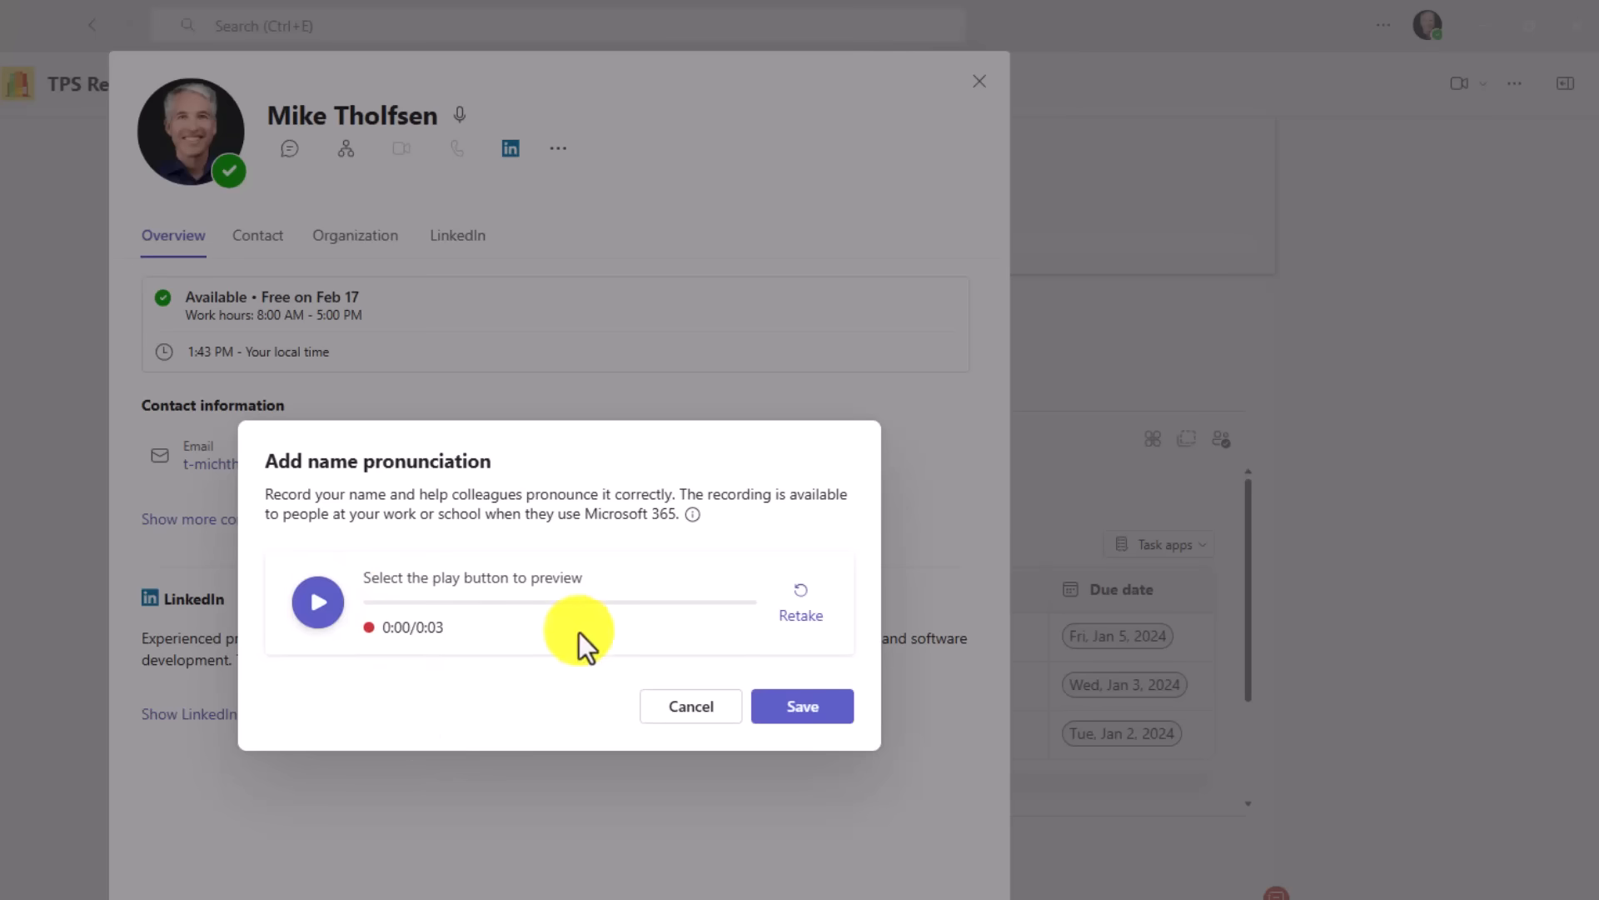
pyautogui.click(317, 601)
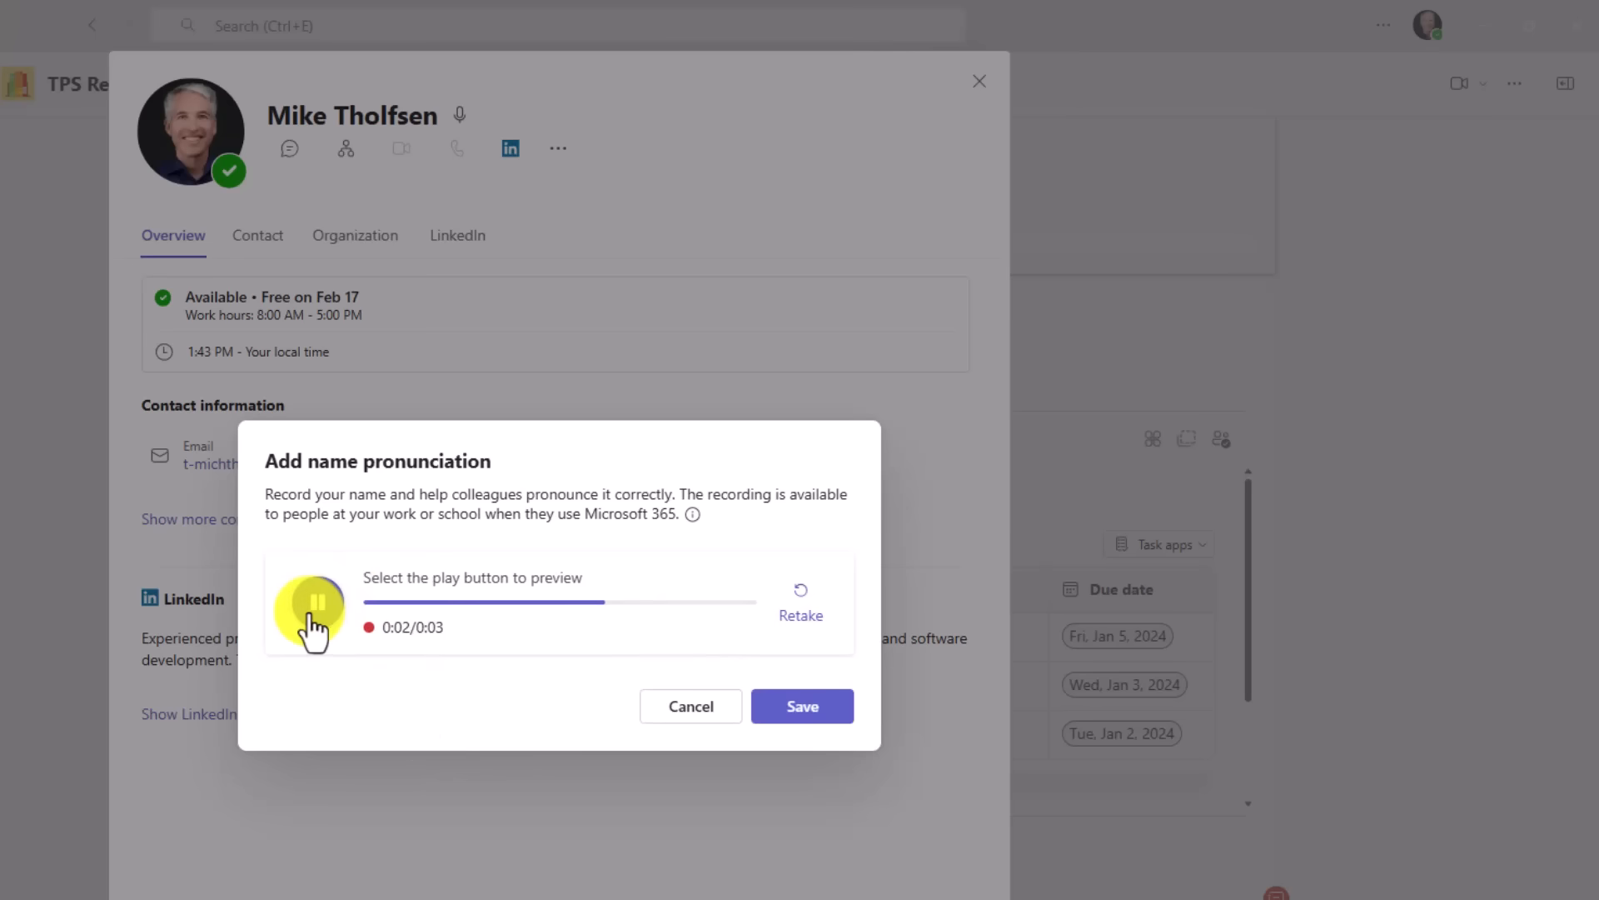
pyautogui.click(312, 601)
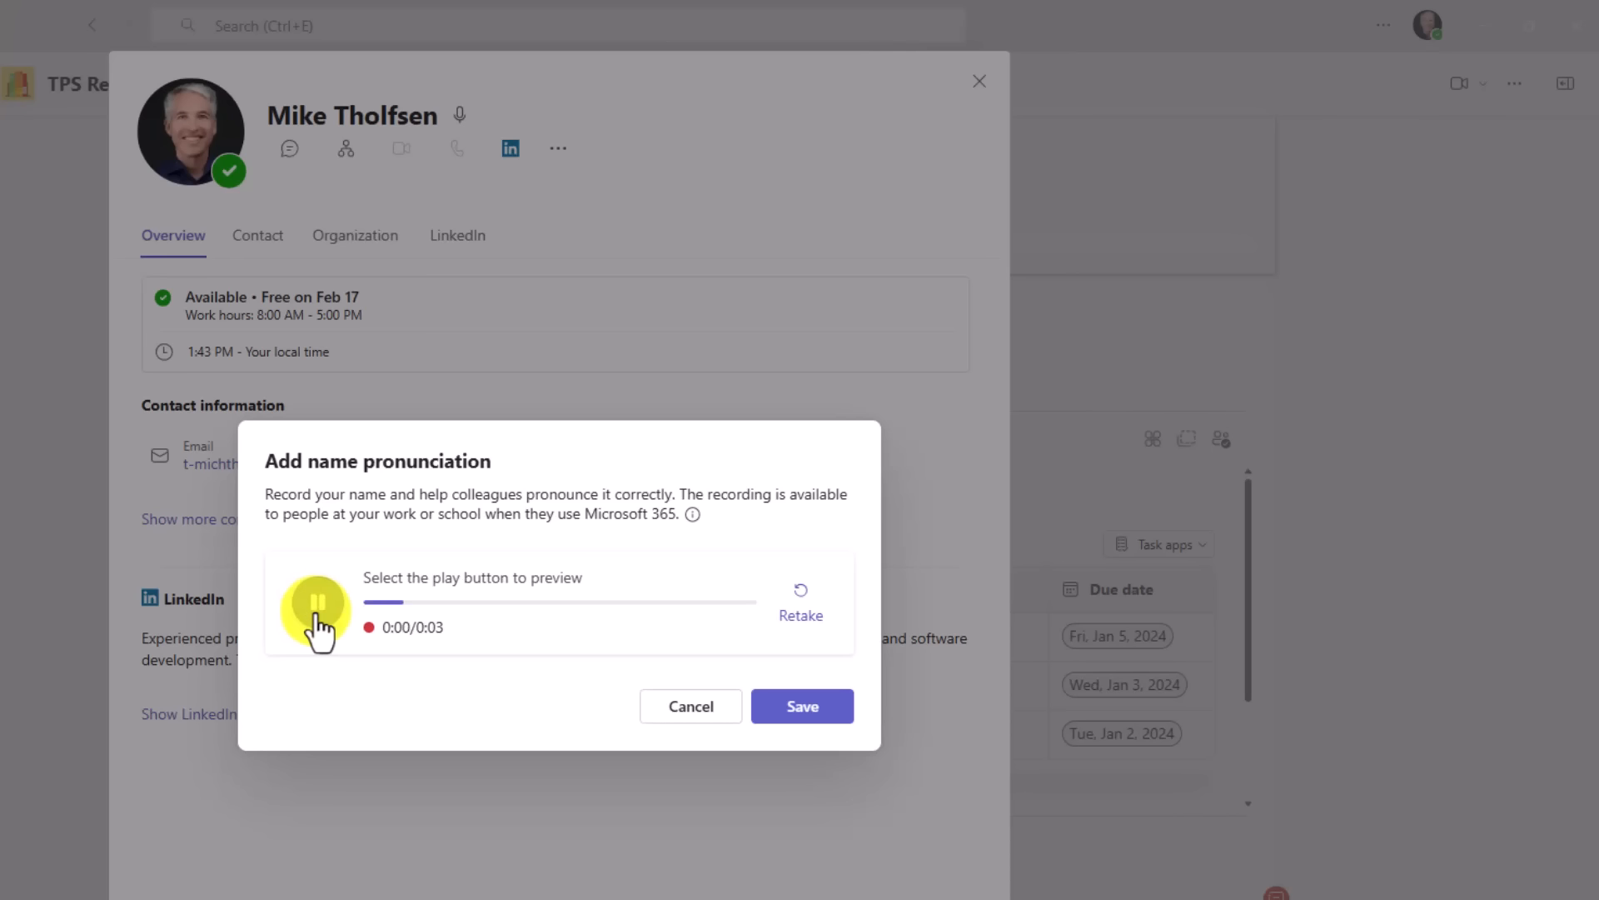
pyautogui.click(315, 600)
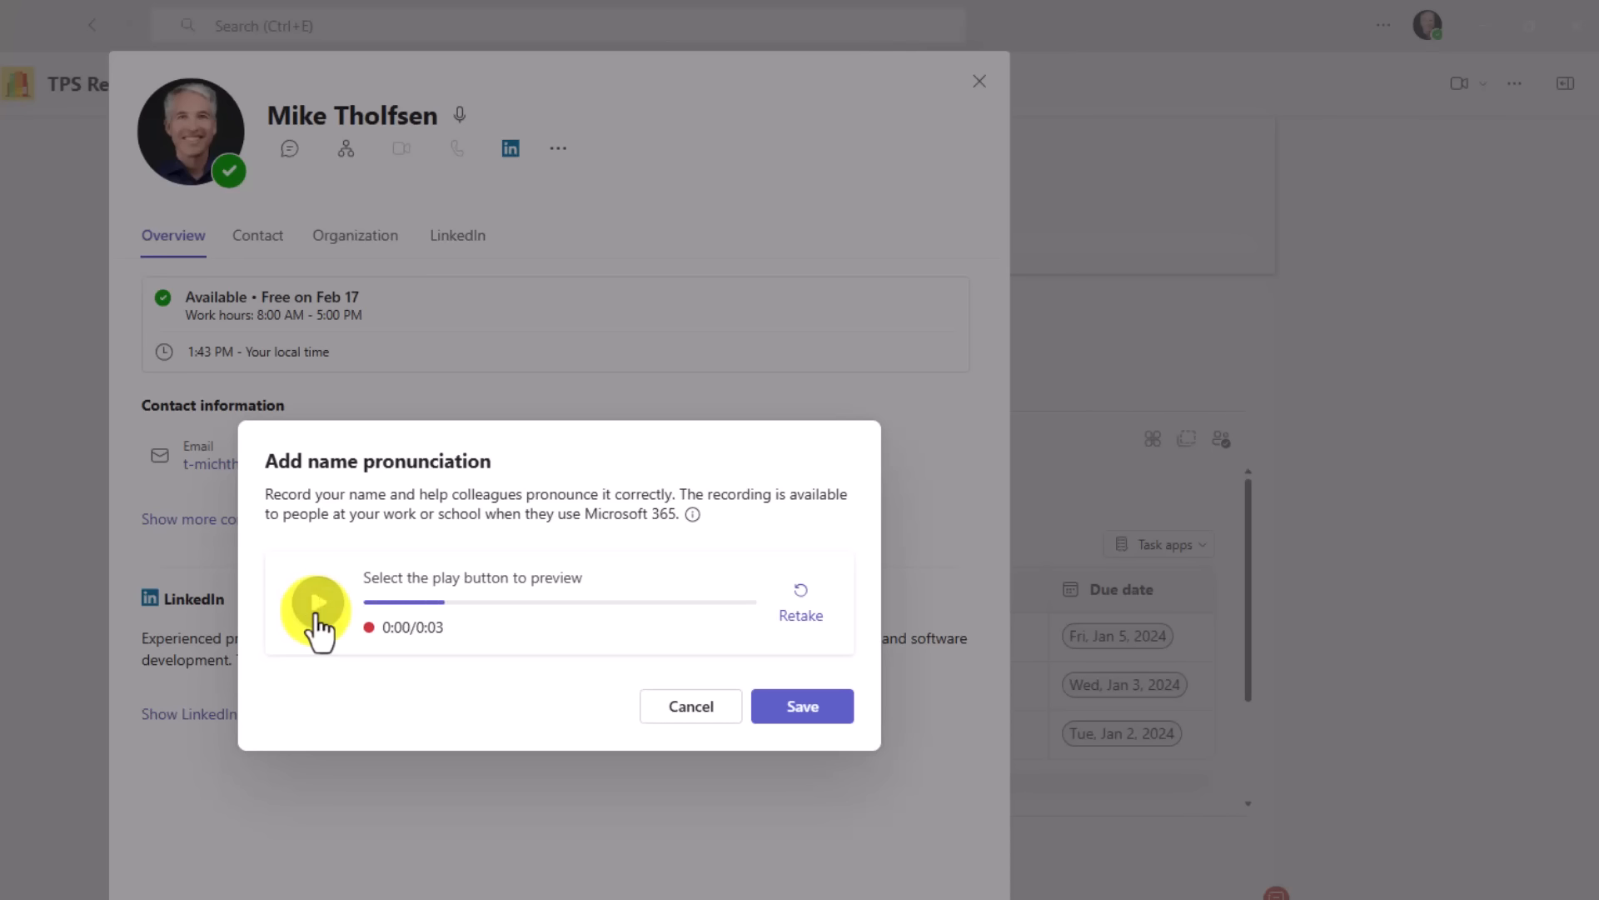
pyautogui.click(317, 601)
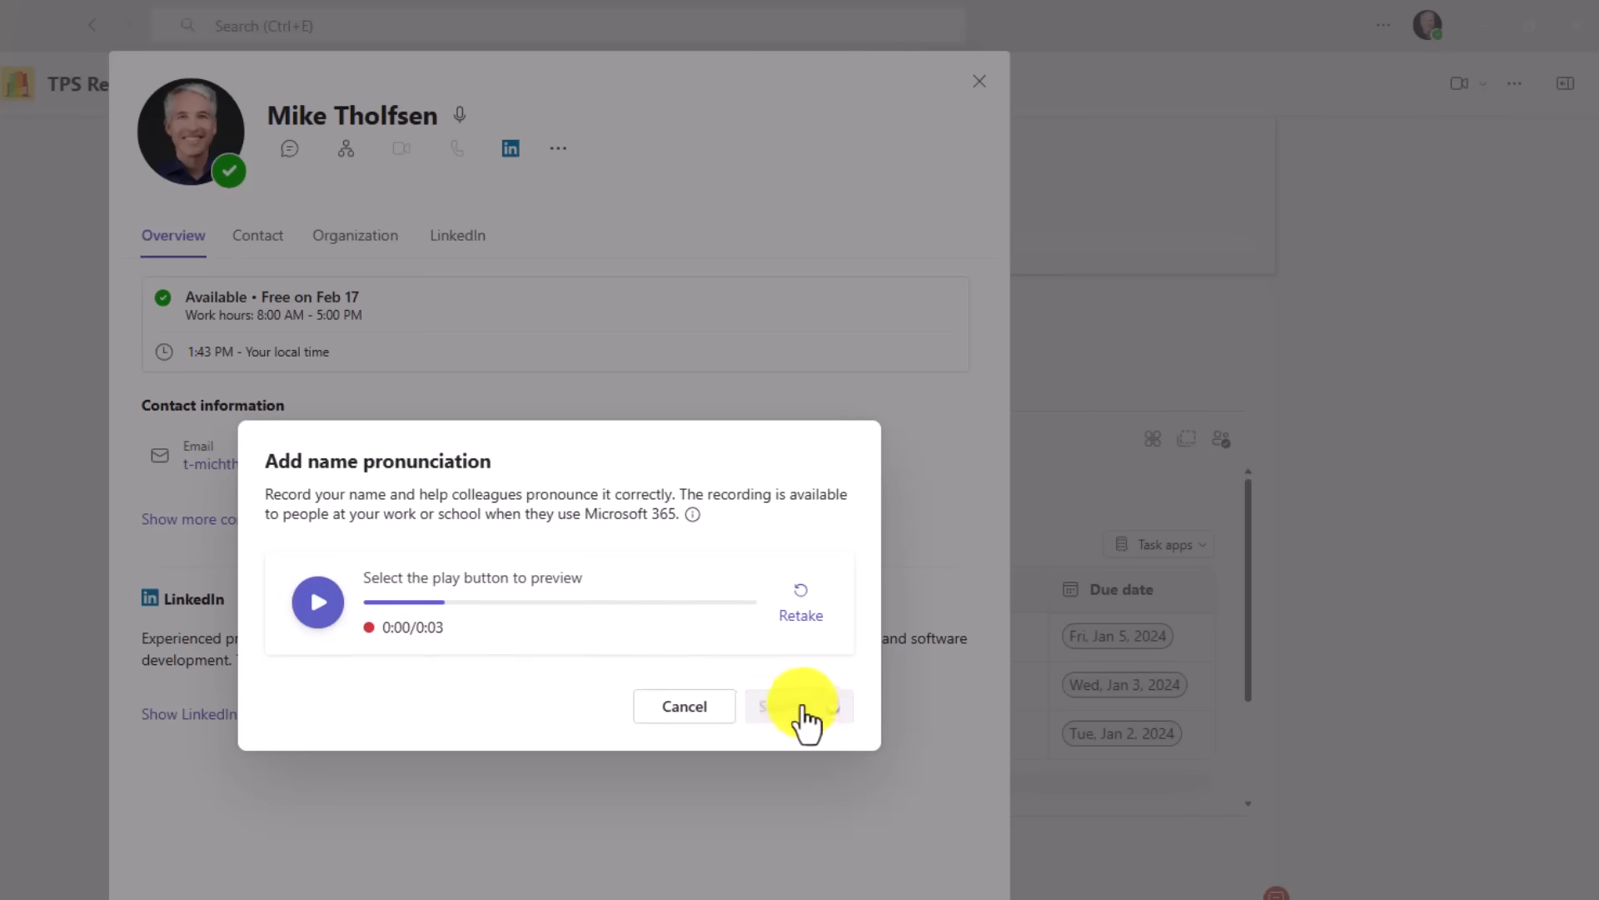
pyautogui.click(801, 705)
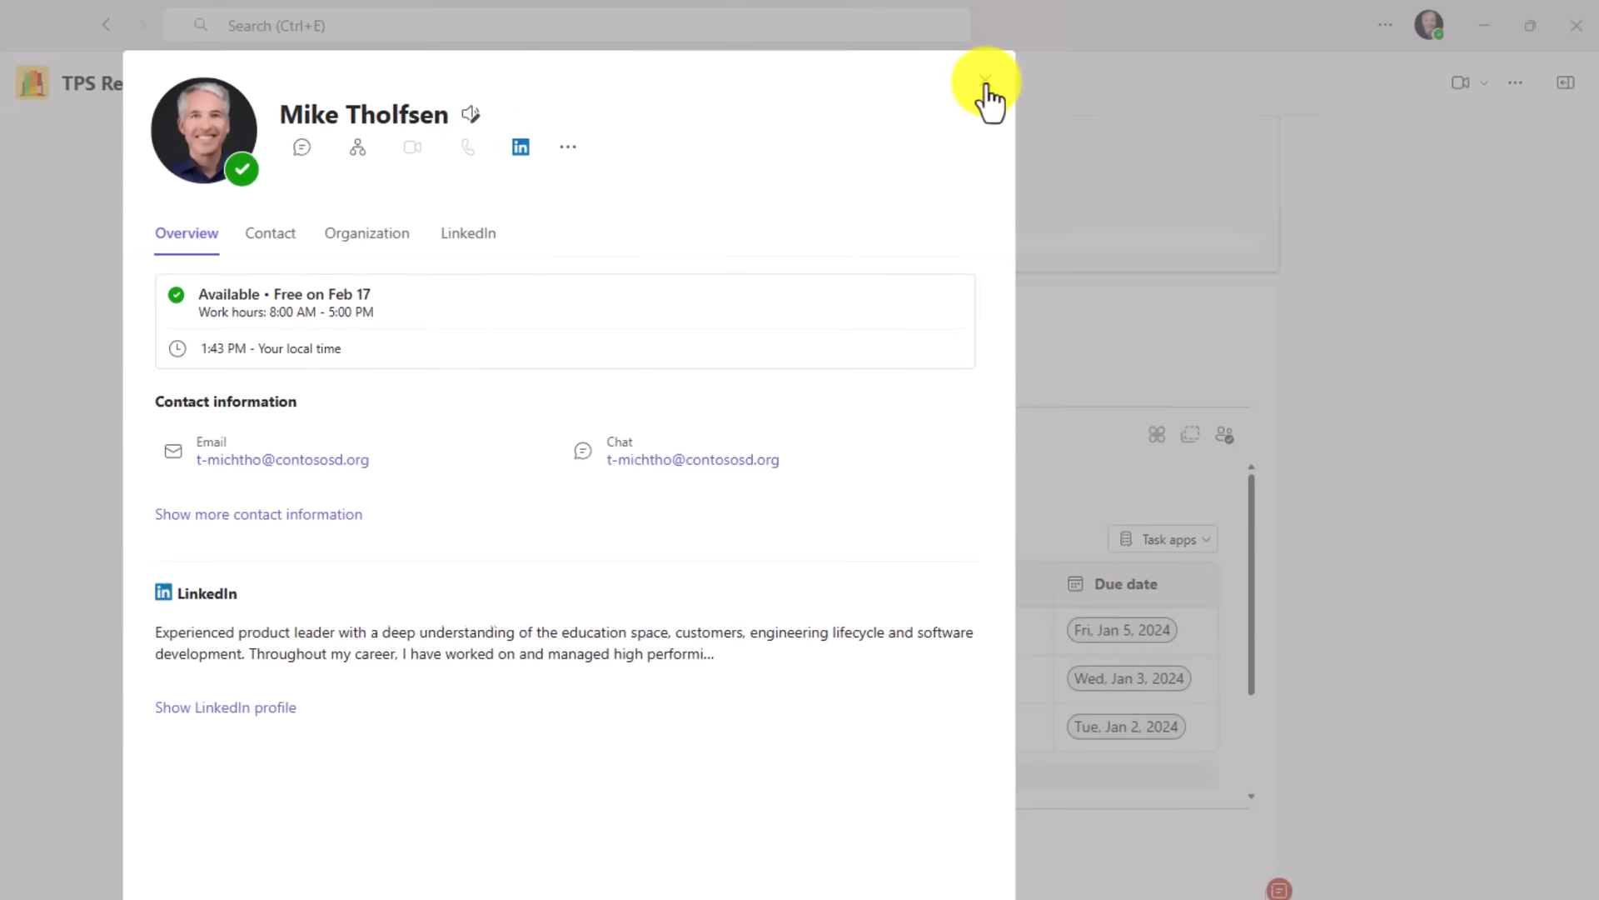
pyautogui.click(987, 82)
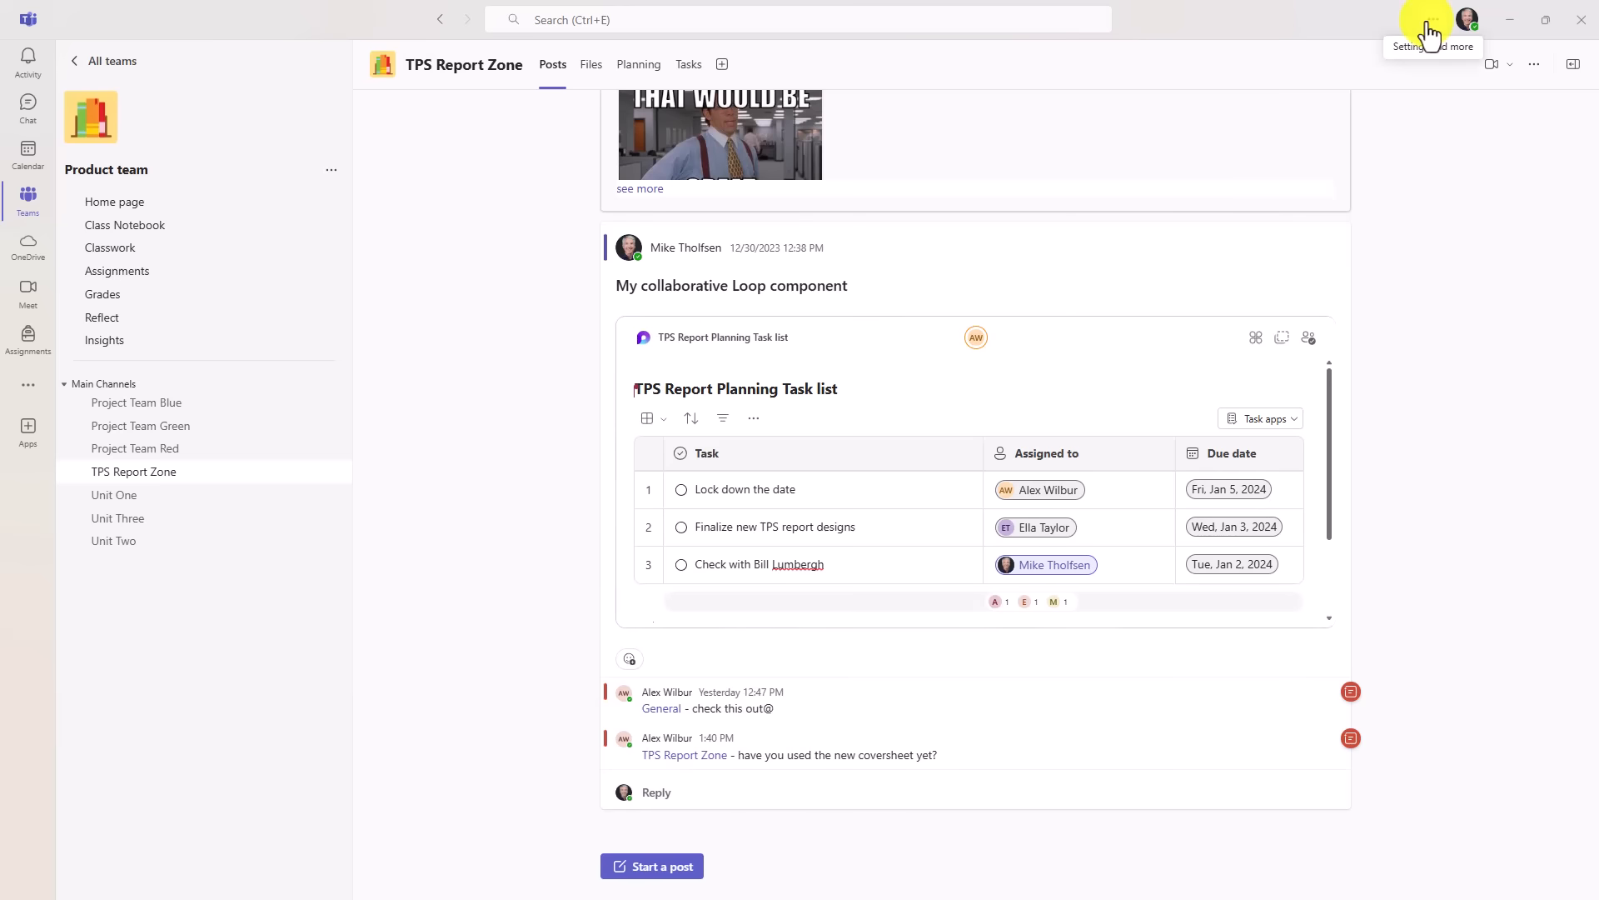
# - In Appearance settings, set the reaction and emoji skin tone to the default yellow
pyautogui.click(1432, 19)
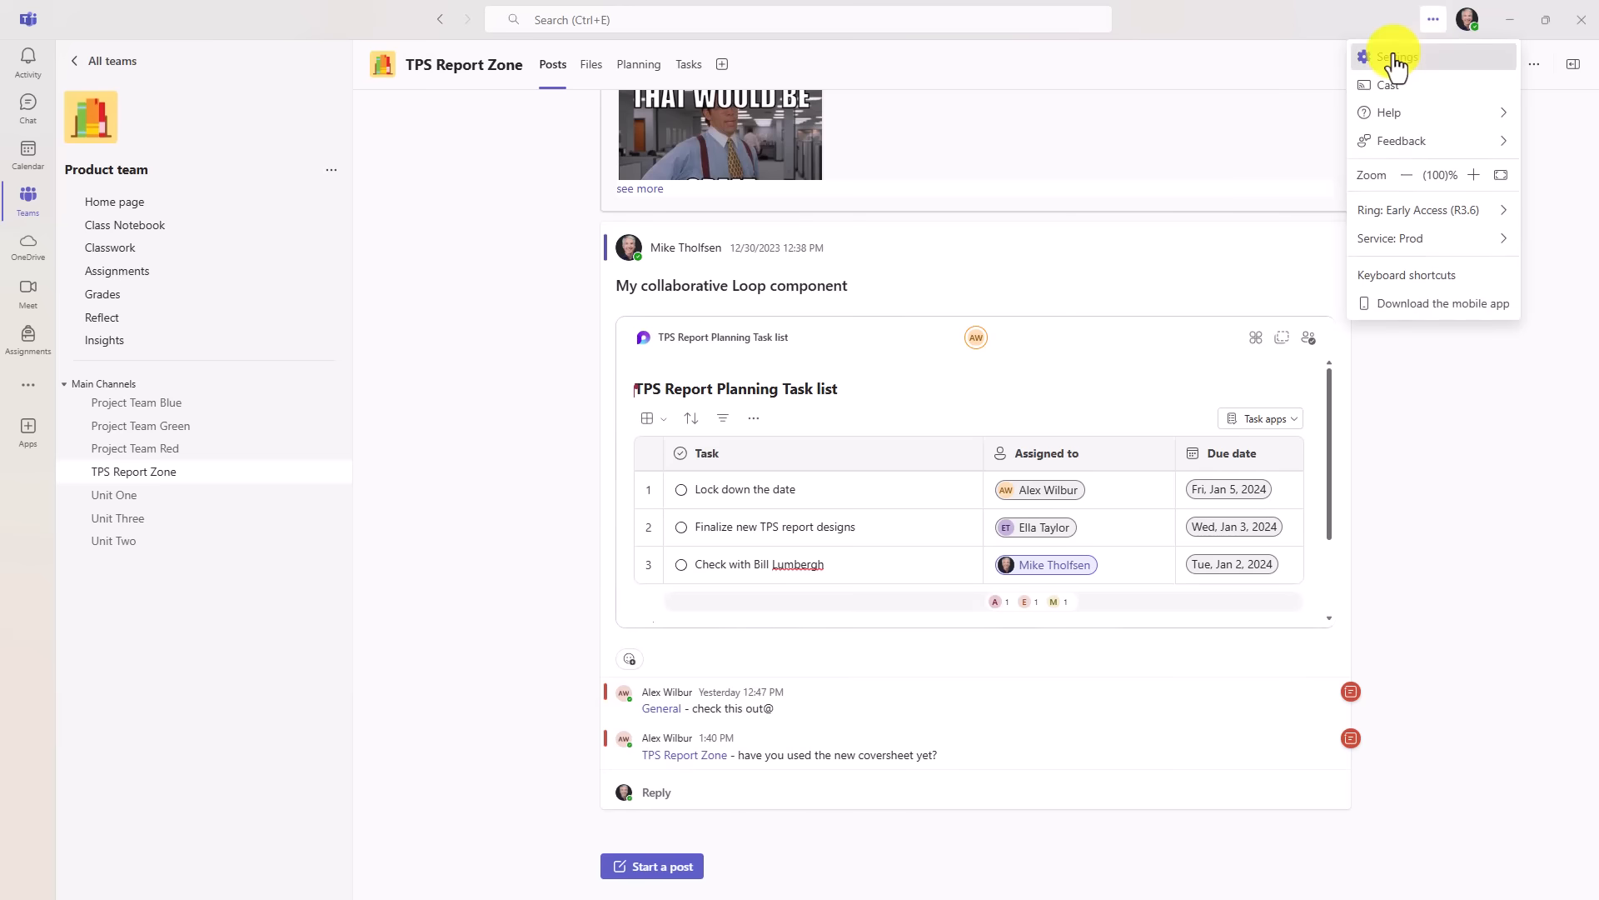
pyautogui.click(1390, 57)
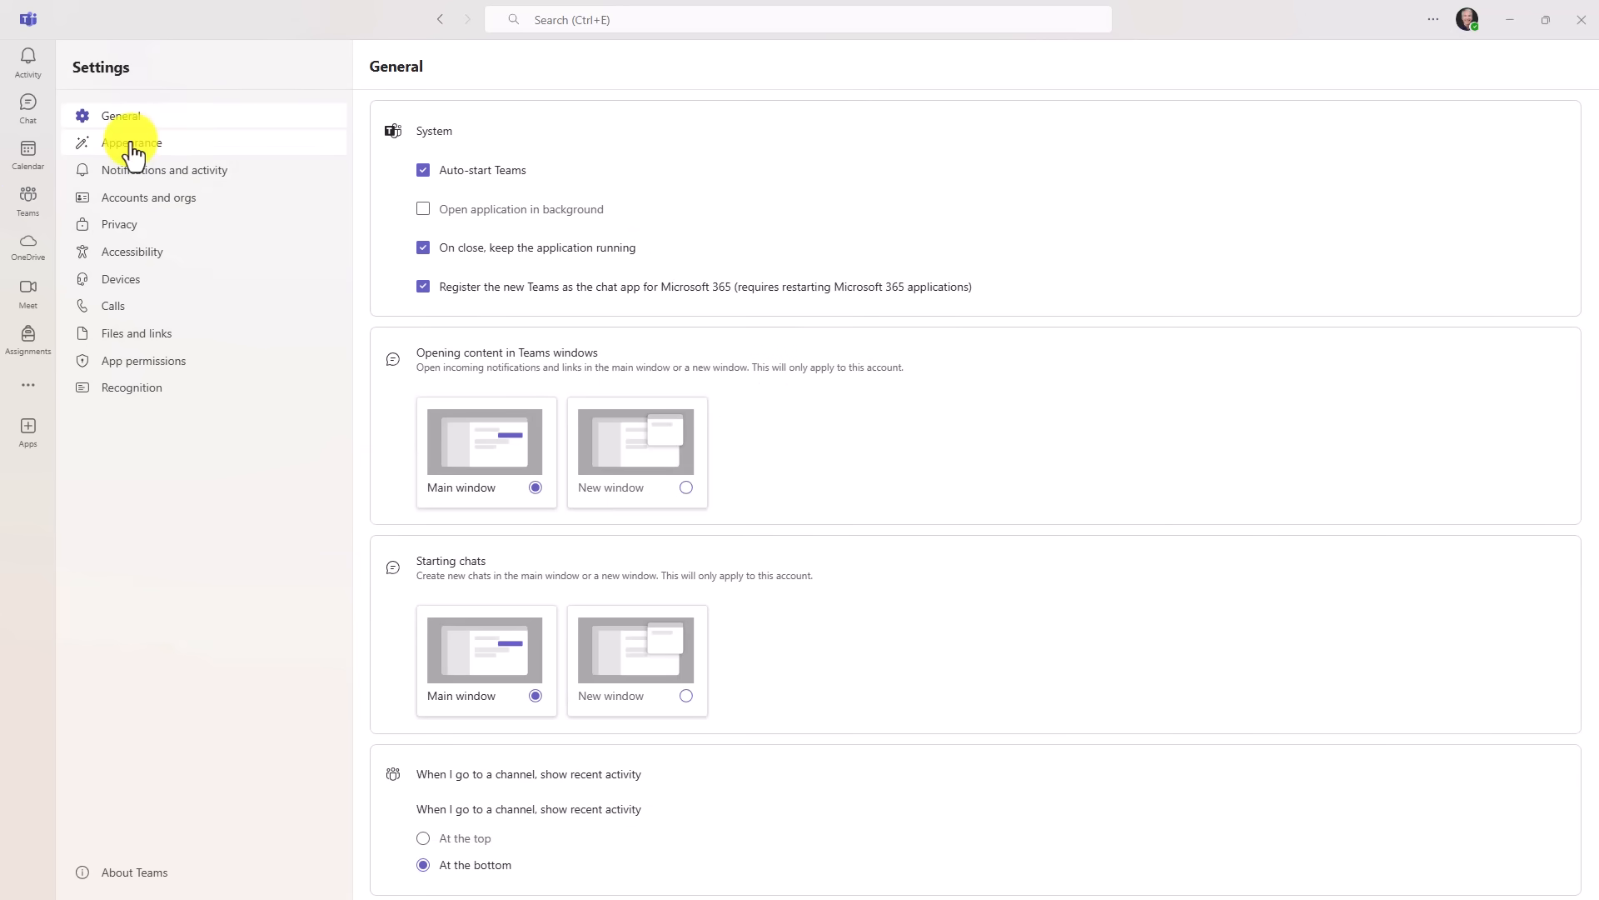
pyautogui.click(131, 143)
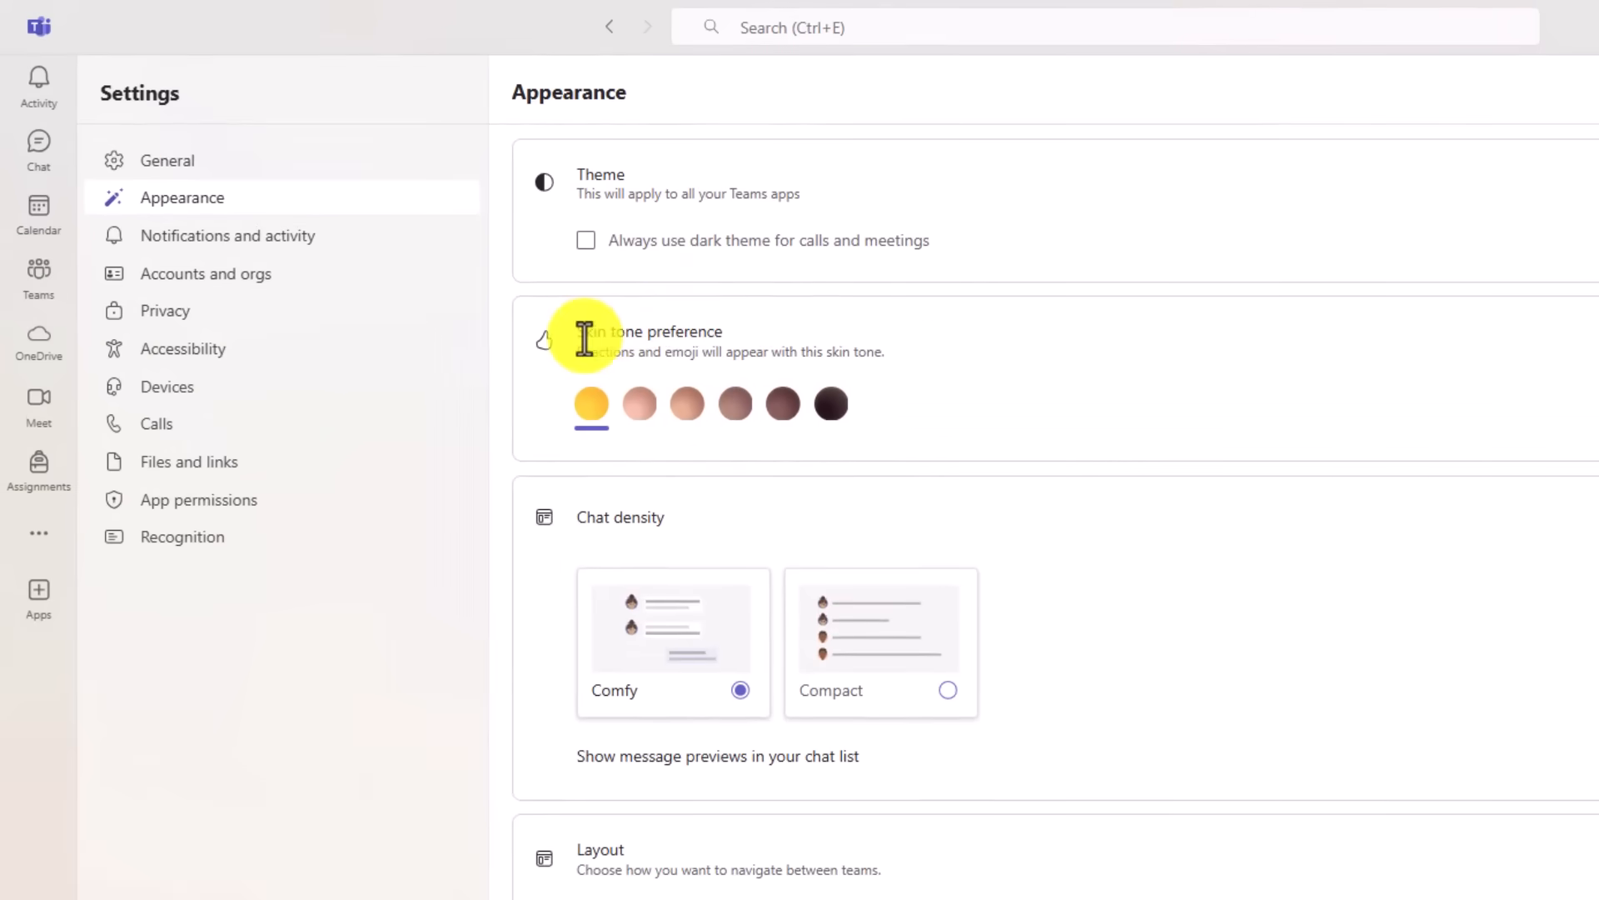
pyautogui.moveTo(617, 404)
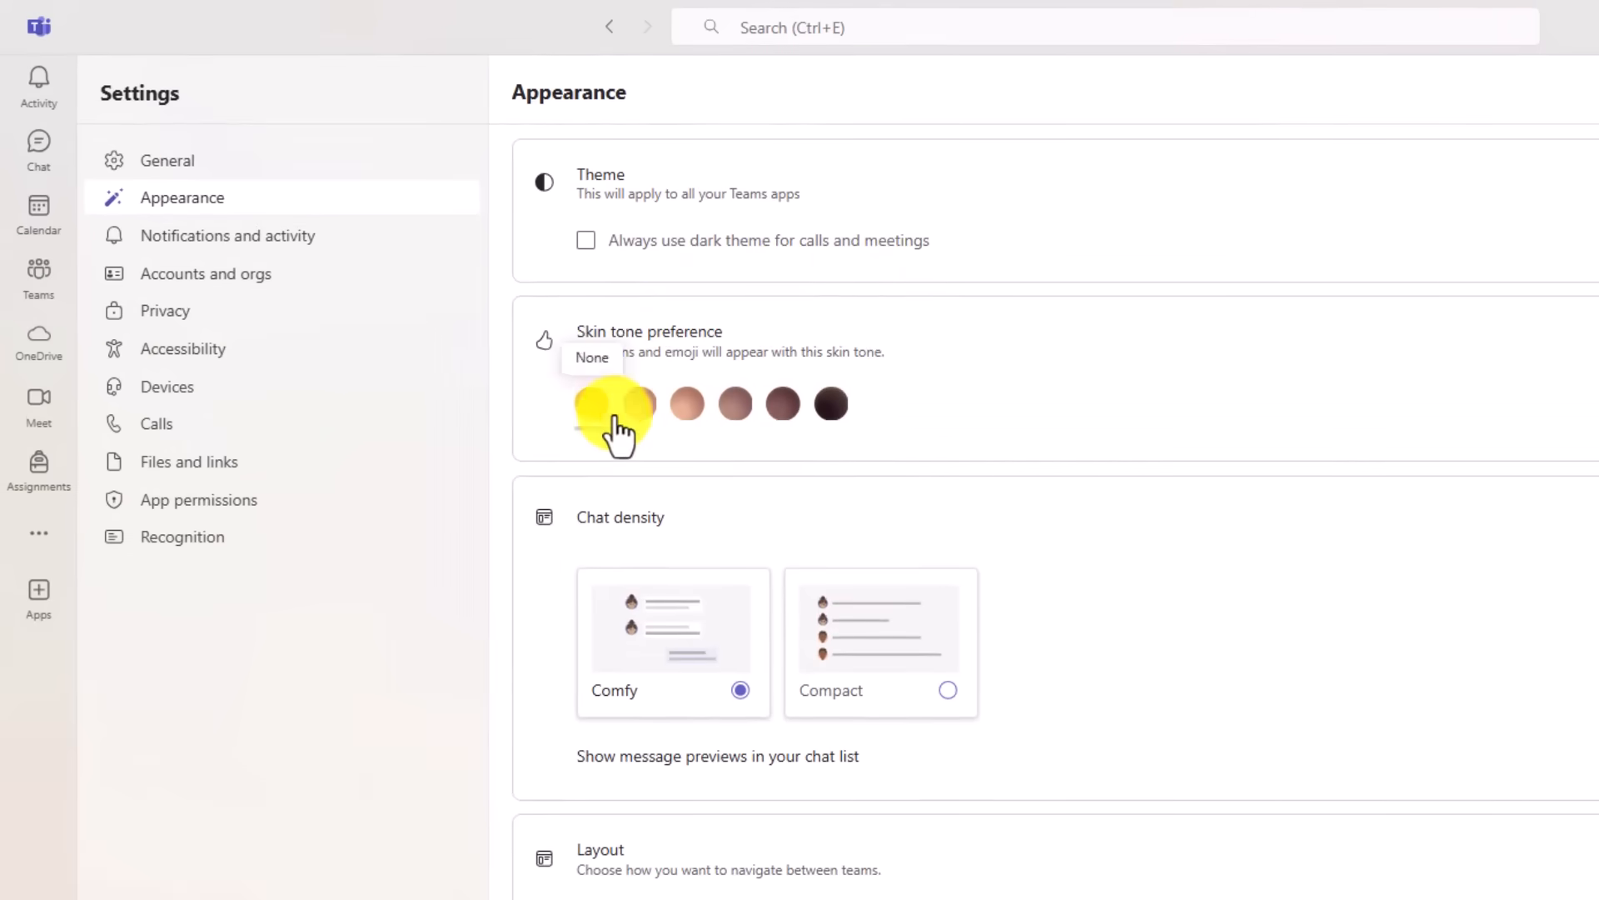
pyautogui.click(782, 403)
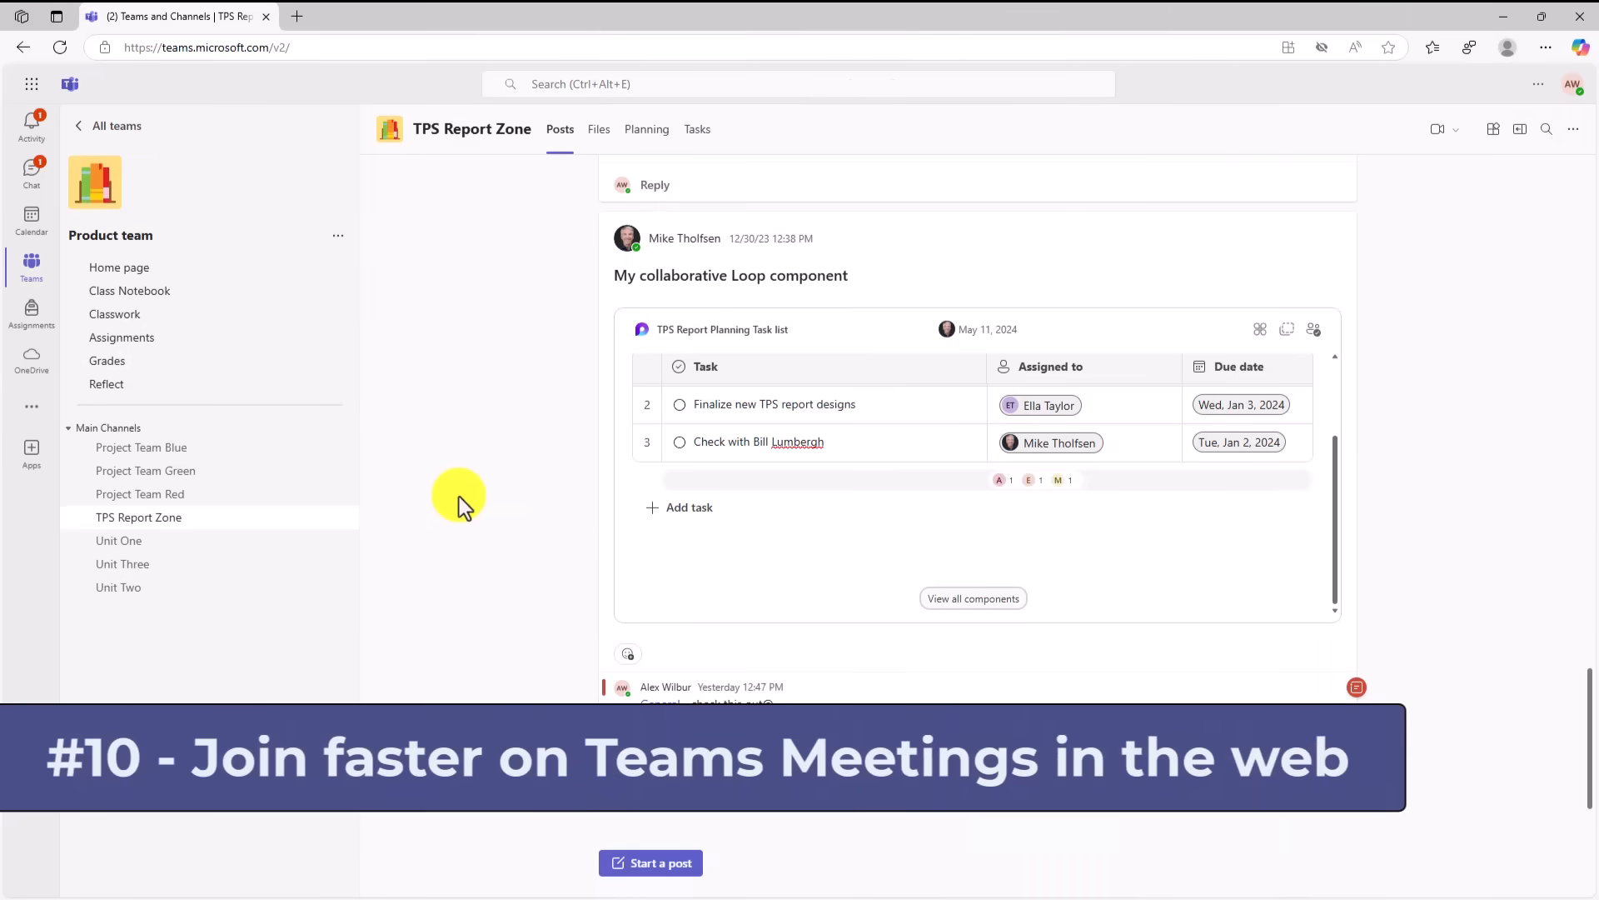
# - Join the TPS Report status sync up meeting from the web Calendar with computer audio
pyautogui.click(31, 219)
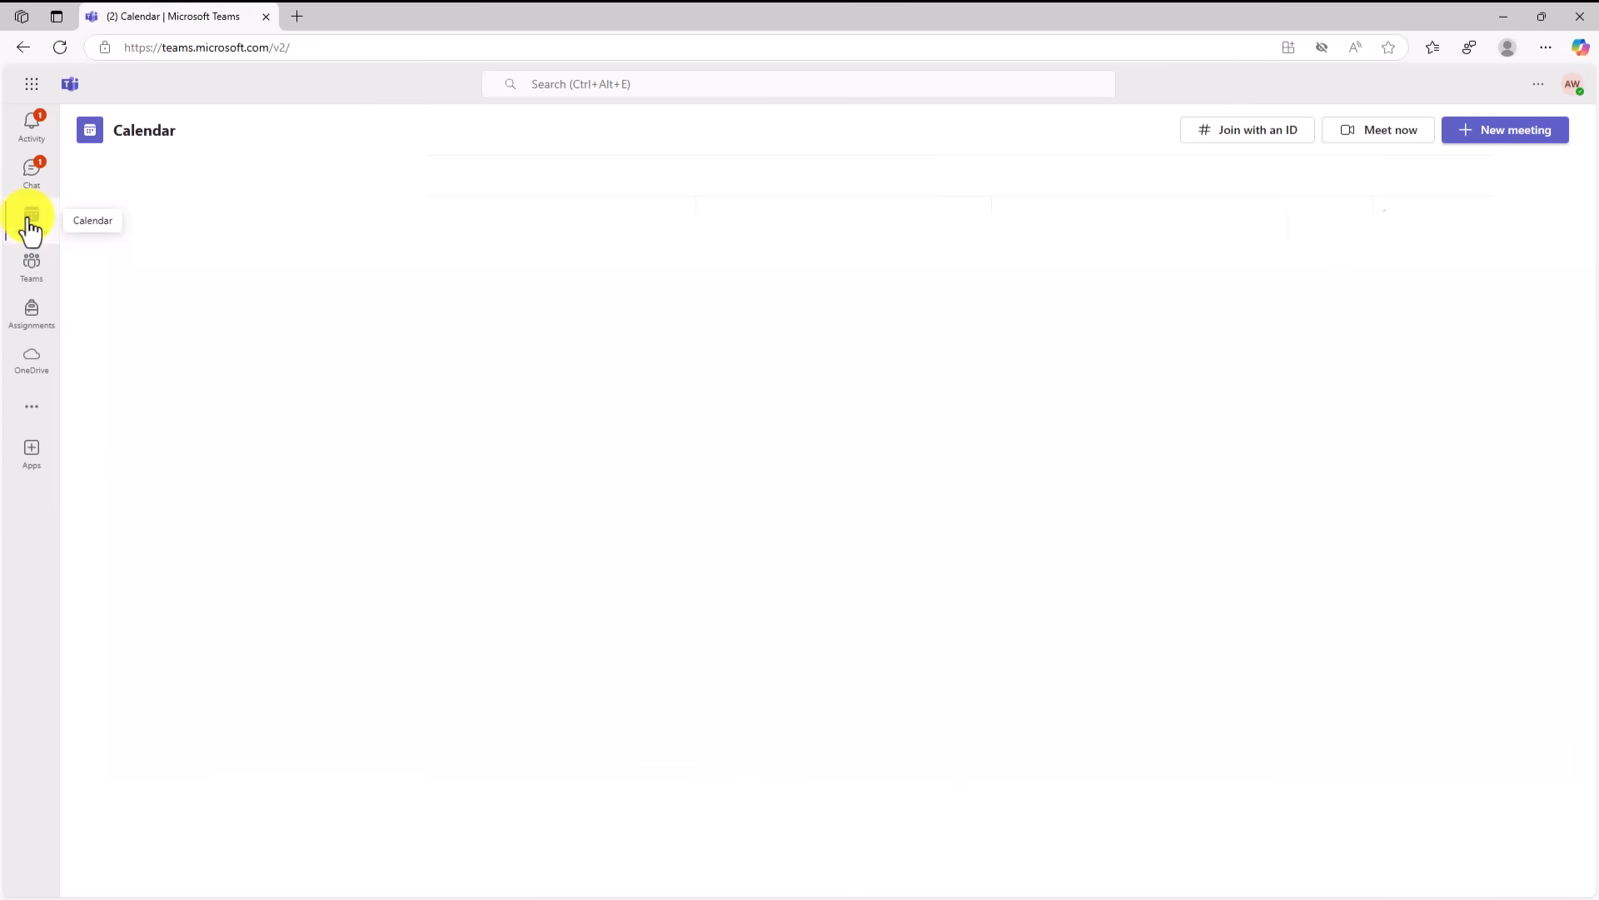
pyautogui.click(32, 218)
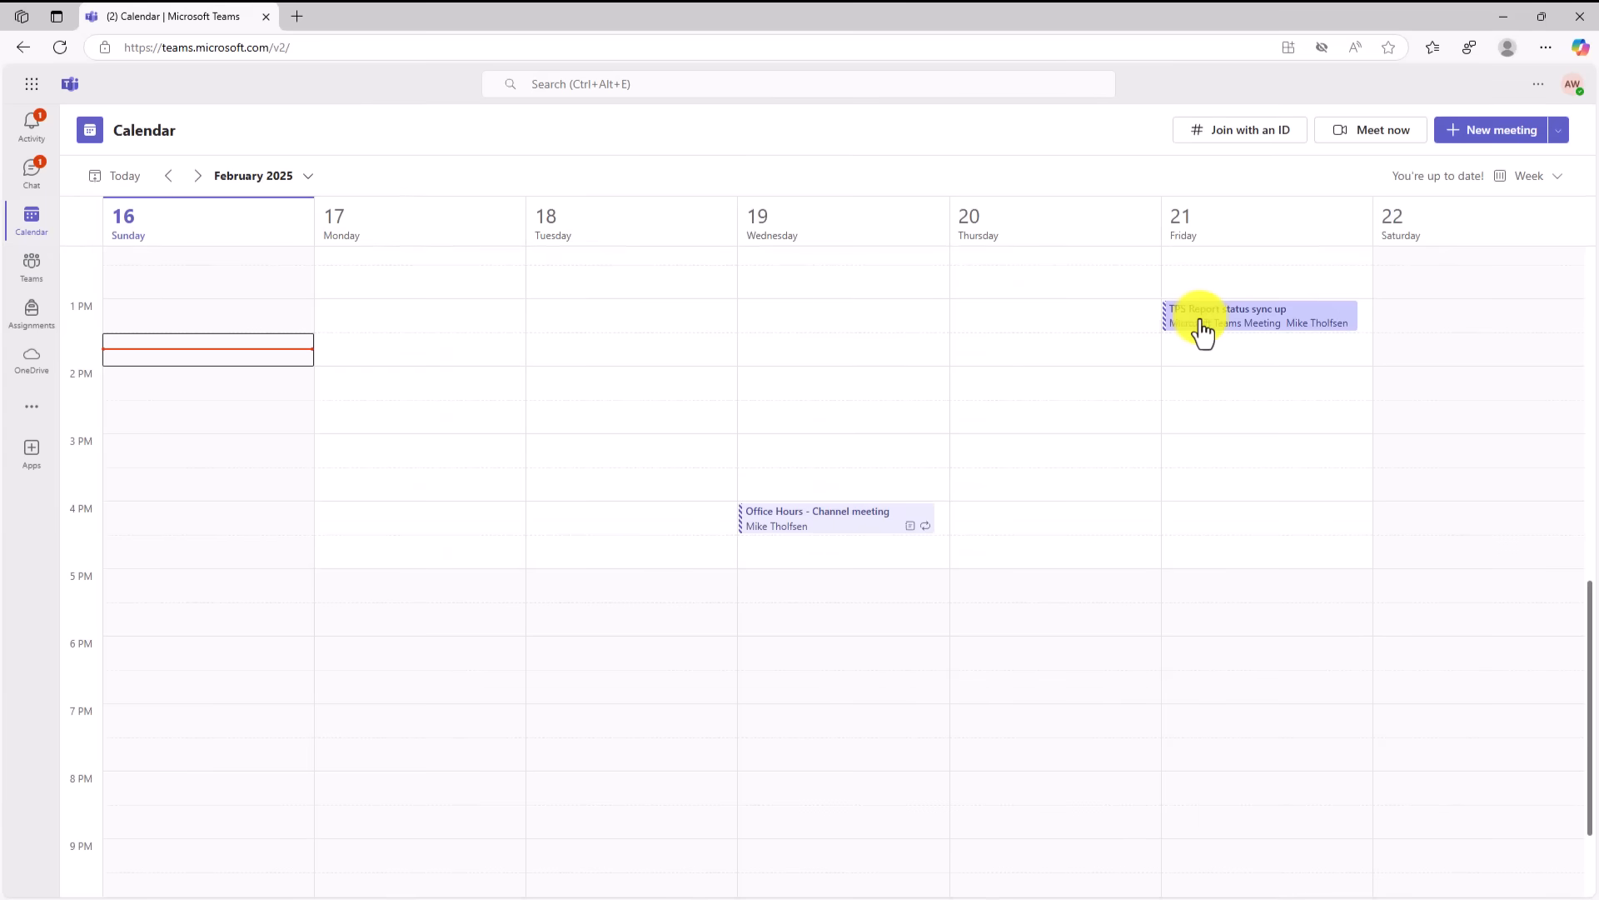
pyautogui.click(1259, 317)
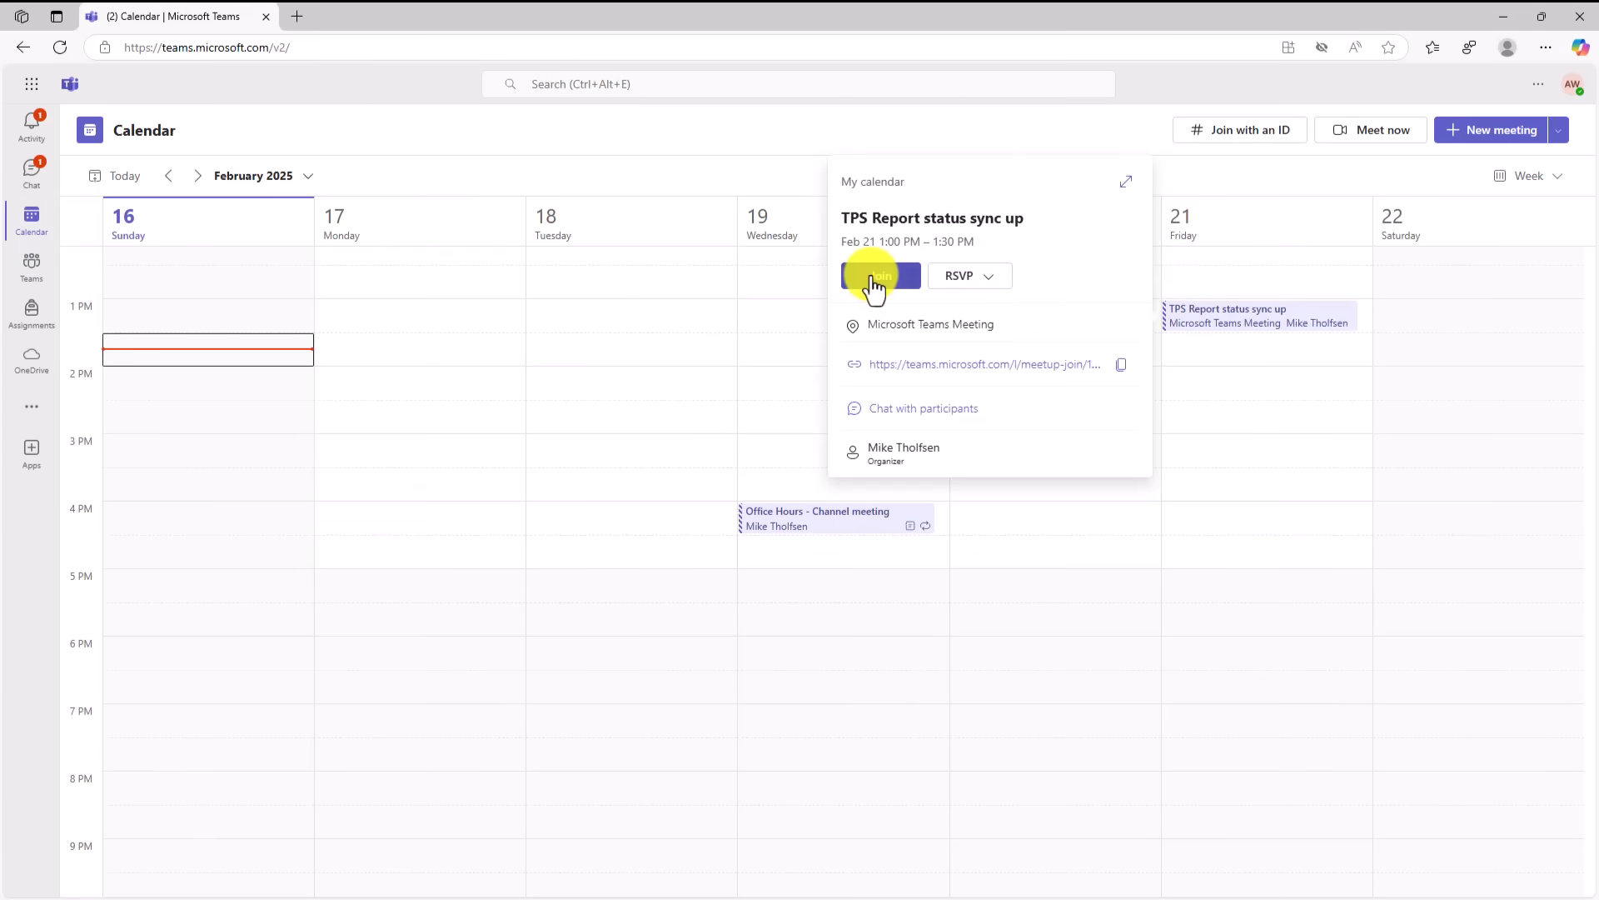
pyautogui.click(874, 275)
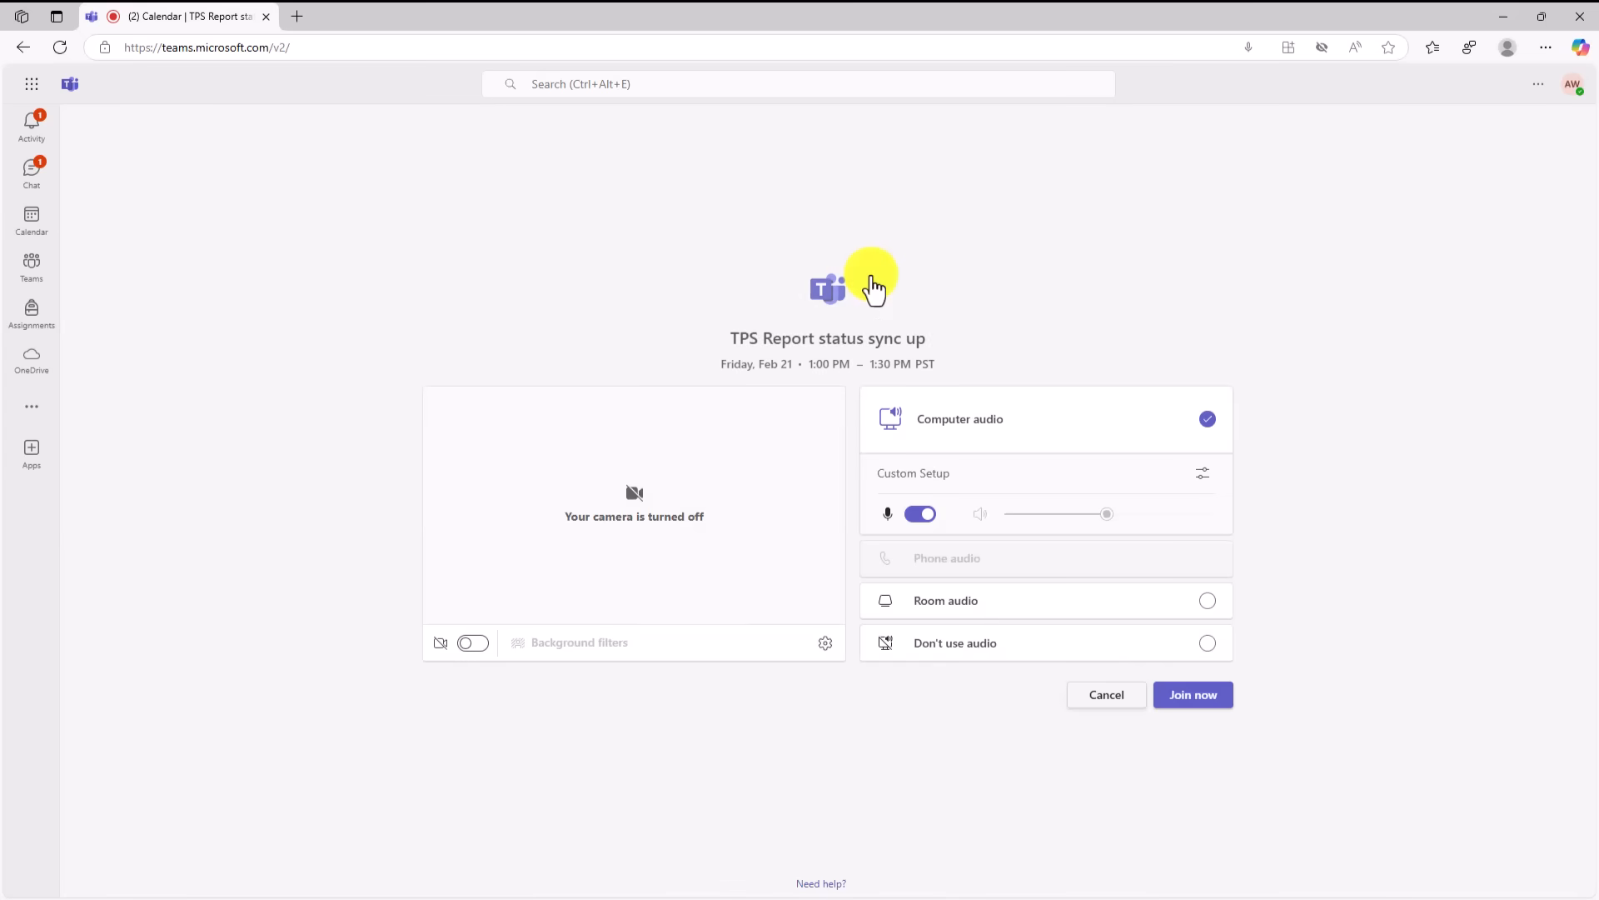
pyautogui.moveTo(1206, 692)
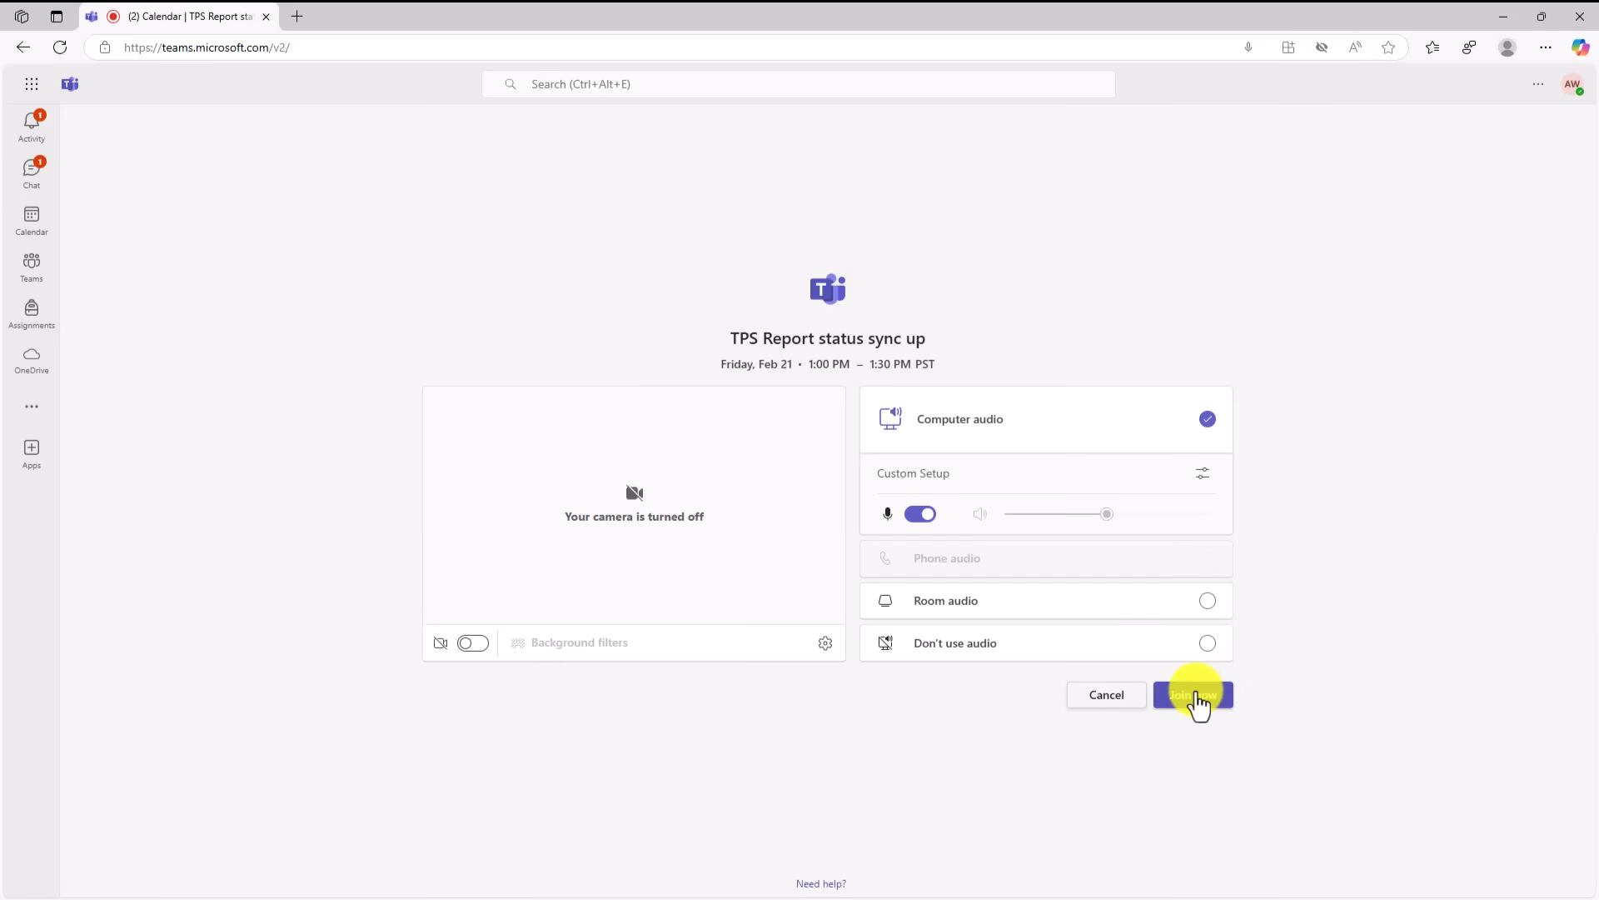
pyautogui.click(1191, 694)
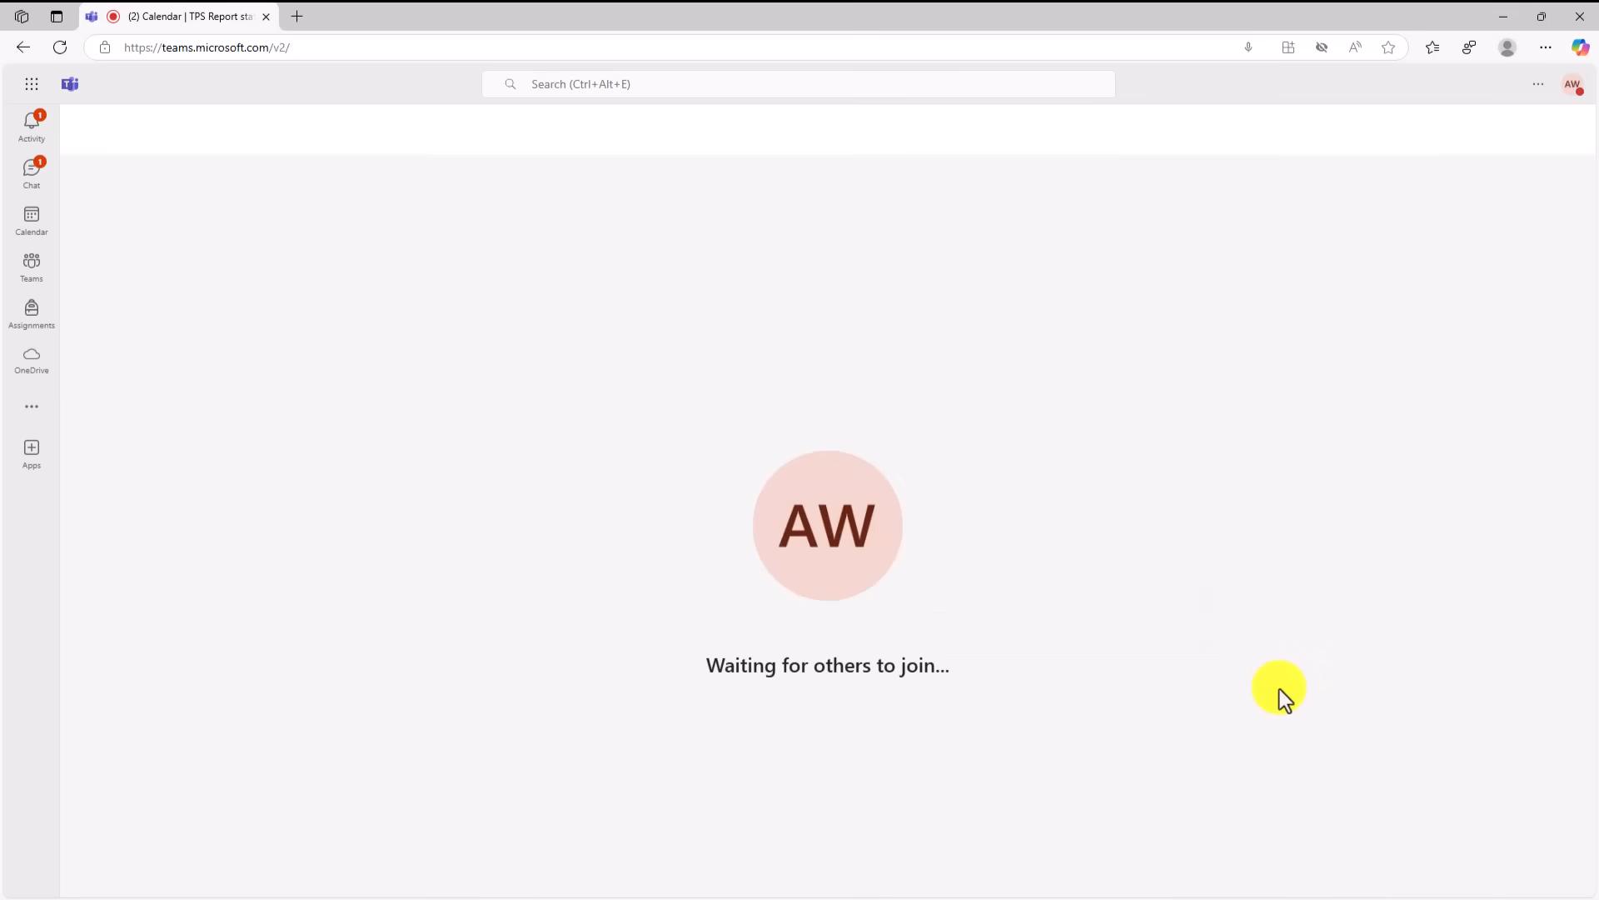